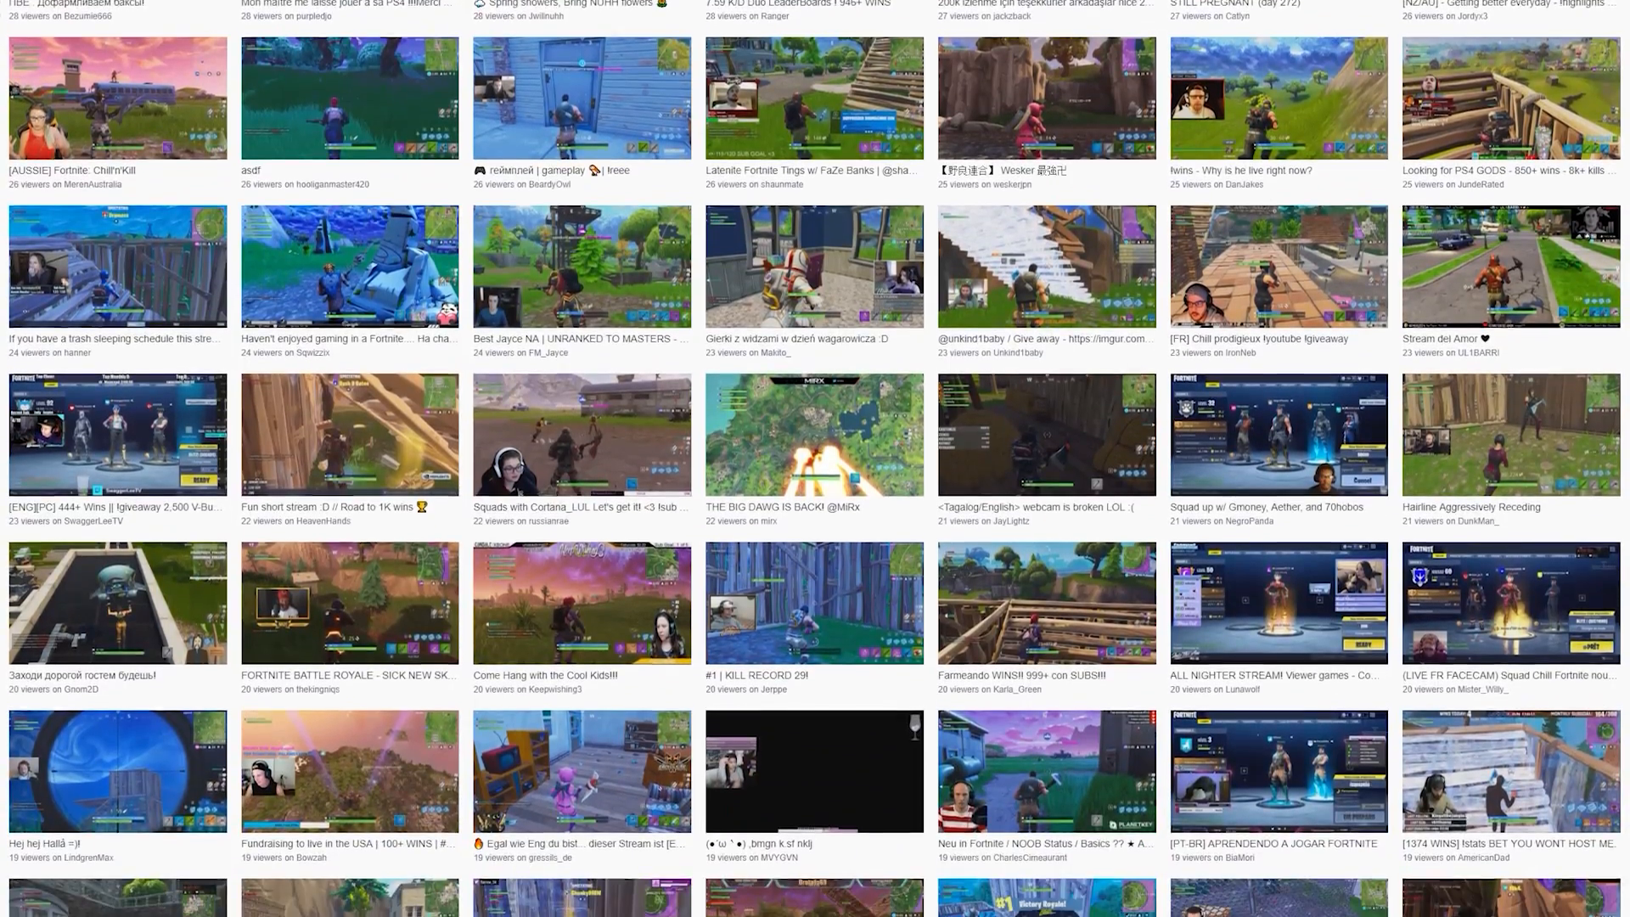
Scroll down through the Restream chat page to reach the Try Restream Now sign-up form.
scroll("down", 3)
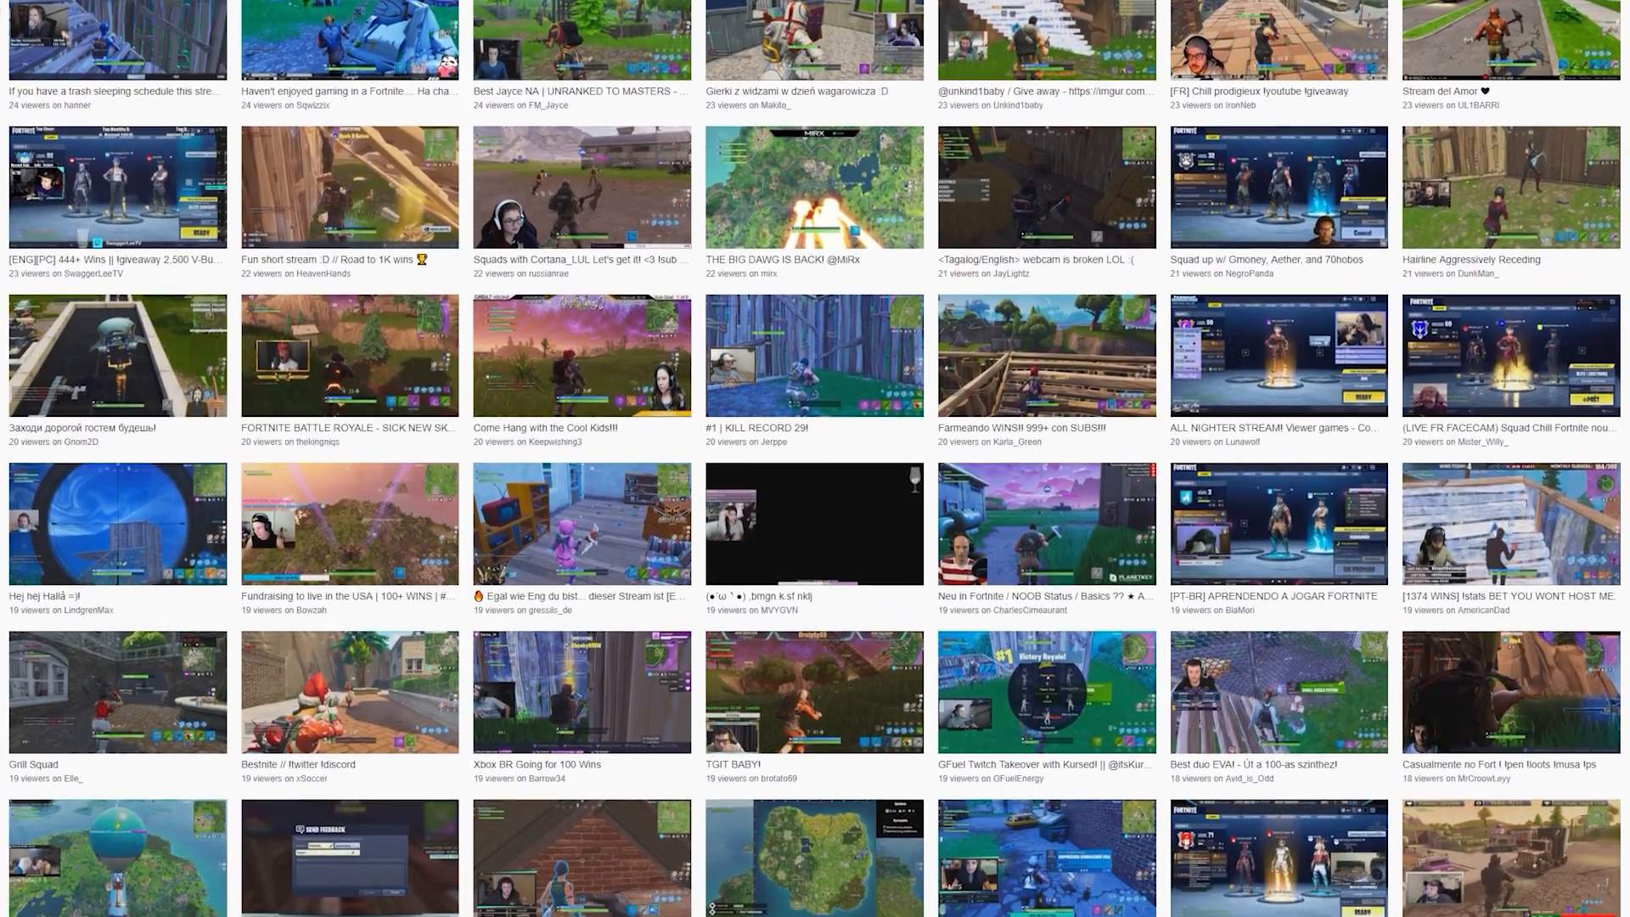
scroll("down", 3)
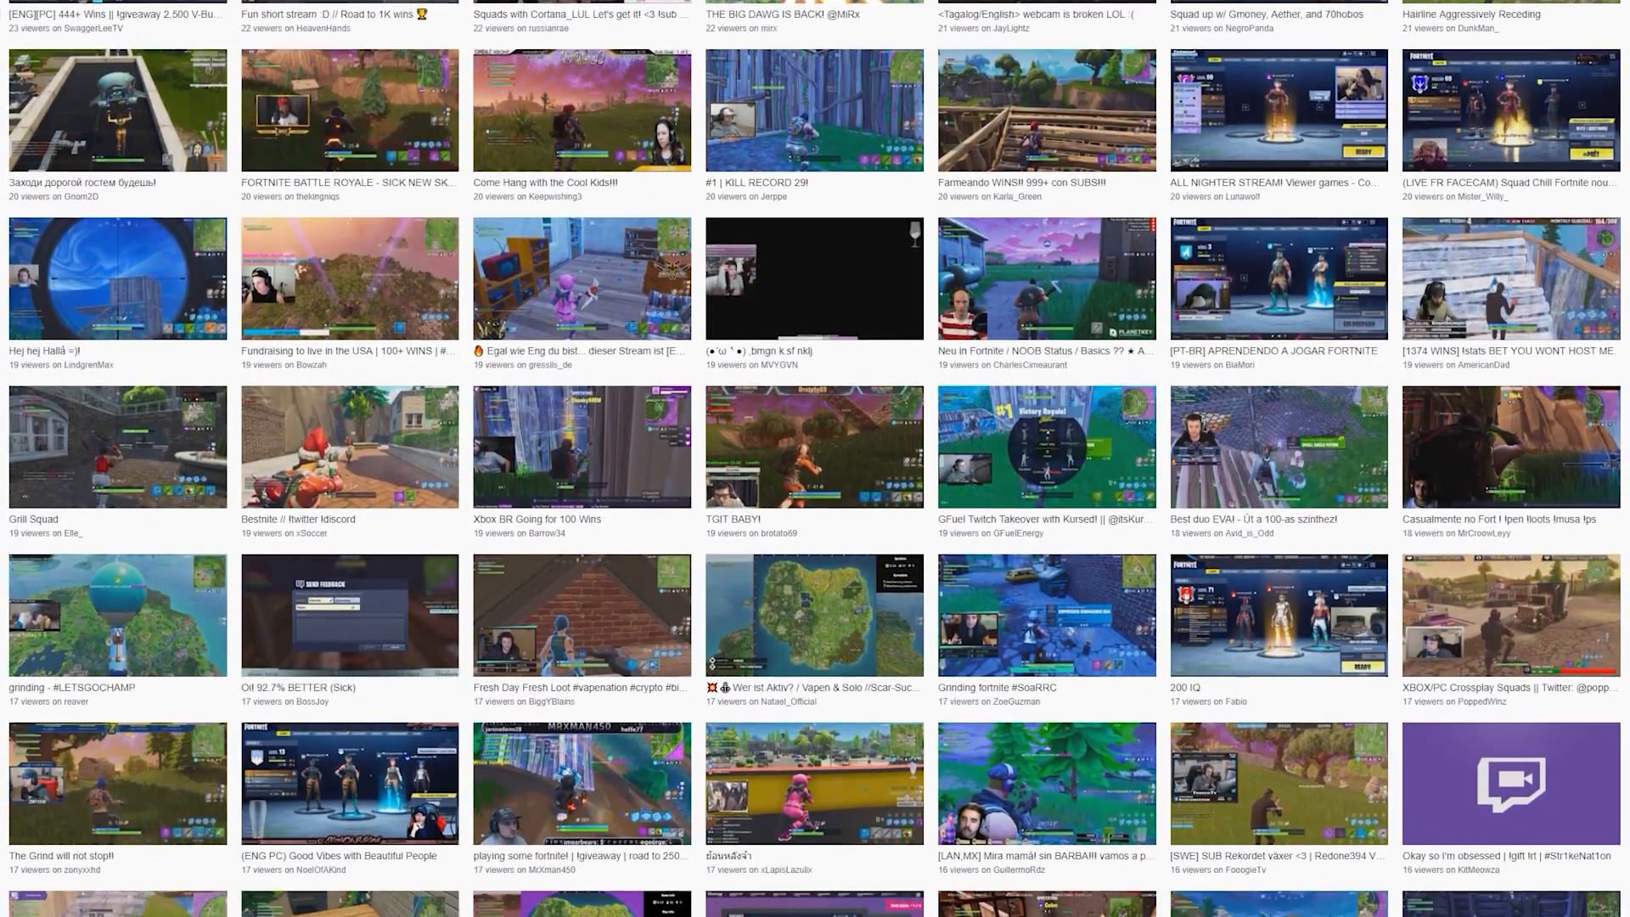
scroll("down", 3)
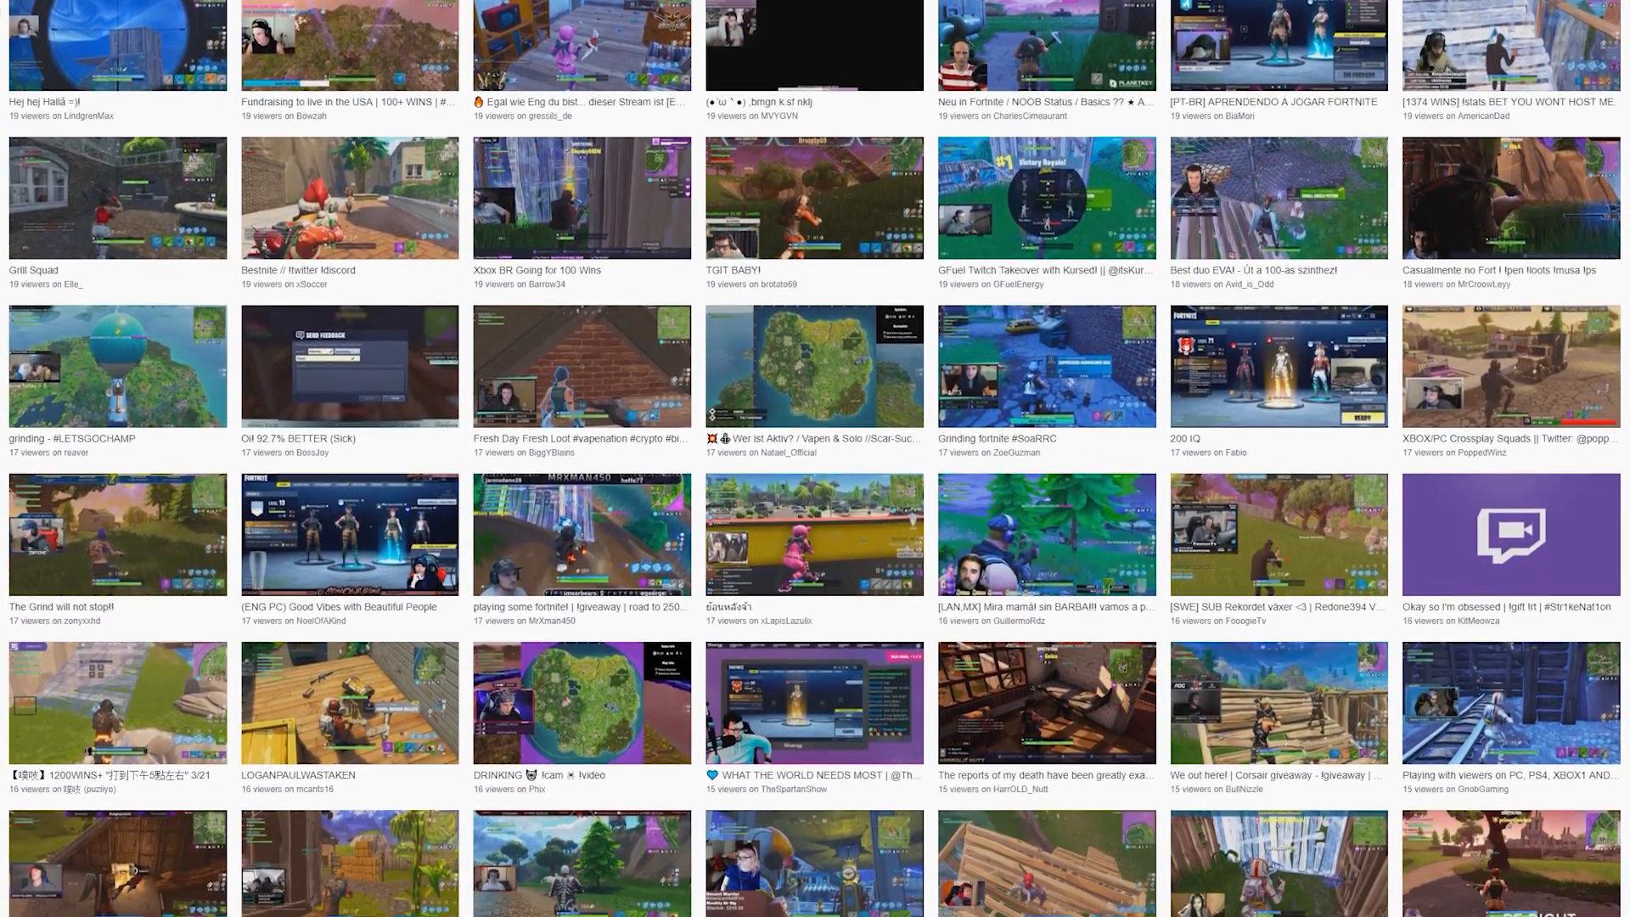
scroll("down", 3)
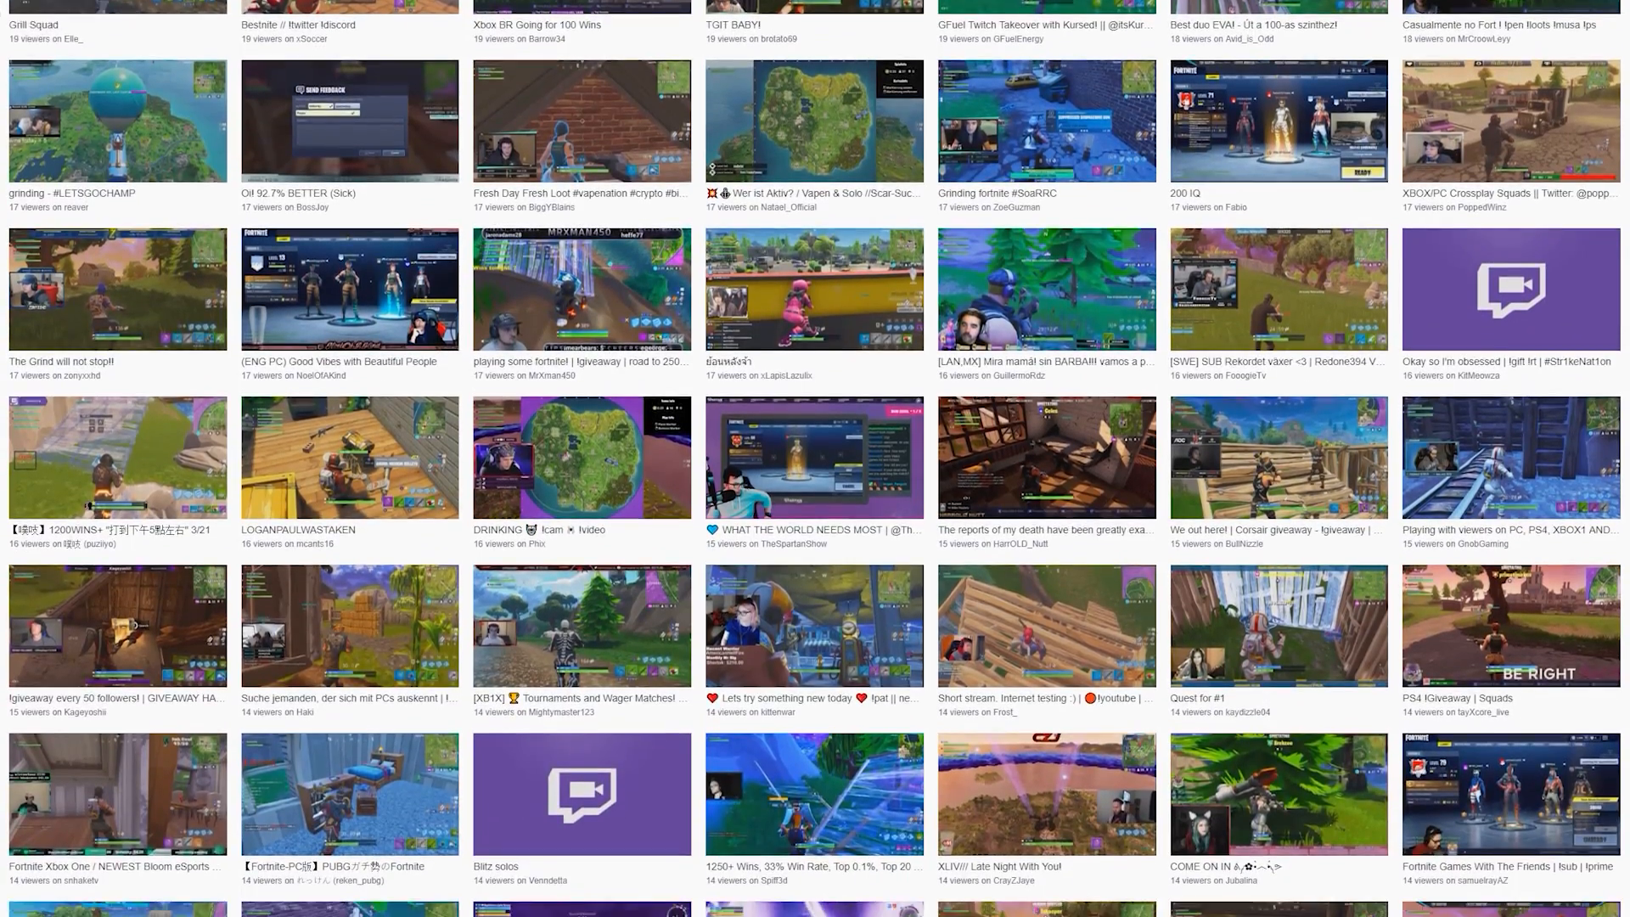
scroll("down", 3)
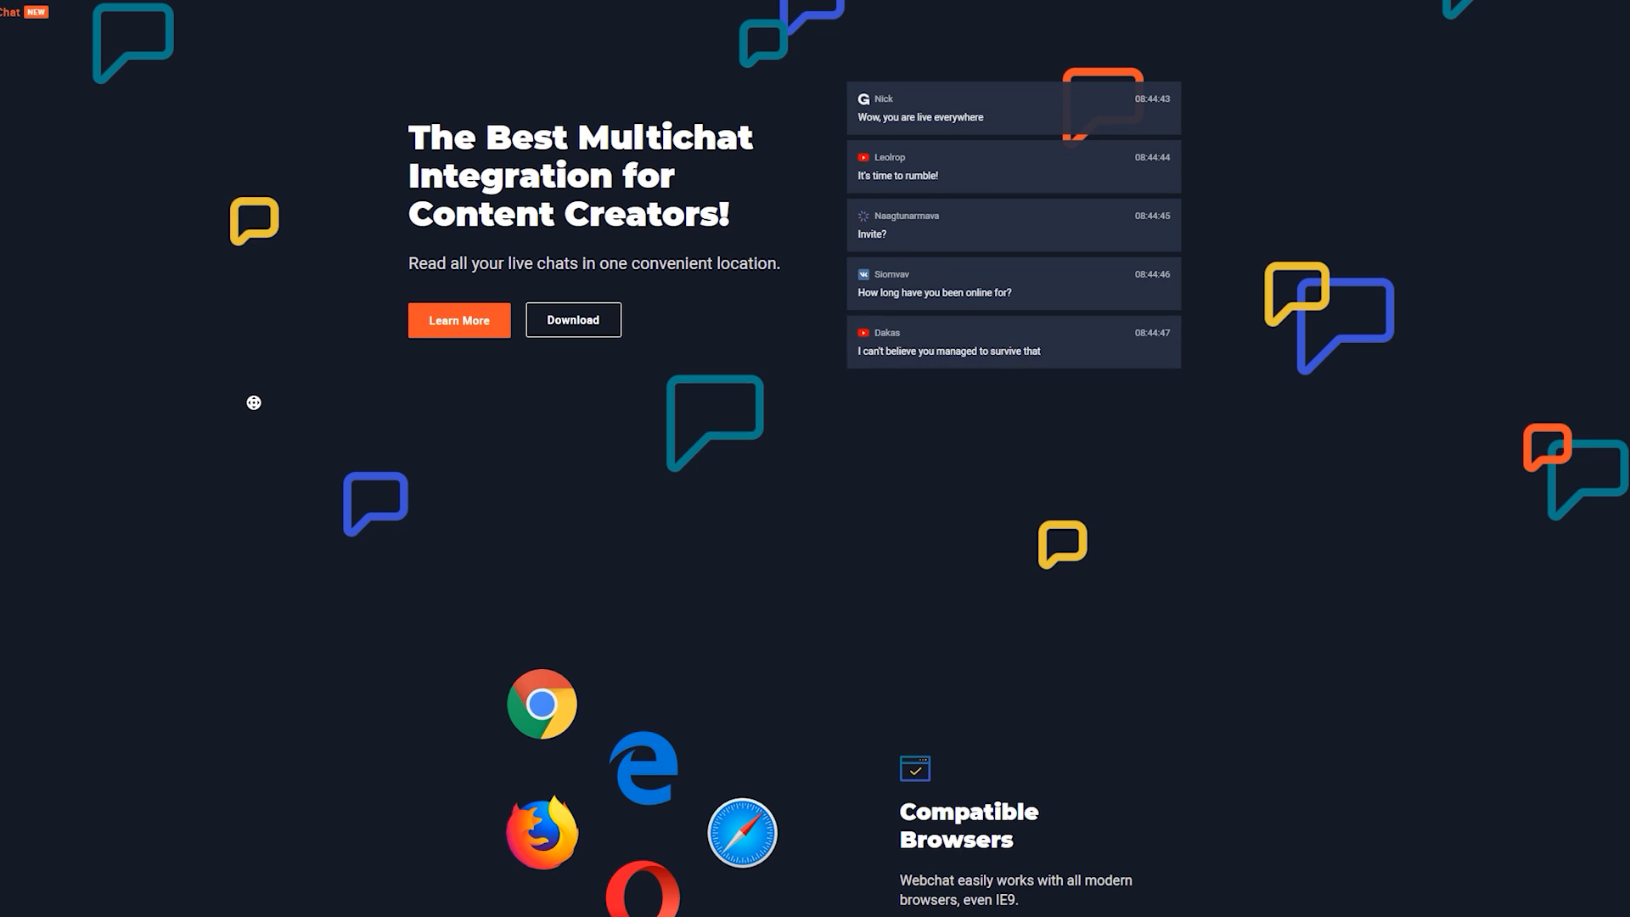
scroll("down", 3)
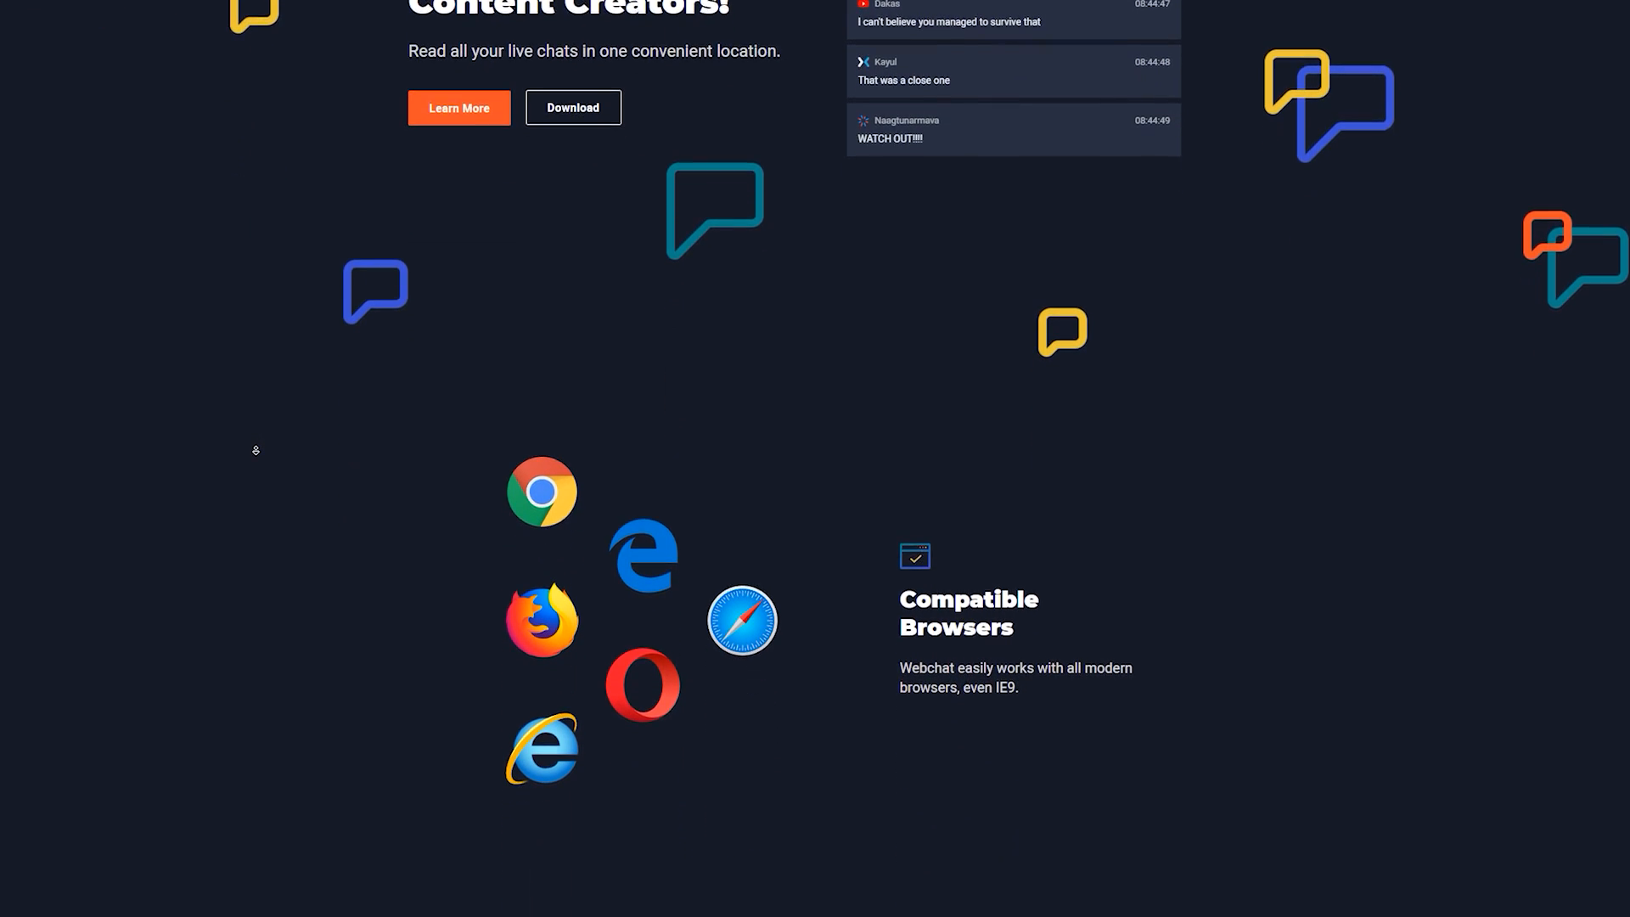
scroll("down", 3)
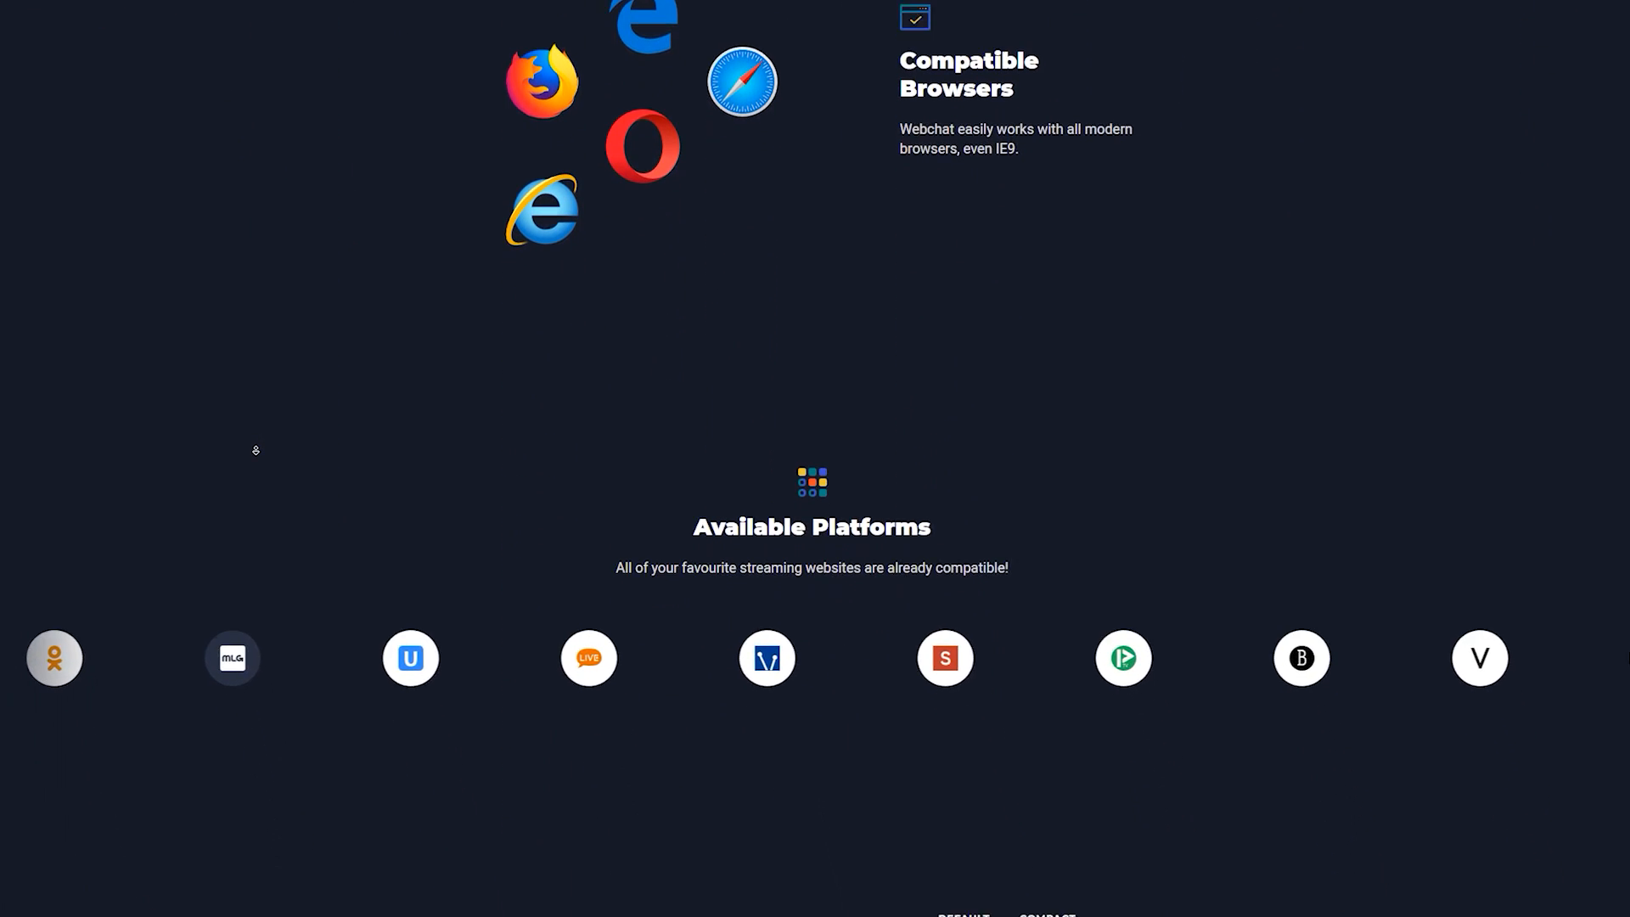
scroll("down", 3)
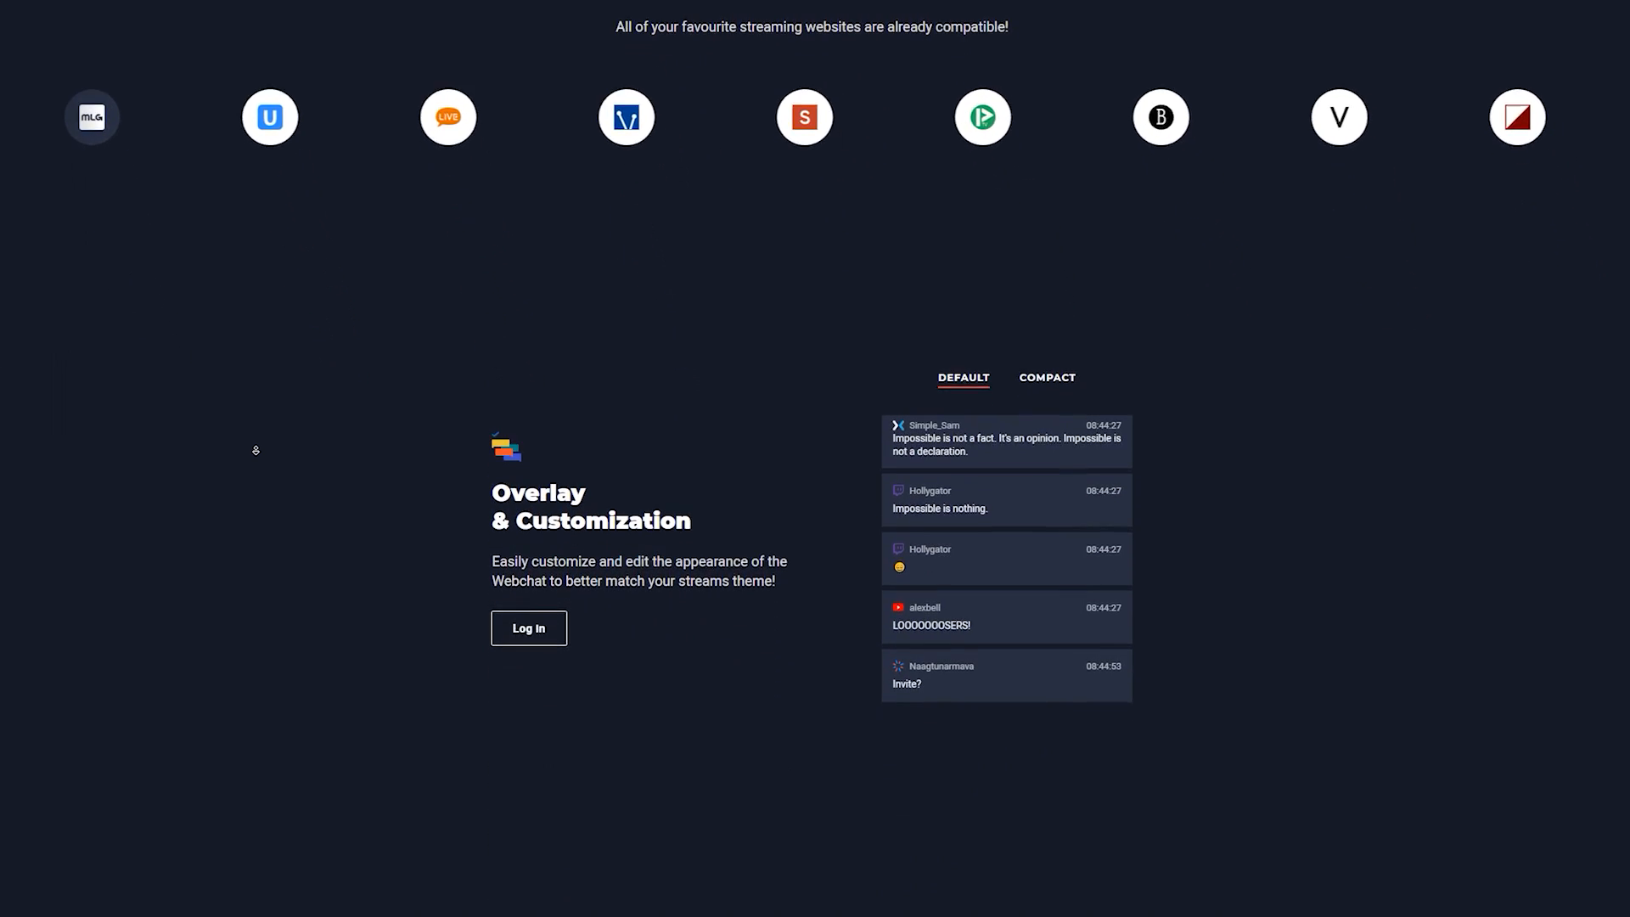
scroll("down", 3)
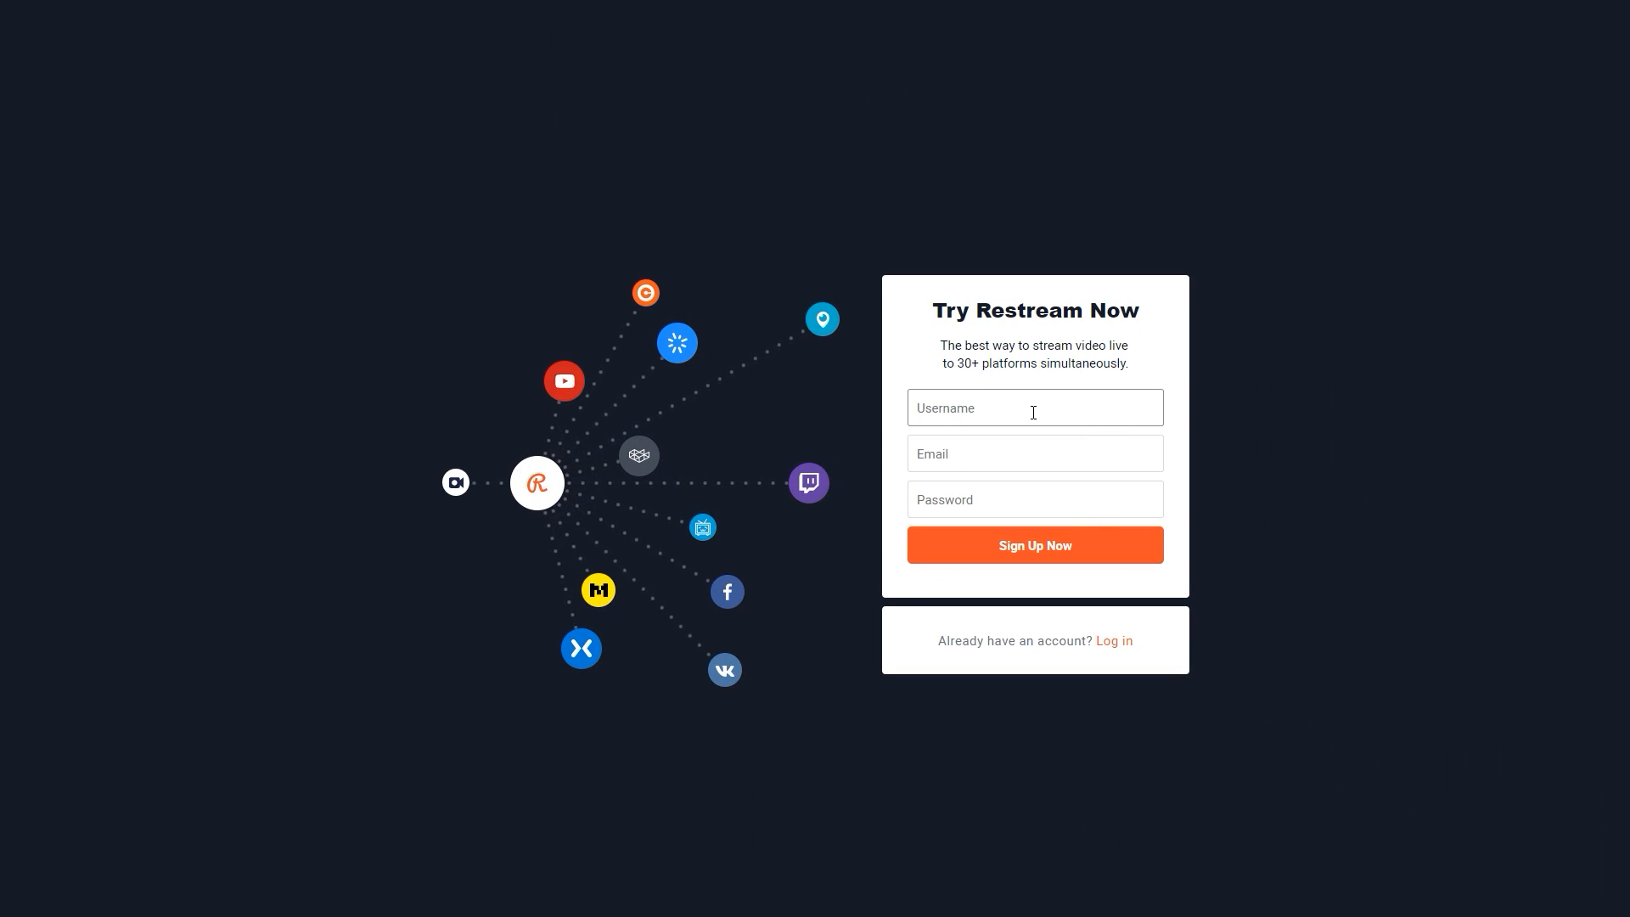
Sign in to the Restream account and land on the empty dashboard with RTMP URL and stream key.
left_click(1034, 545)
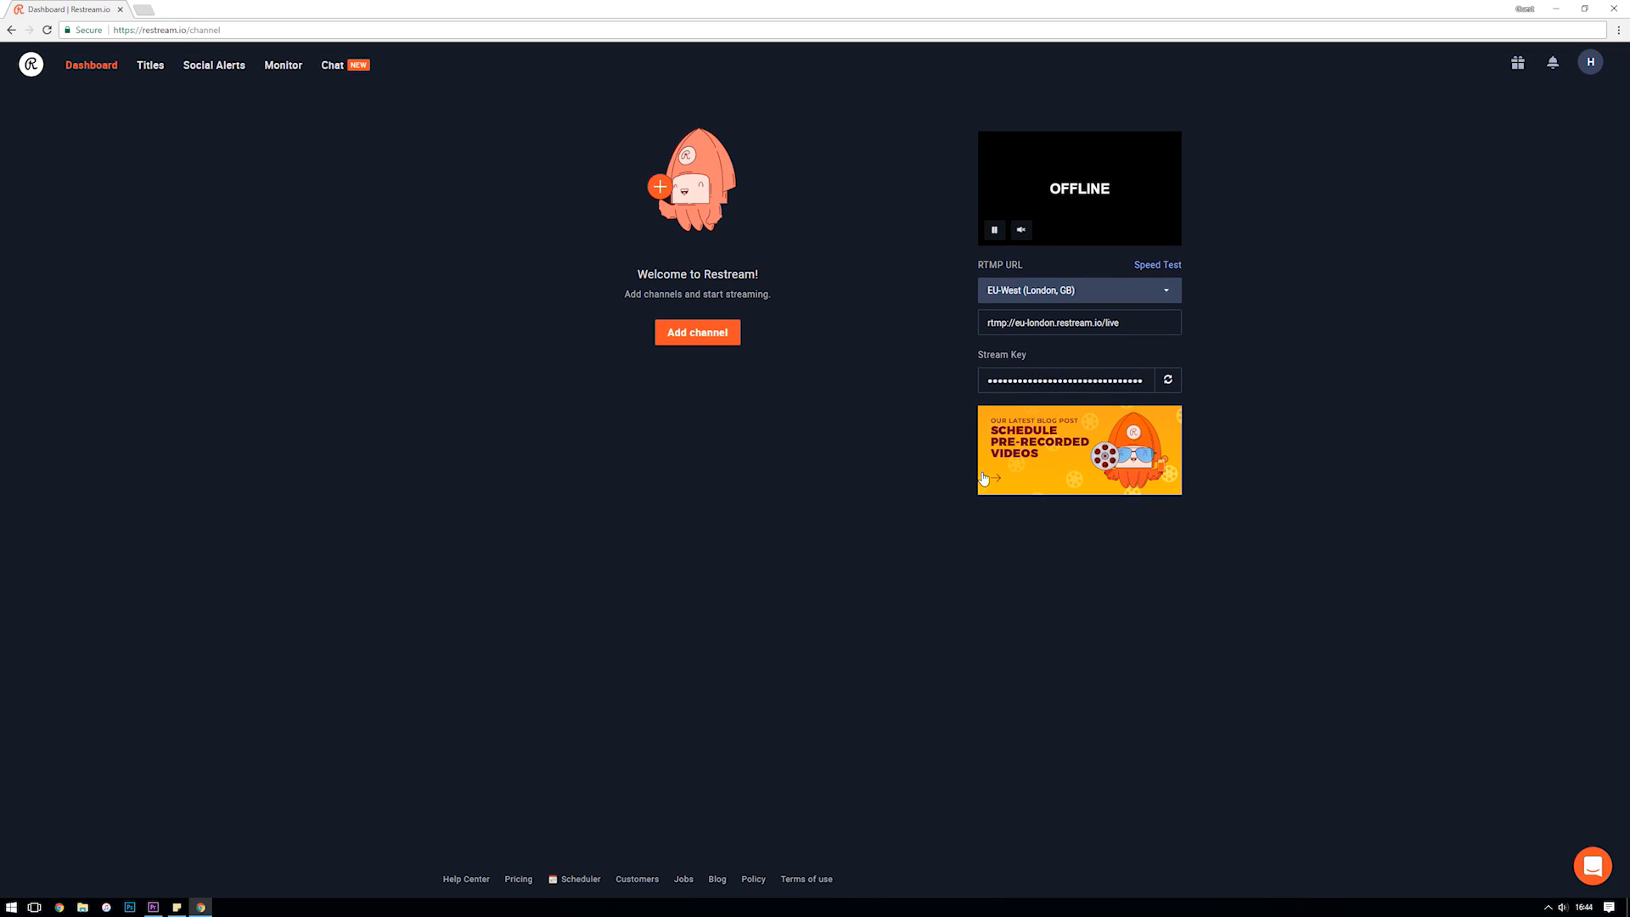
mouse_move(933, 462)
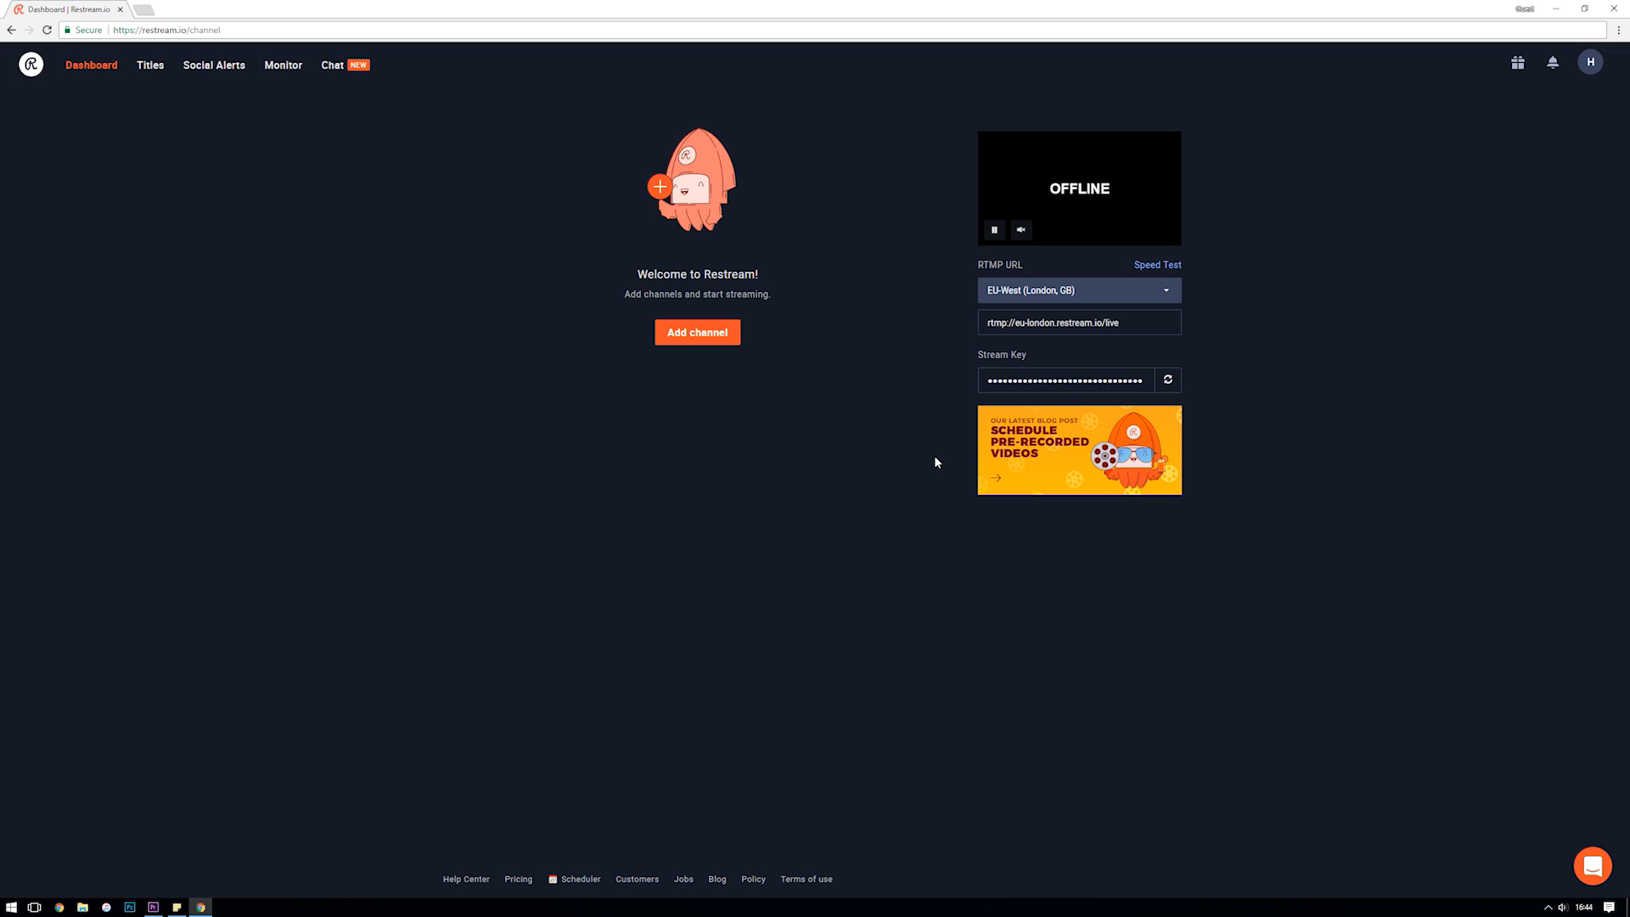
mouse_move(543, 459)
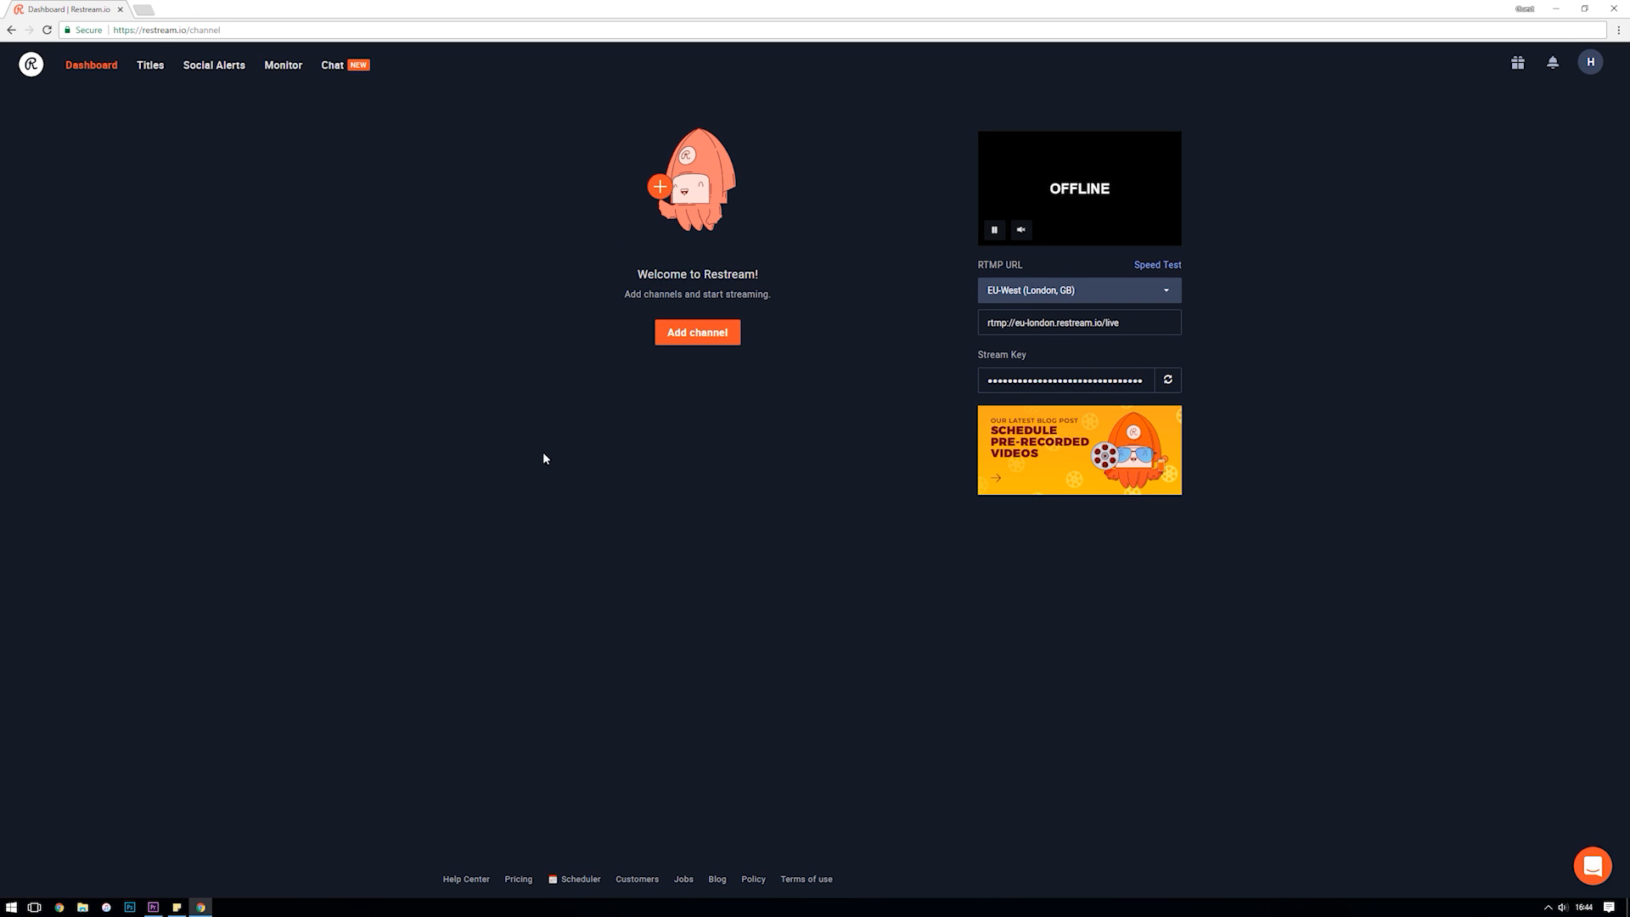
mouse_move(698, 438)
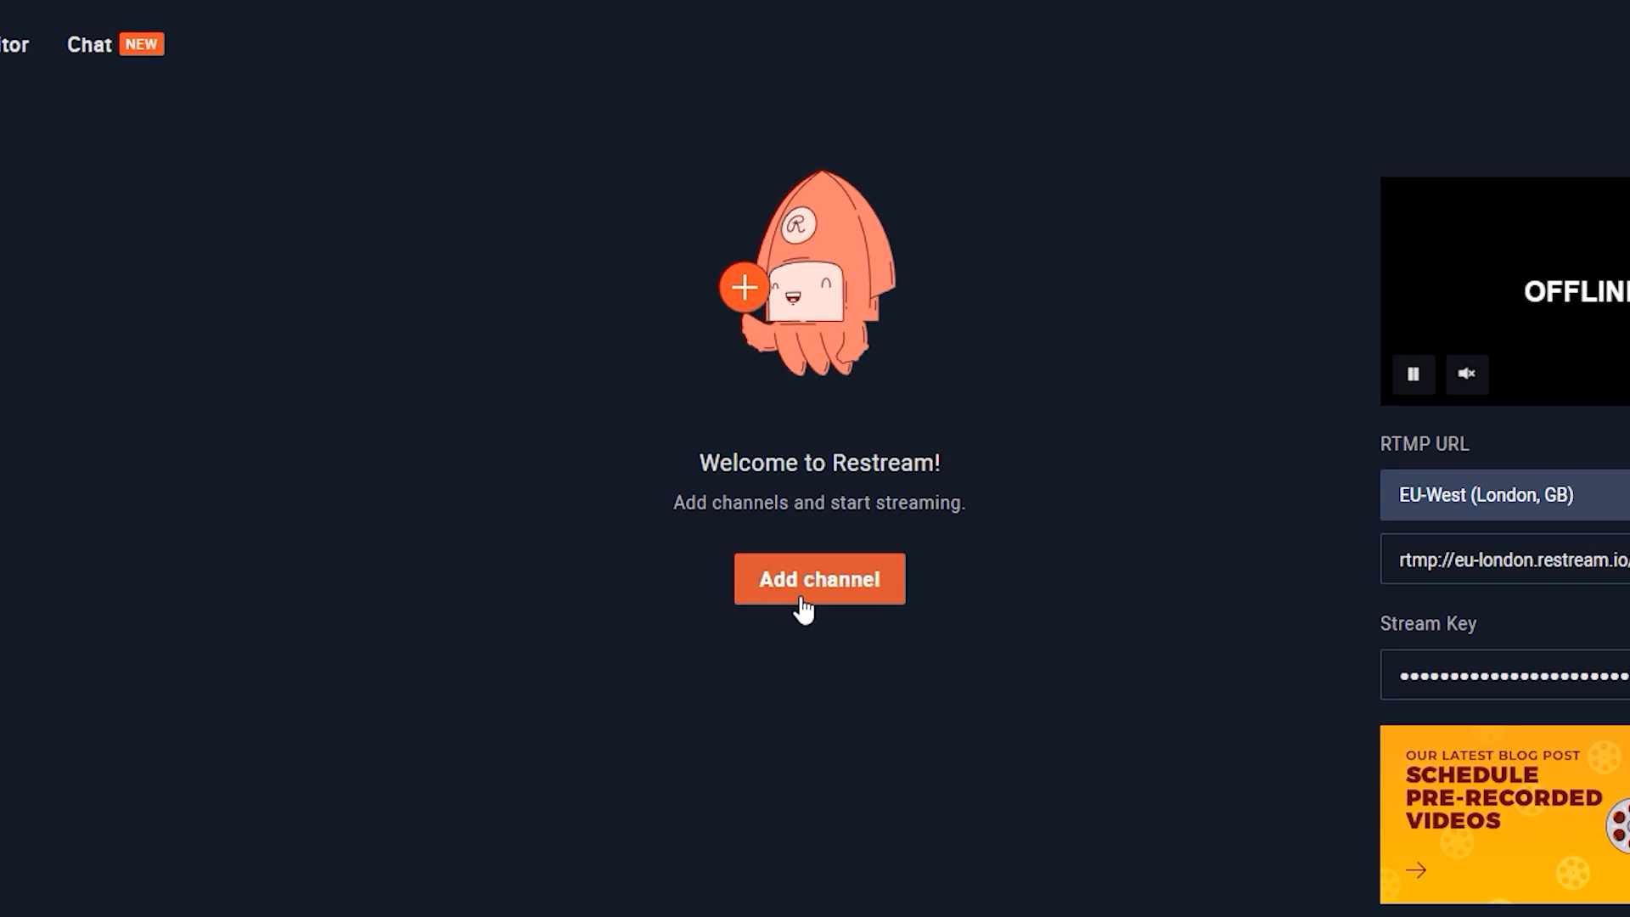
Add Twitch as a channel and authorize Restream.io on the Twitch account page.
left_click(818, 579)
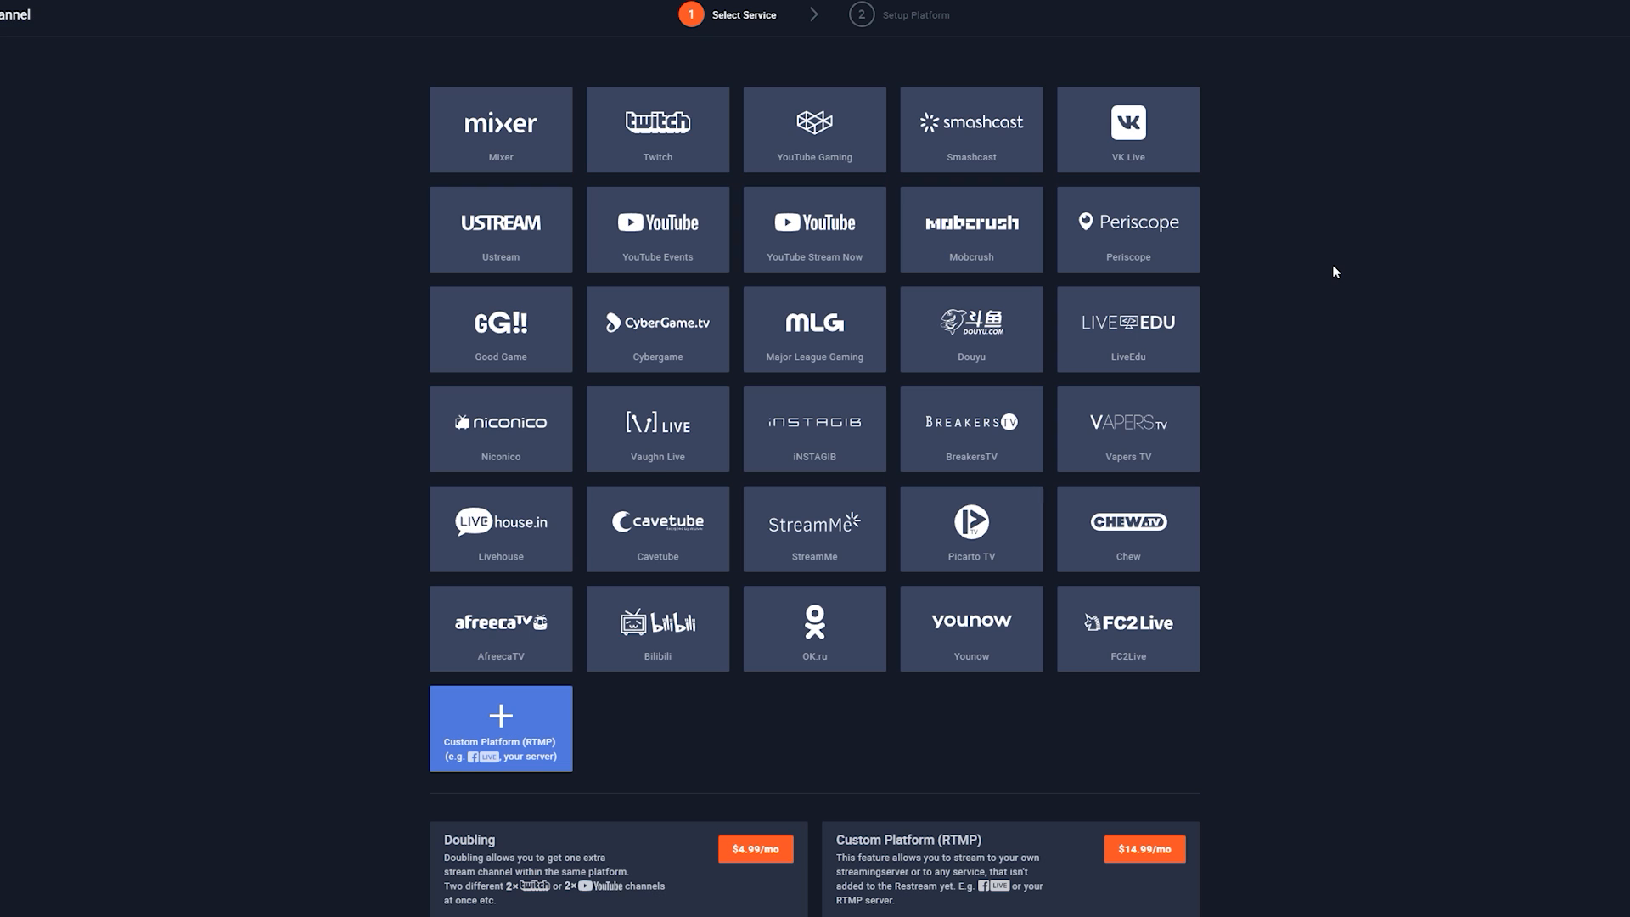
mouse_move(1344, 268)
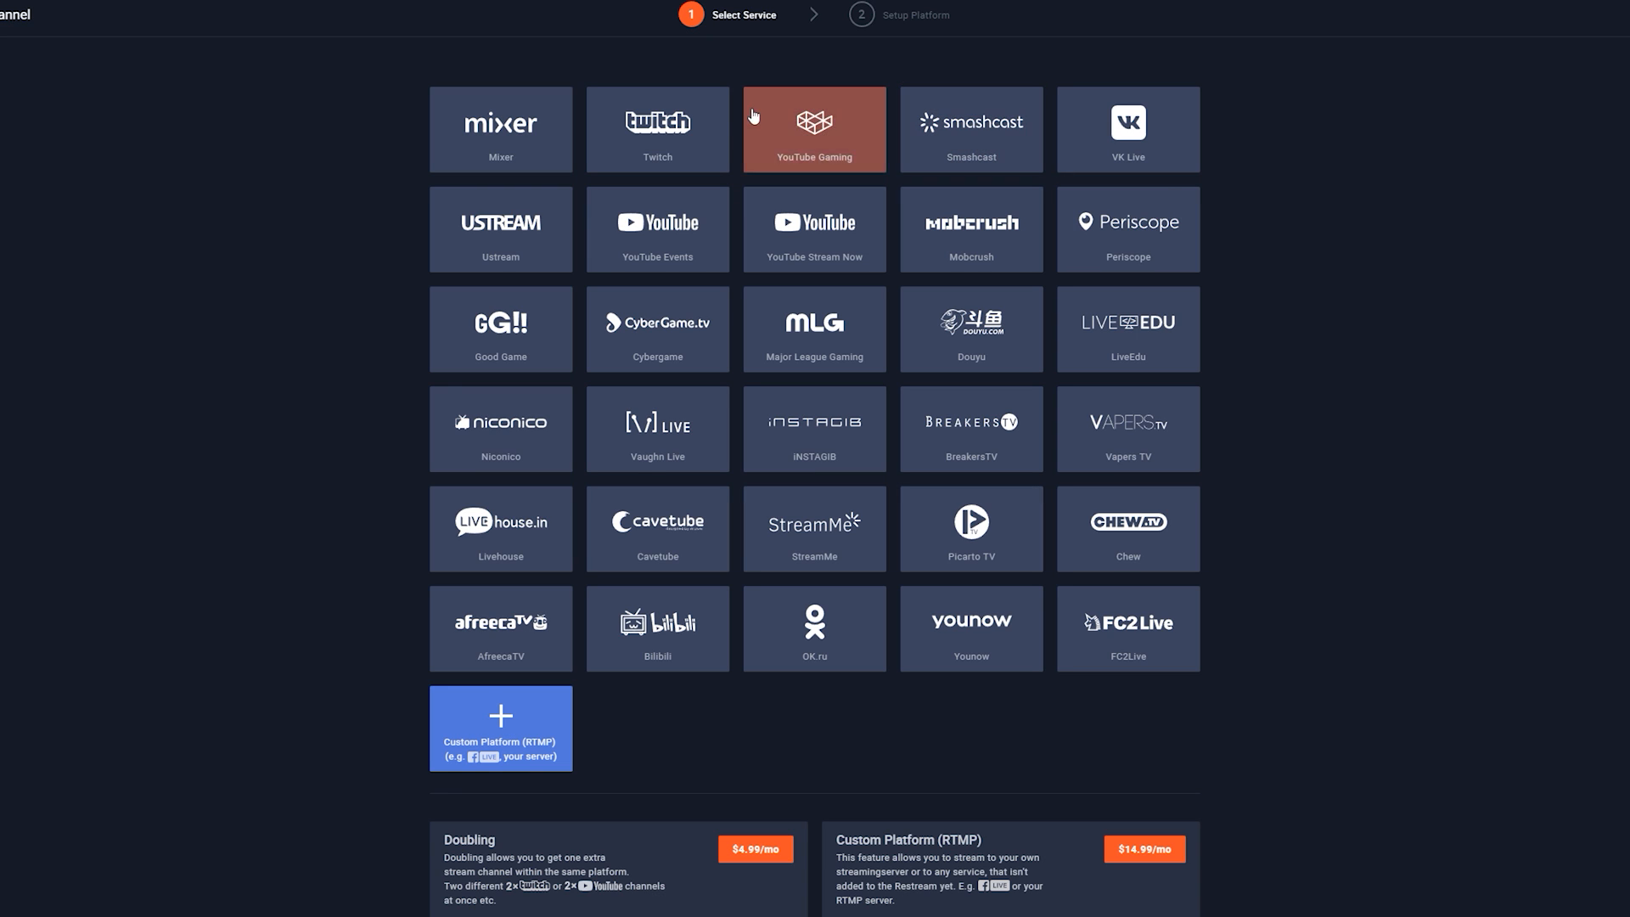
mouse_move(499, 327)
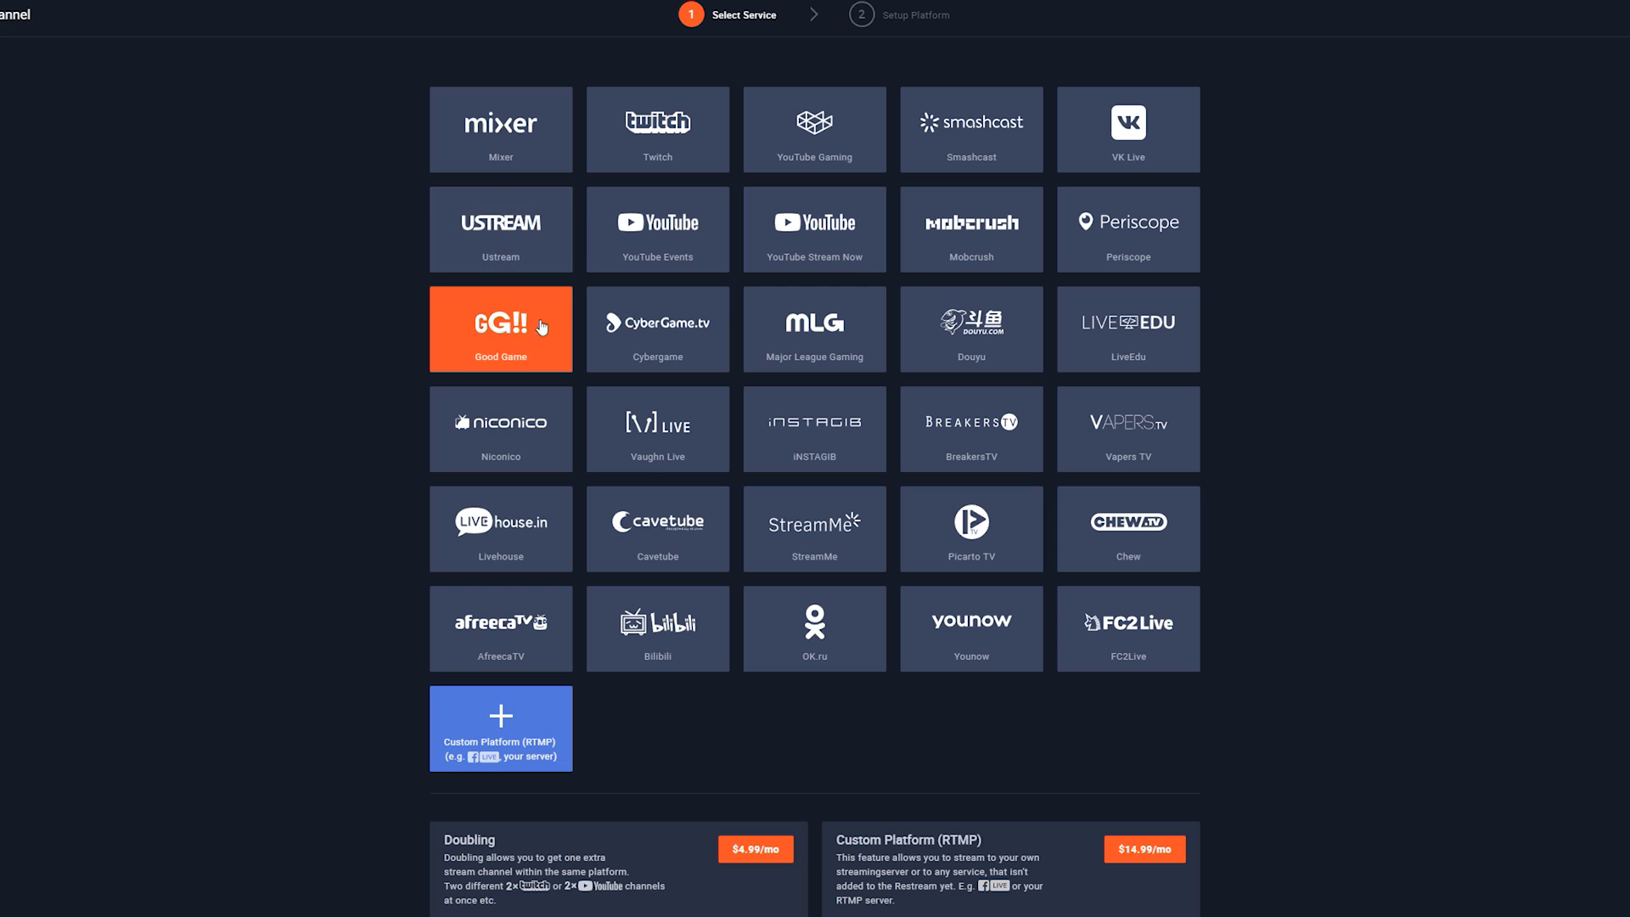
left_click(655, 129)
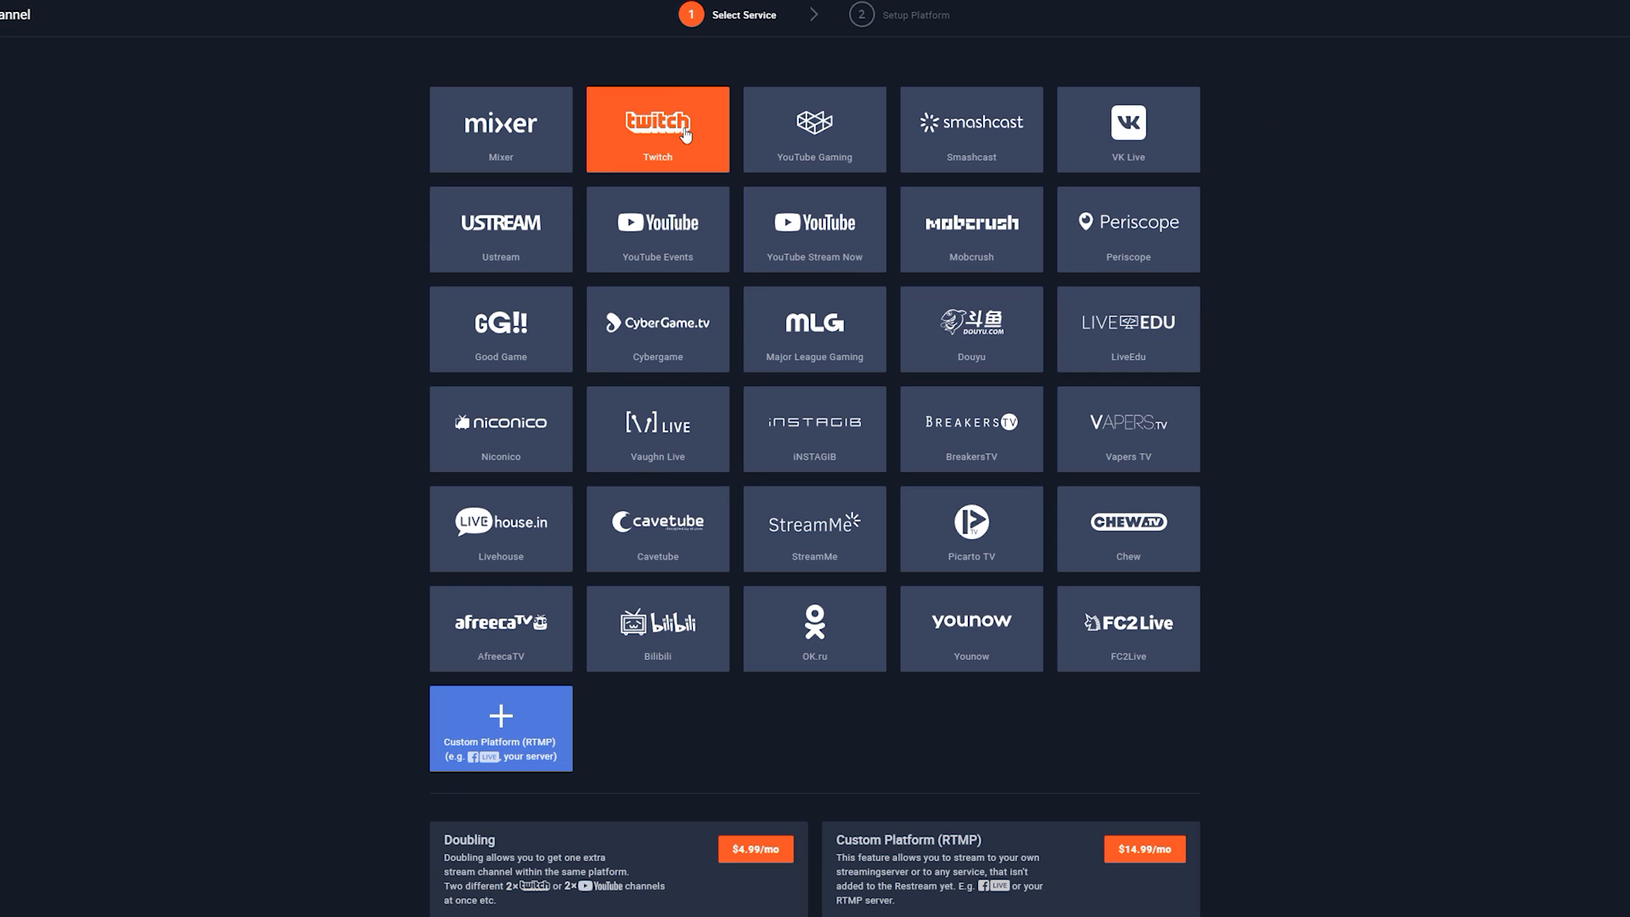
left_click(499, 129)
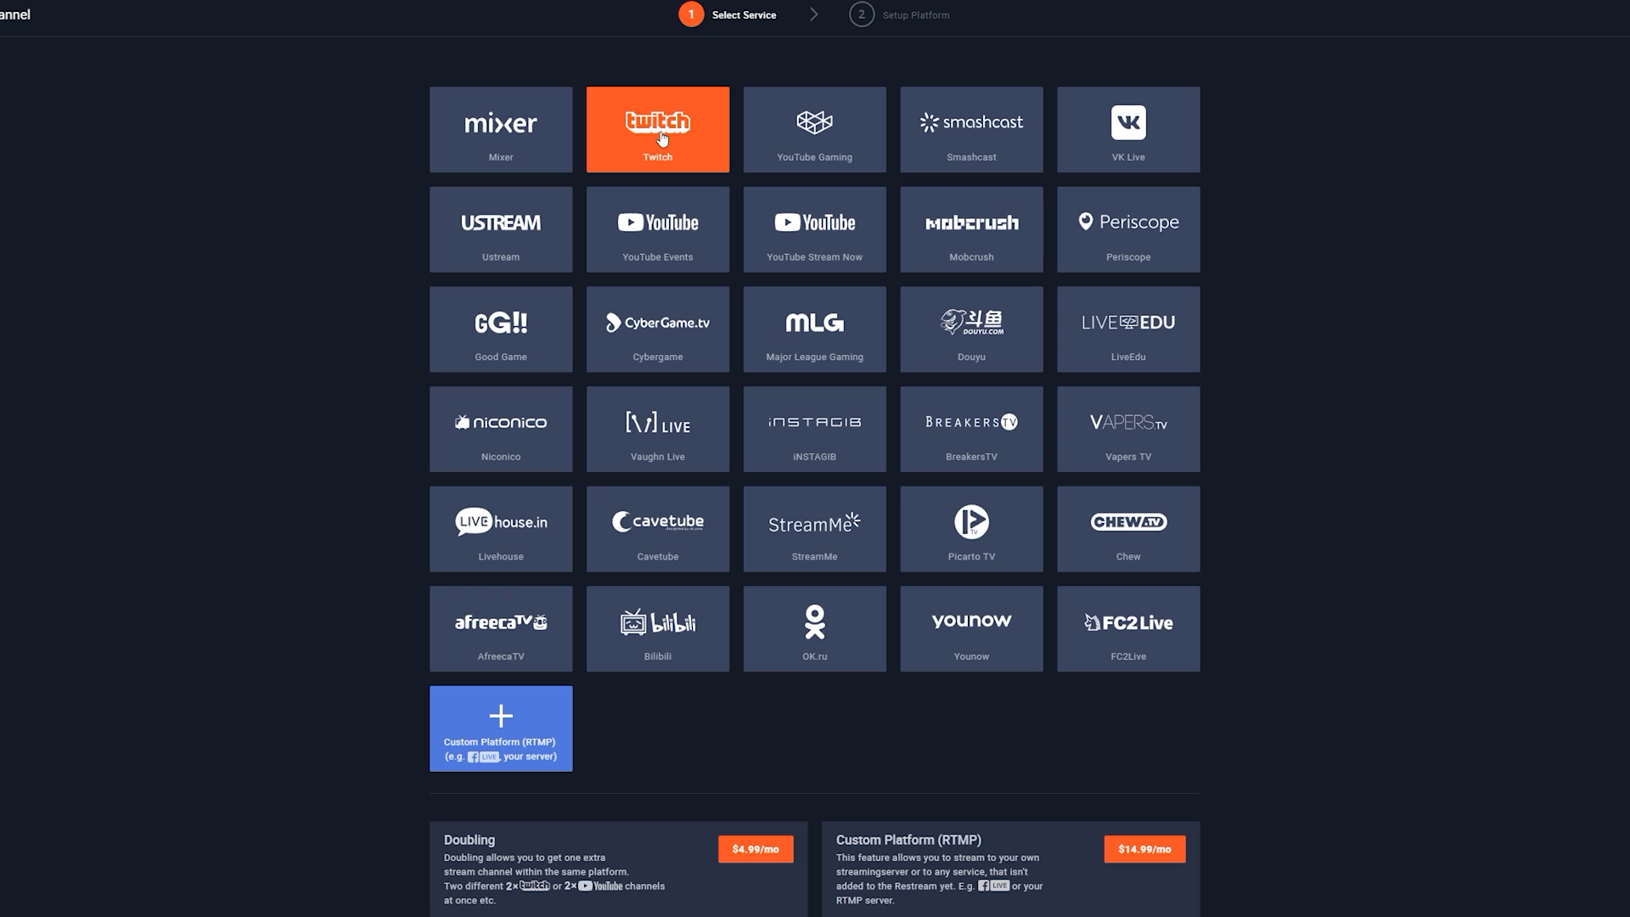
left_click(657, 129)
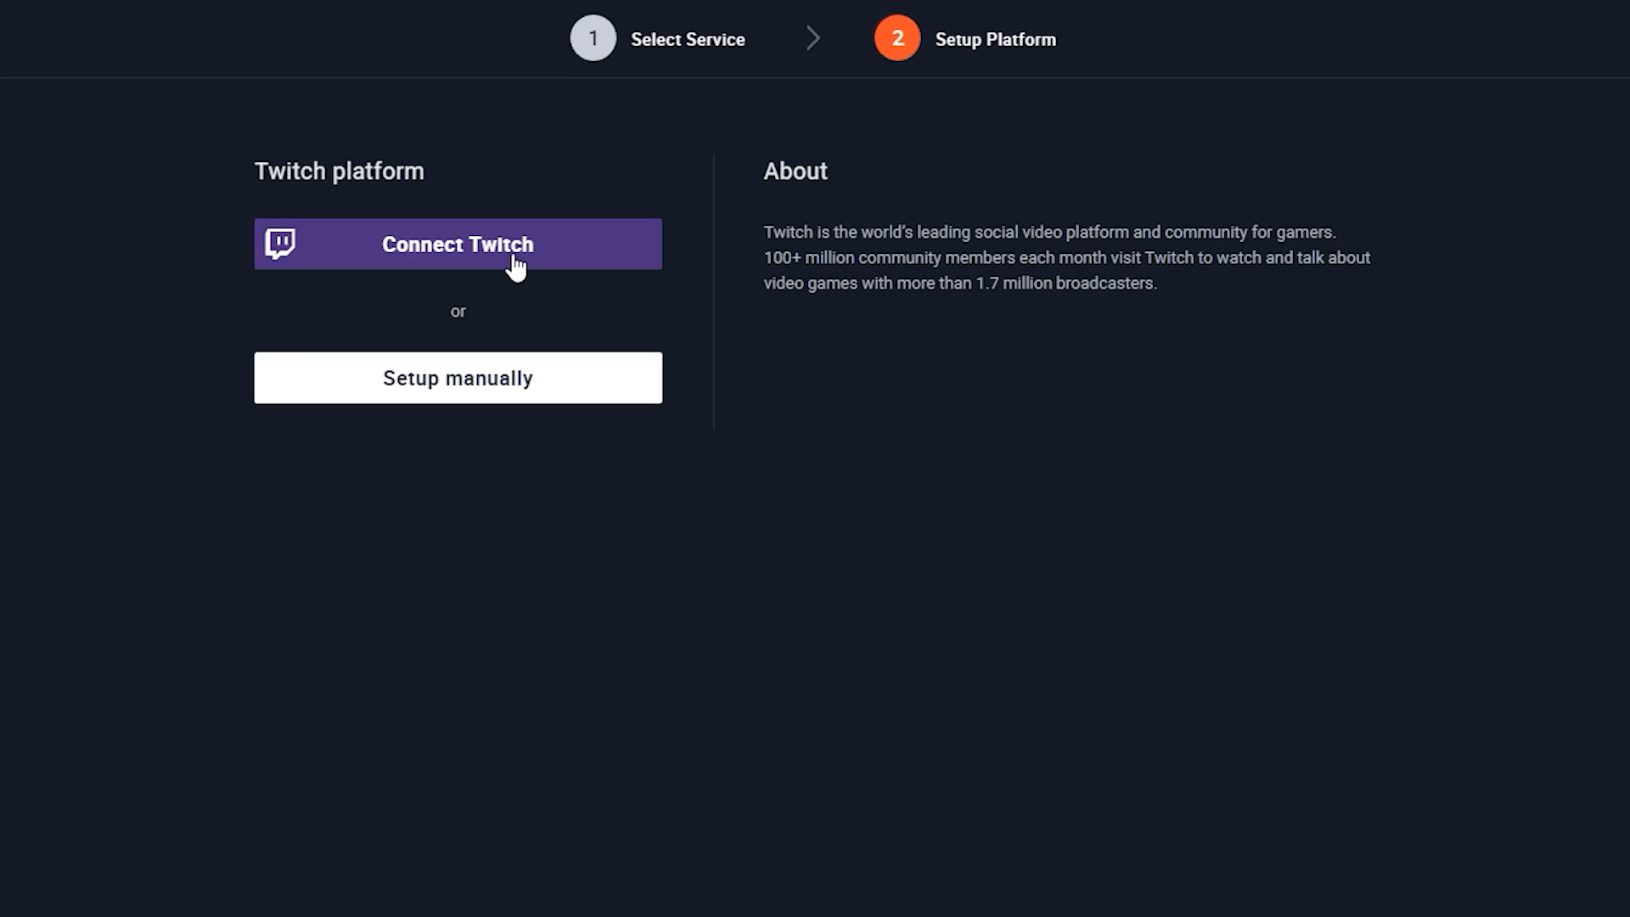
left_click(457, 244)
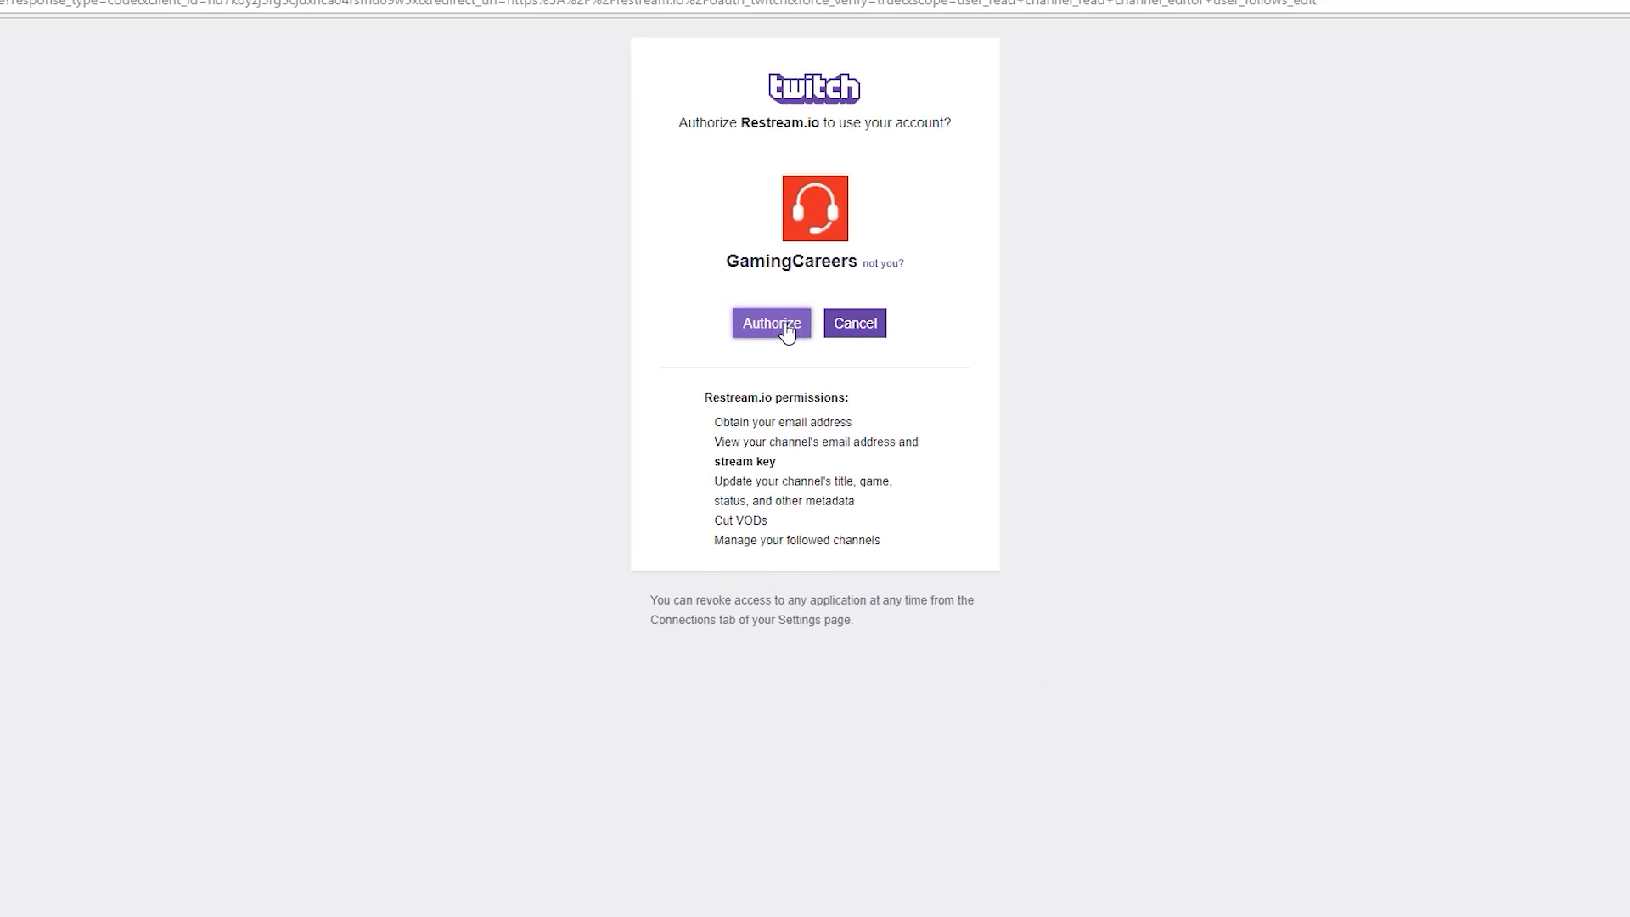
left_click(771, 322)
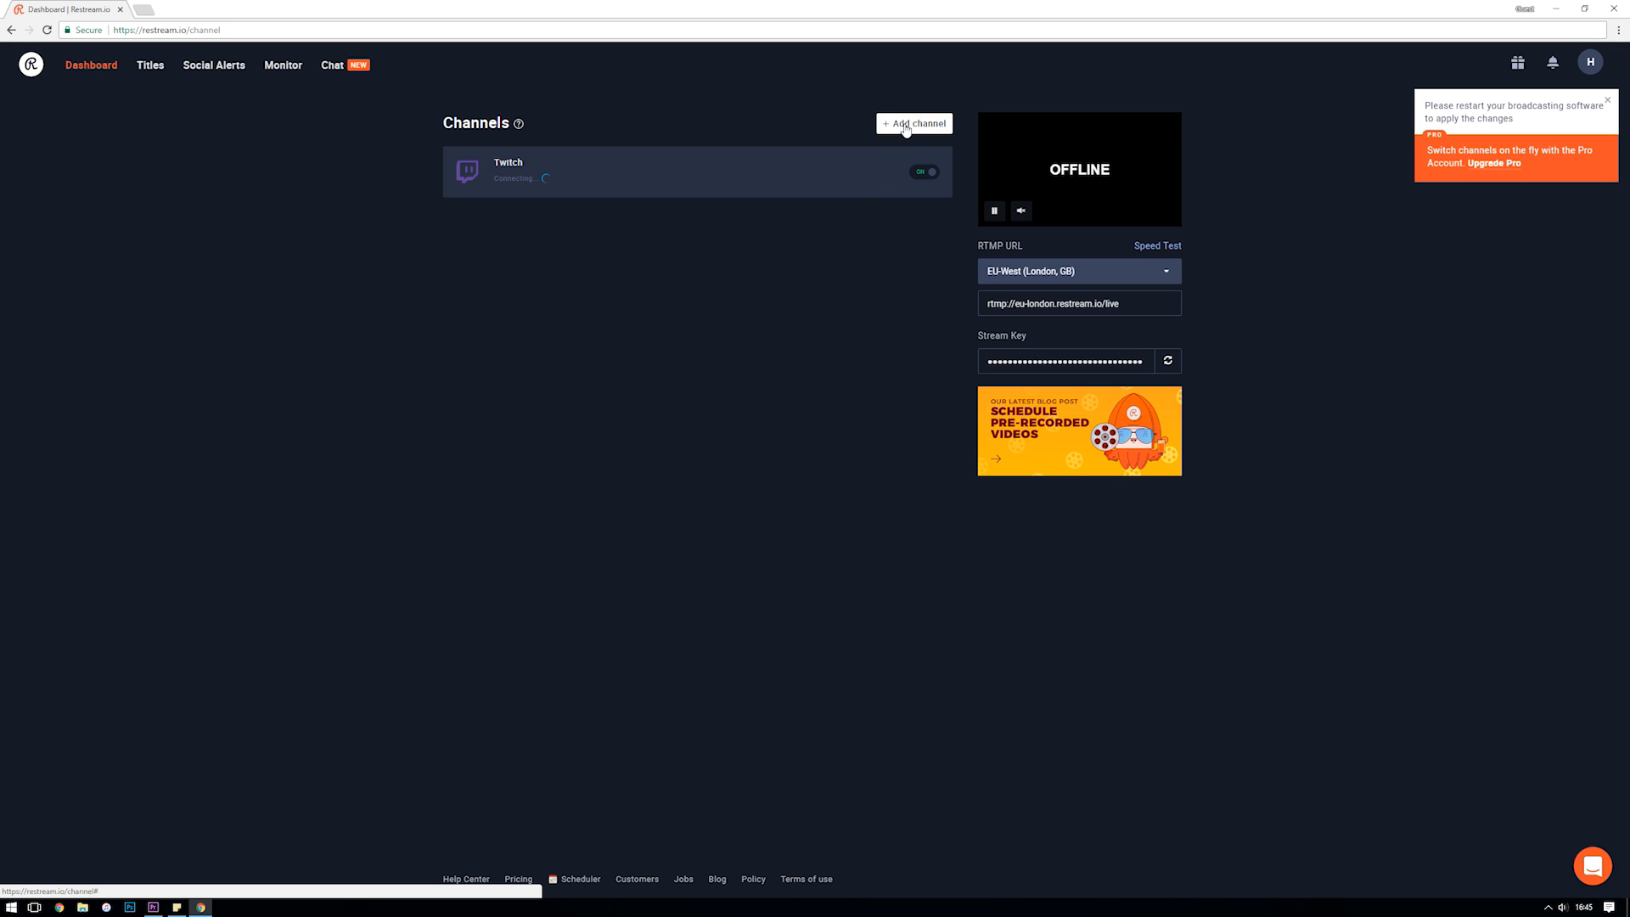
Add Mixer and YouTube Stream Now channels, allowing Restream on the Google consent page.
left_click(913, 124)
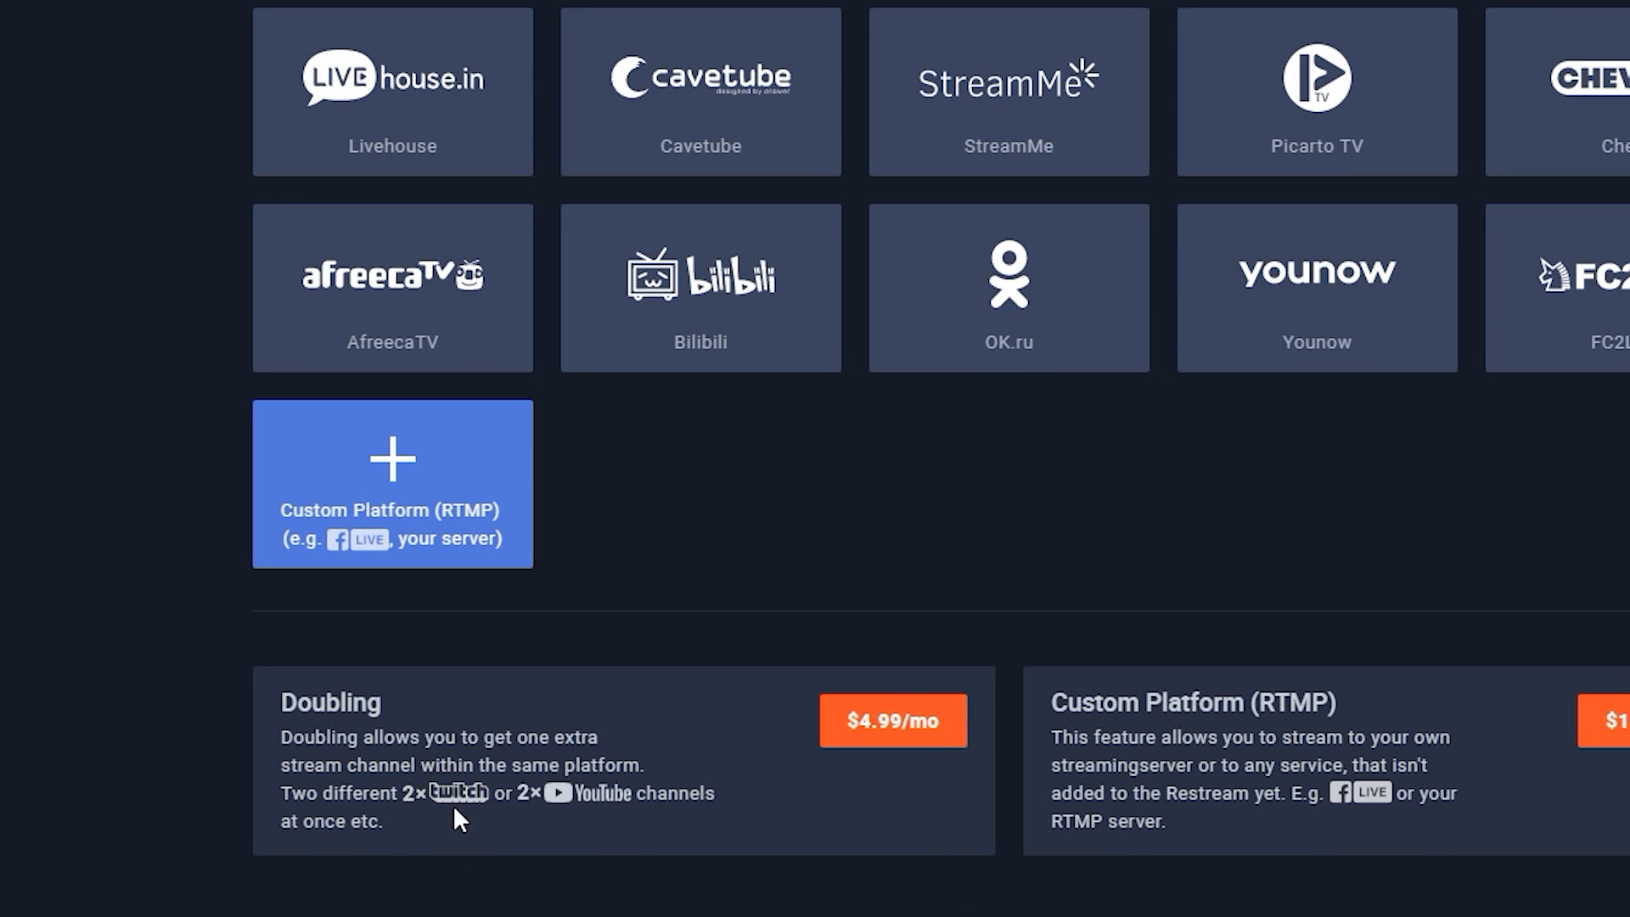
mouse_move(331, 696)
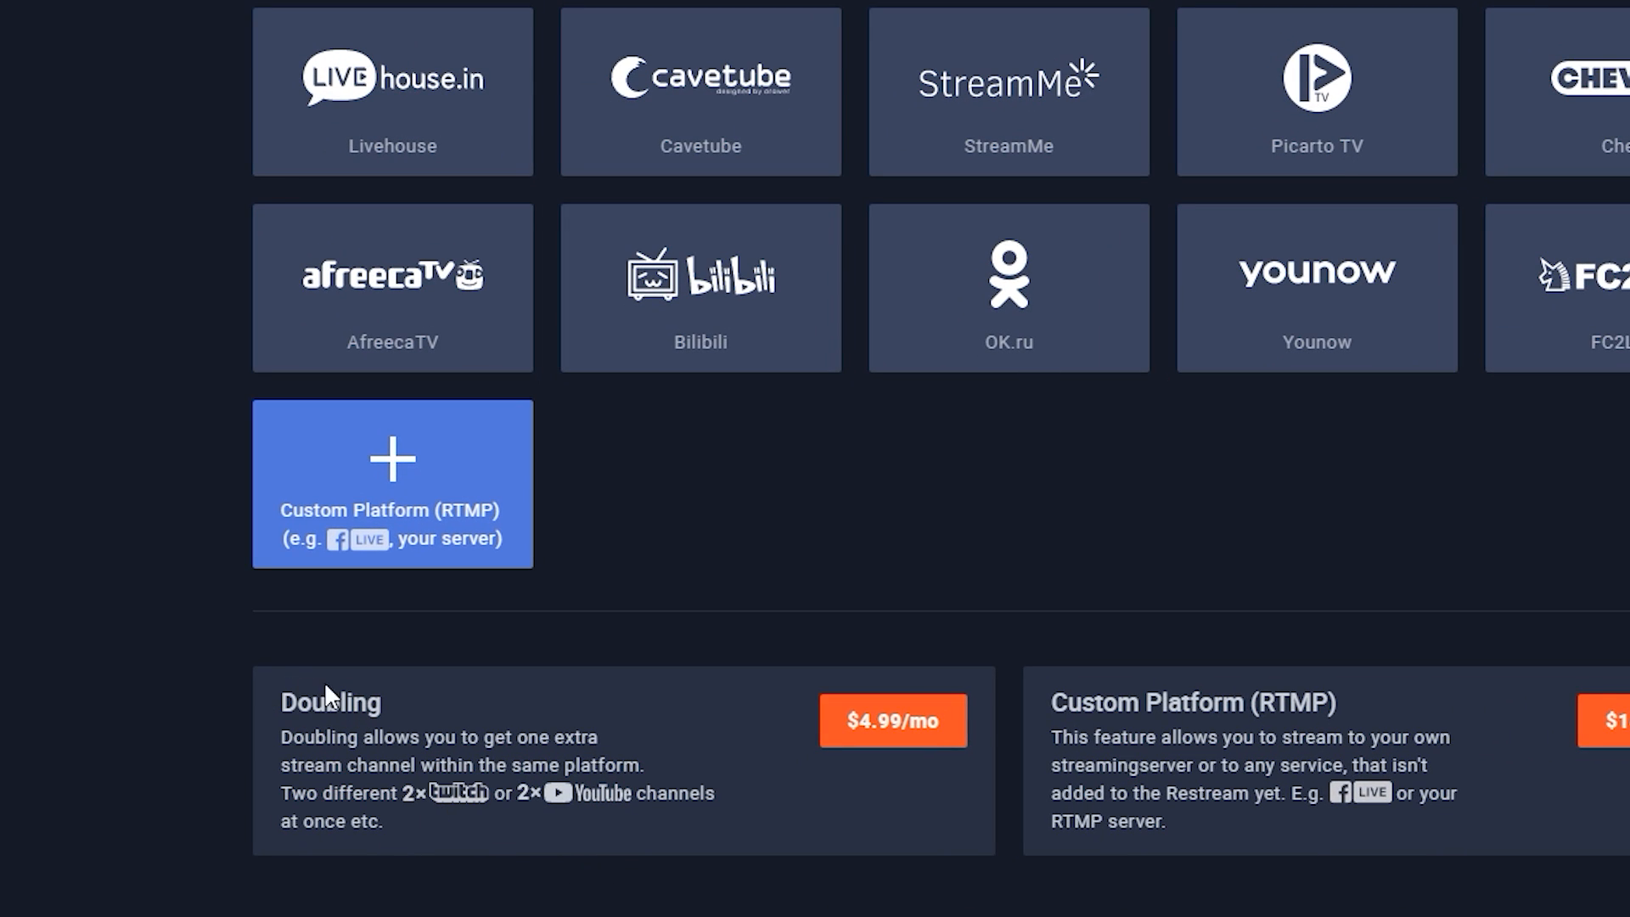
scroll("down", 3)
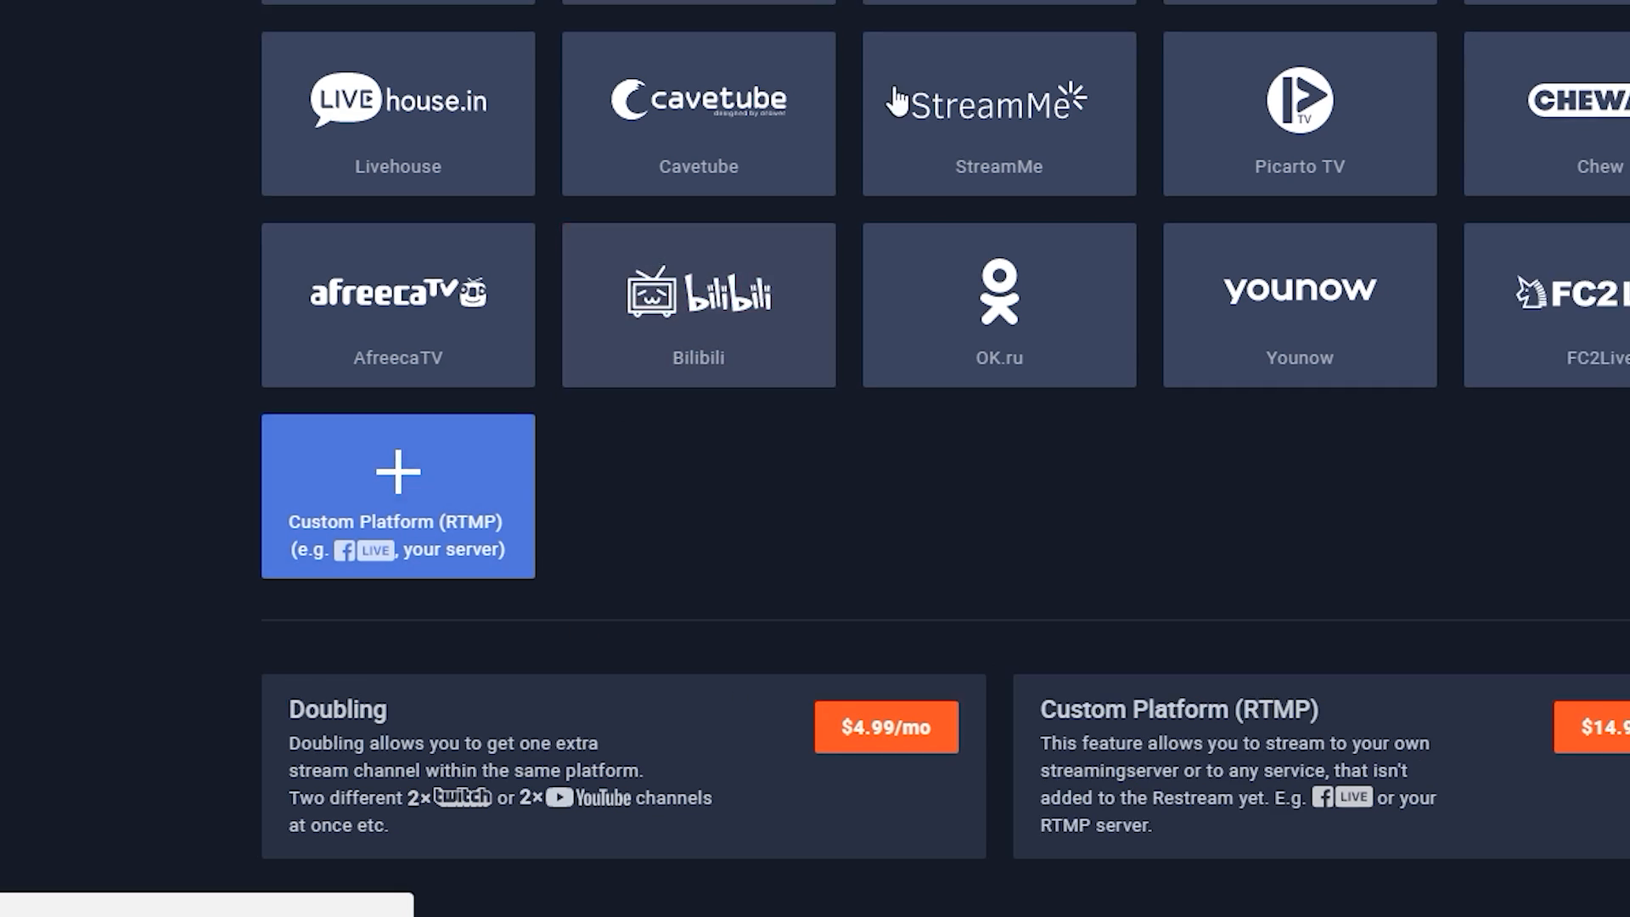
scroll("up", 3)
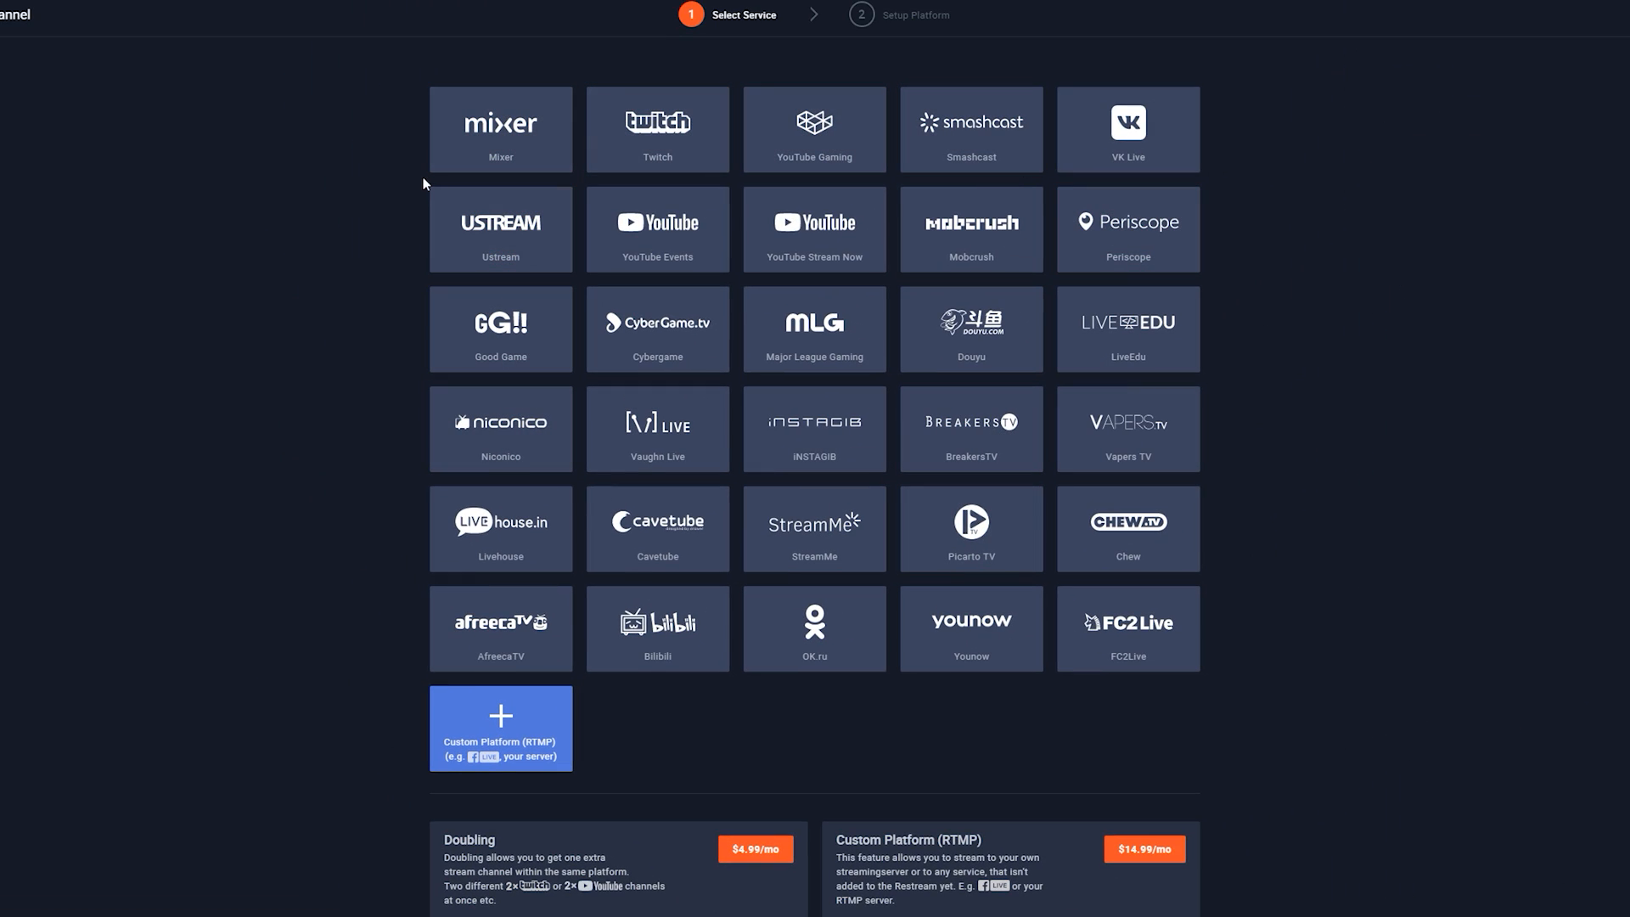
left_click(506, 136)
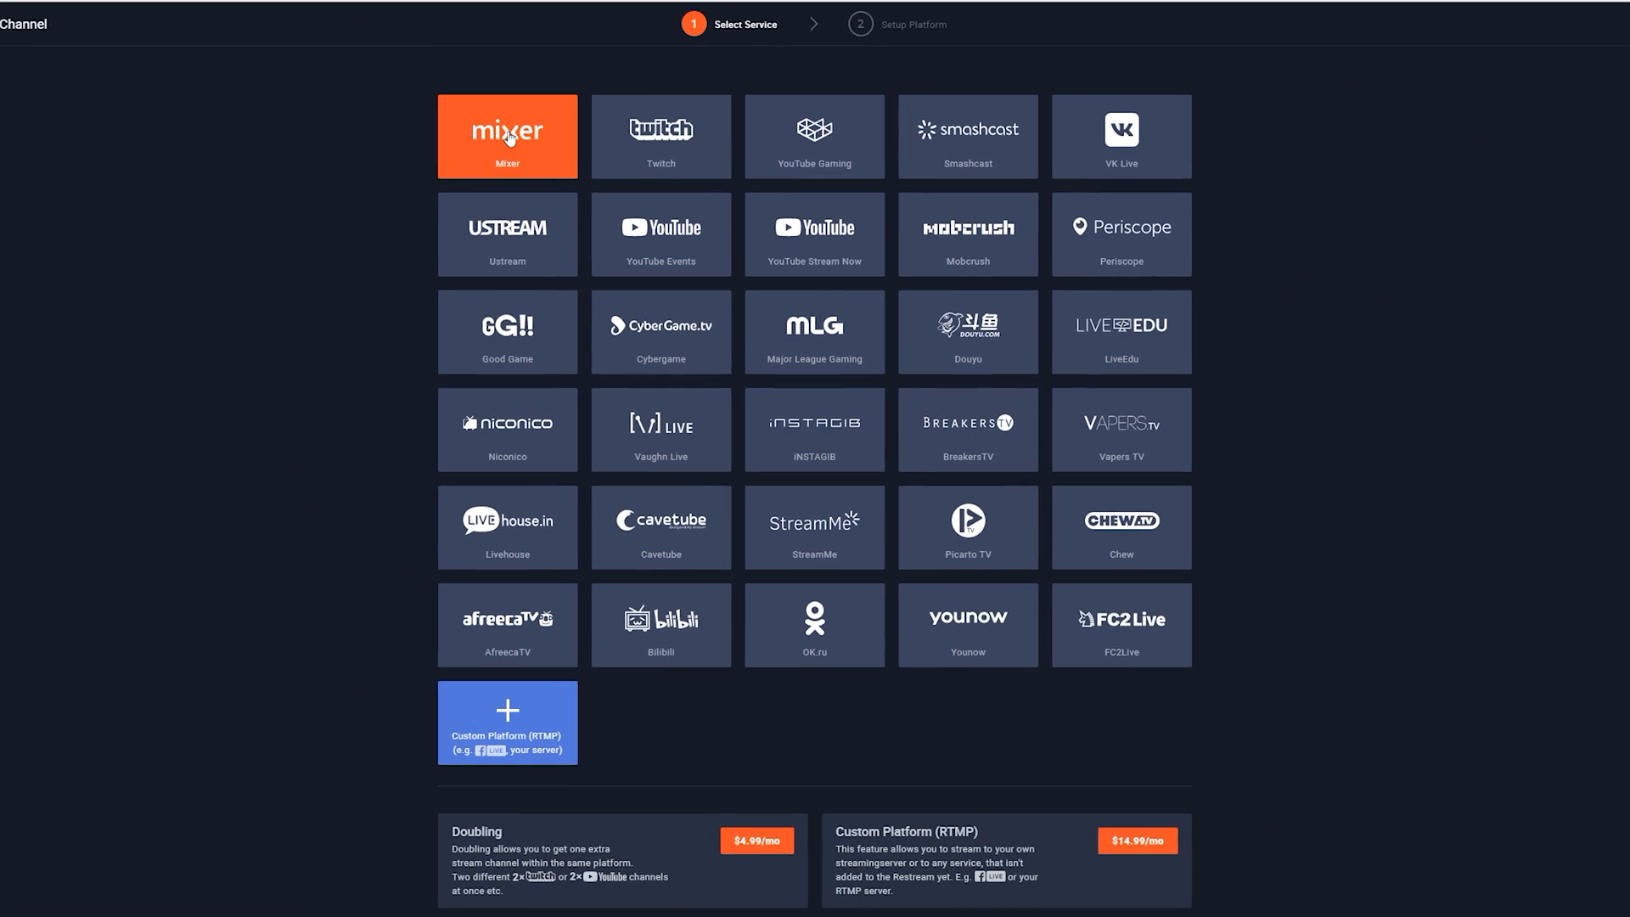
left_click(508, 136)
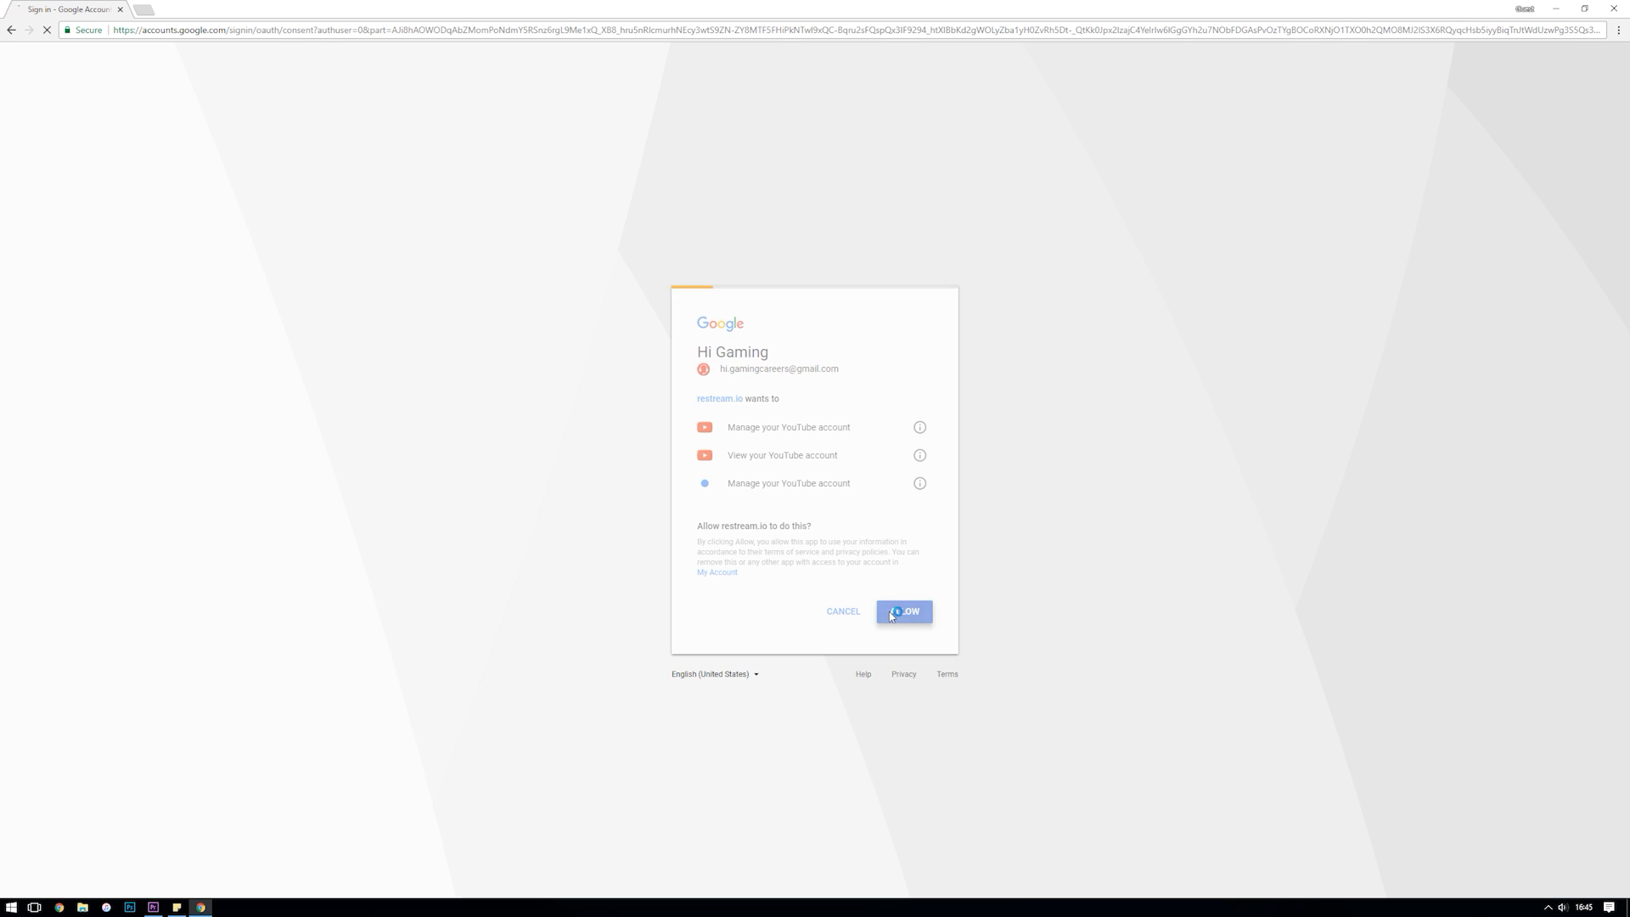
left_click(901, 611)
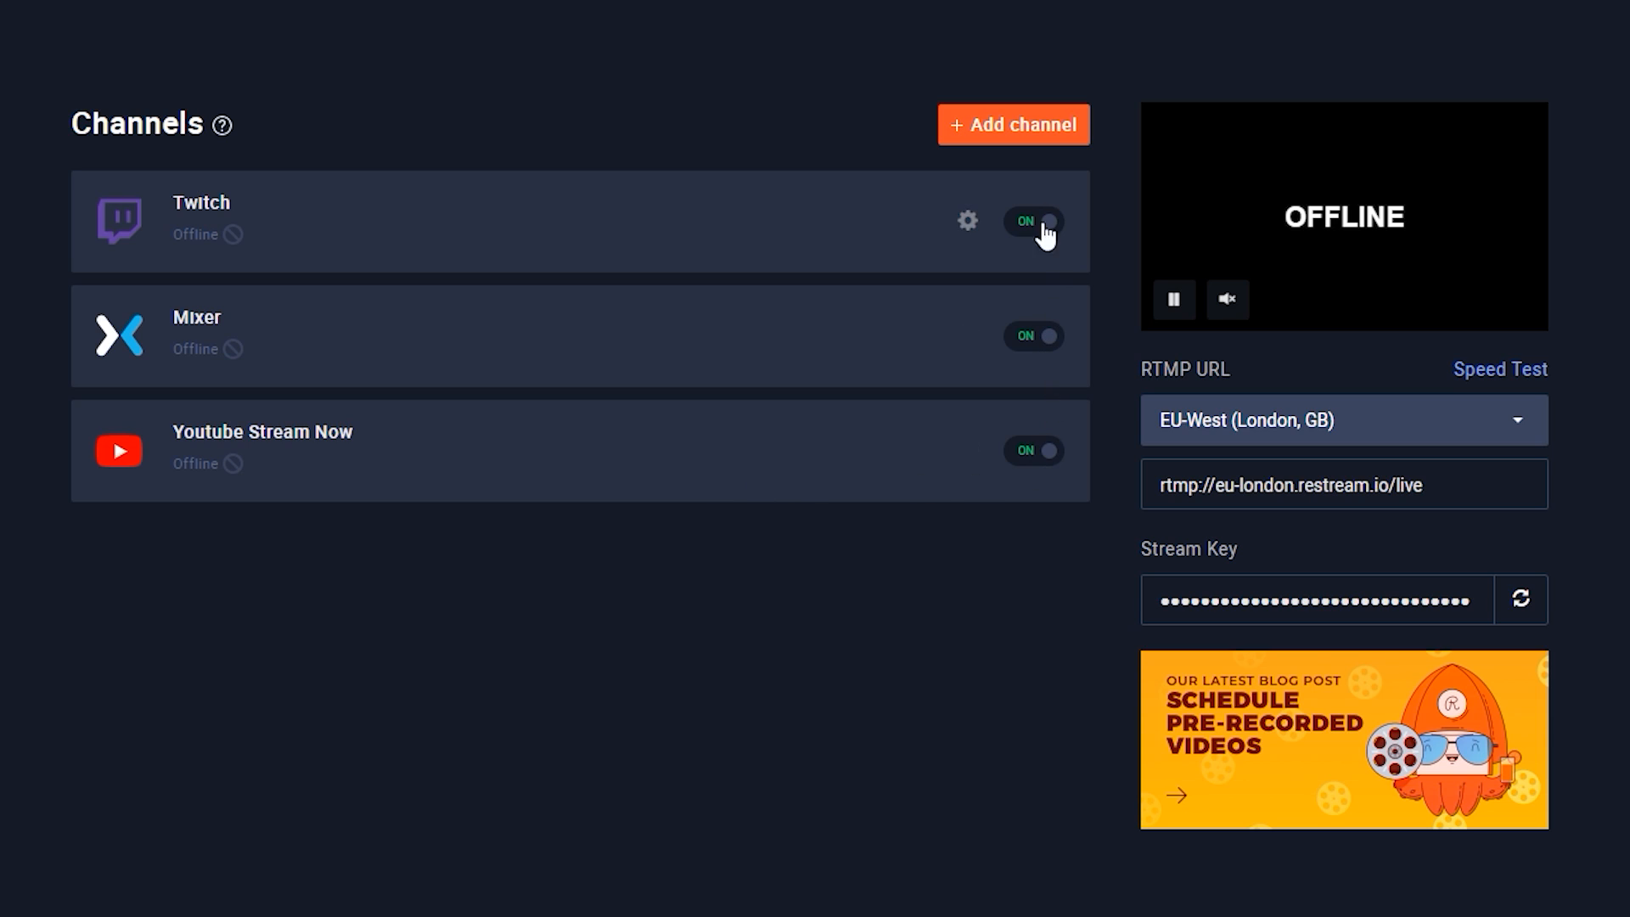
Switch off the YouTube channel and bring up the Twitch channel's Edit Settings.
left_click(1034, 450)
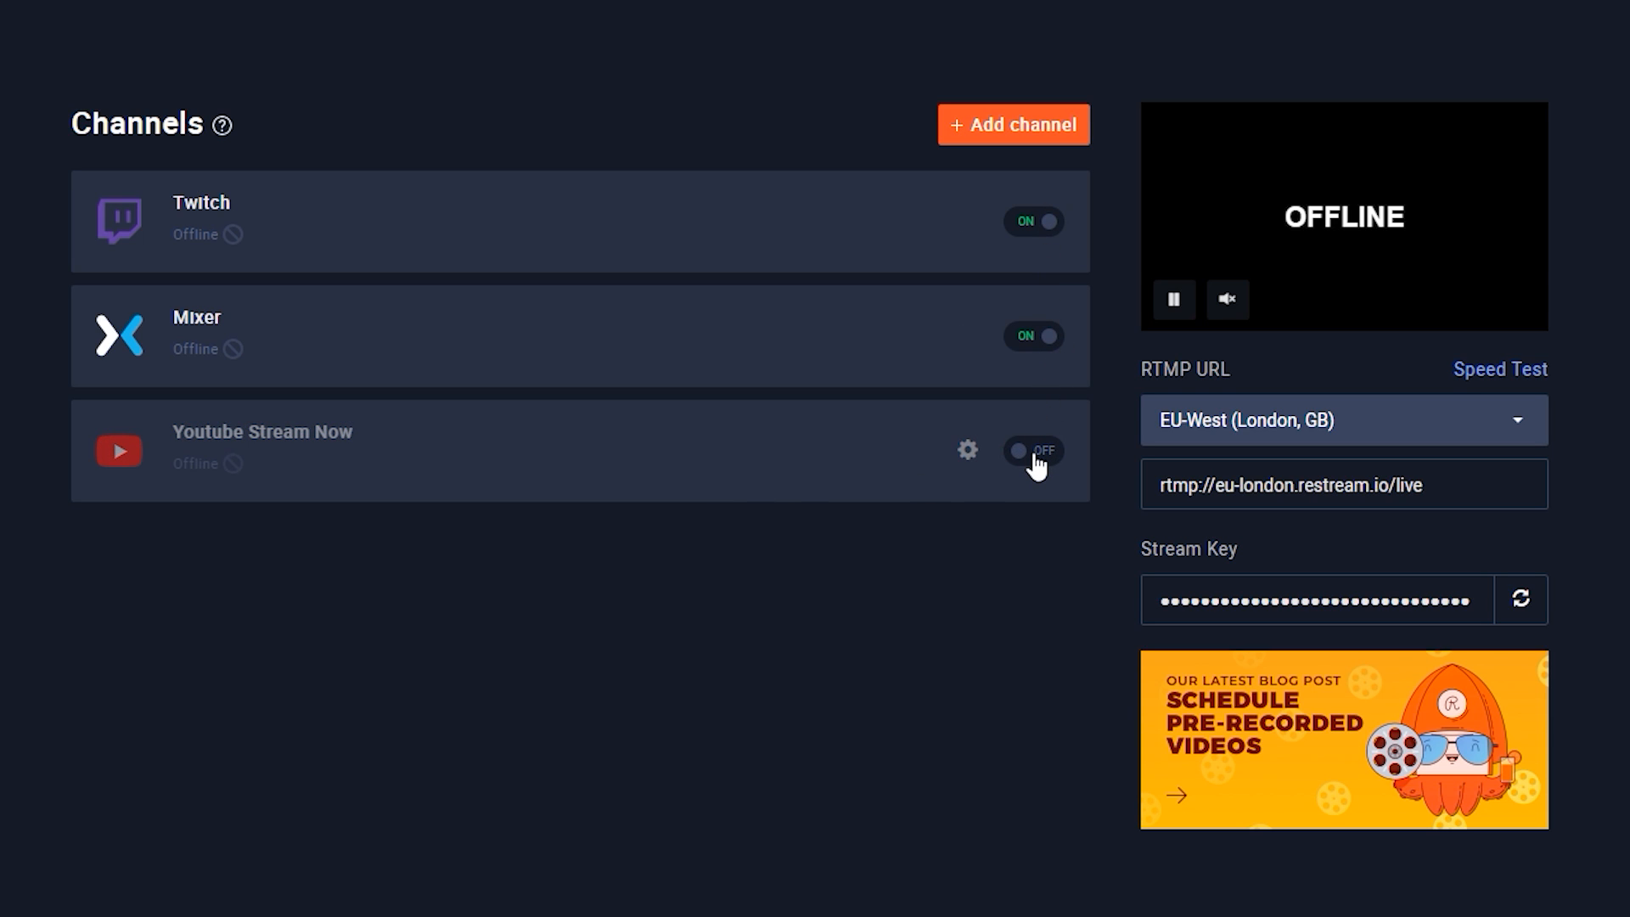
mouse_move(1035, 507)
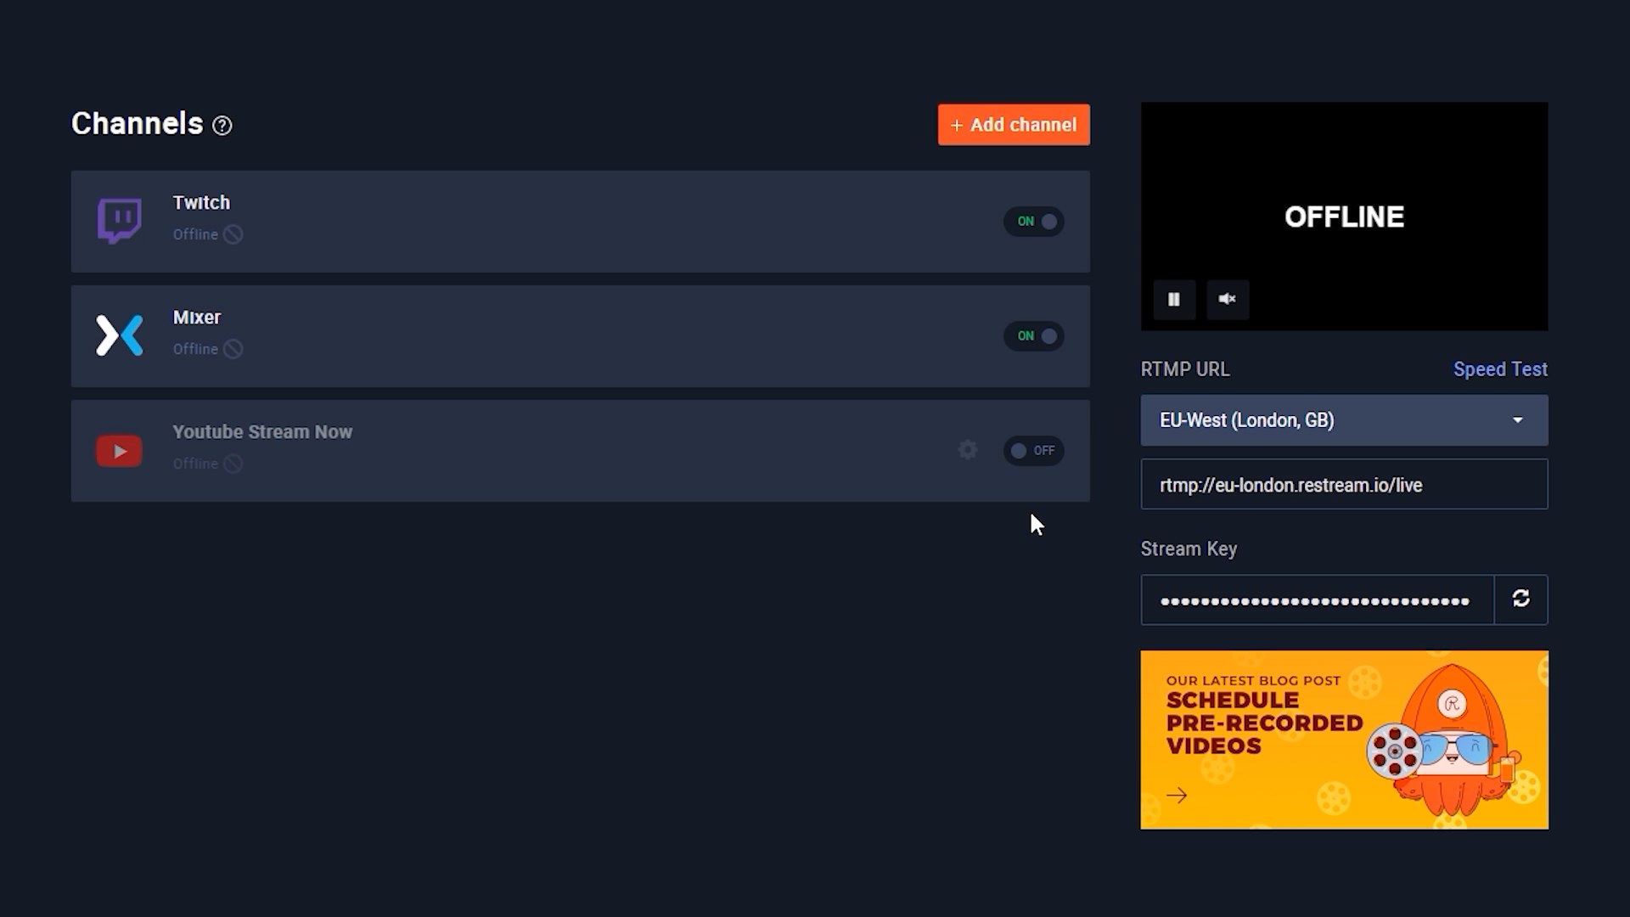
mouse_move(1057, 518)
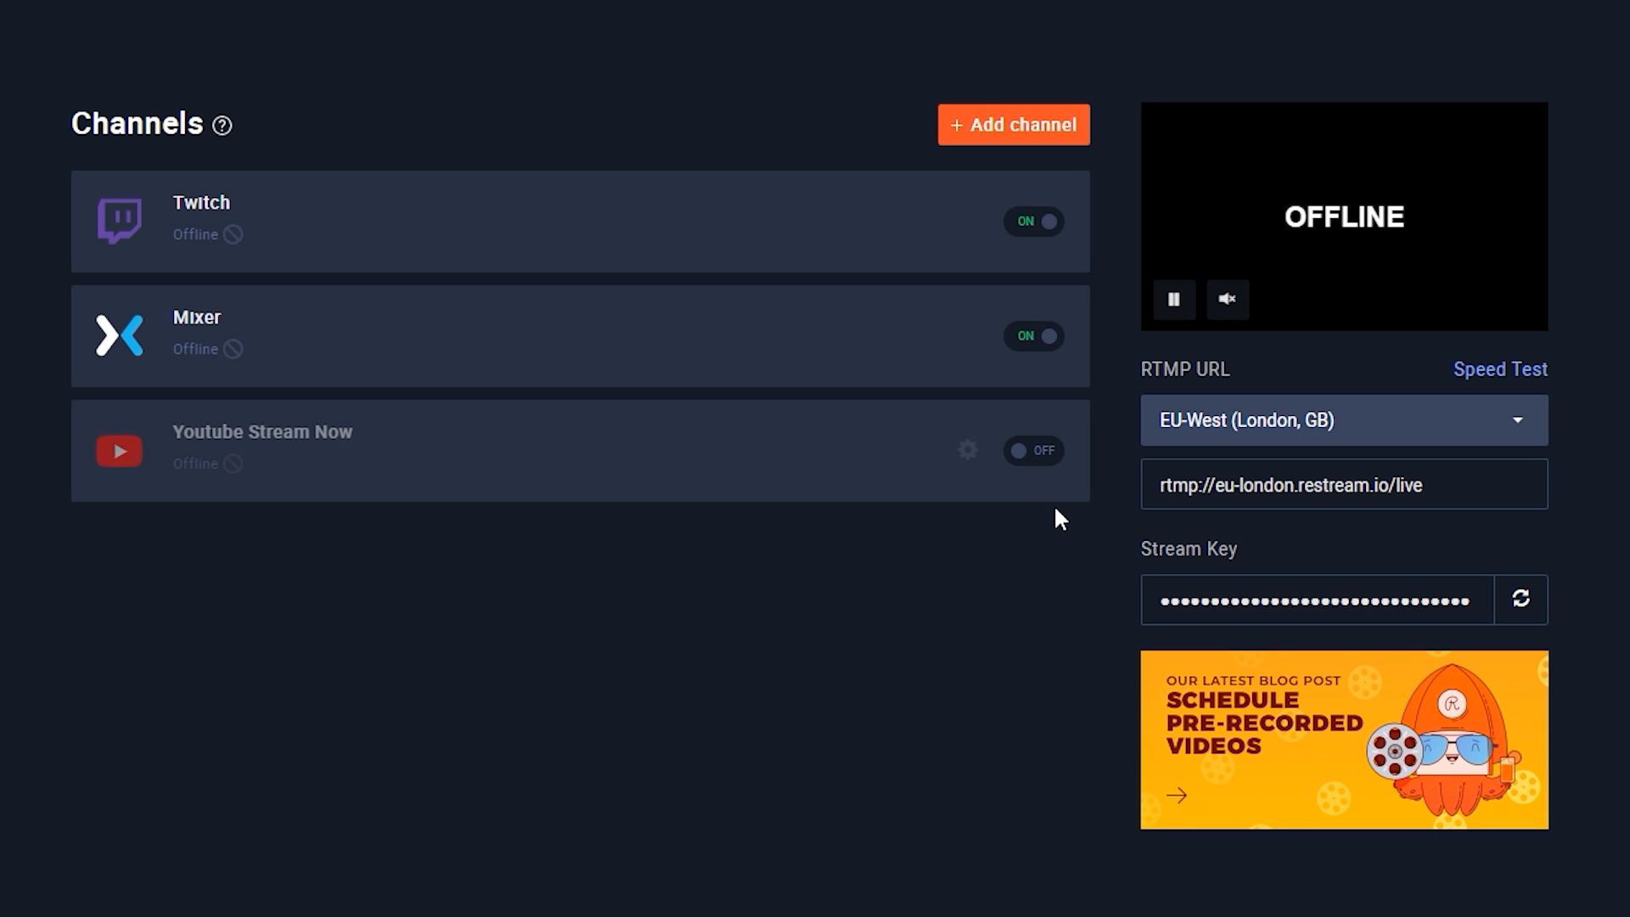
left_click(966, 221)
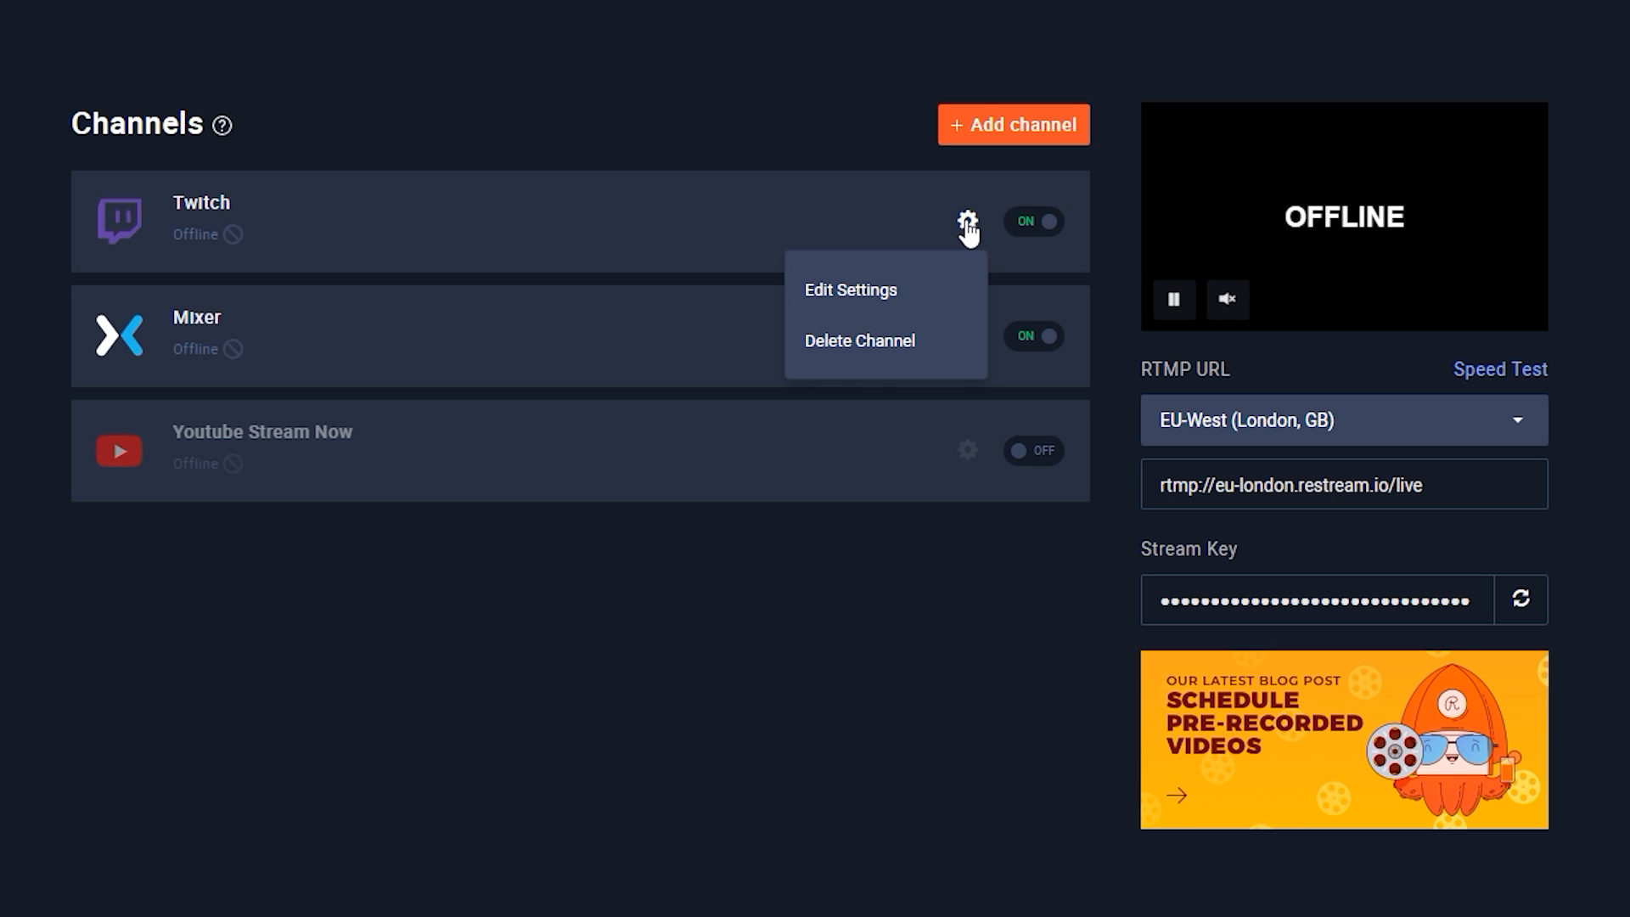
left_click(849, 288)
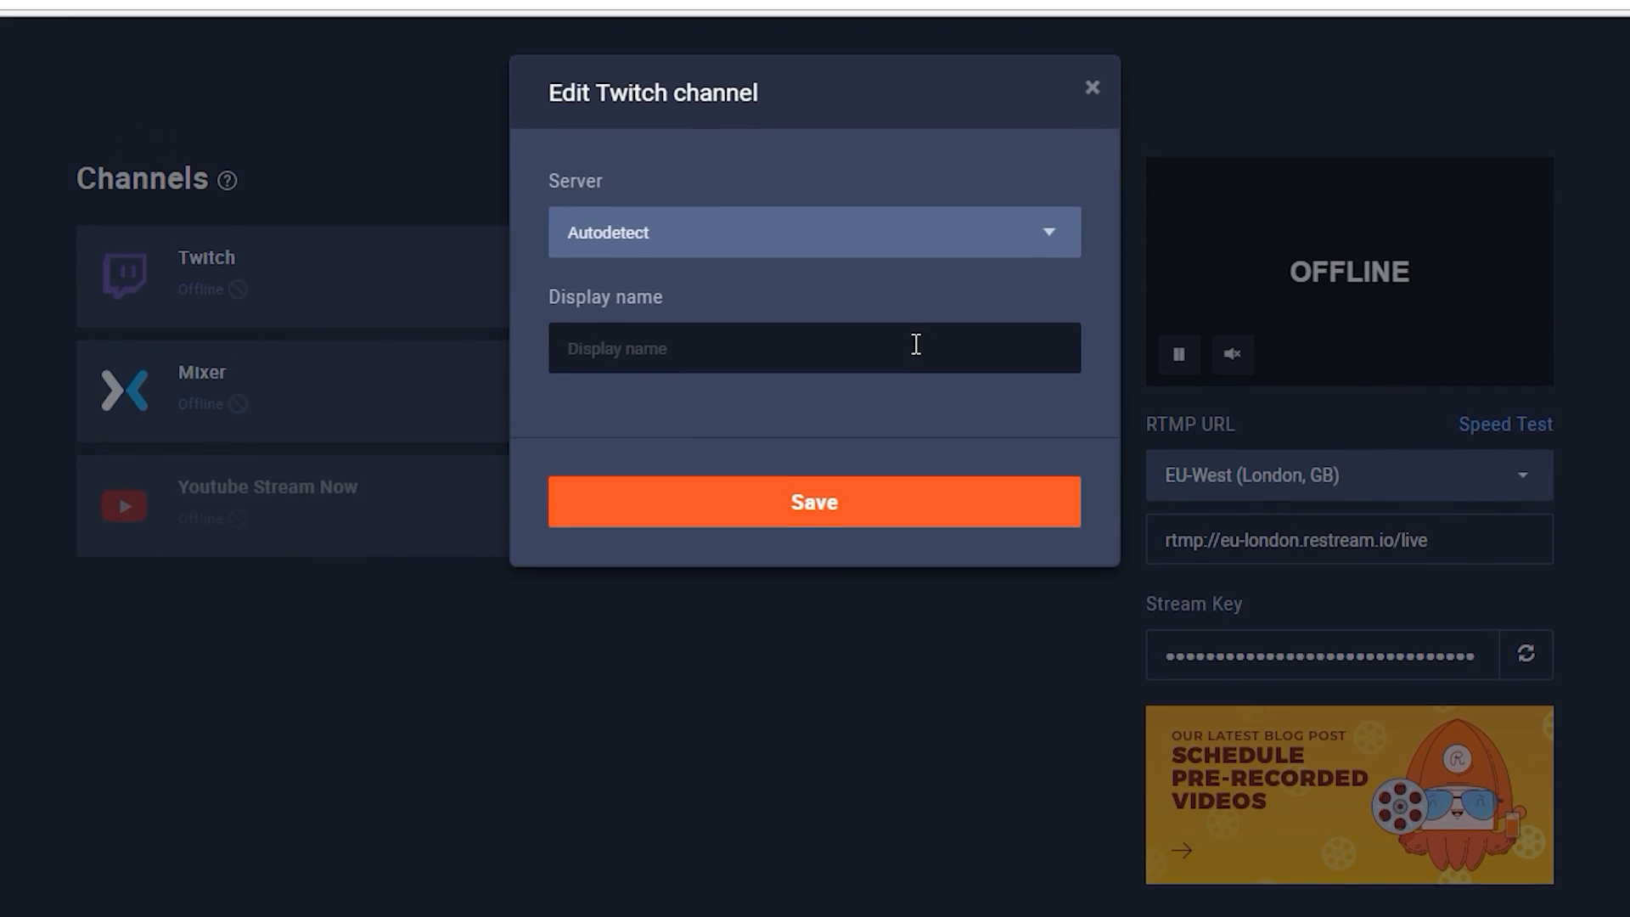
Keep the Twitch server on Autodetect and save the channel settings.
left_click(813, 233)
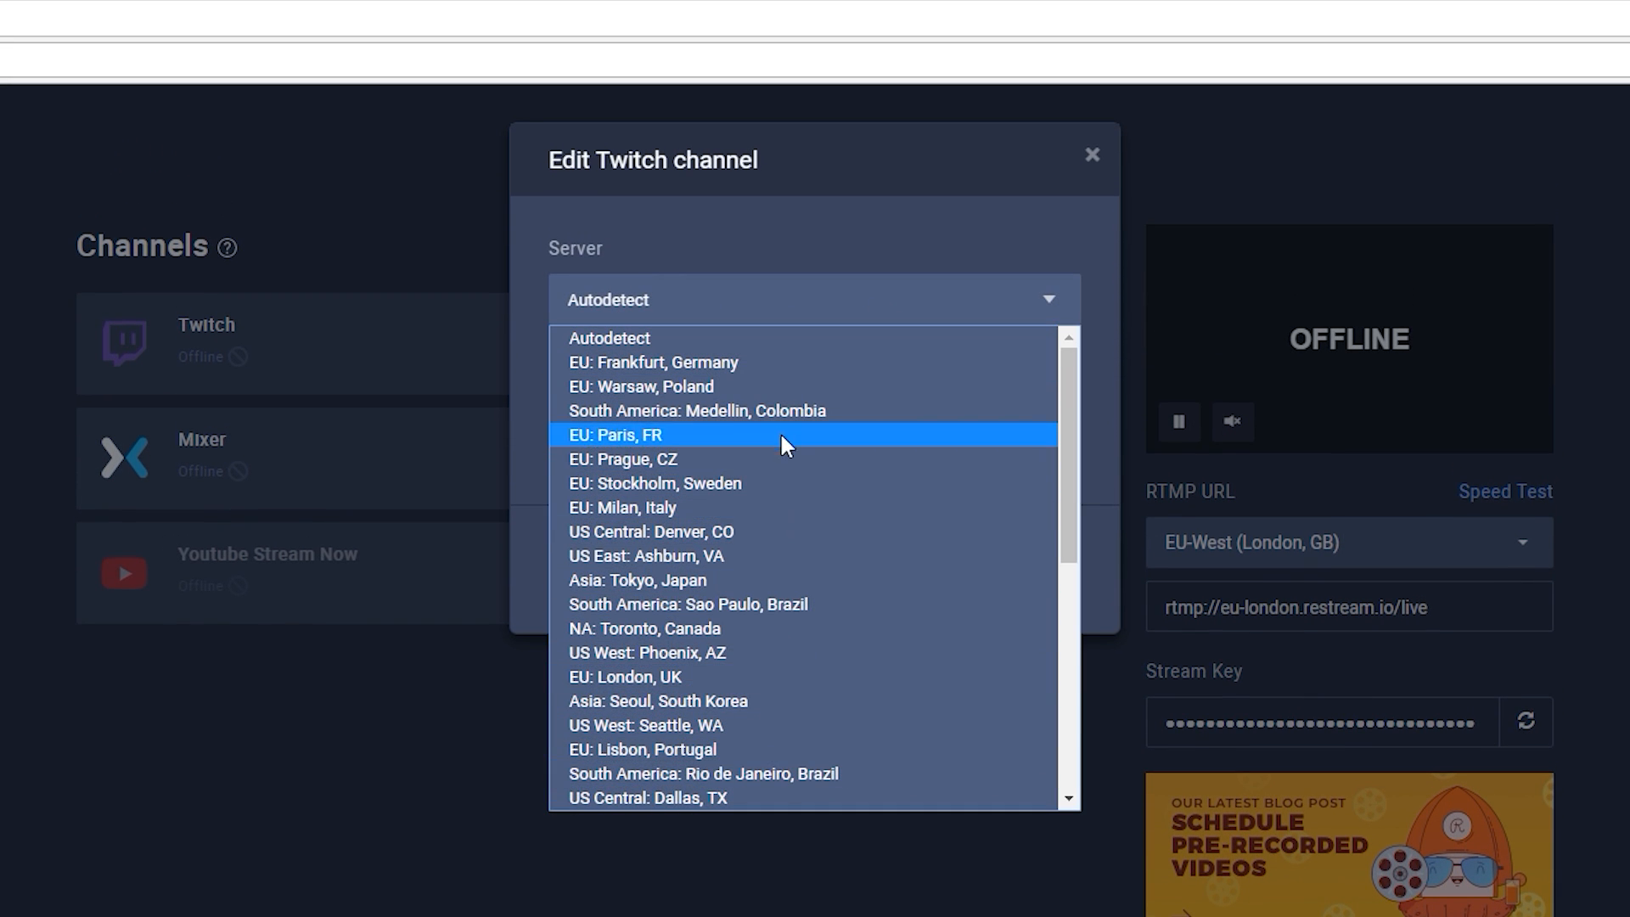
left_click(608, 338)
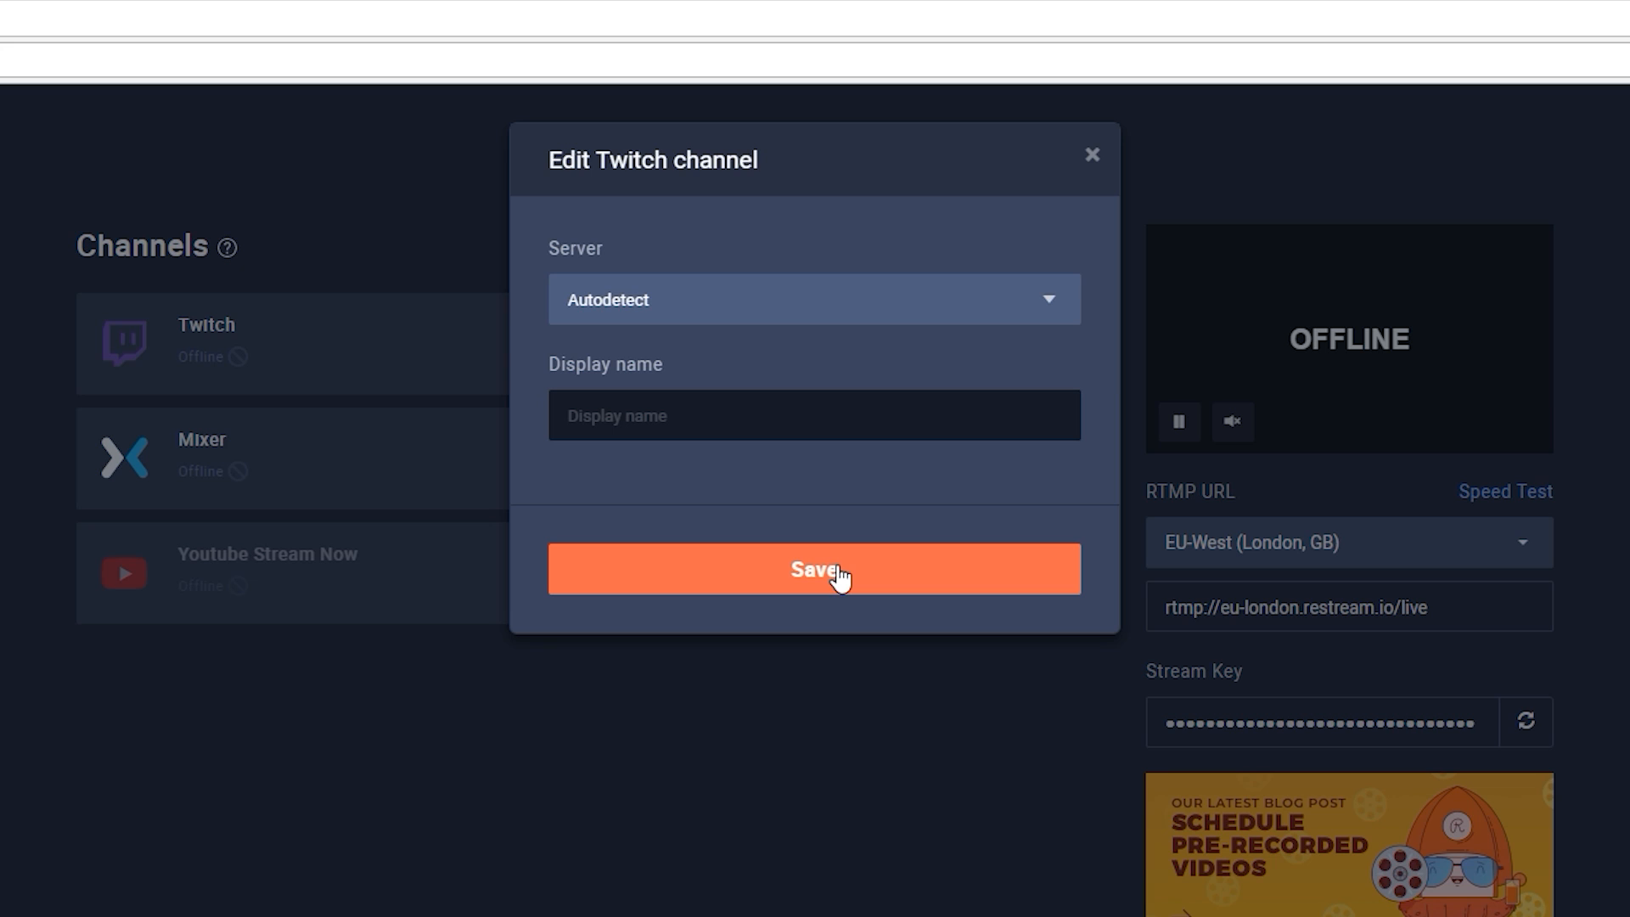
left_click(813, 568)
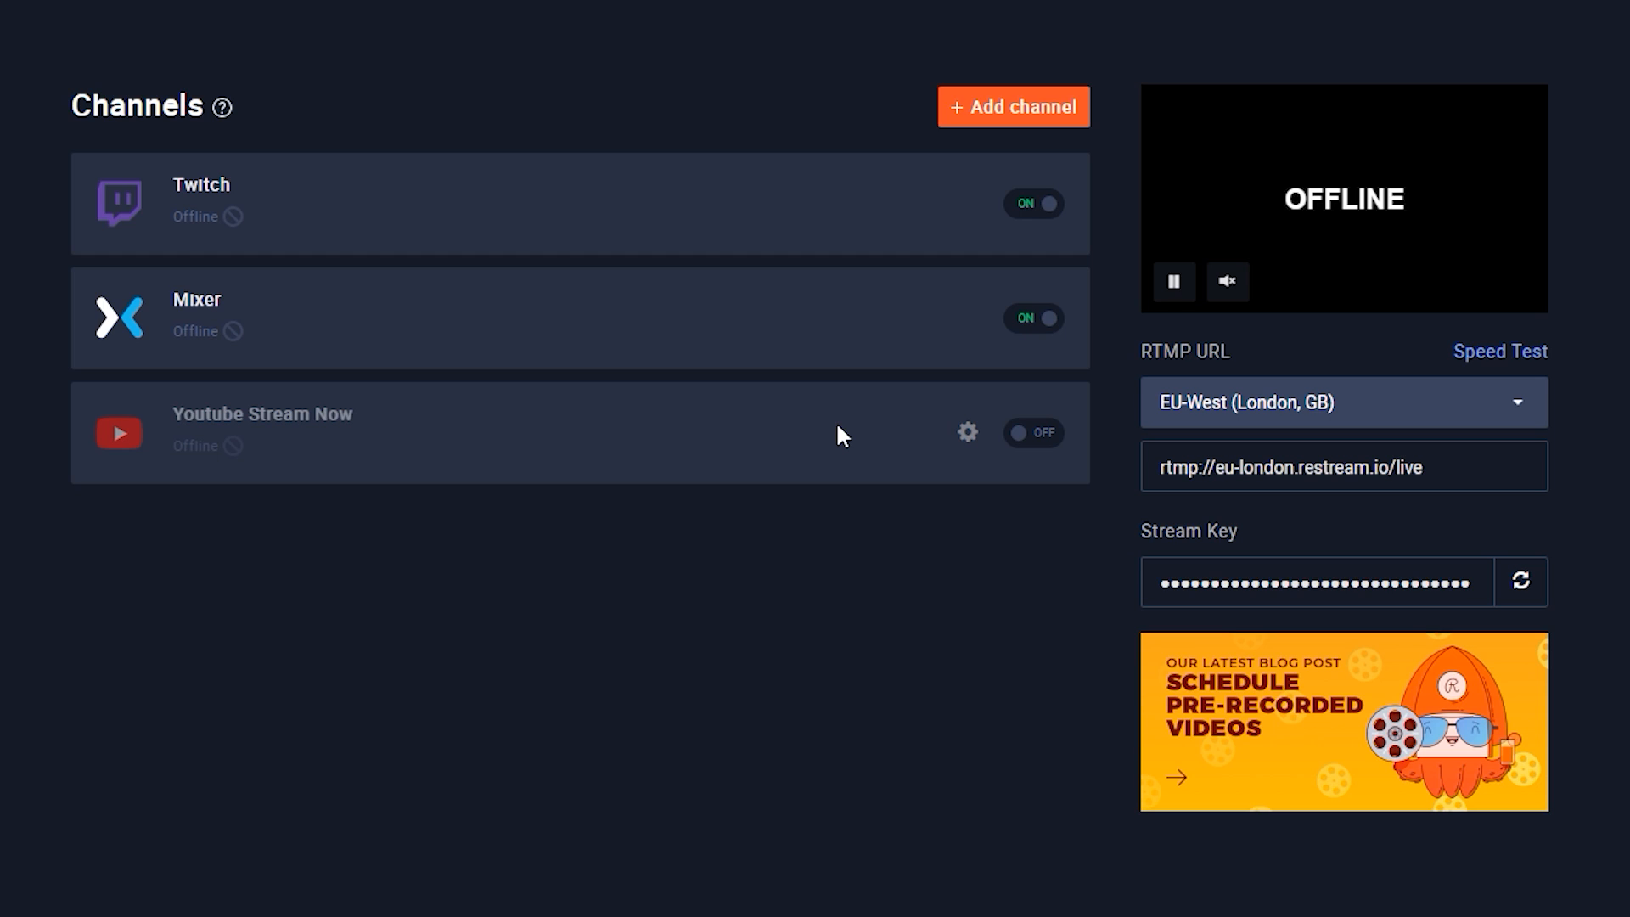
mouse_move(203, 343)
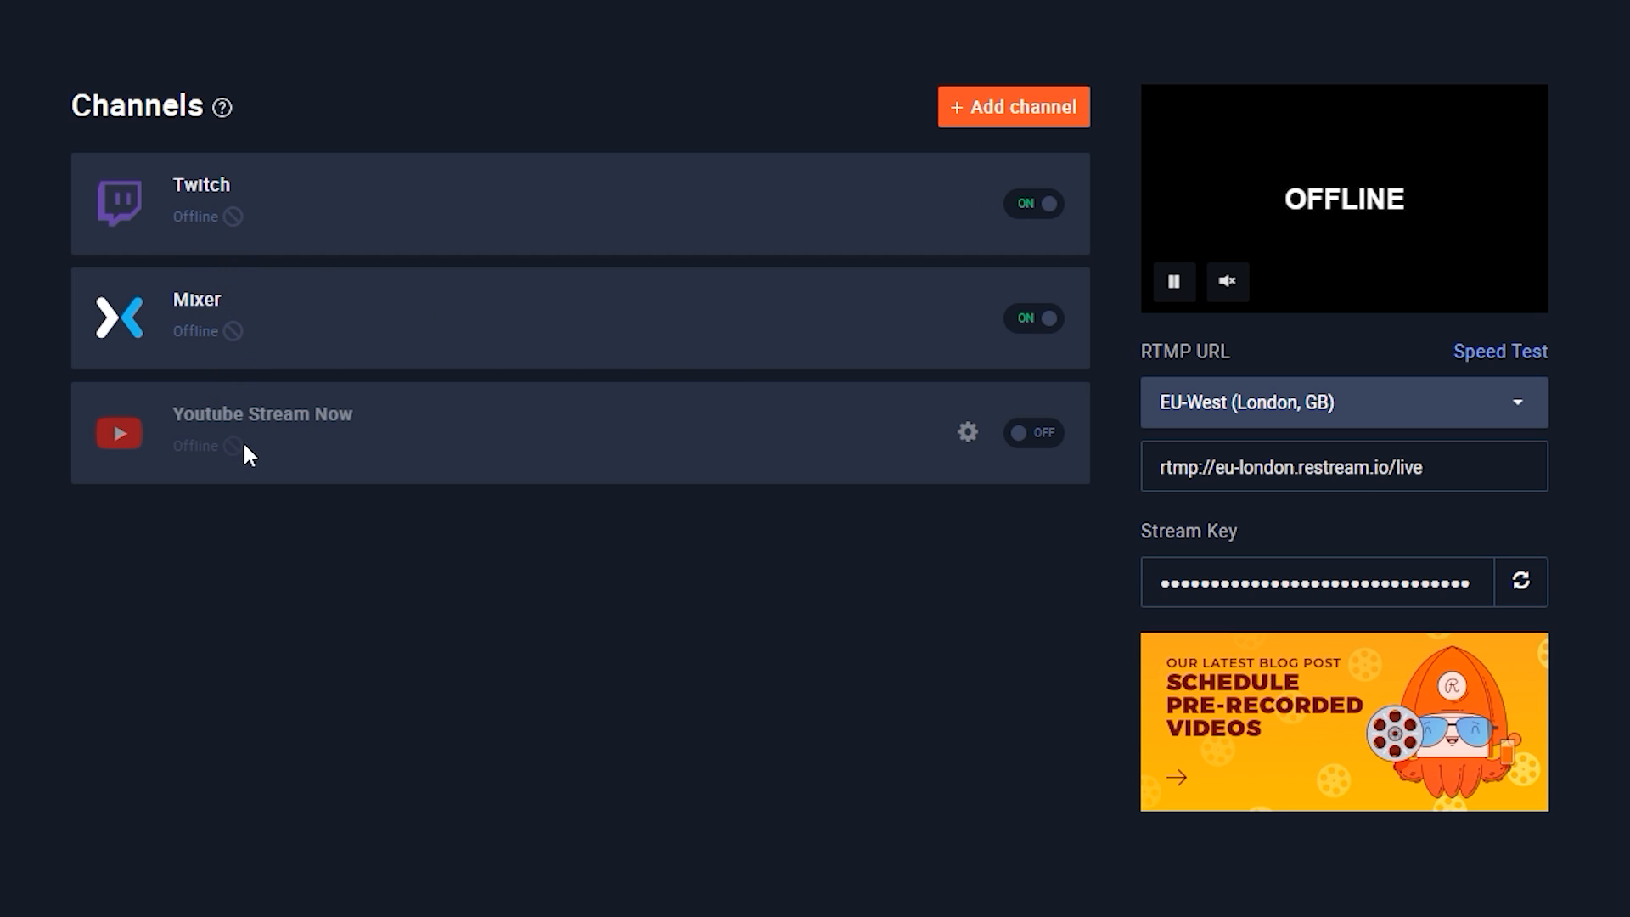
mouse_move(792, 559)
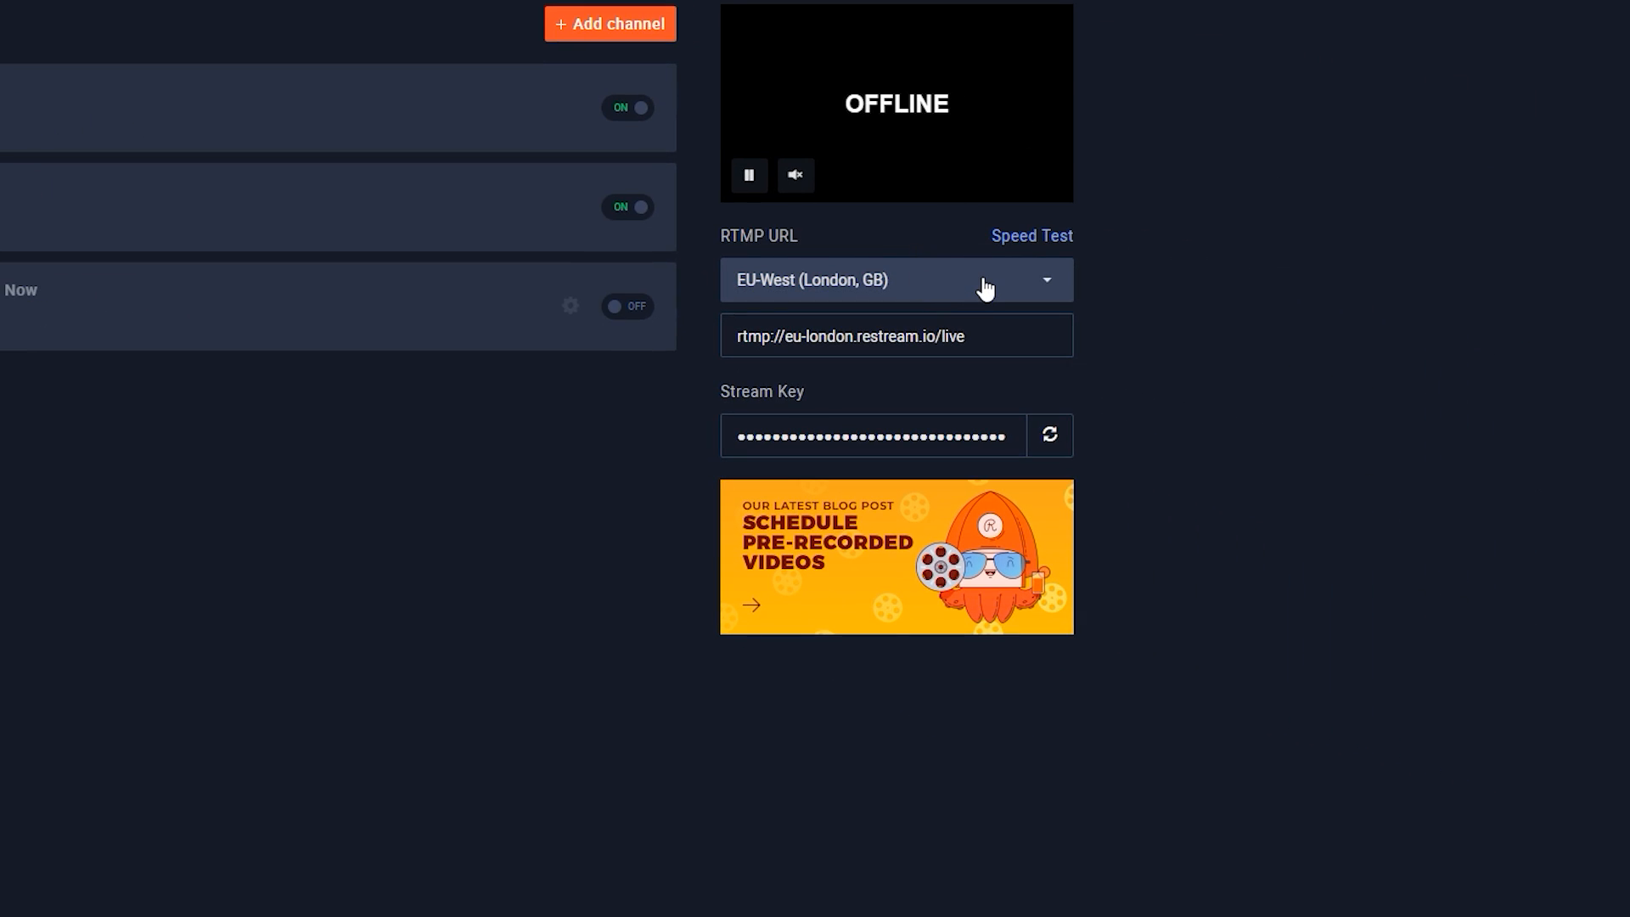
Keep the EU-West (London, GB) RTMP region and run the Speed Test for all ingest servers.
left_click(888, 280)
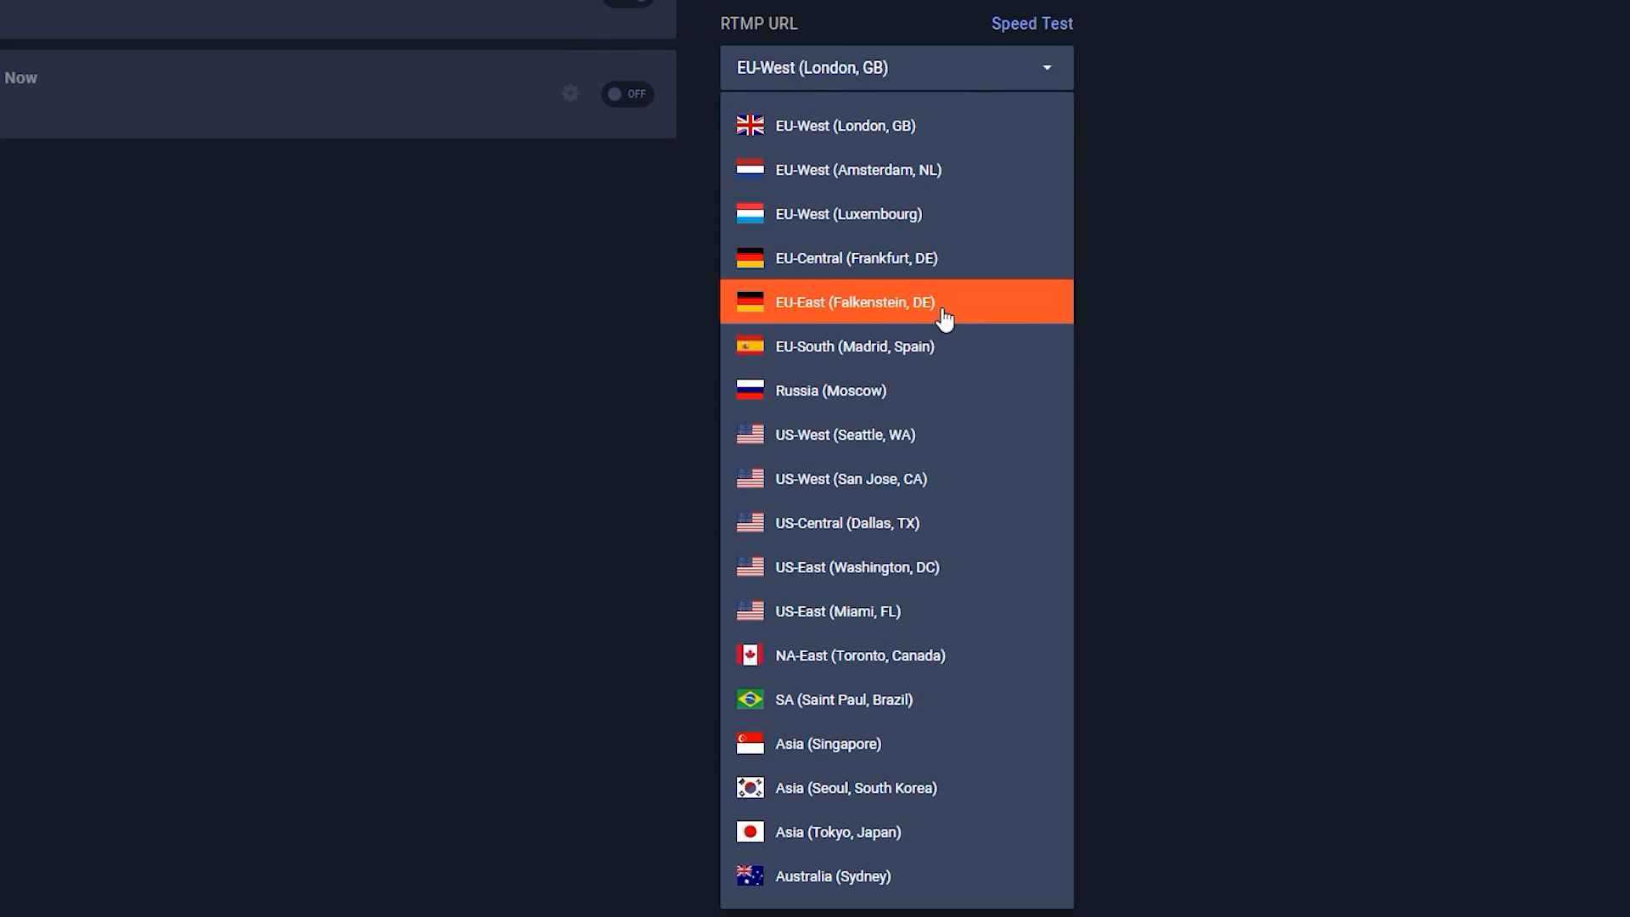
mouse_move(857, 567)
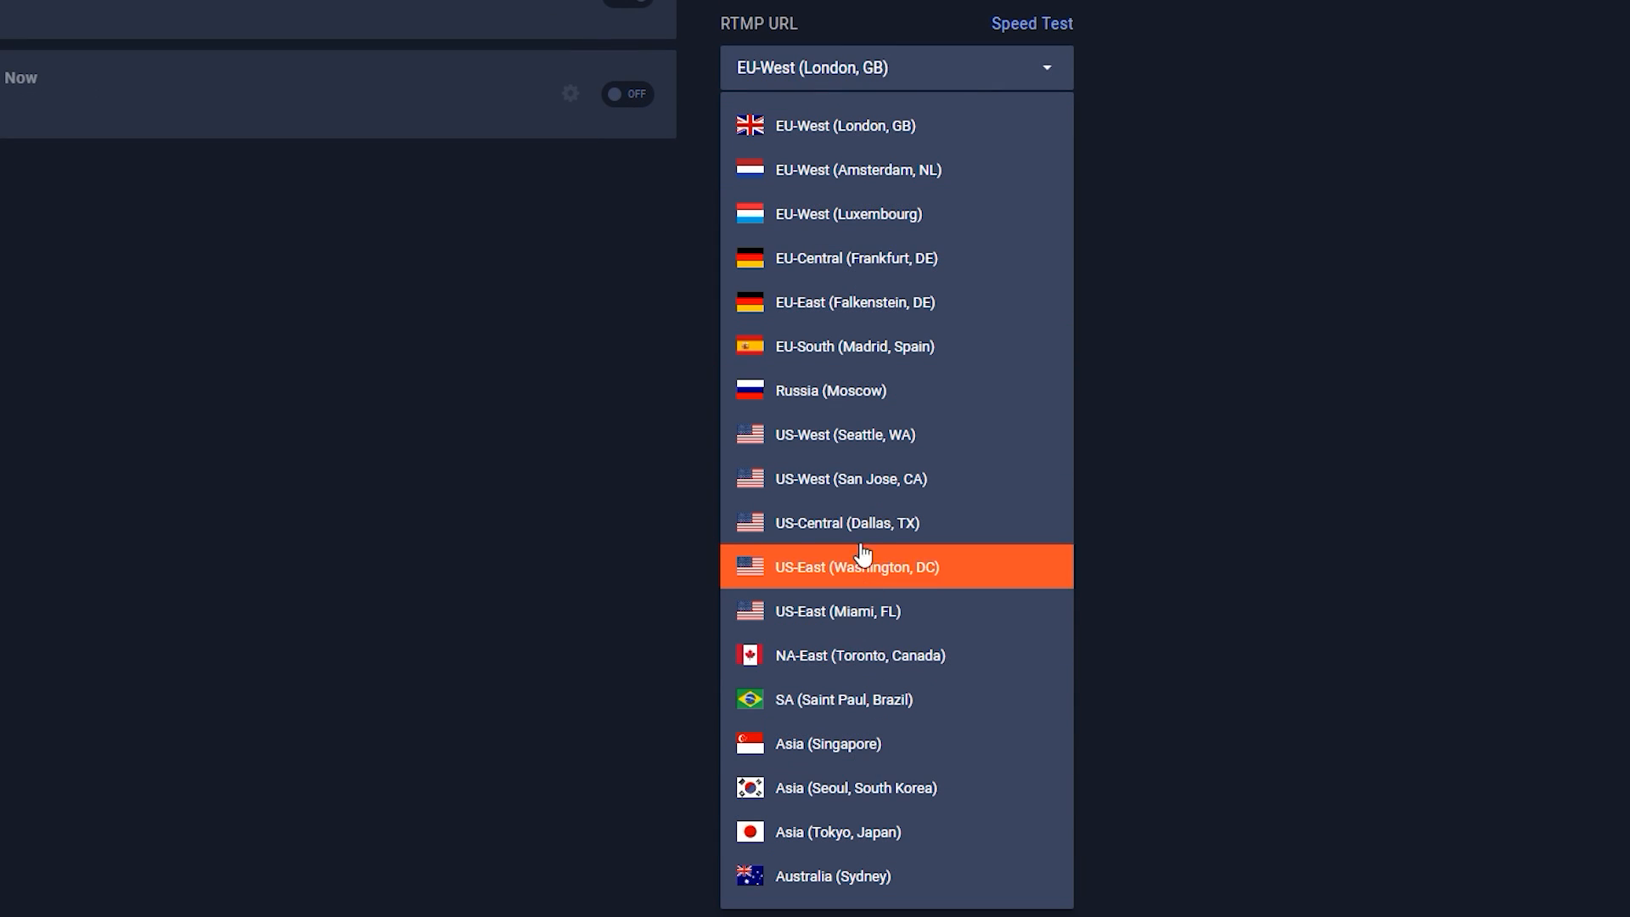
mouse_move(837, 832)
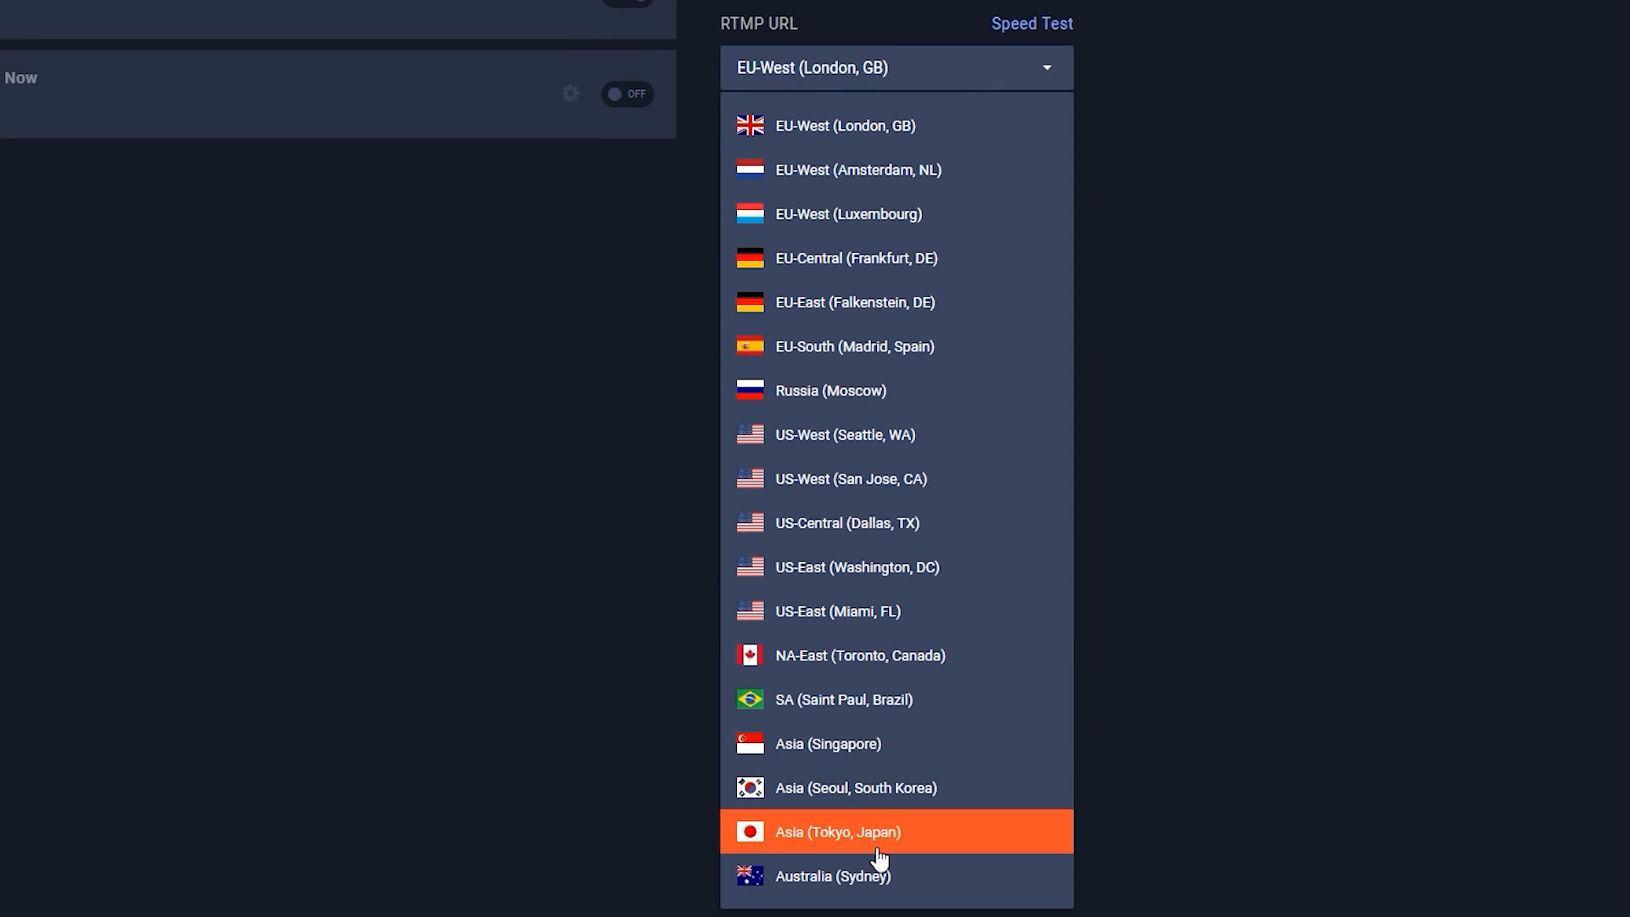
mouse_move(862, 124)
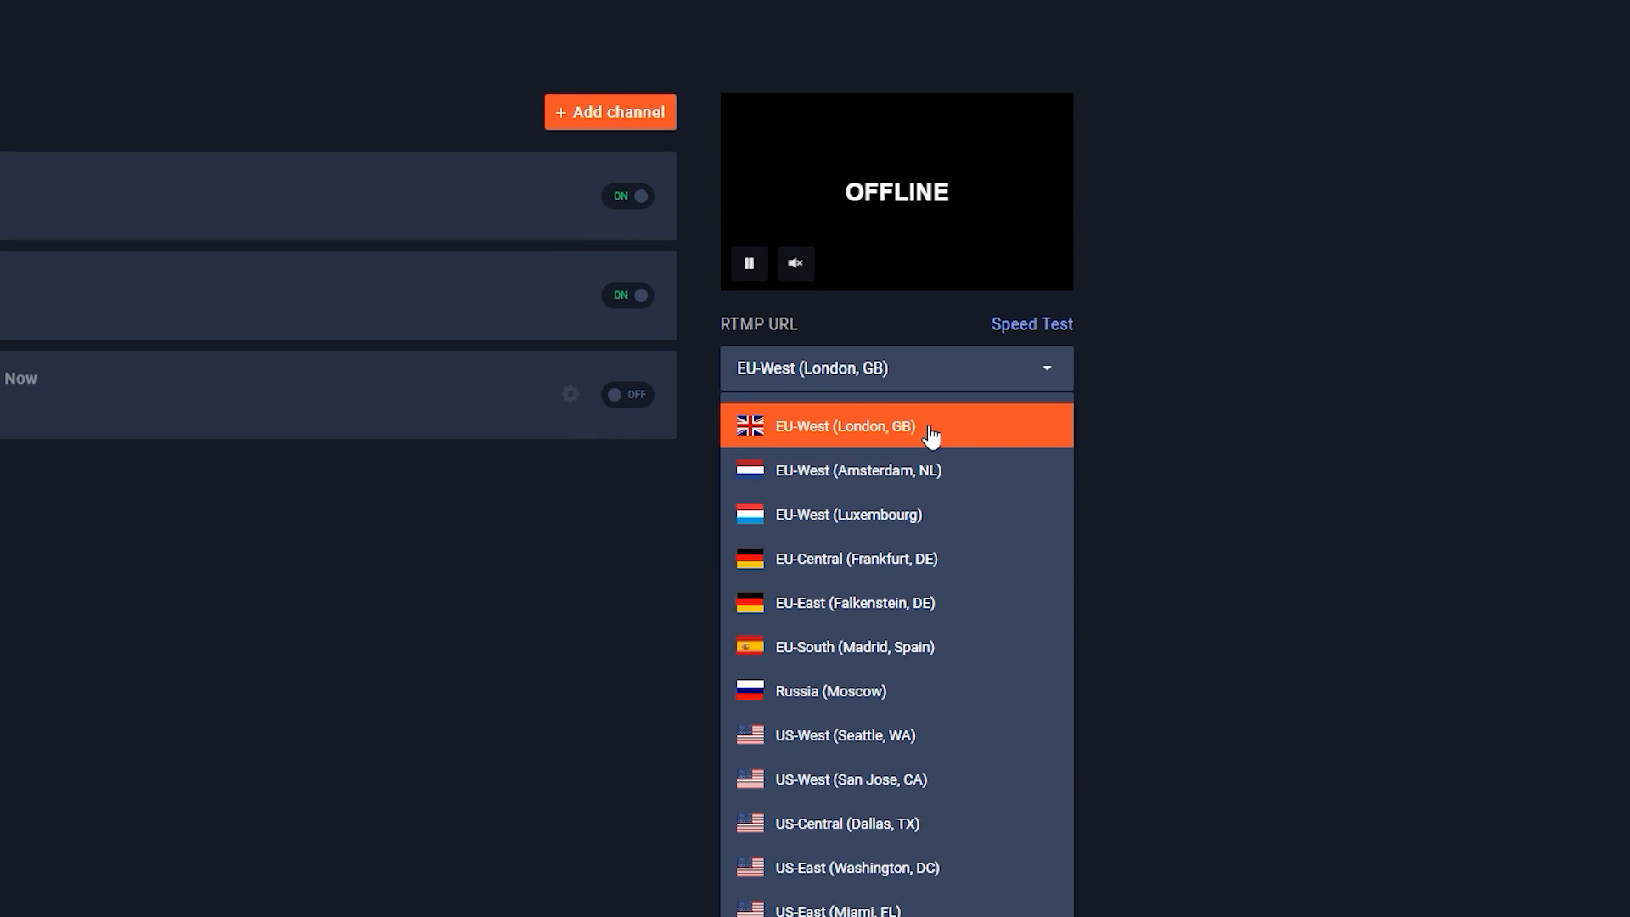
left_click(843, 426)
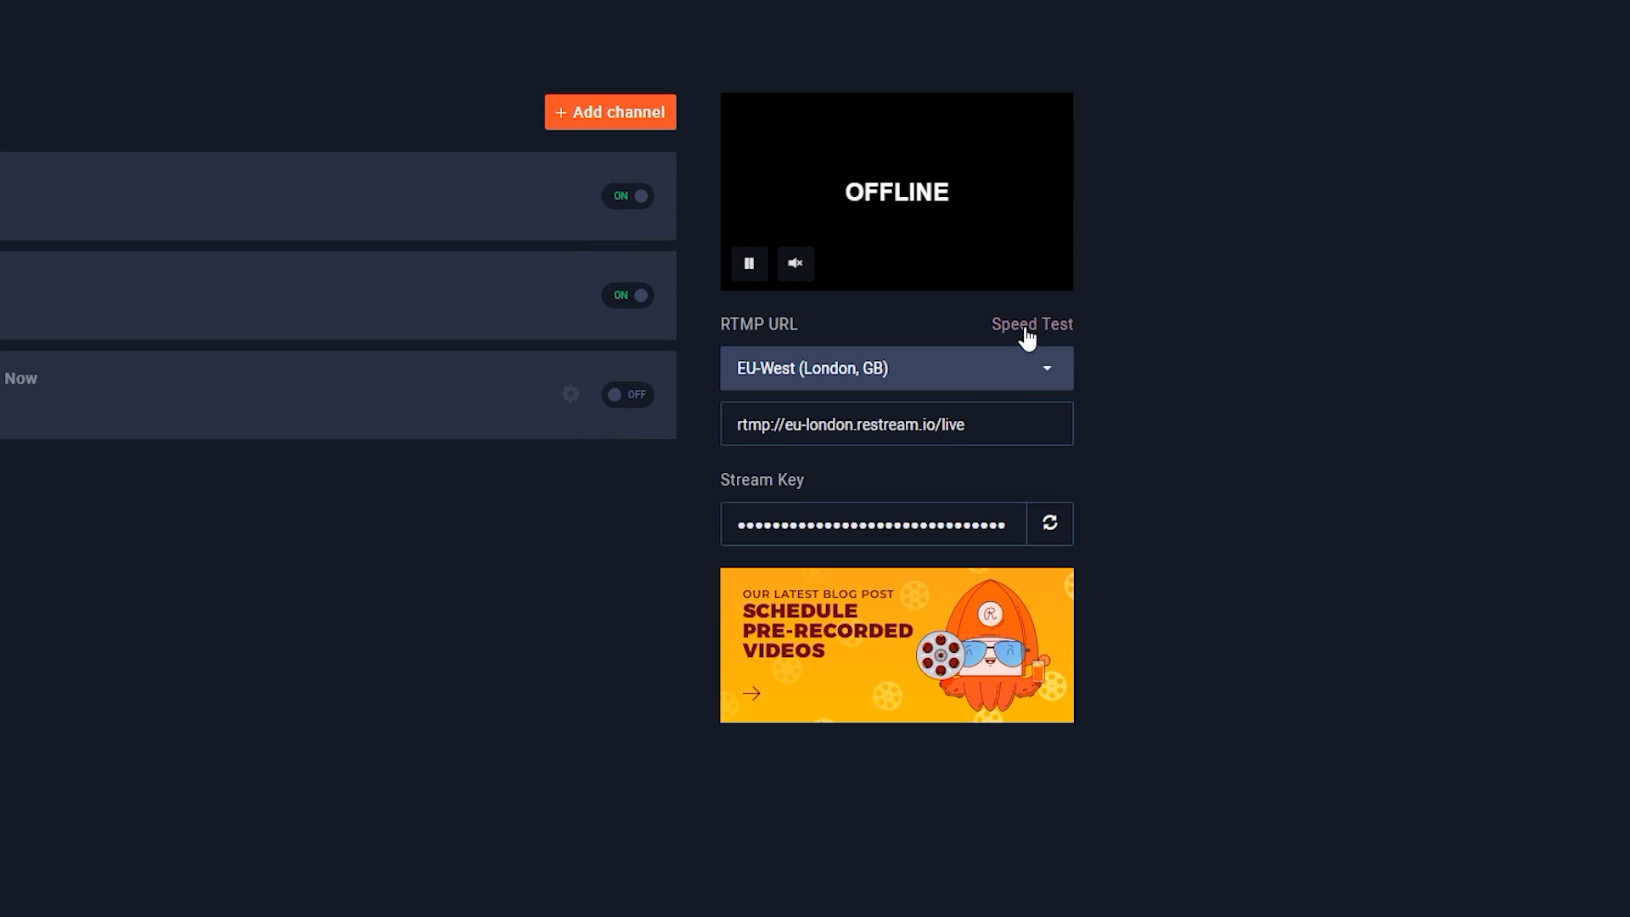
left_click(1030, 324)
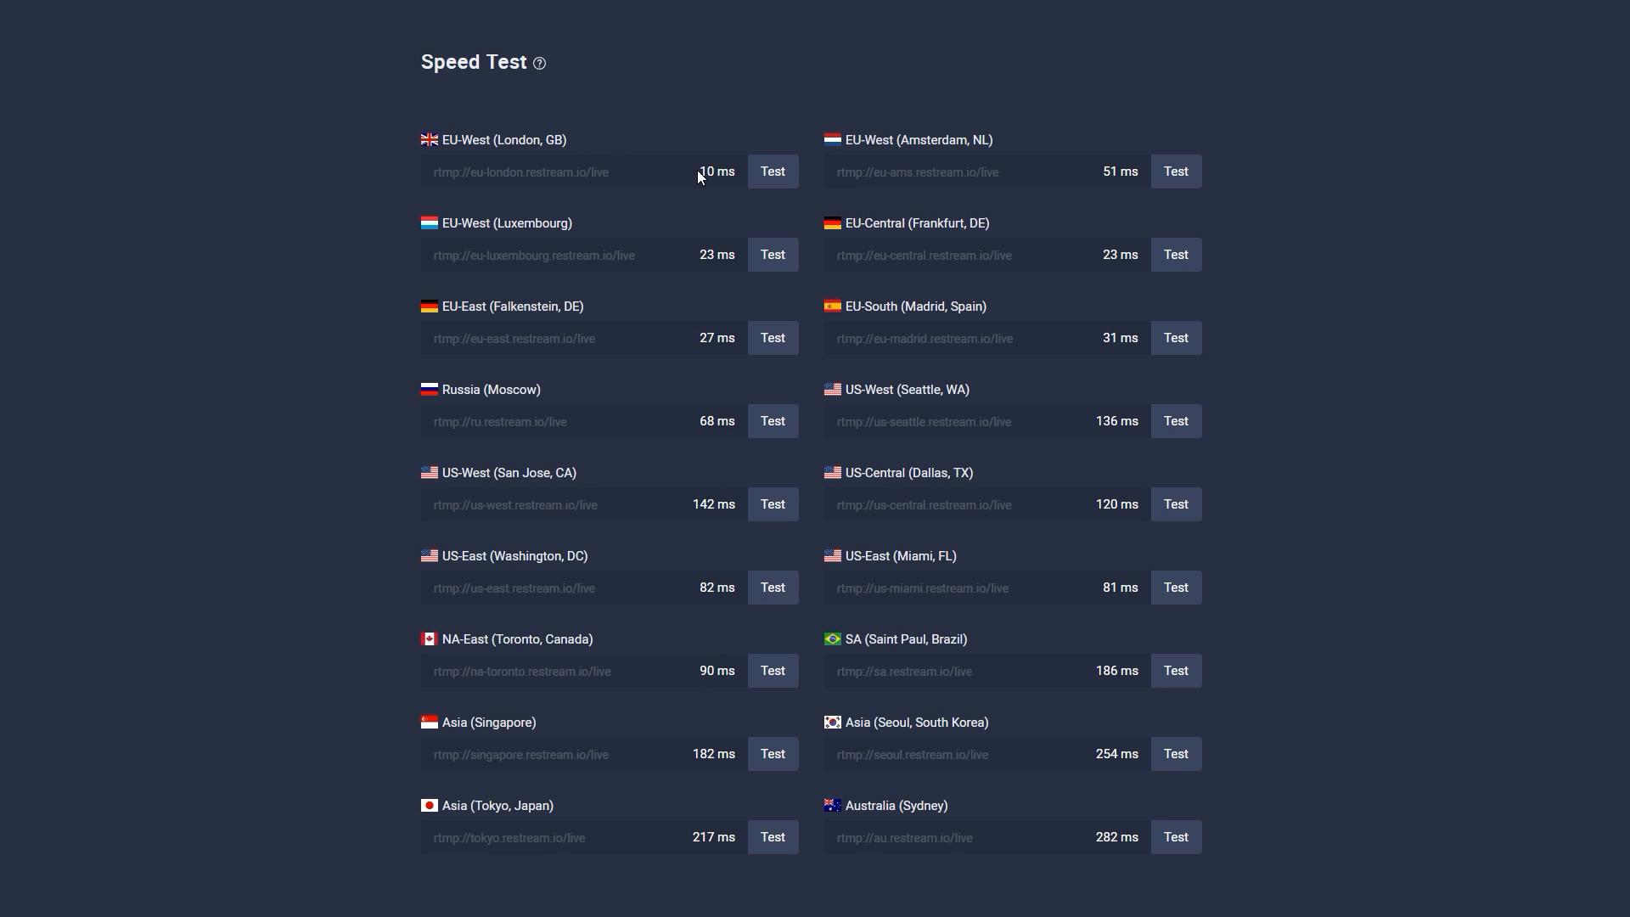
Reveal the full stream key on the dashboard and select it for copying.
double_click(715, 171)
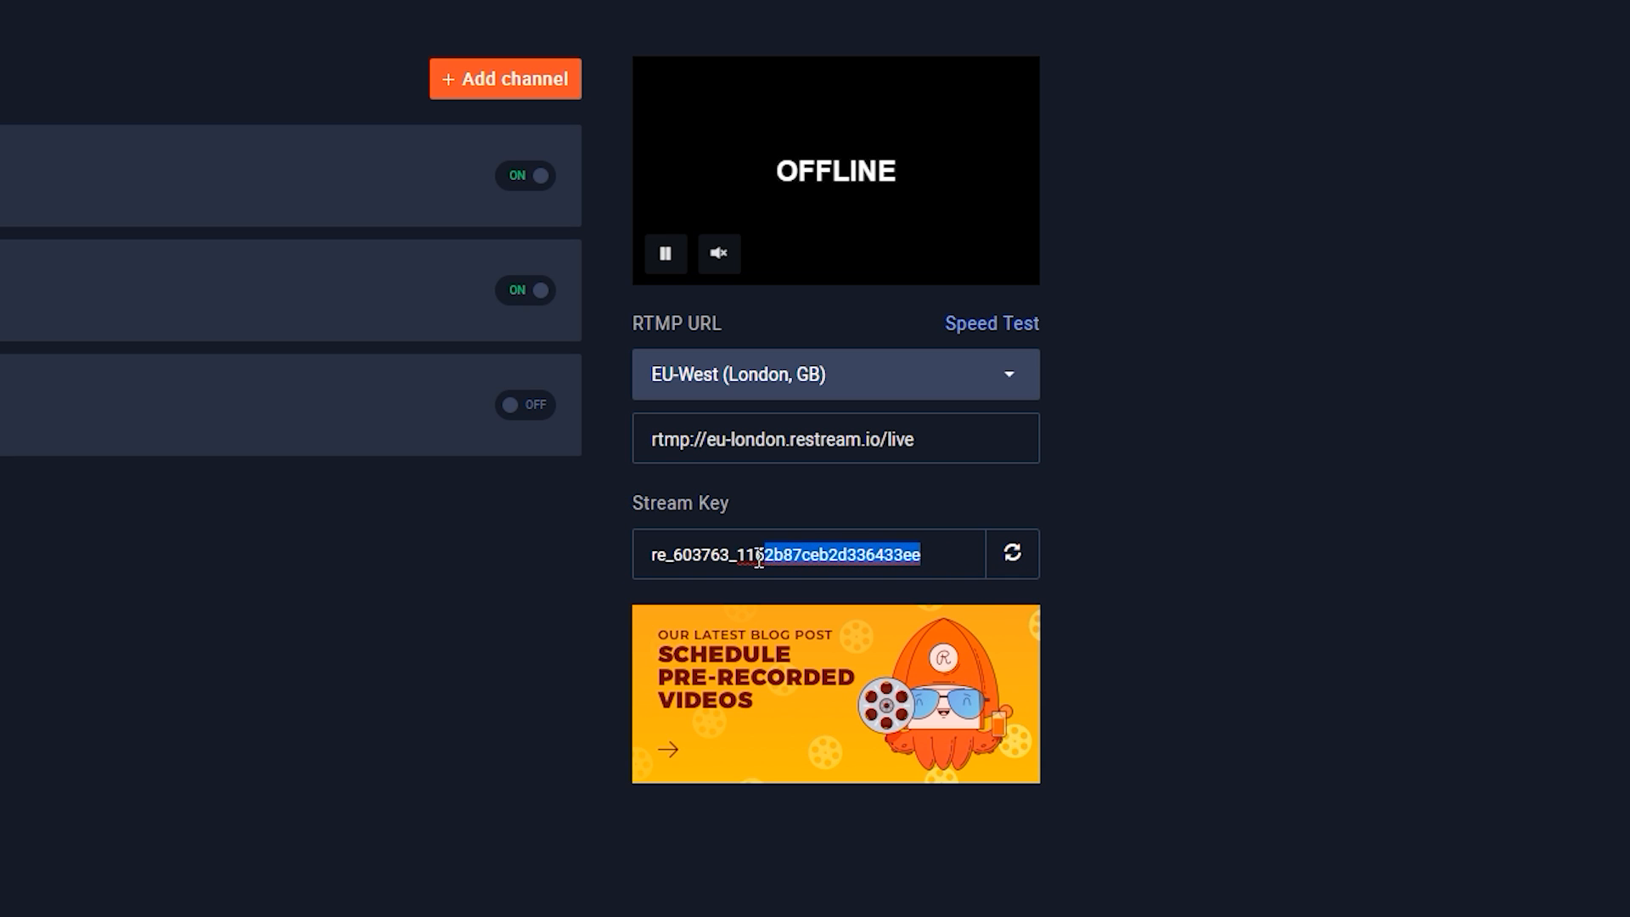
triple_click(784, 554)
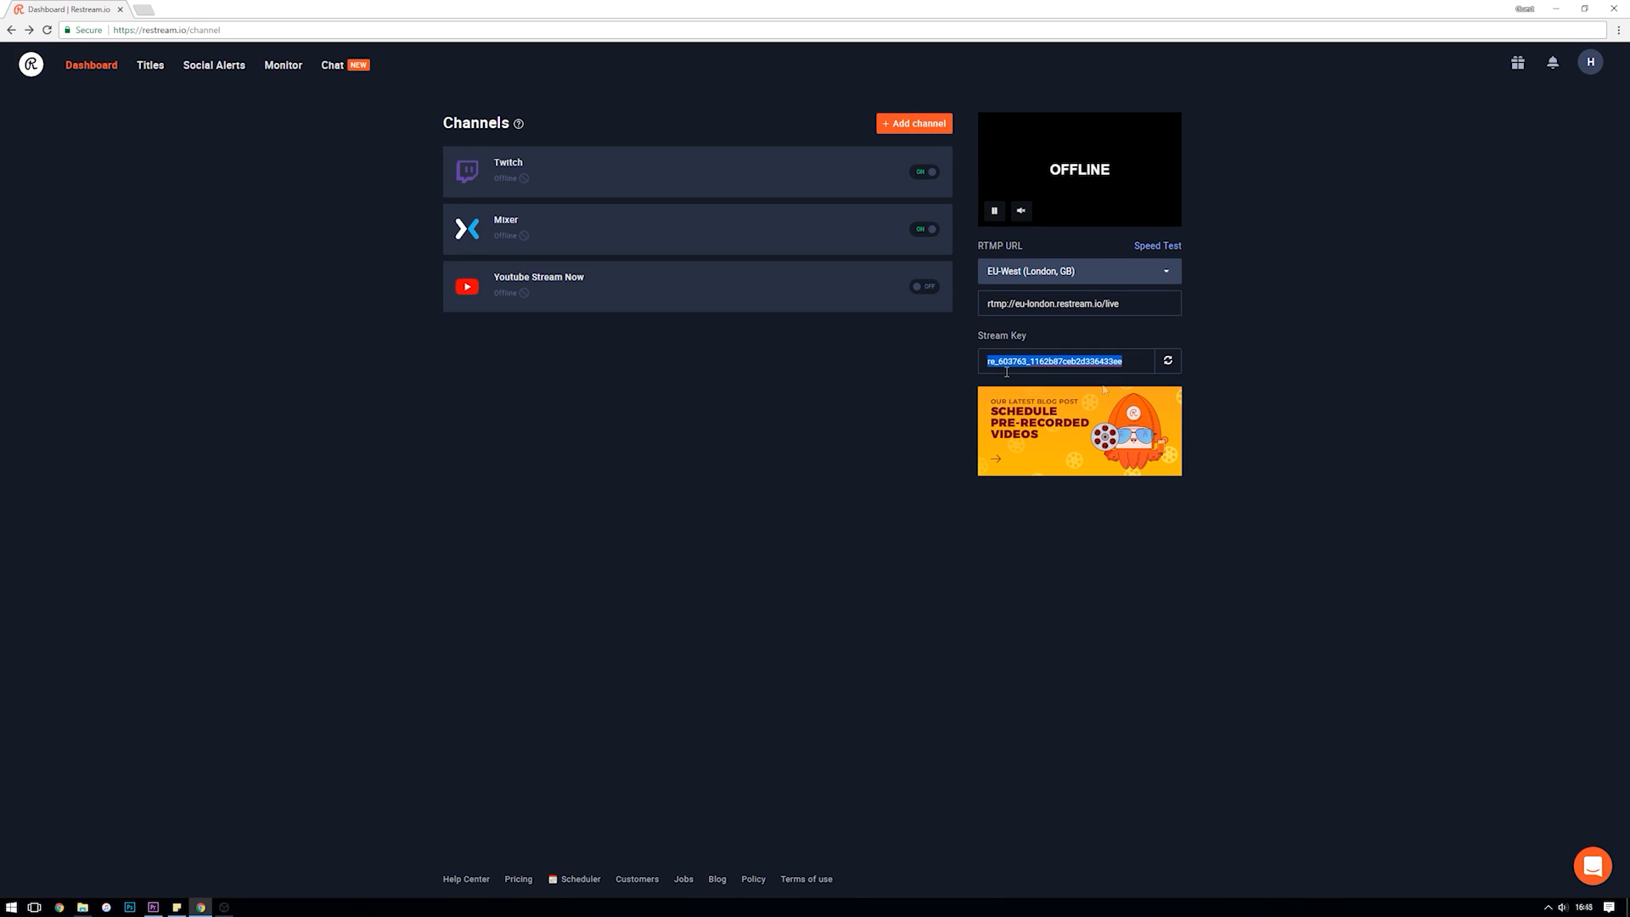
left_click(223, 907)
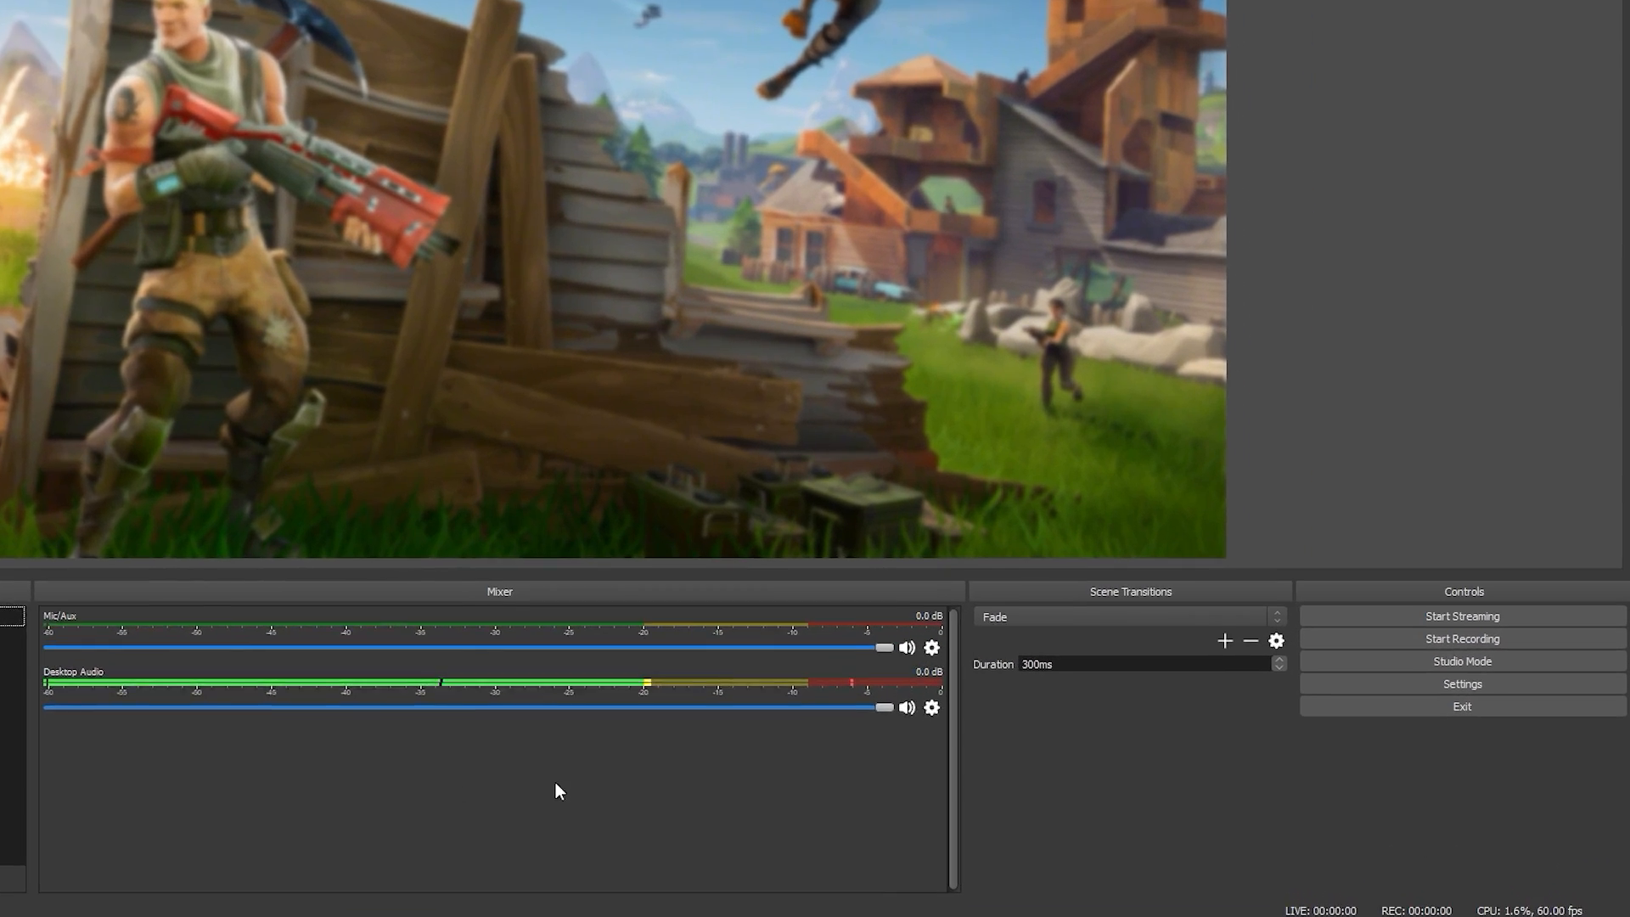
Set OBS Studio's stream service to Restream.io with the EU-West (London, GB) server.
left_click(1460, 683)
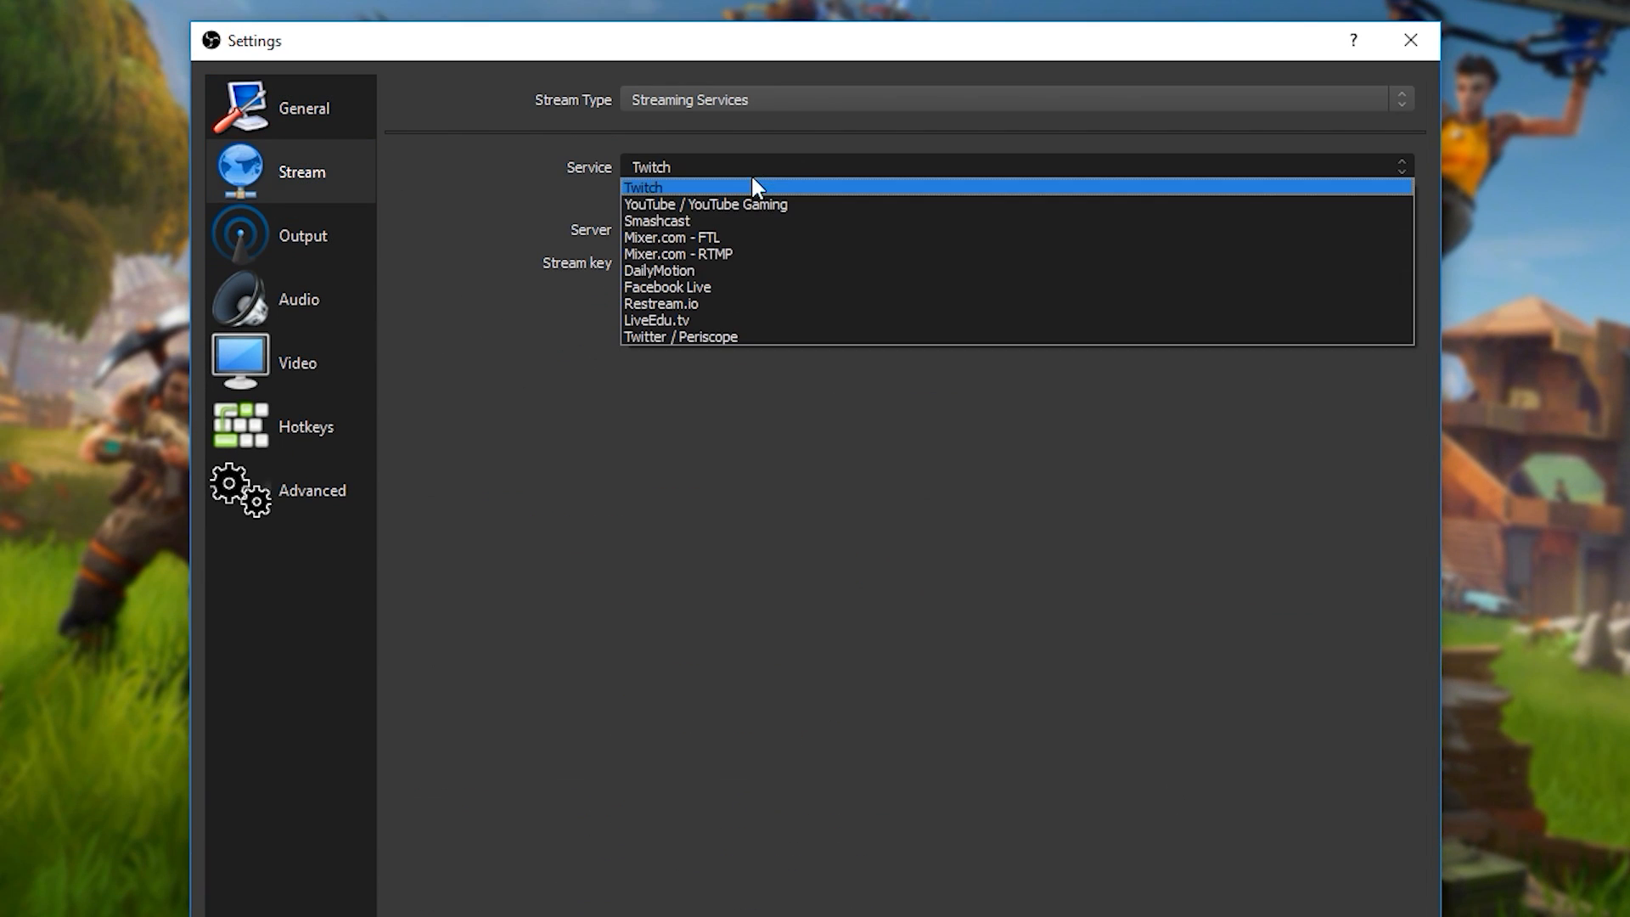
left_click(660, 302)
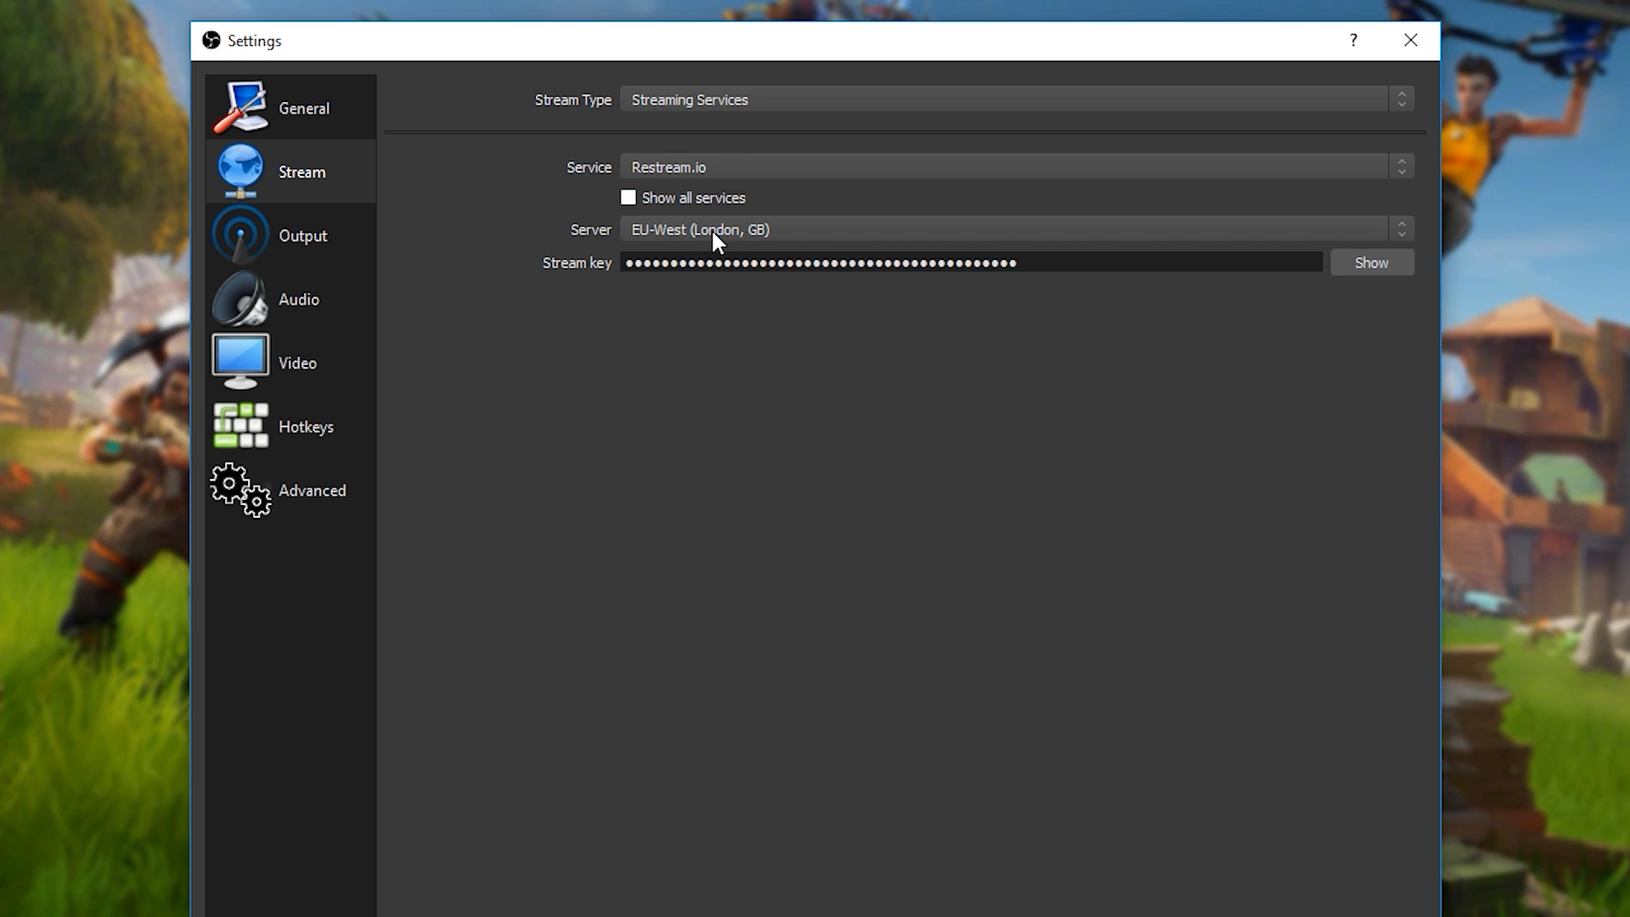
left_click(1010, 229)
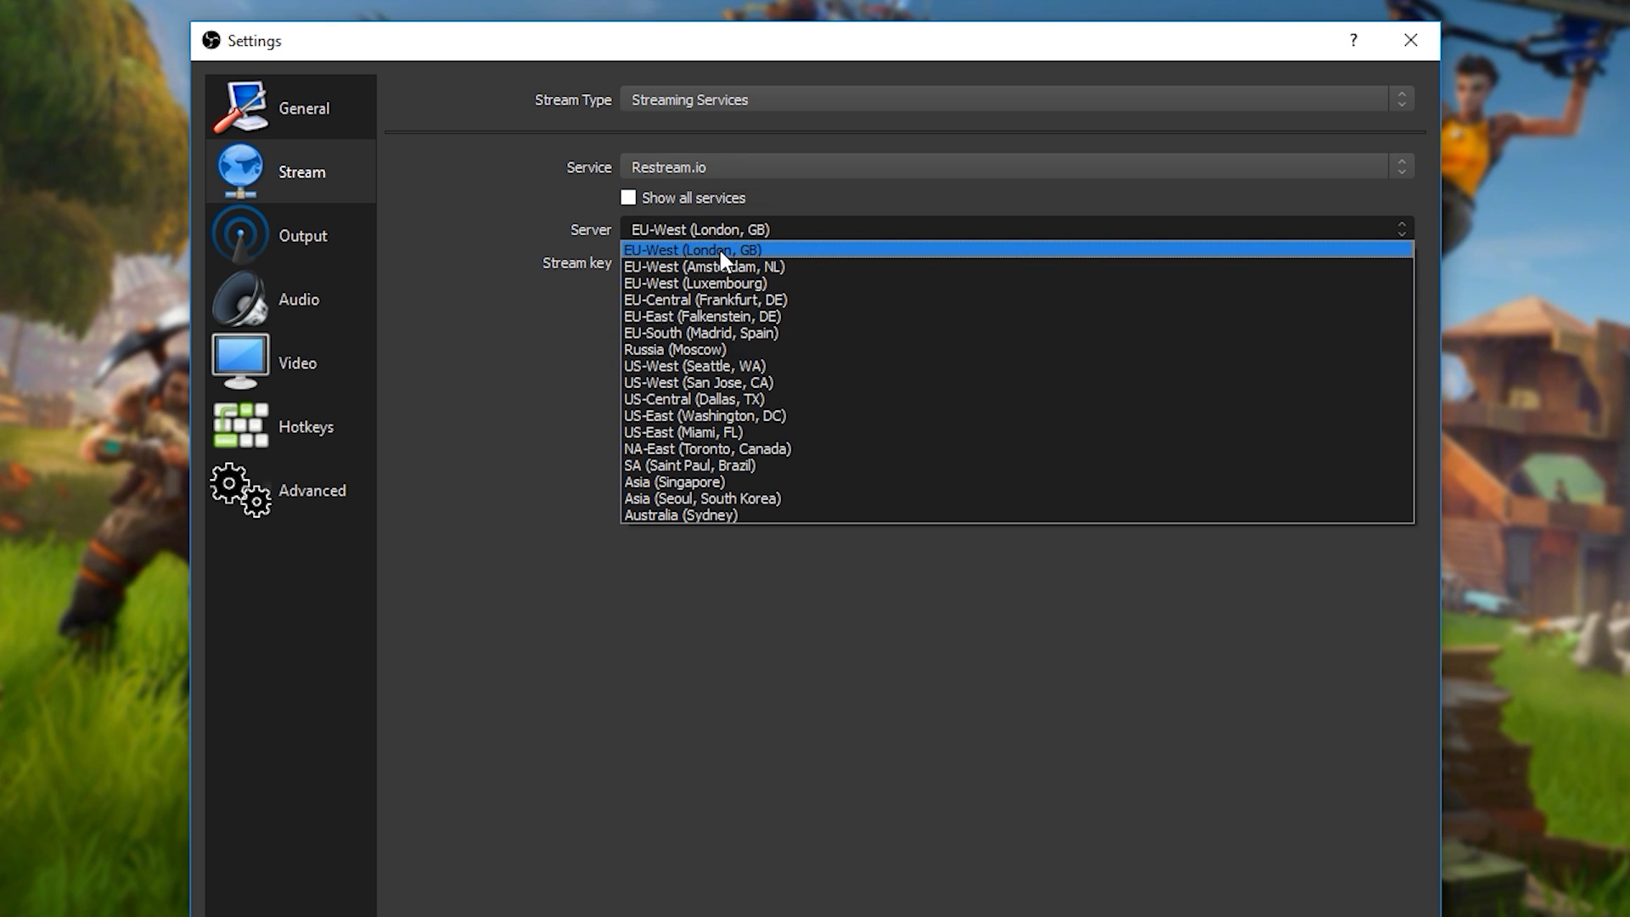
left_click(694, 249)
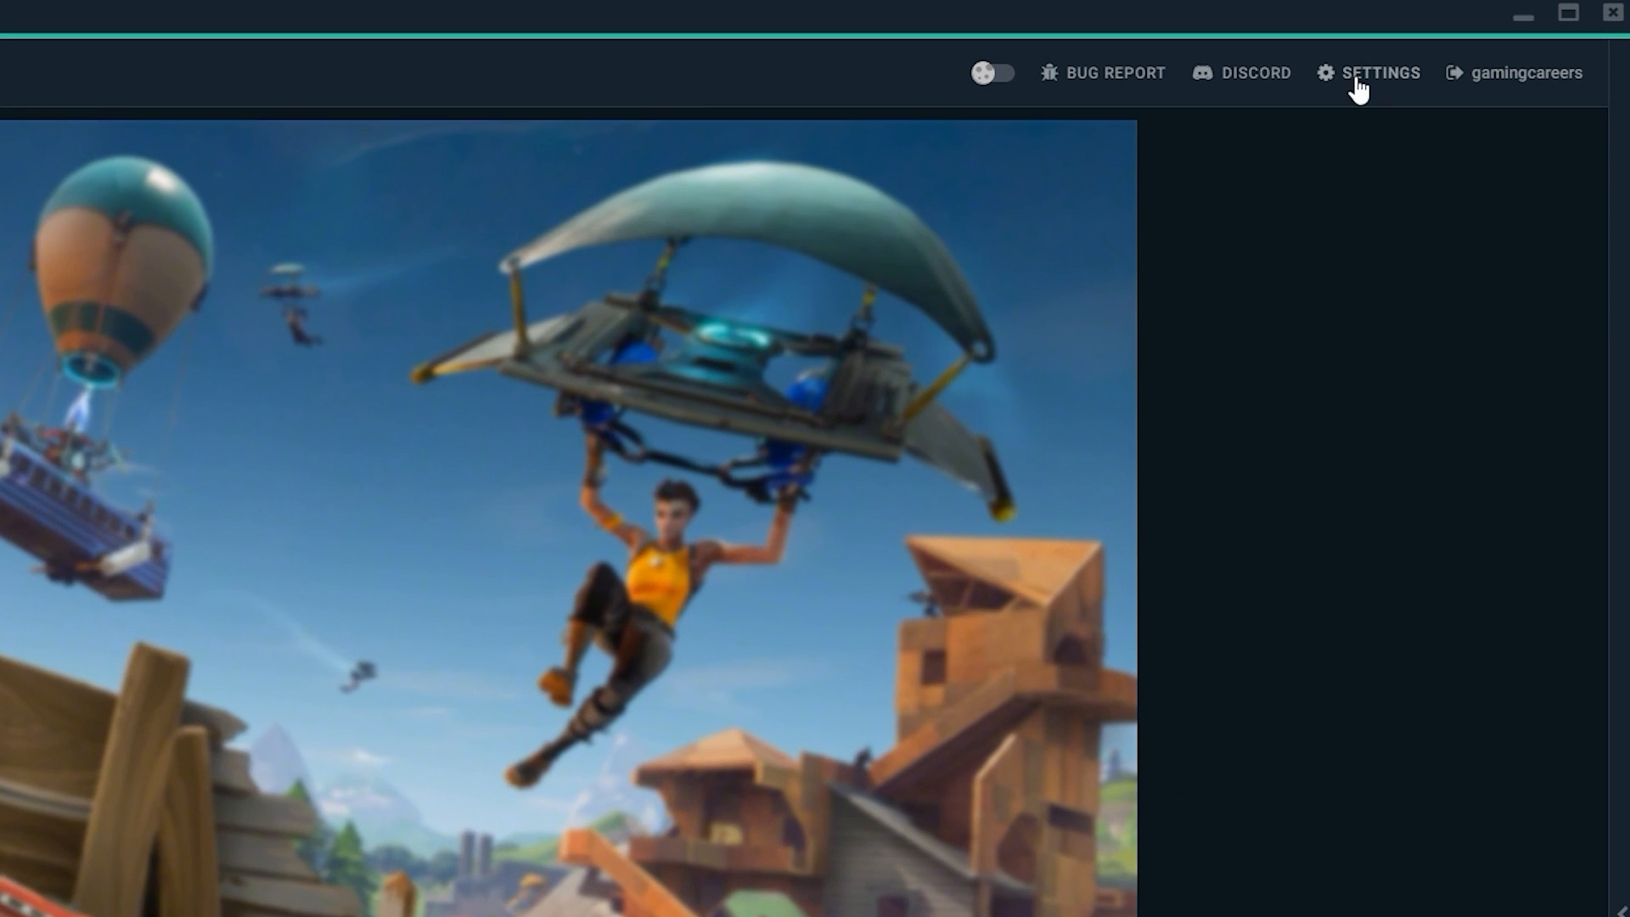
Switch Streamlabs OBS's service from Twitch to Restream.io on EU-West London and confirm with Done.
left_click(1380, 73)
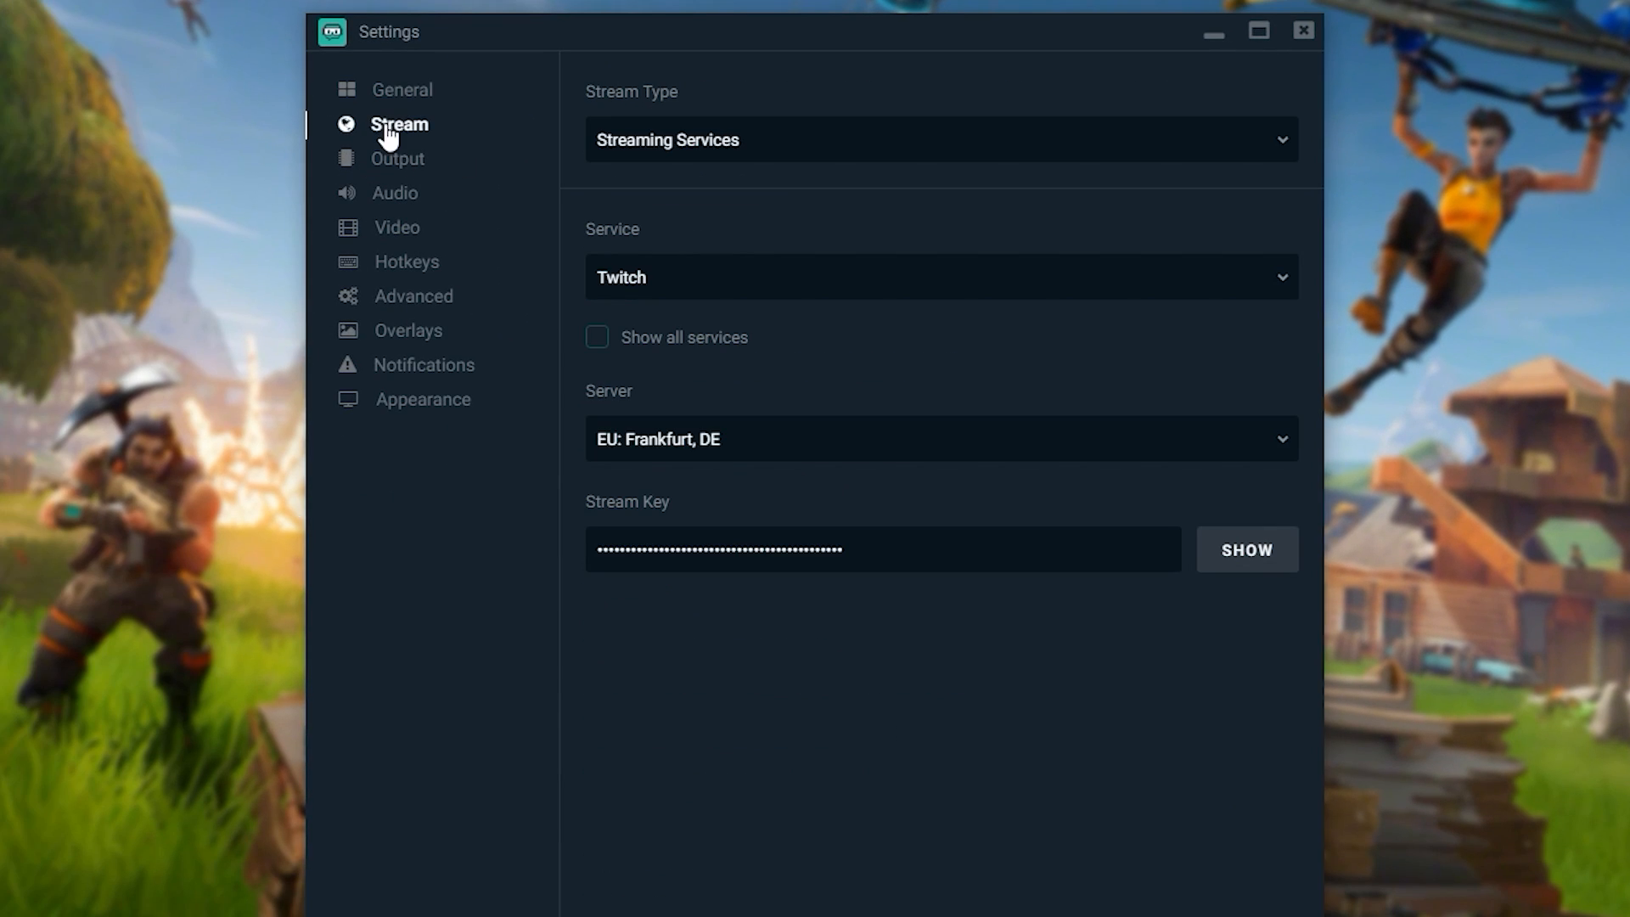
left_click(935, 276)
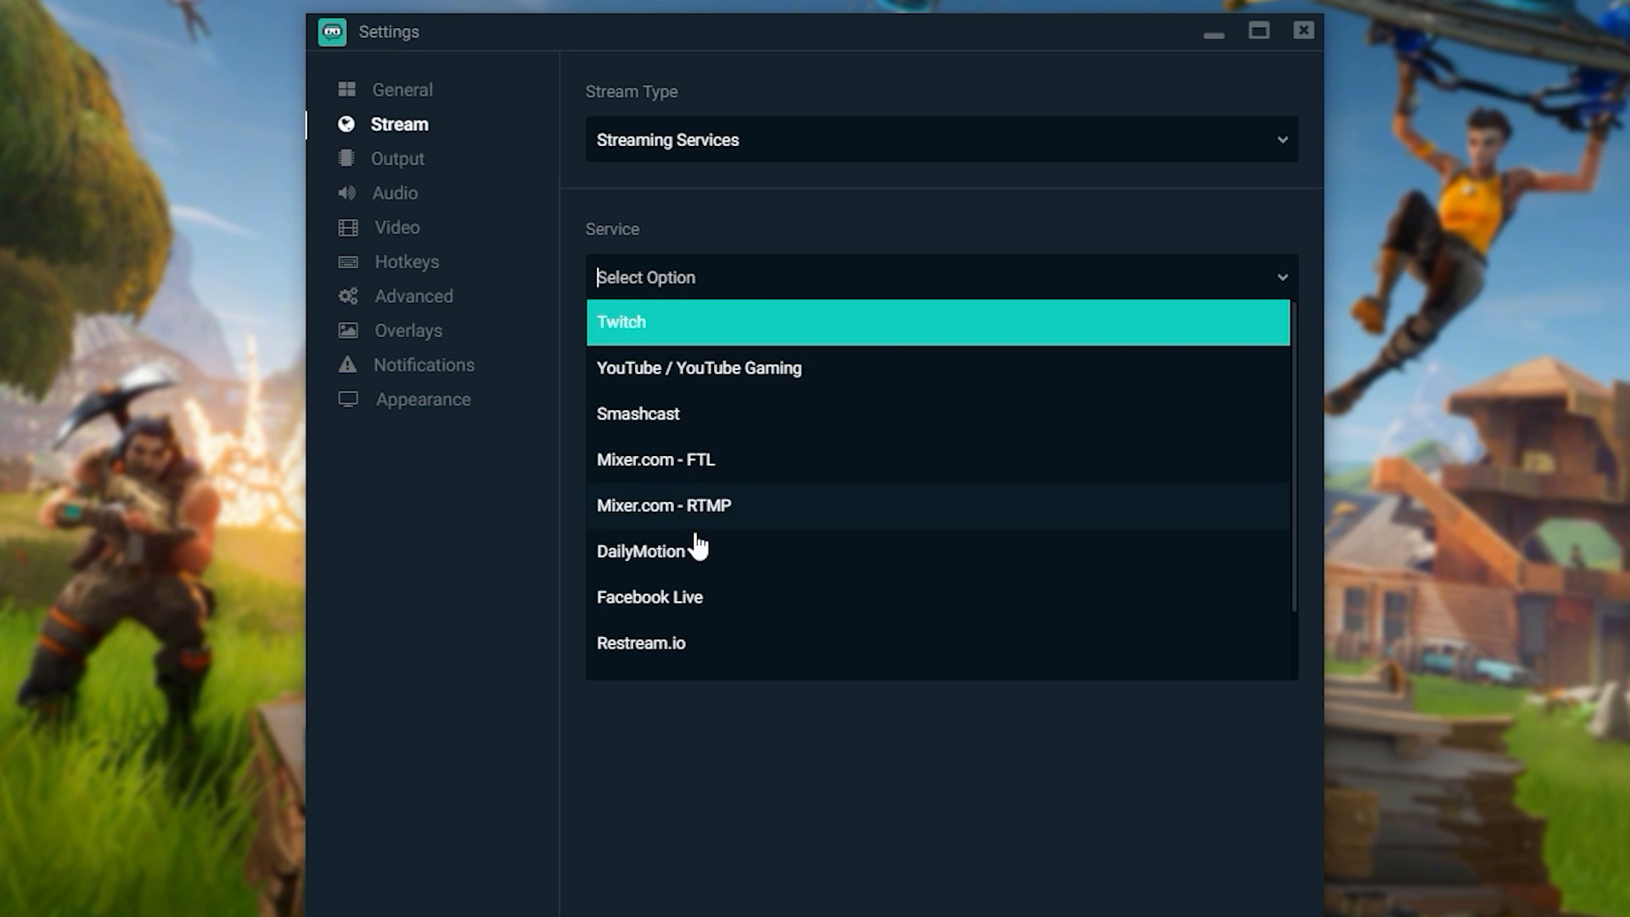
left_click(640, 642)
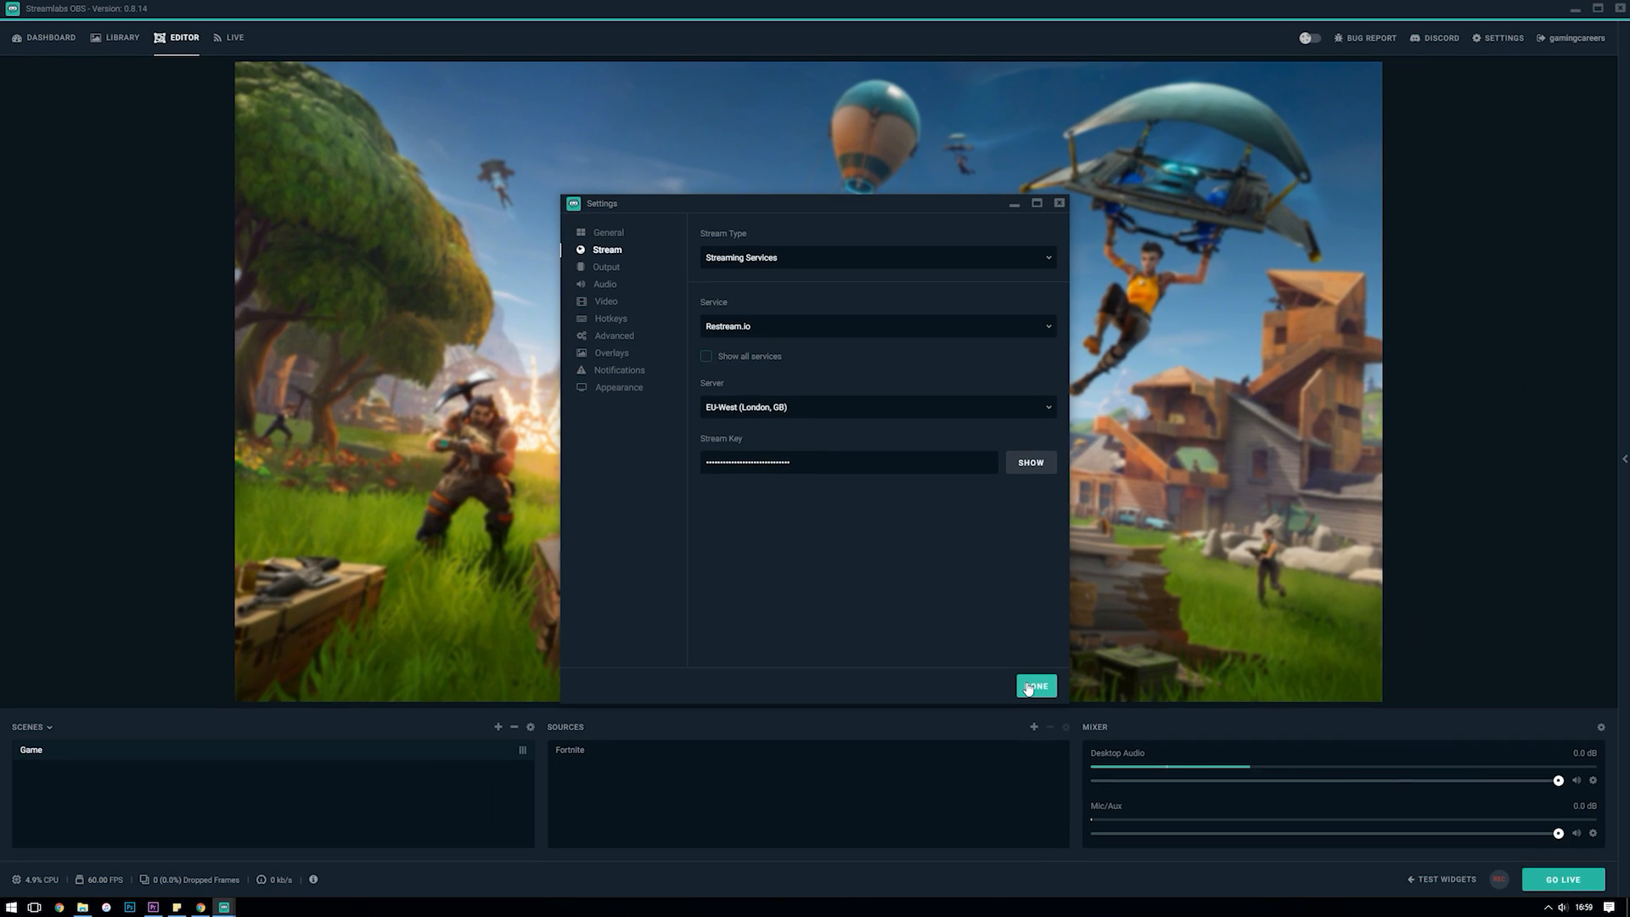
left_click(1034, 686)
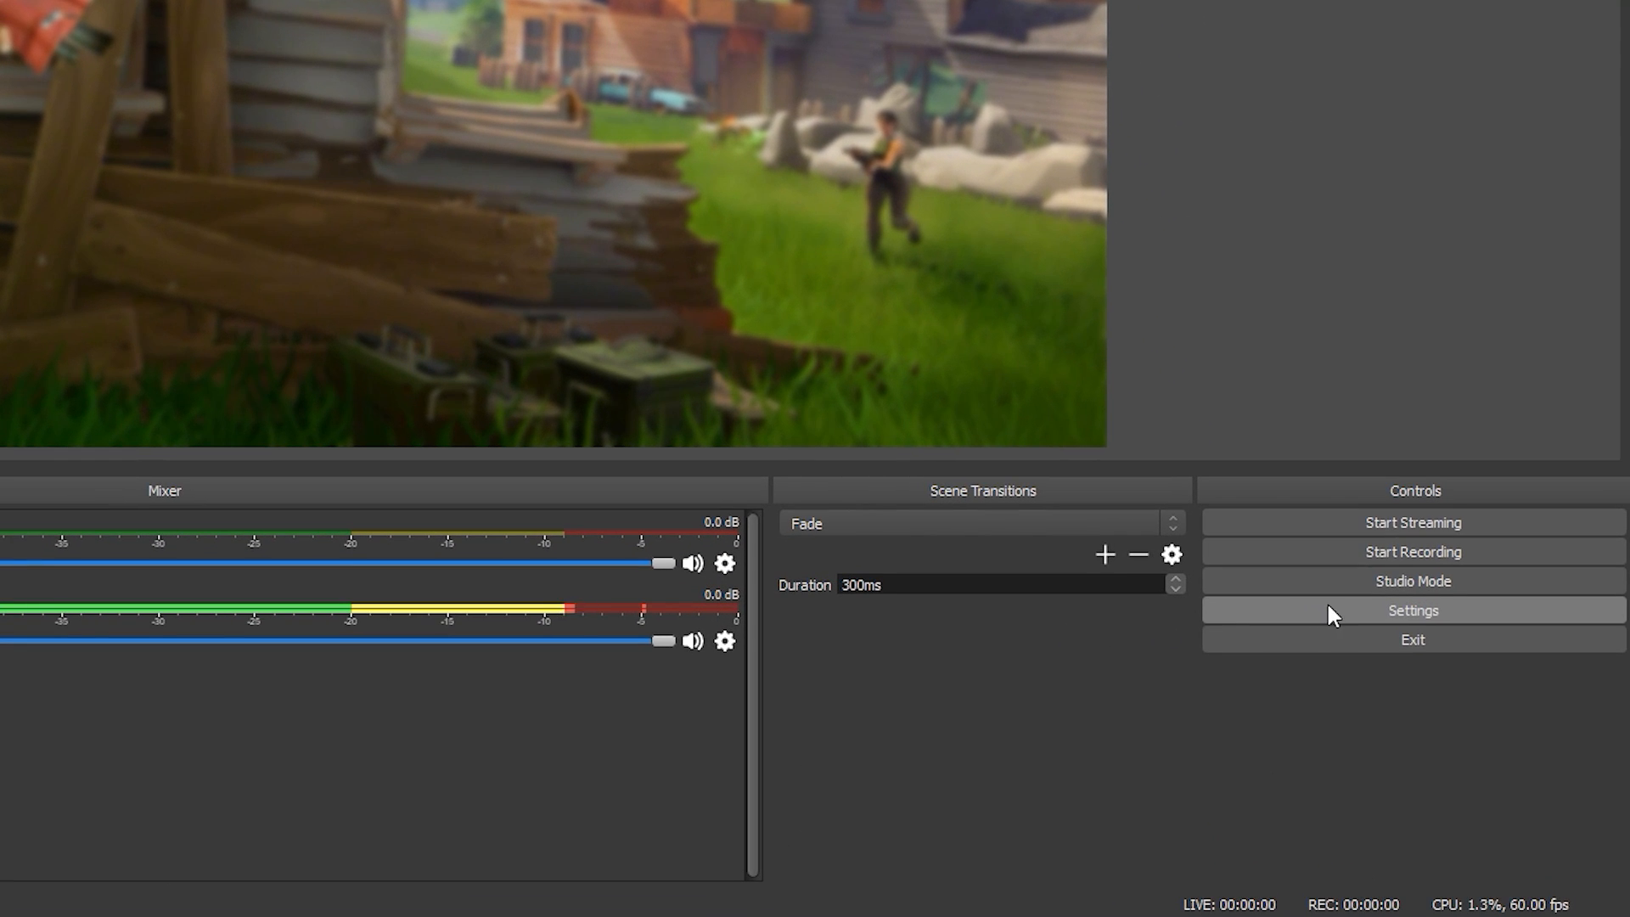
In advanced Output settings, choose the NVENC H.264 encoder with a 6000 bitrate.
left_click(1411, 610)
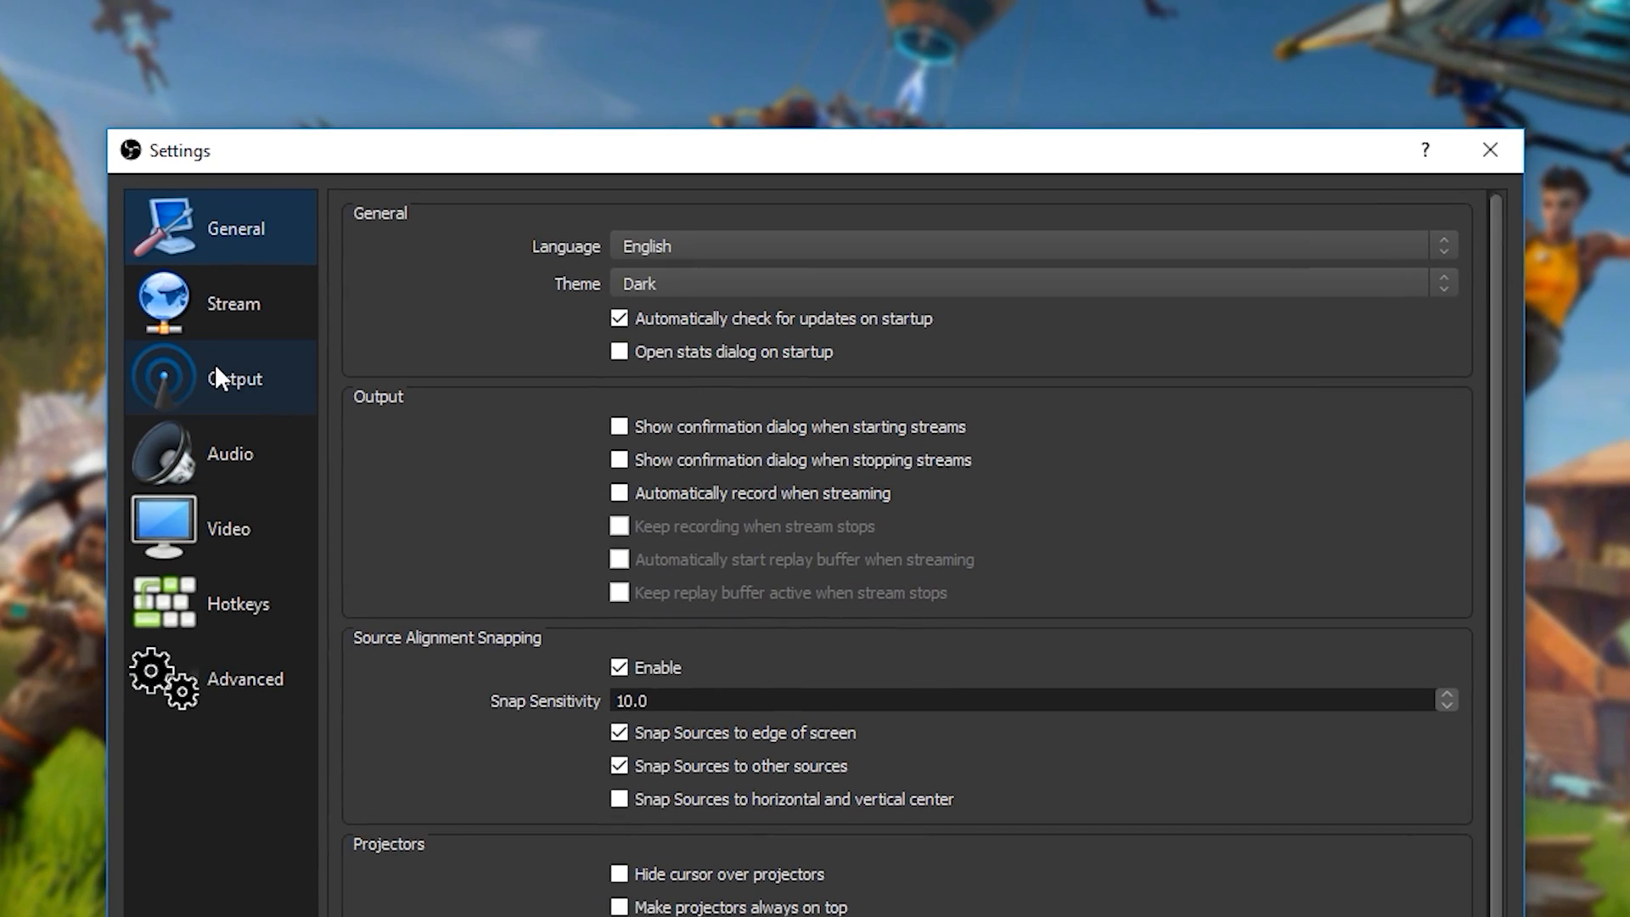
left_click(233, 377)
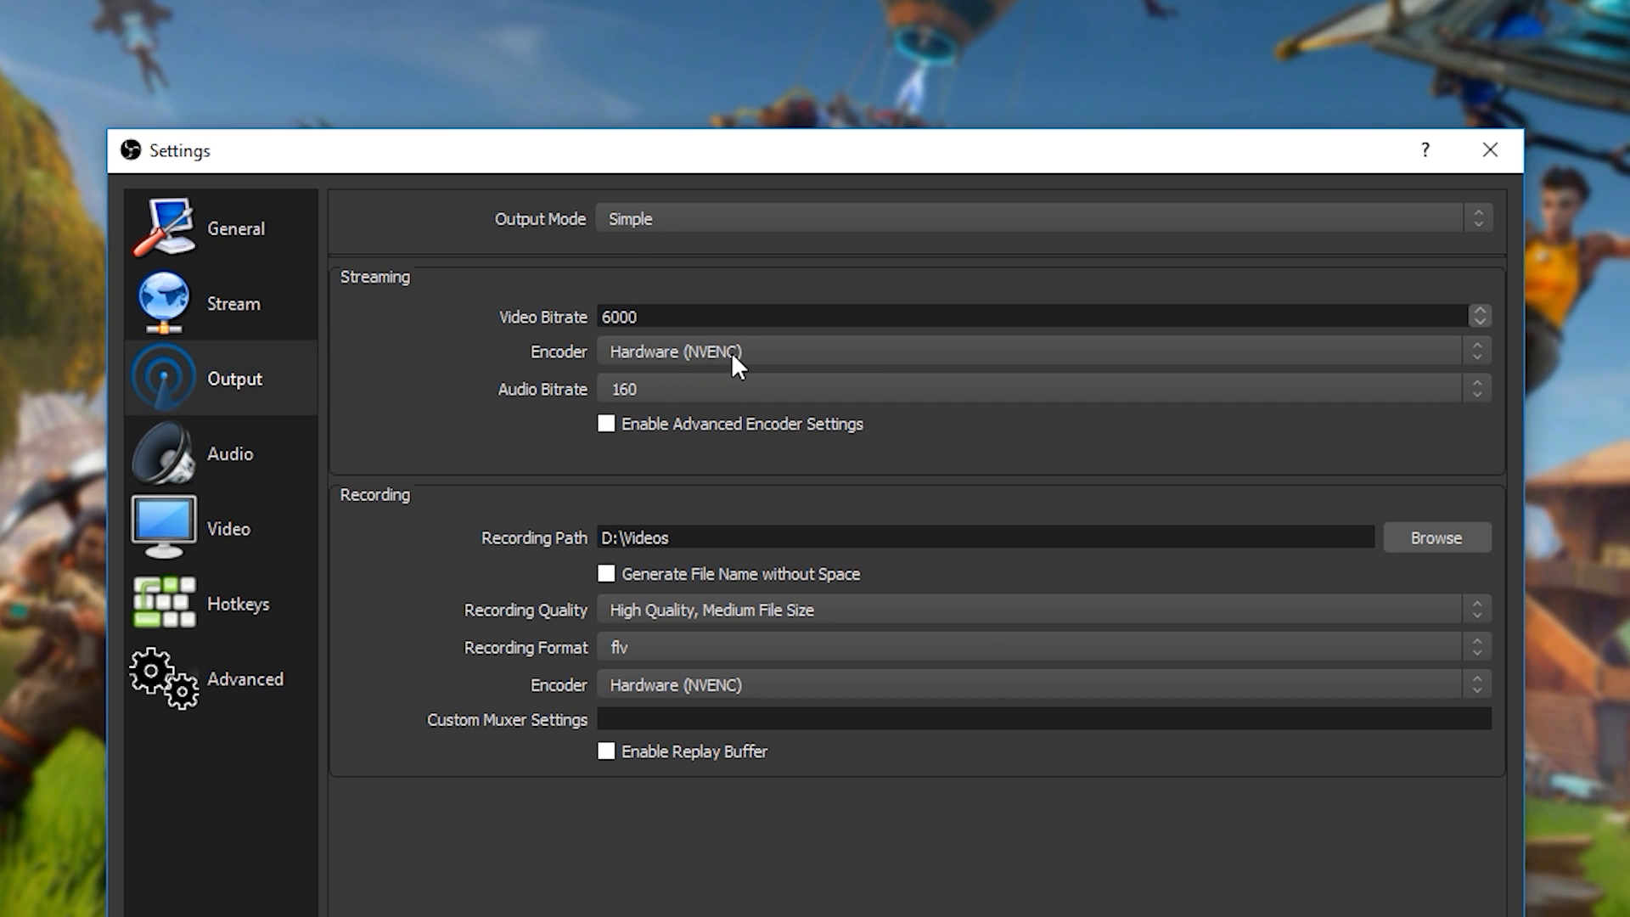
left_click(1039, 219)
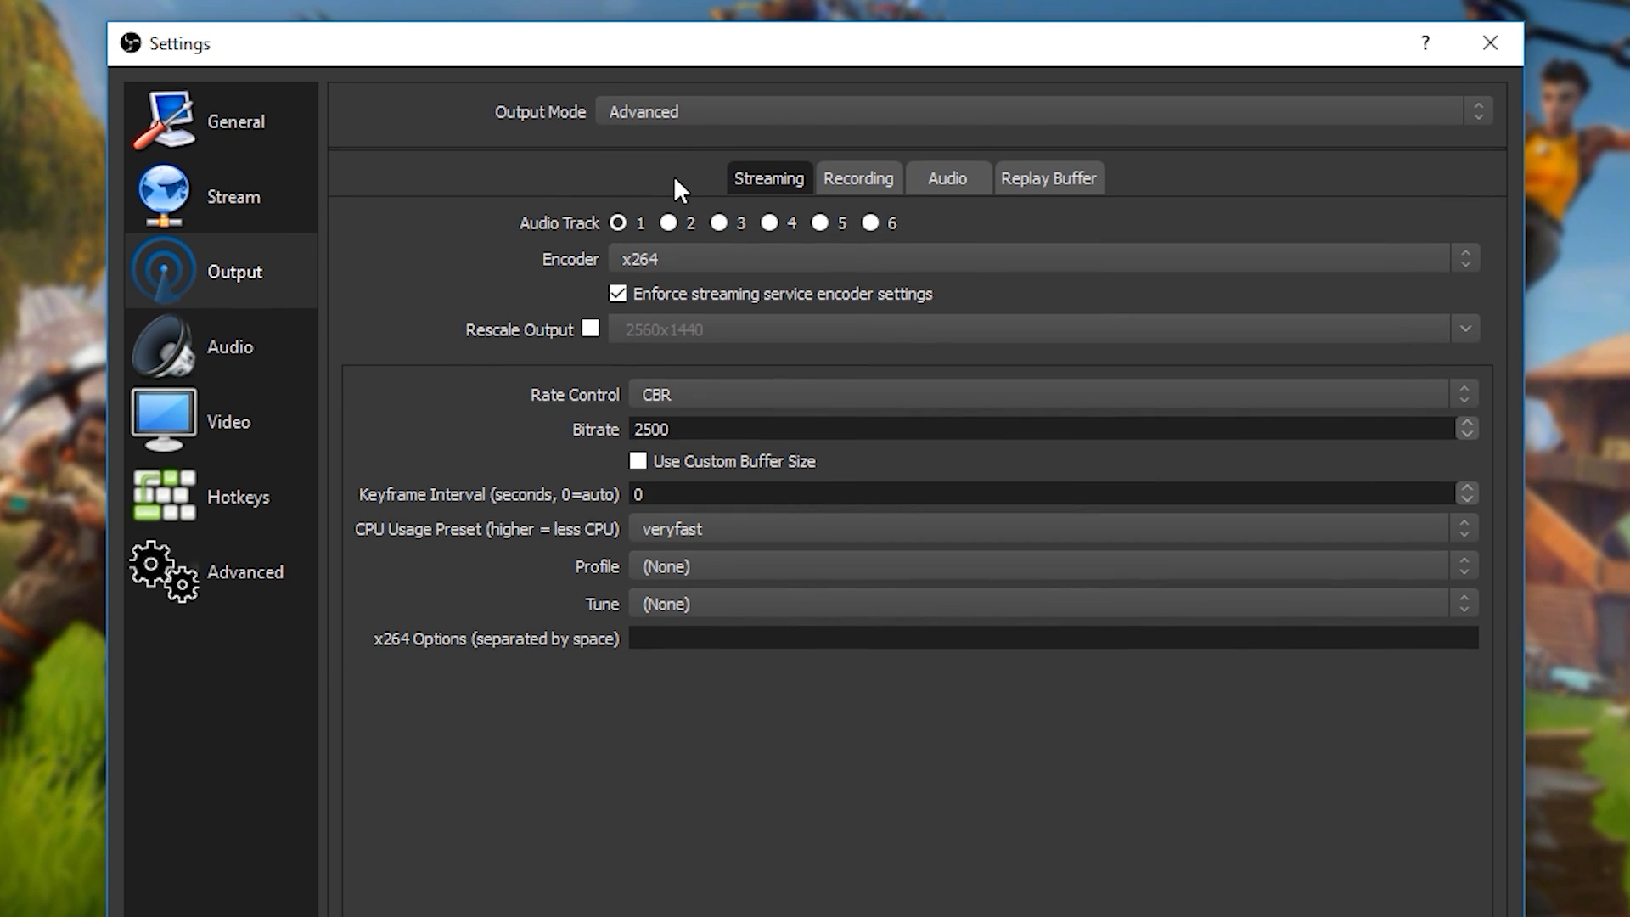
left_click(1044, 258)
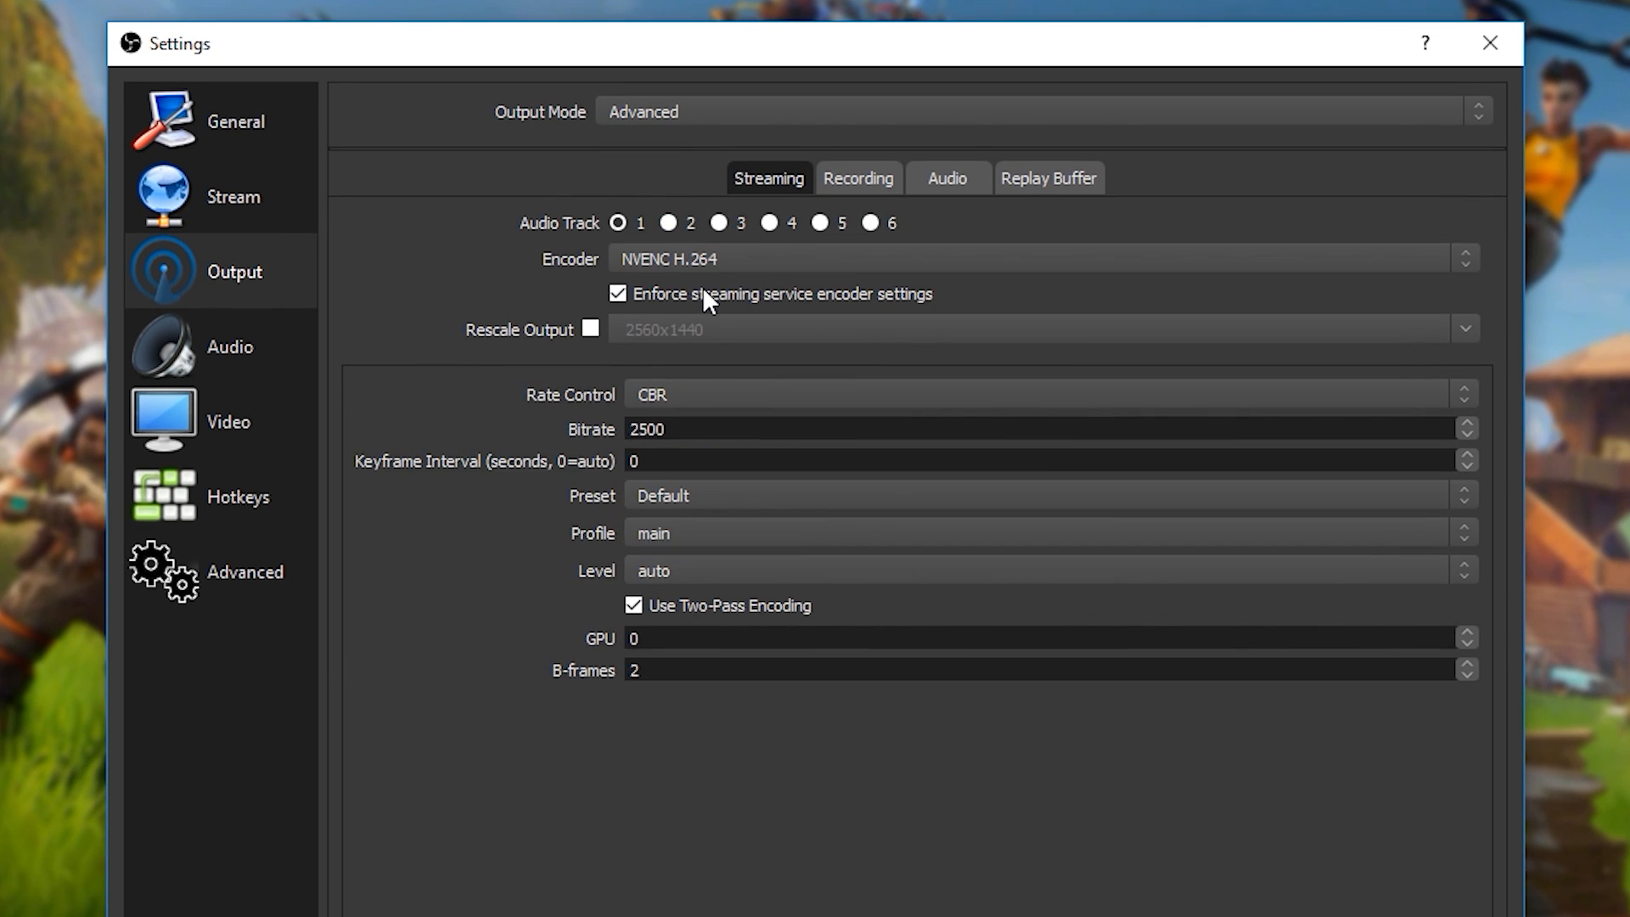
type("6")
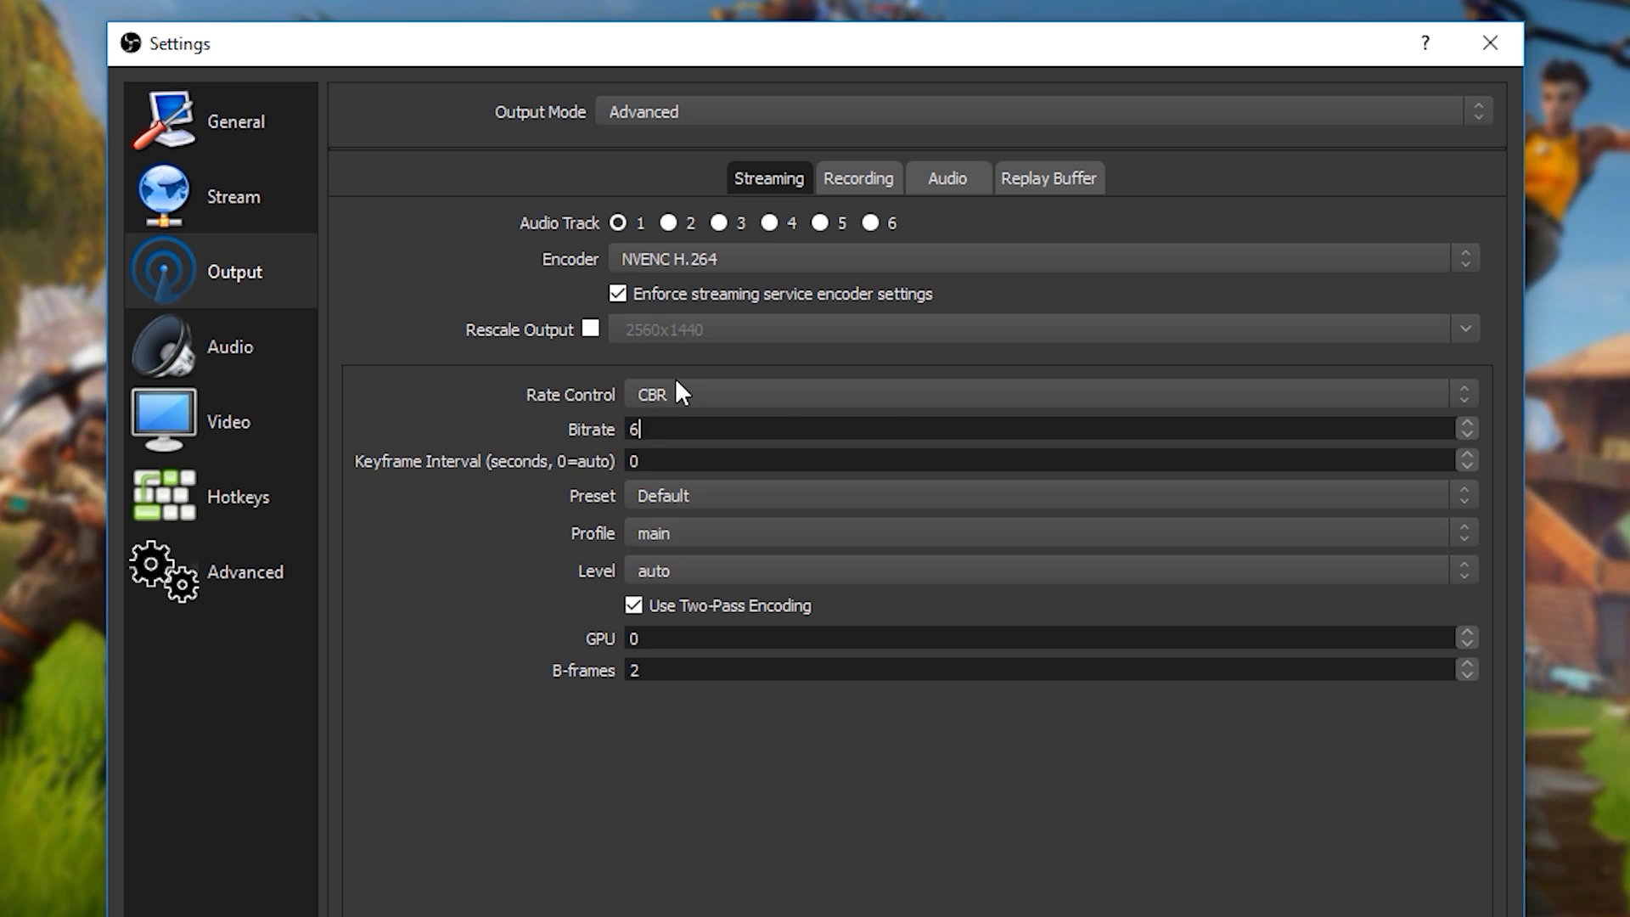
type("000")
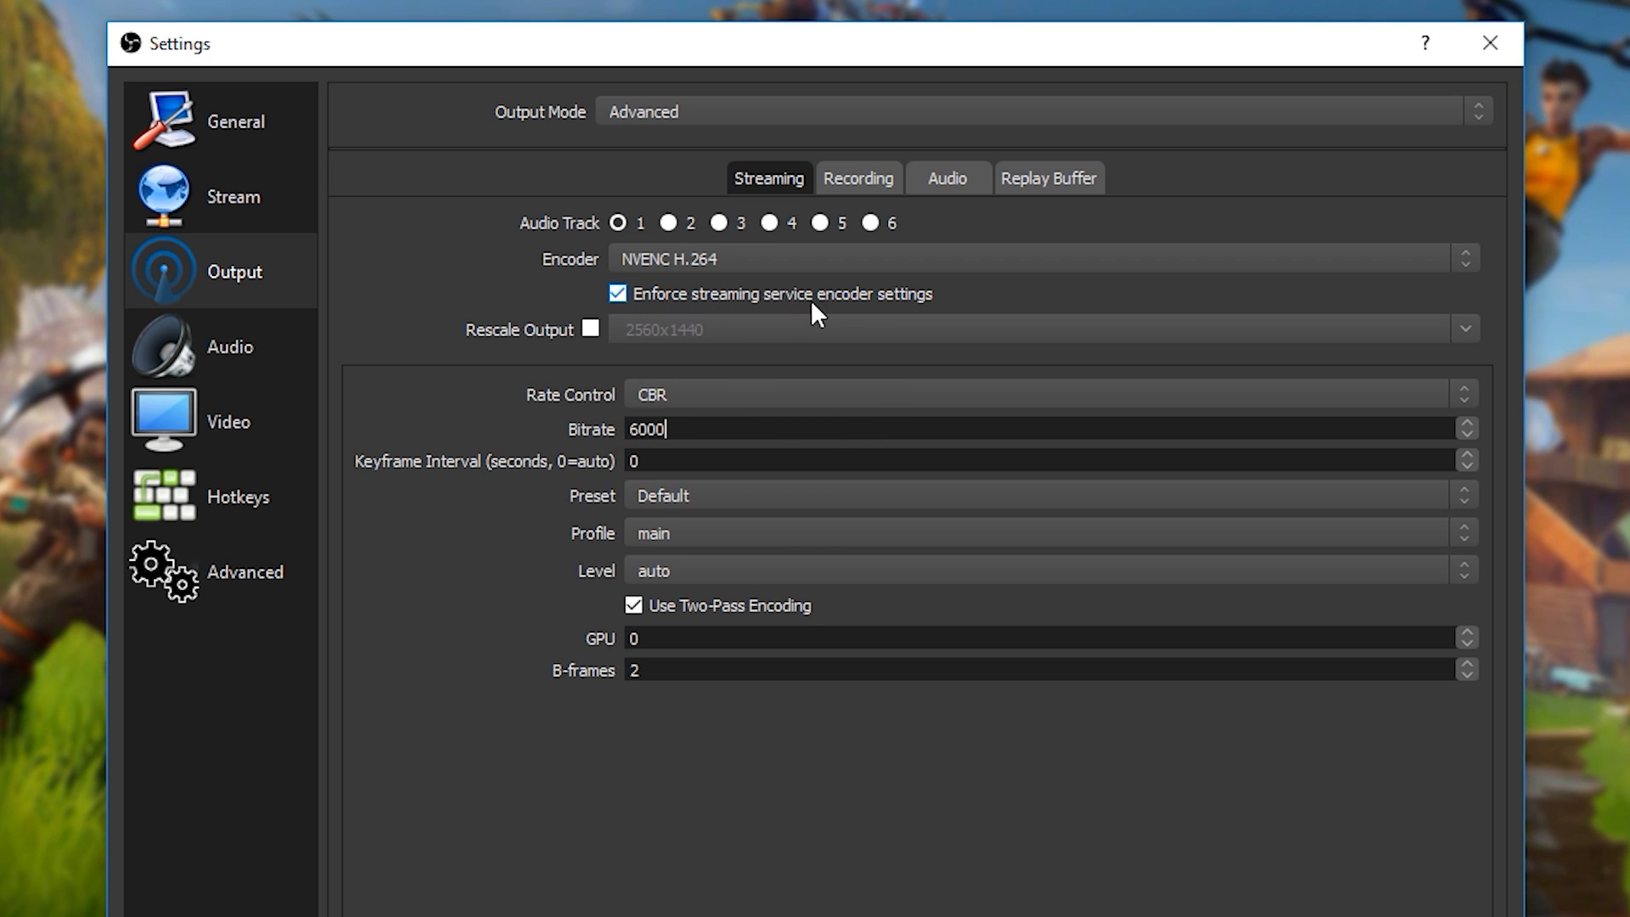
Uncheck Enforce service encoder settings, set keyframe interval 2 and pick a profile.
left_click(618, 294)
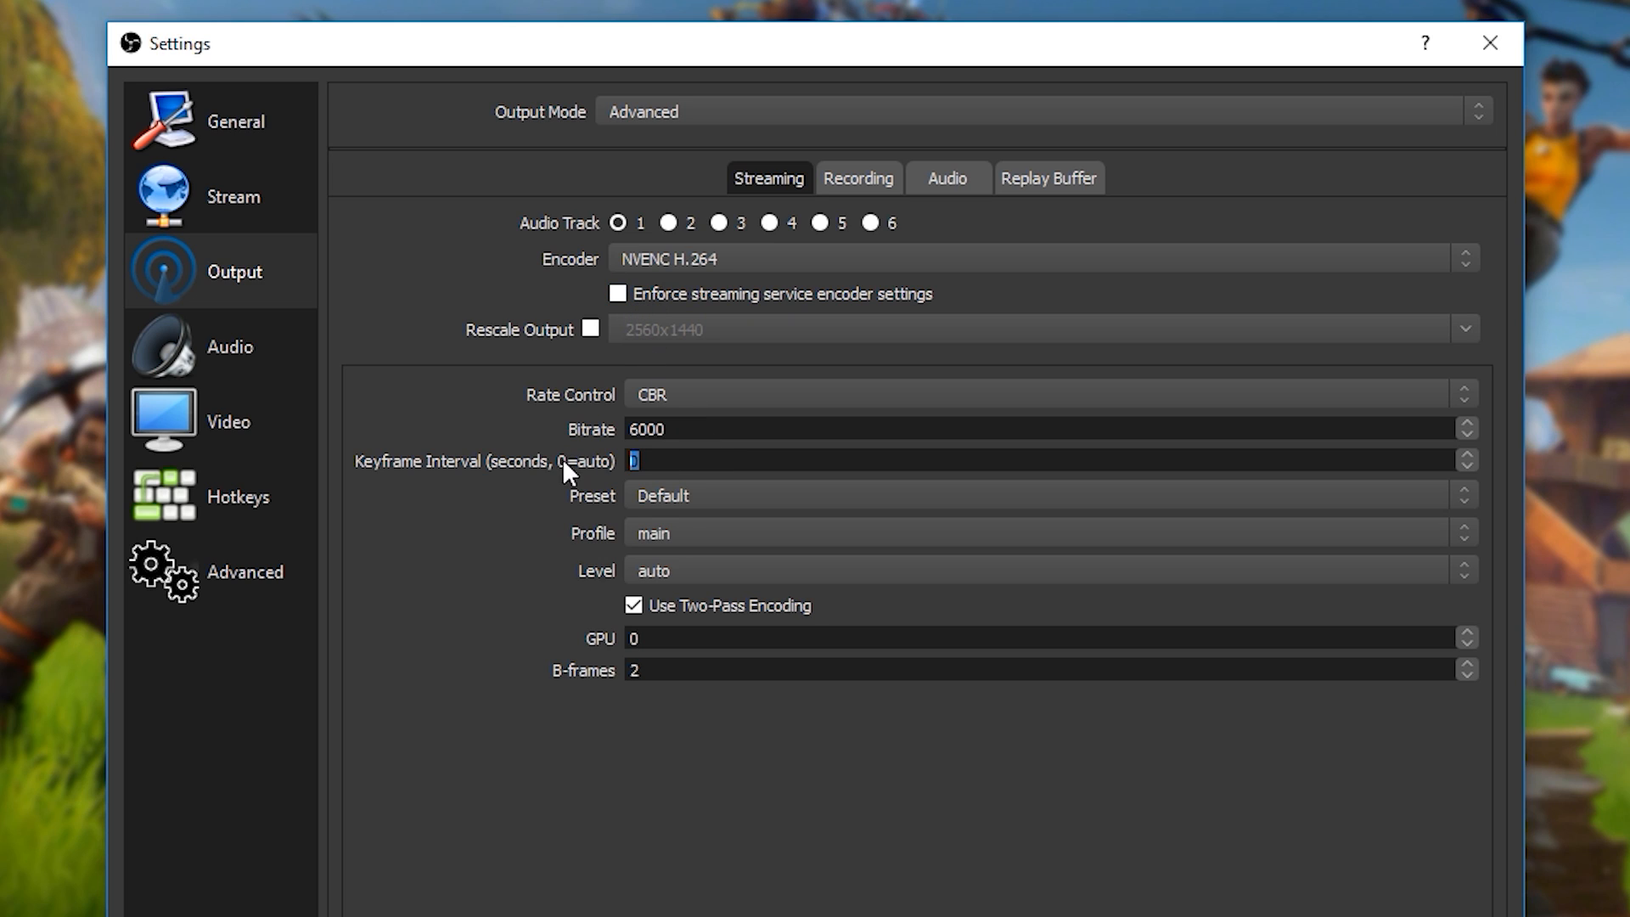
left_click(1044, 532)
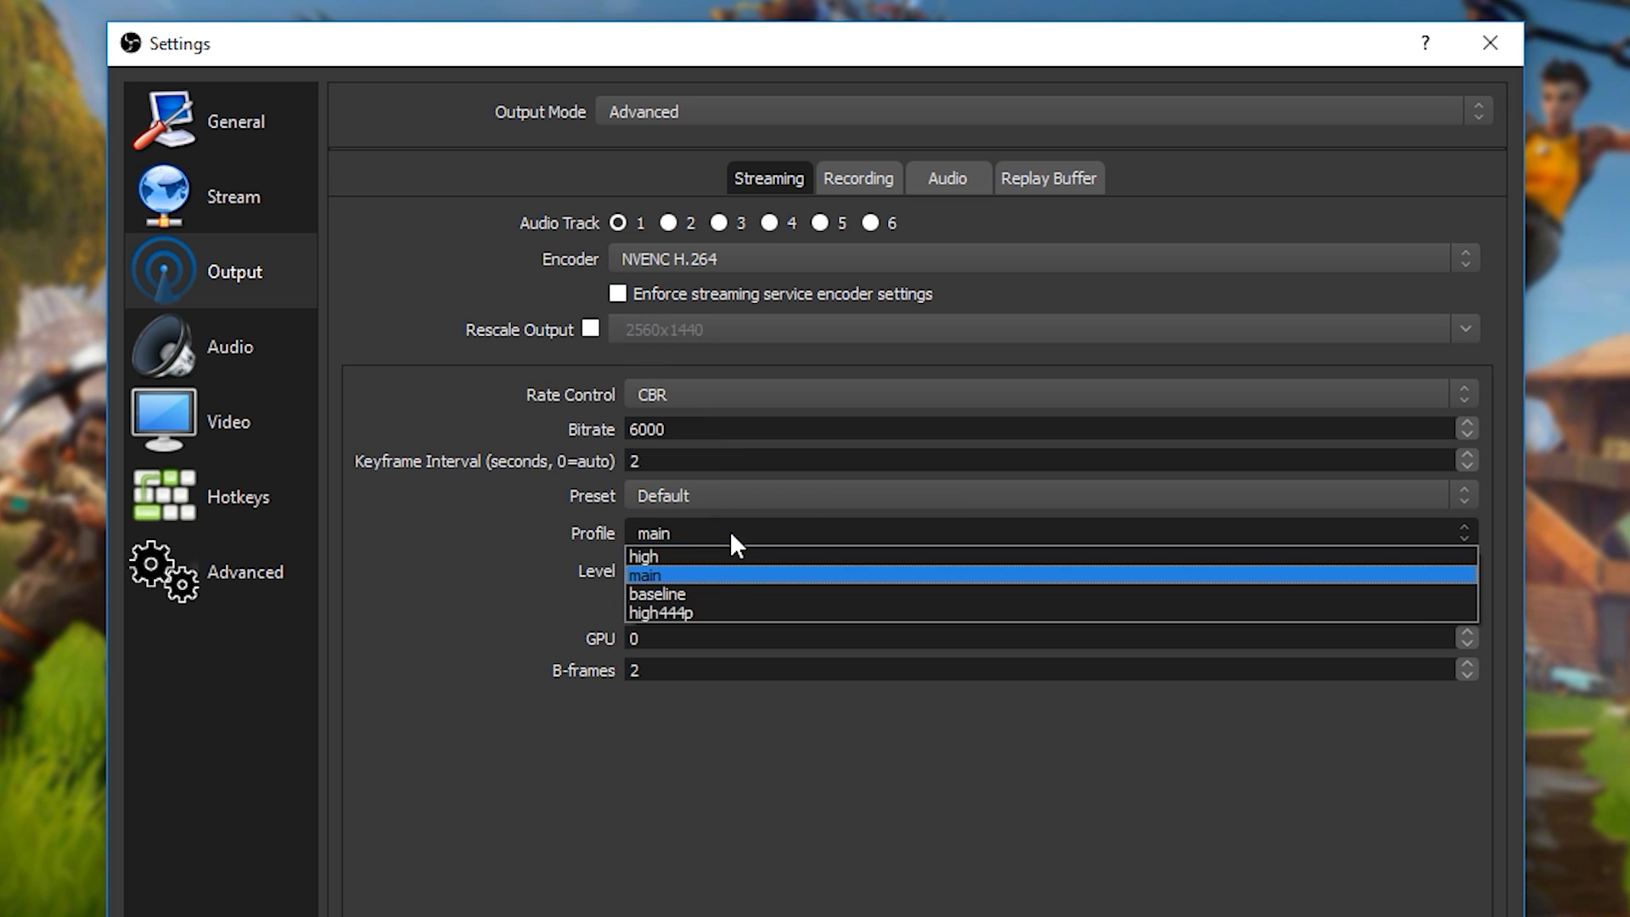
left_click(642, 575)
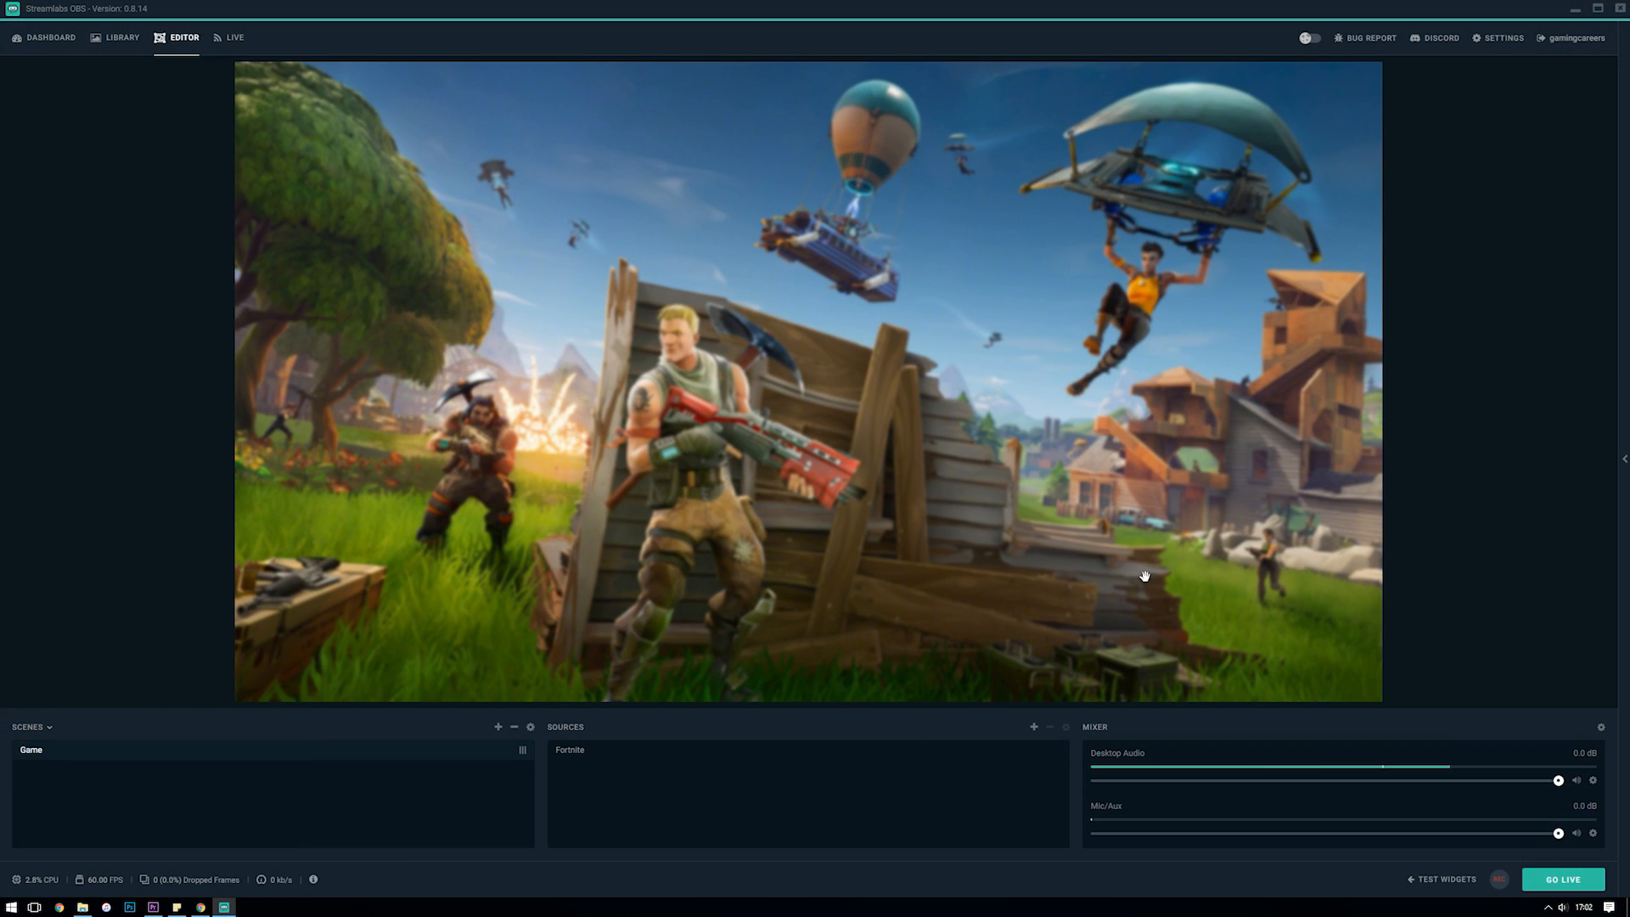
Set streaming output to Advanced mode, profile main, bitrate 6000, encoder NVENC, and confirm with Done.
left_click(1503, 38)
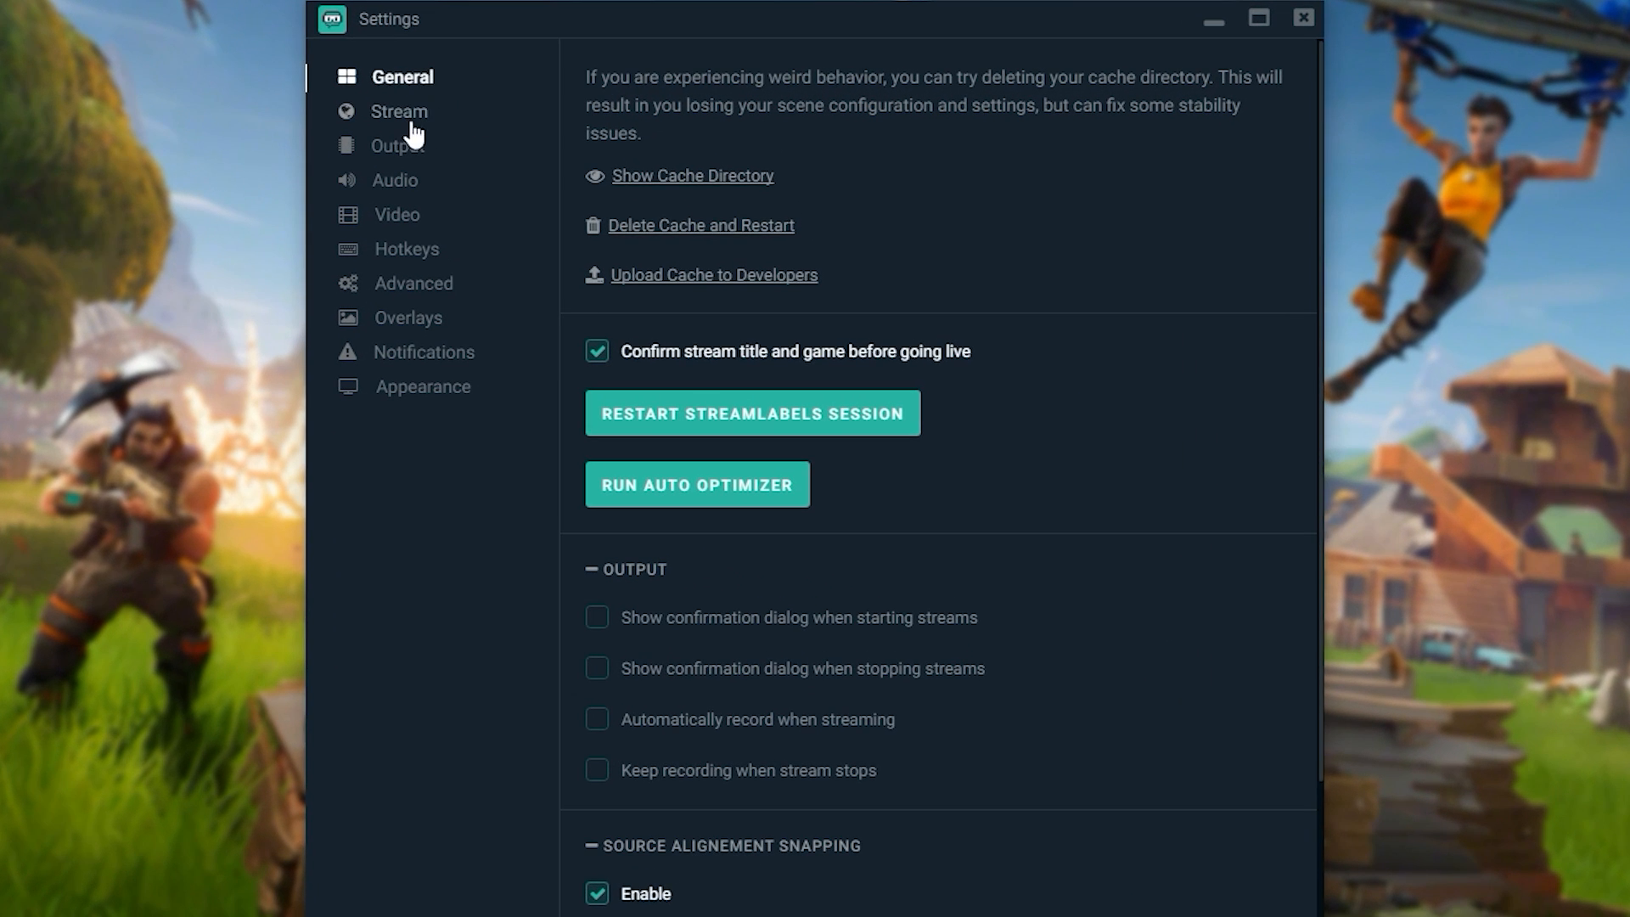
left_click(397, 146)
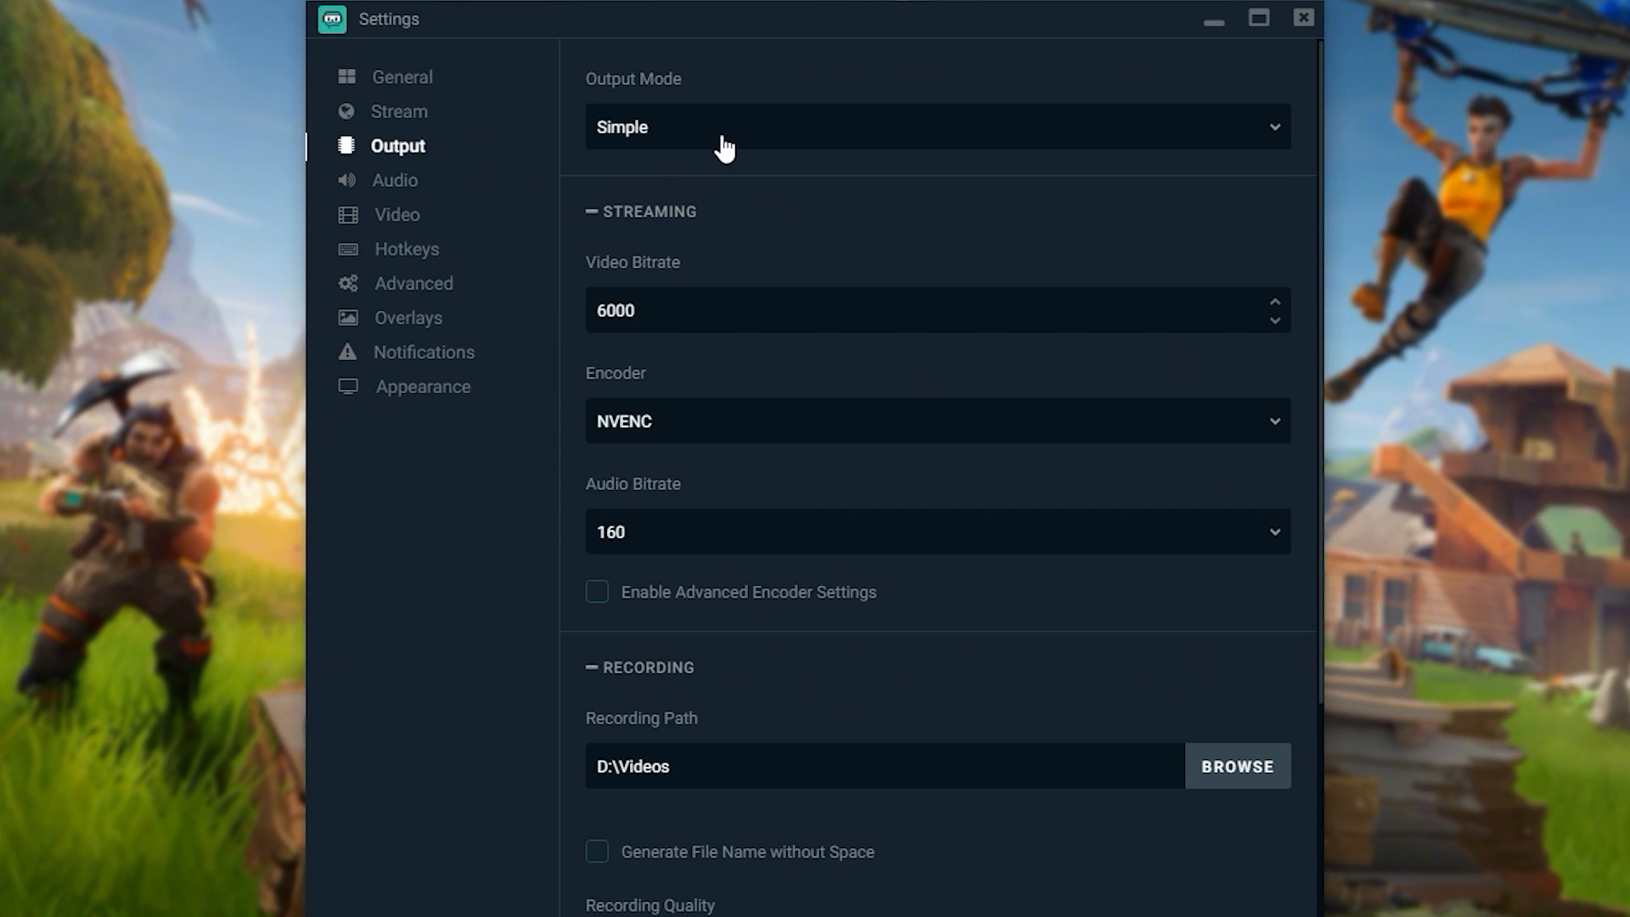
left_click(934, 127)
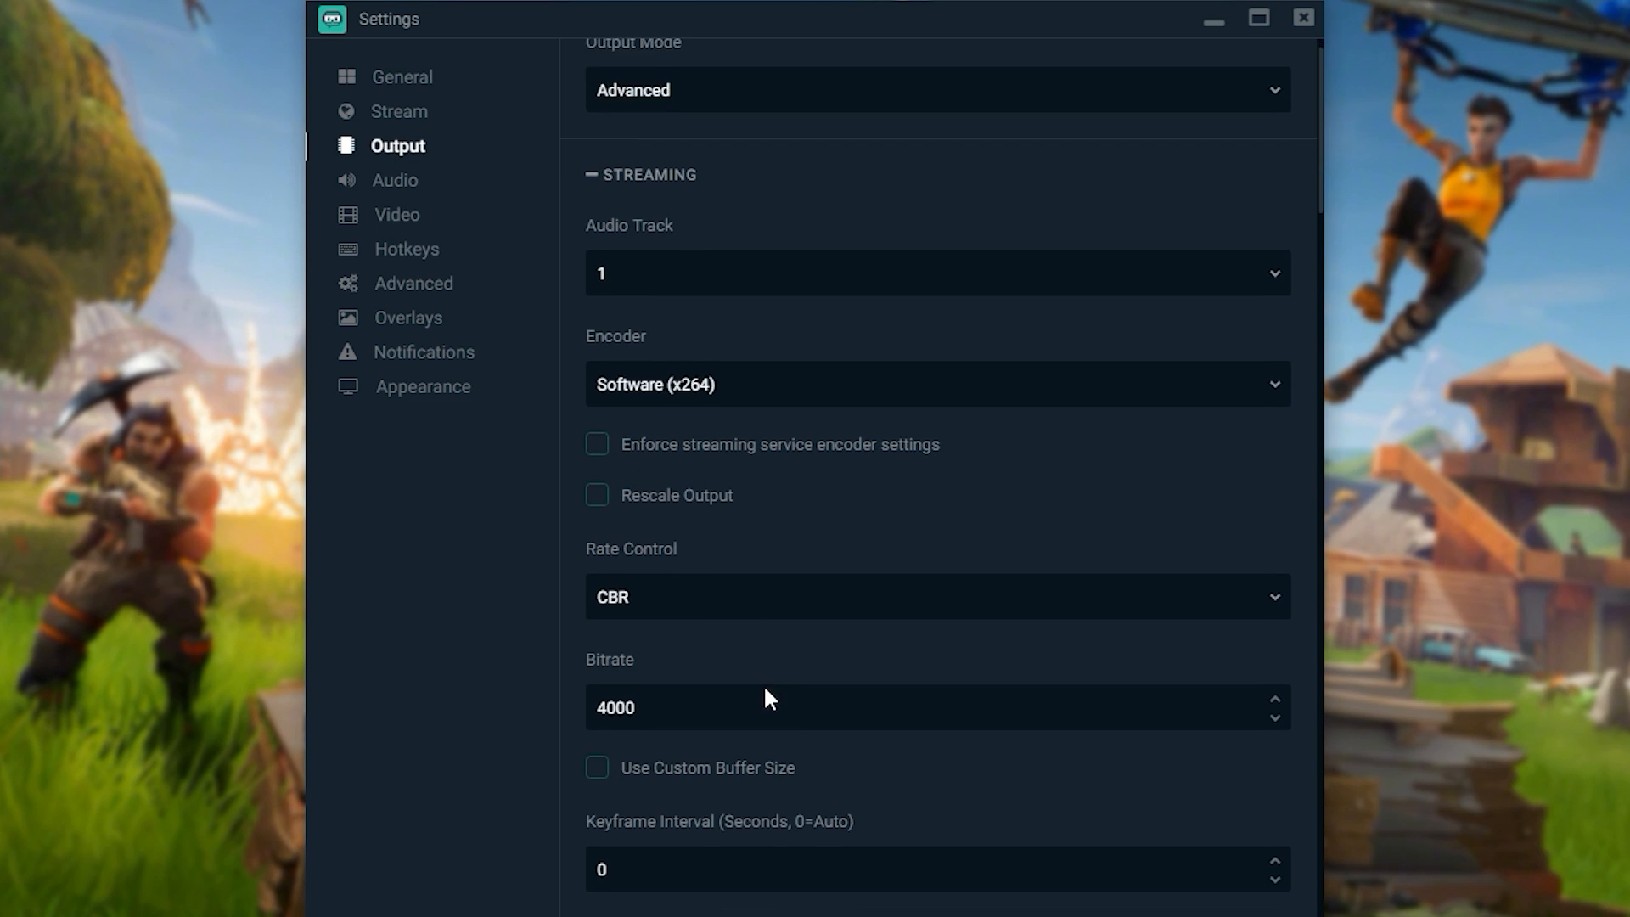
scroll("down", 3)
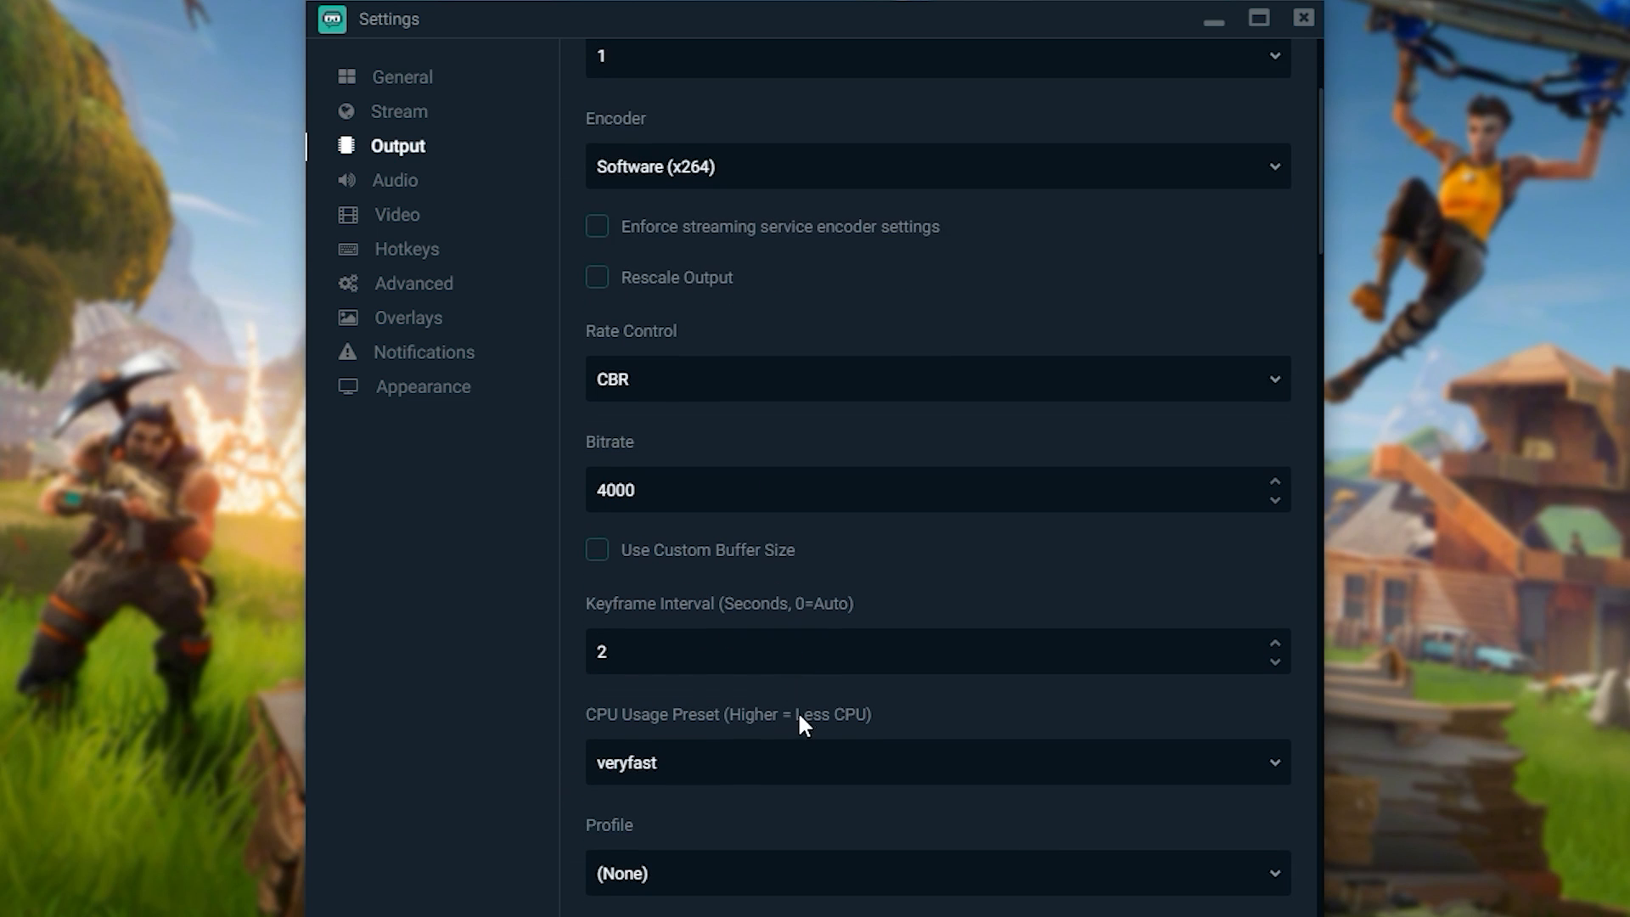
left_click(934, 872)
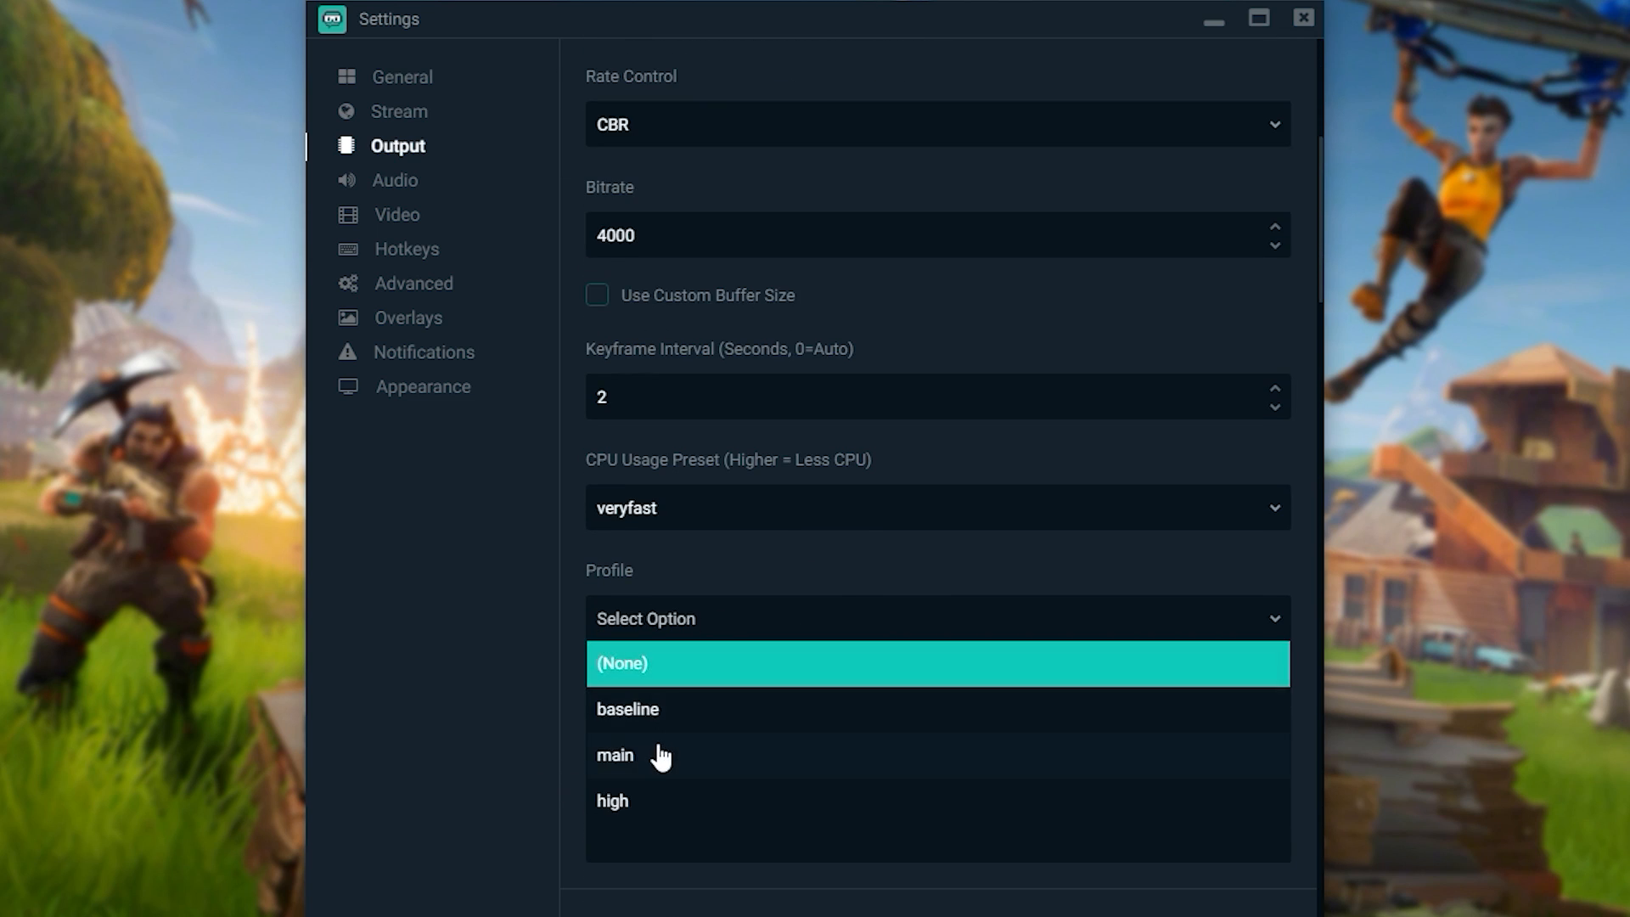
left_click(615, 754)
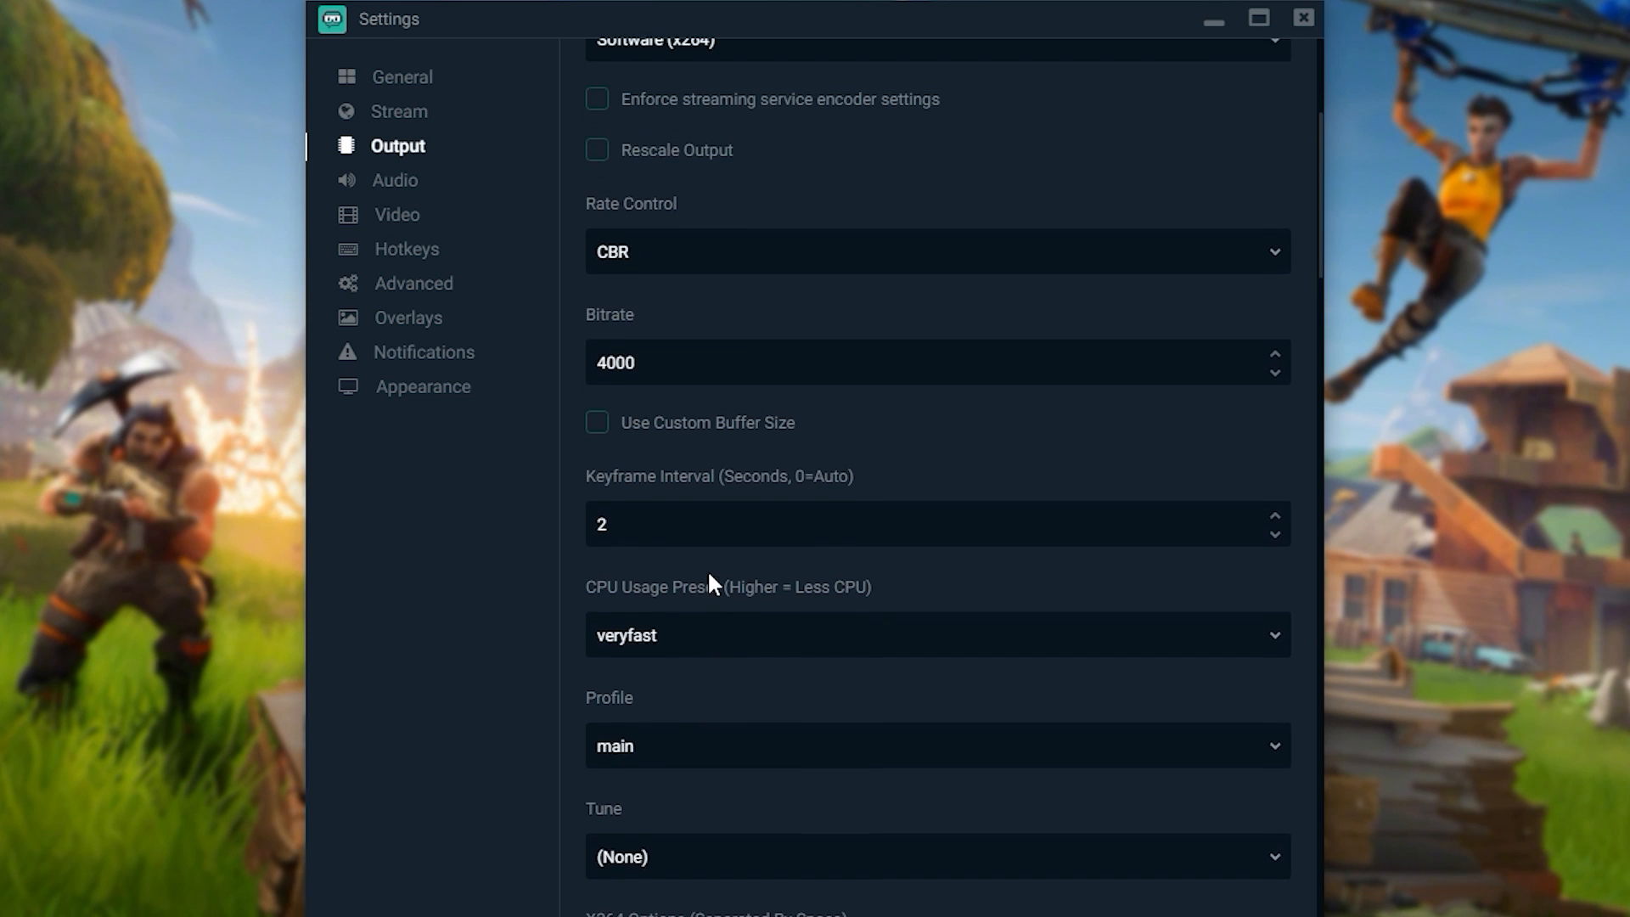
type("60")
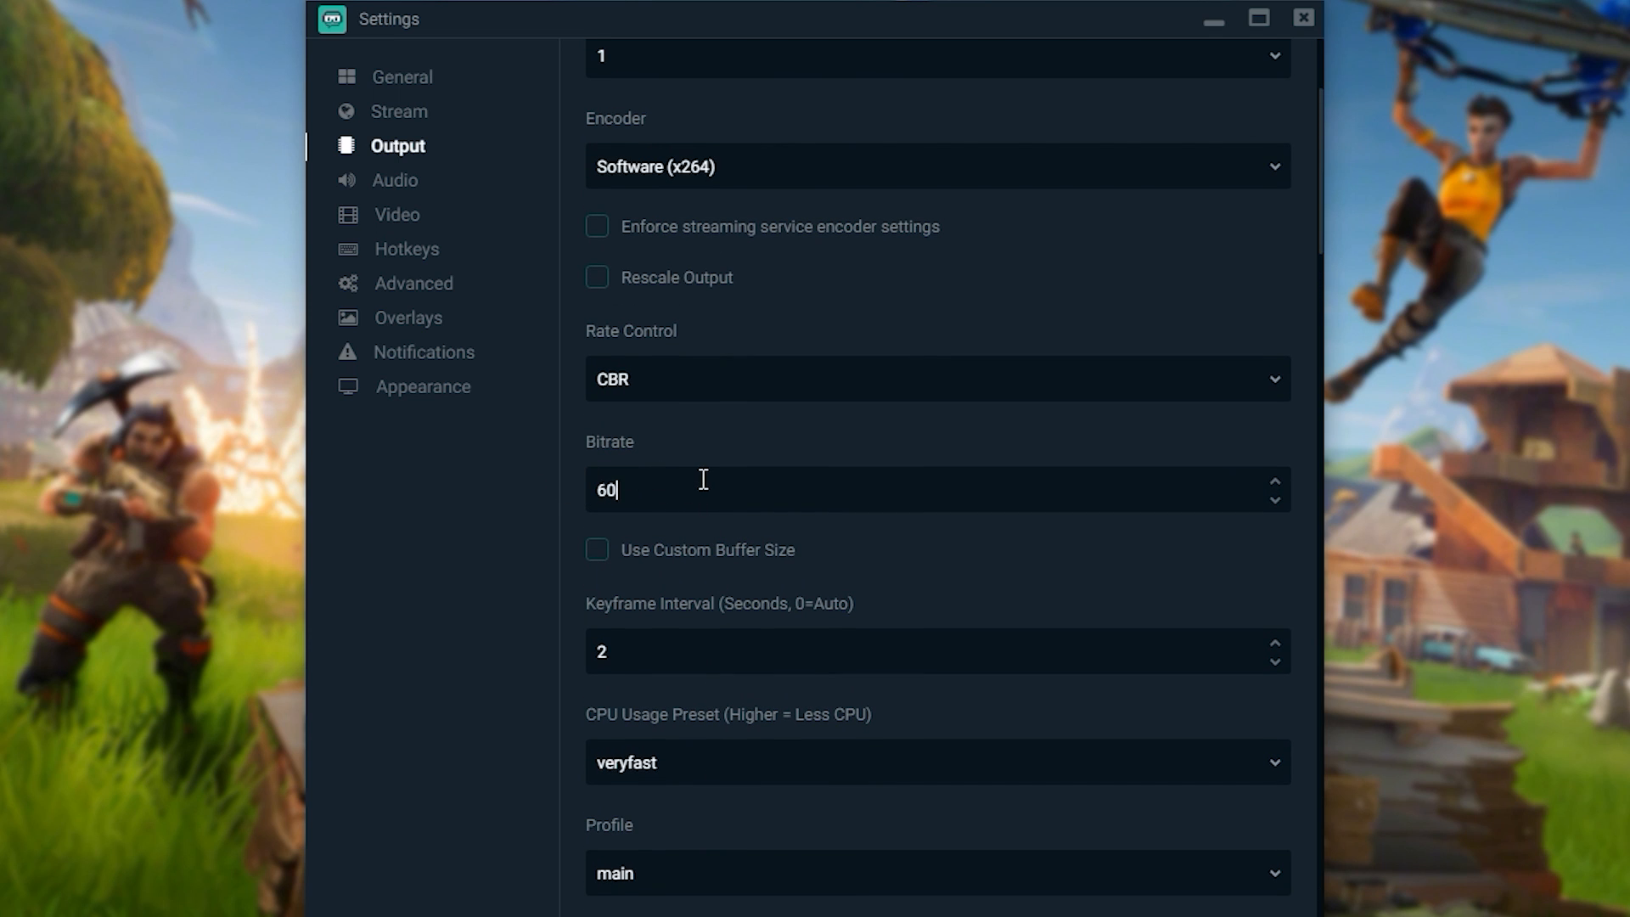
left_click(934, 167)
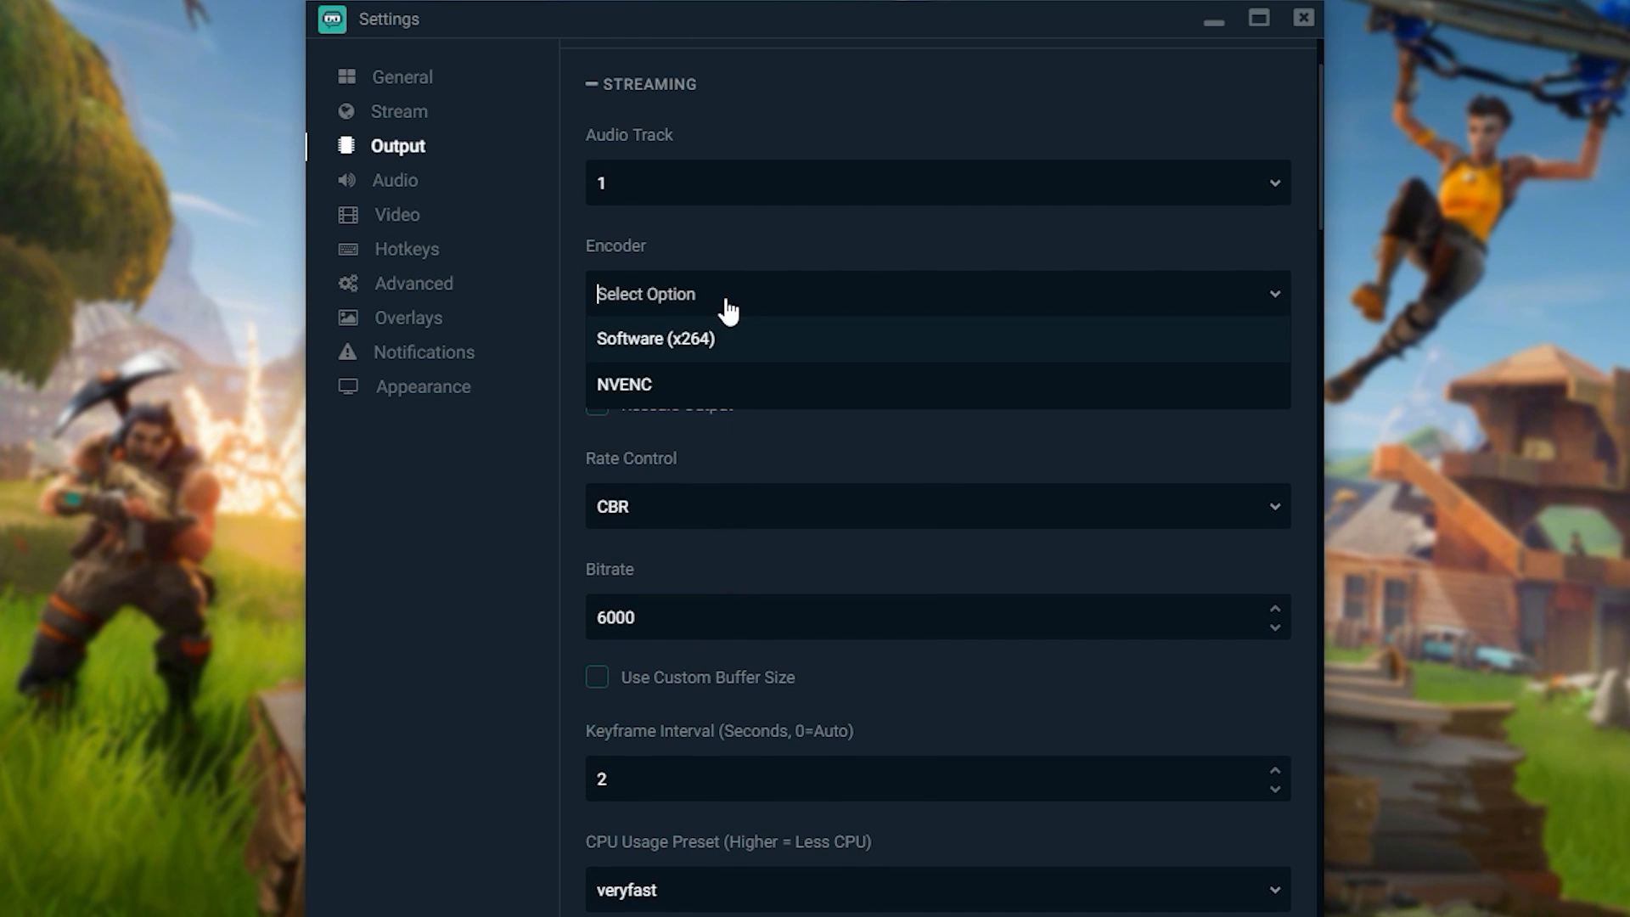
left_click(623, 384)
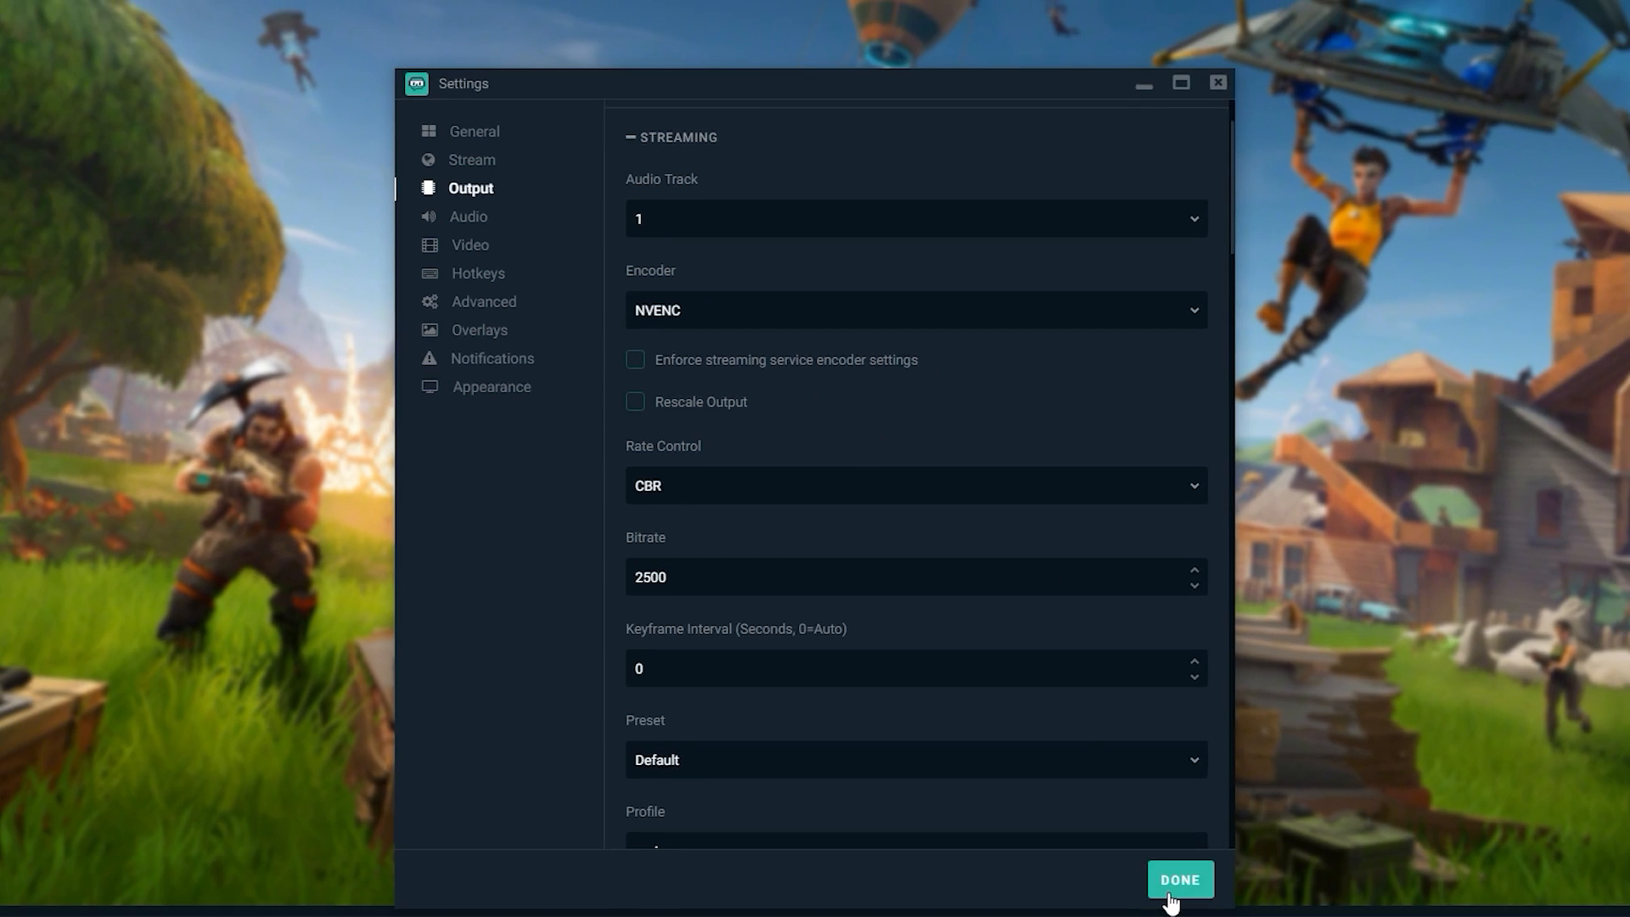
left_click(1178, 880)
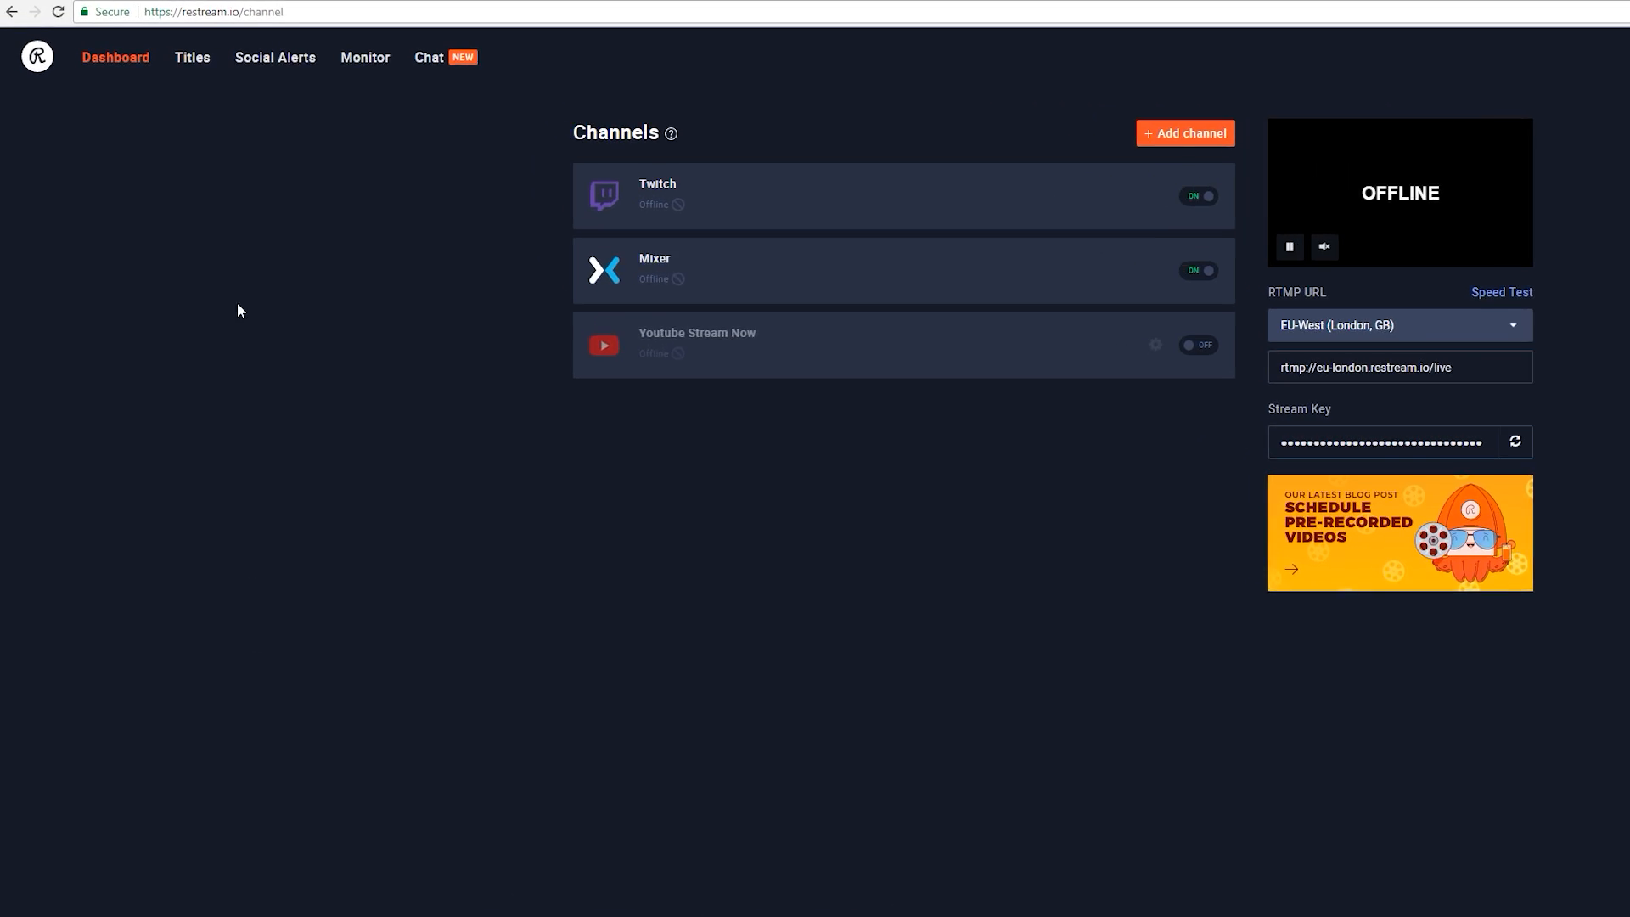
On the Titles page, set 'Testing out Restream.io' as the title and update it on all platforms.
left_click(191, 58)
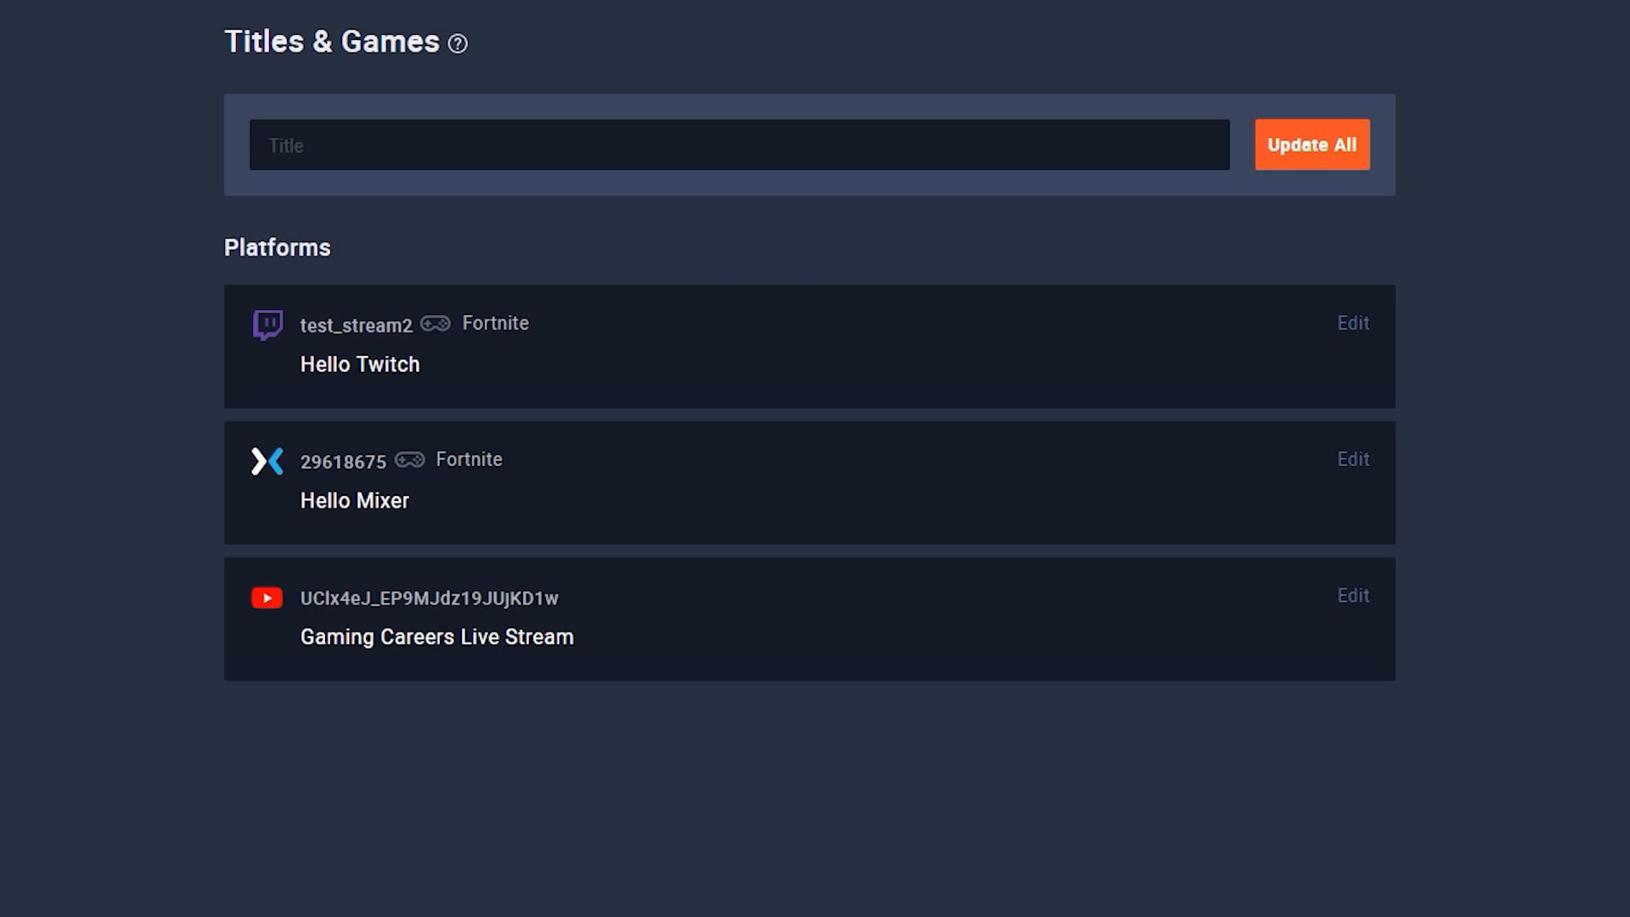
type("Testing out Restream.io")
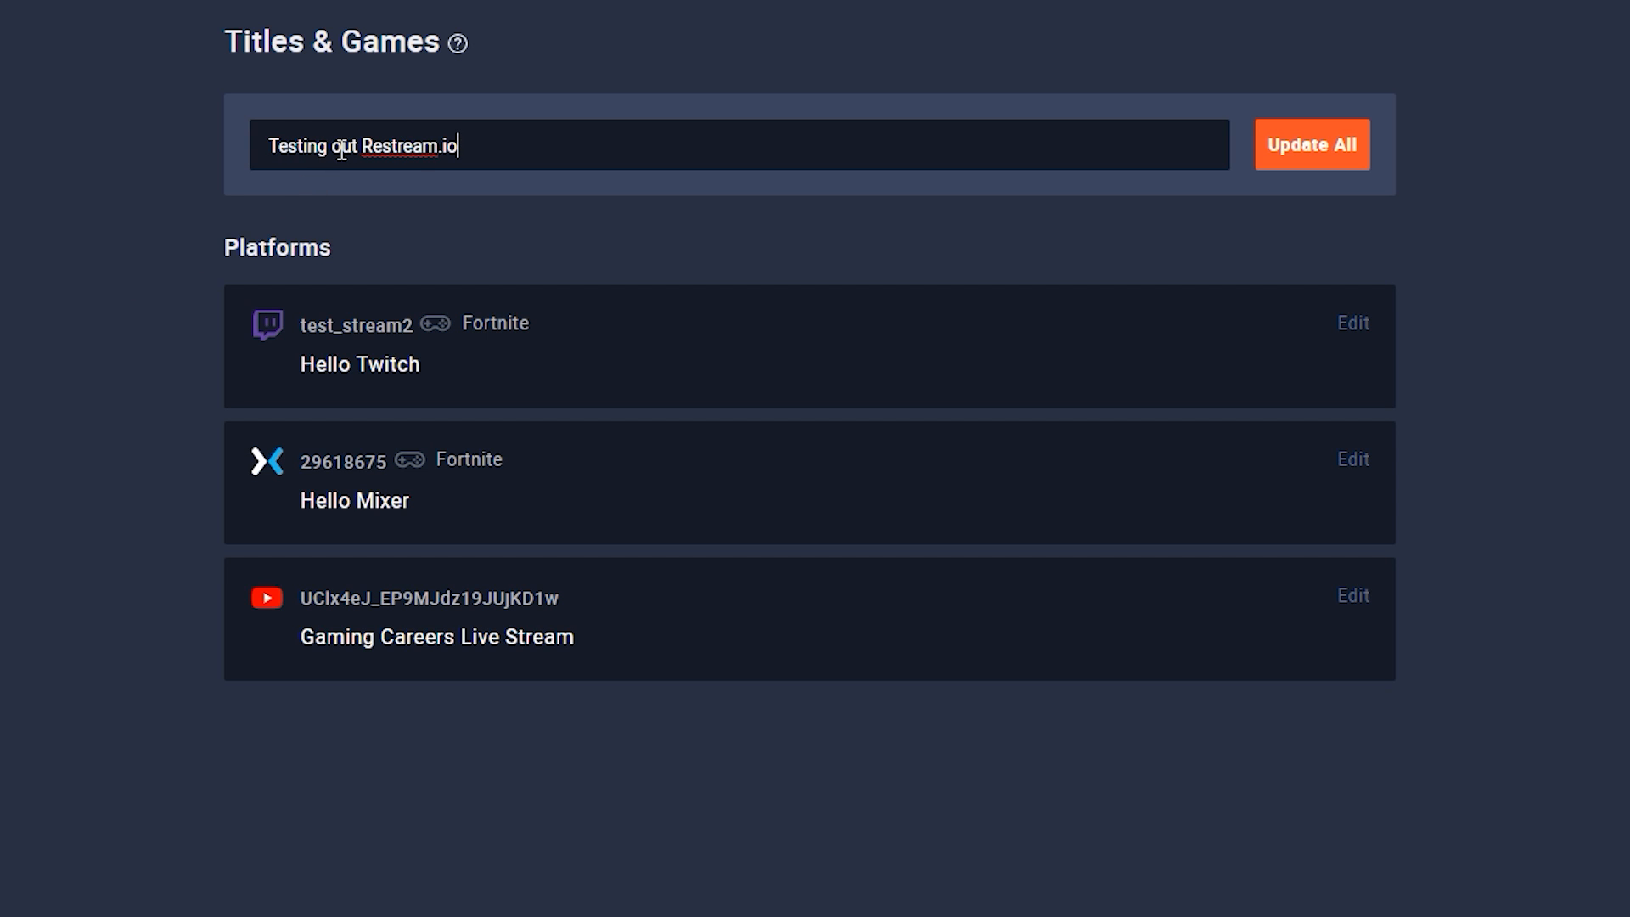
left_click(1311, 145)
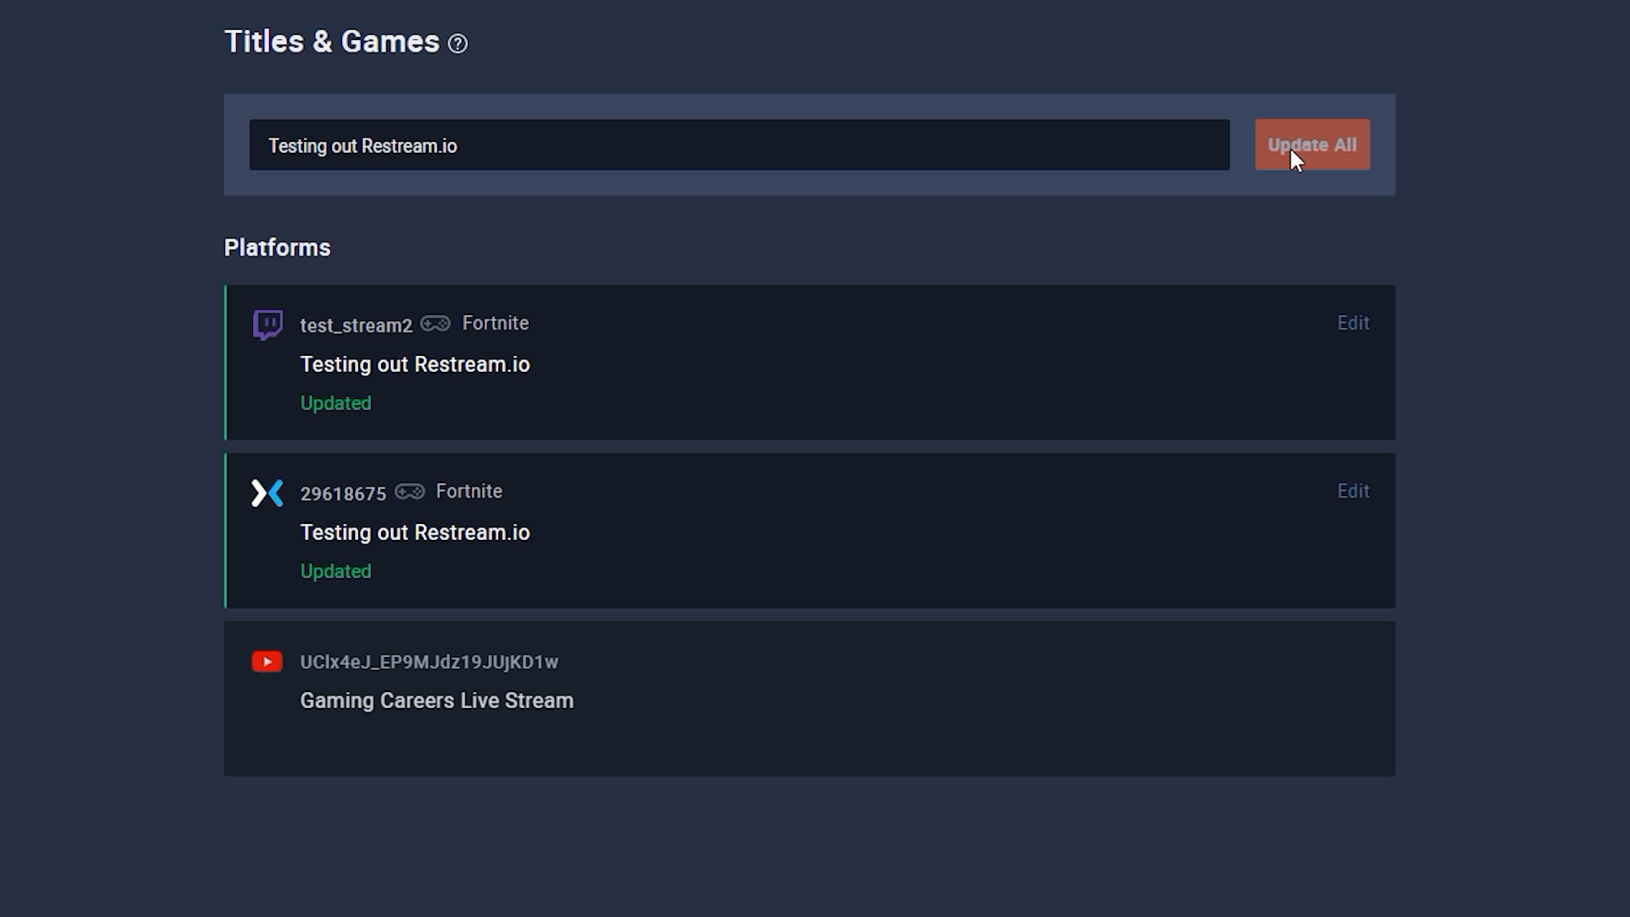
left_click(1311, 144)
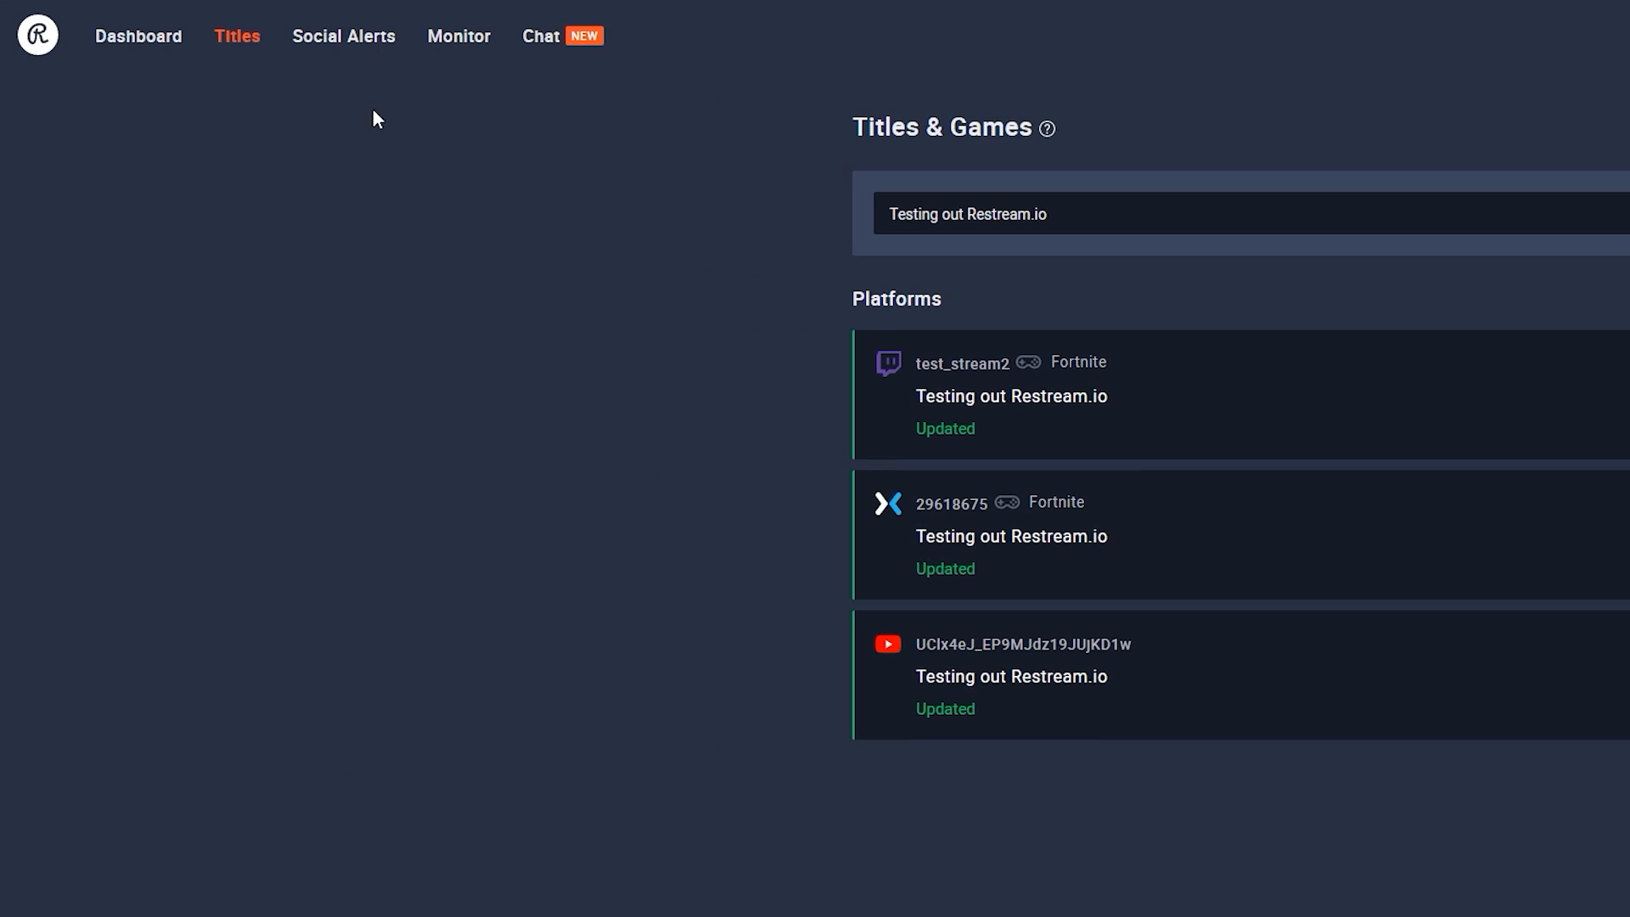
Open the latest session's incoming stats and view its frame-rate and bitrate charts (about 4,058 kb/s, 60 FPS).
left_click(343, 35)
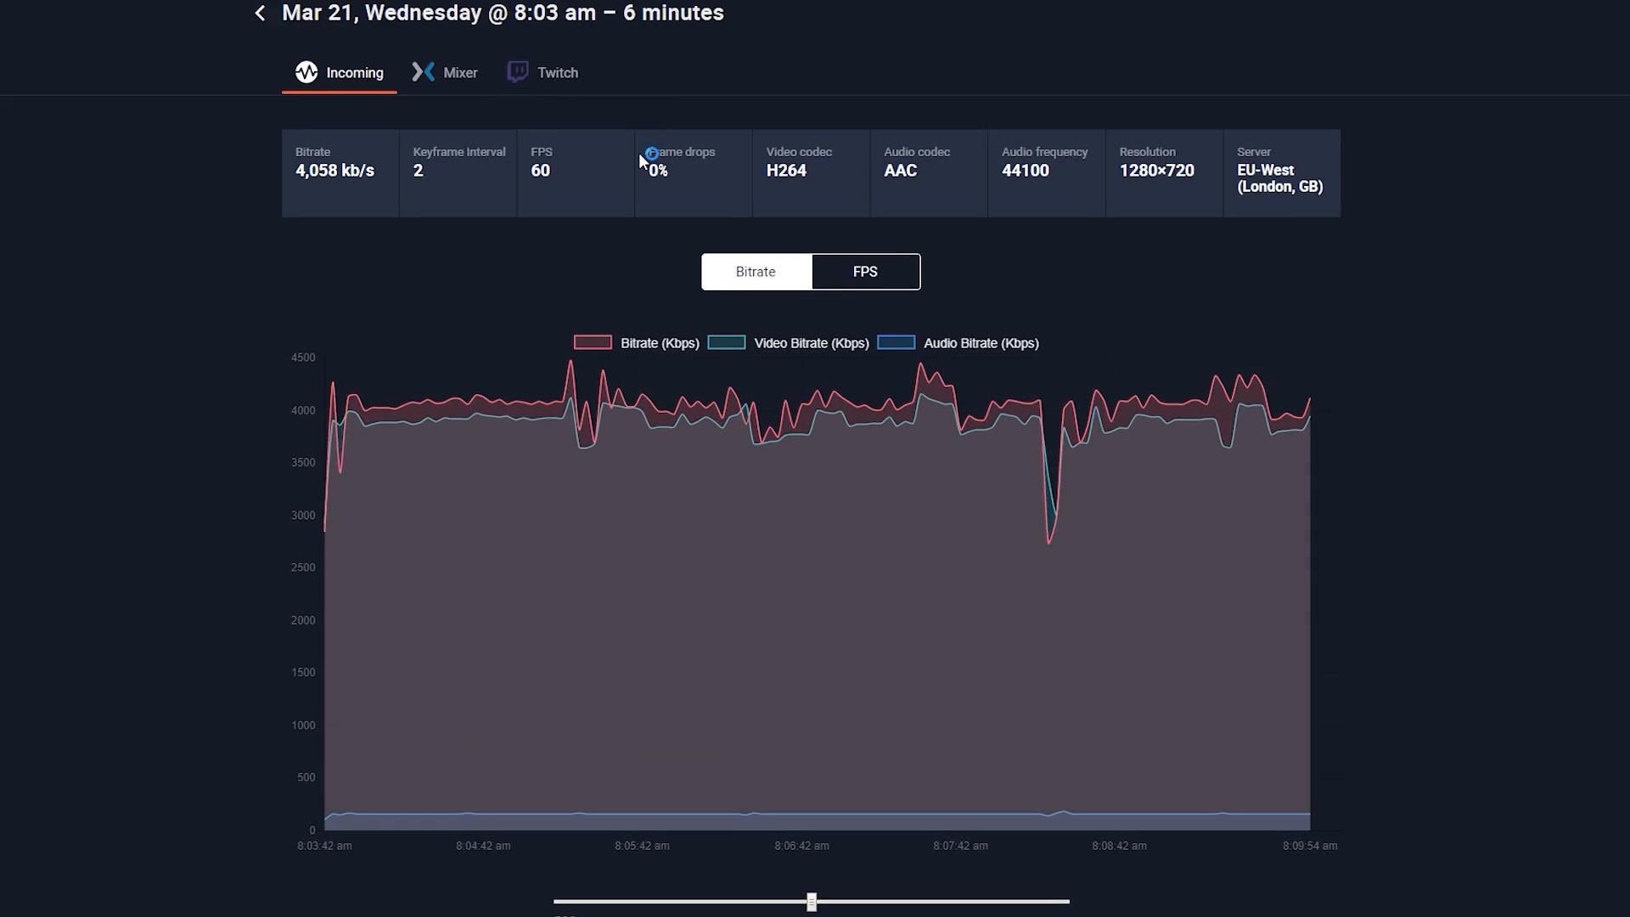
scroll("down", 3)
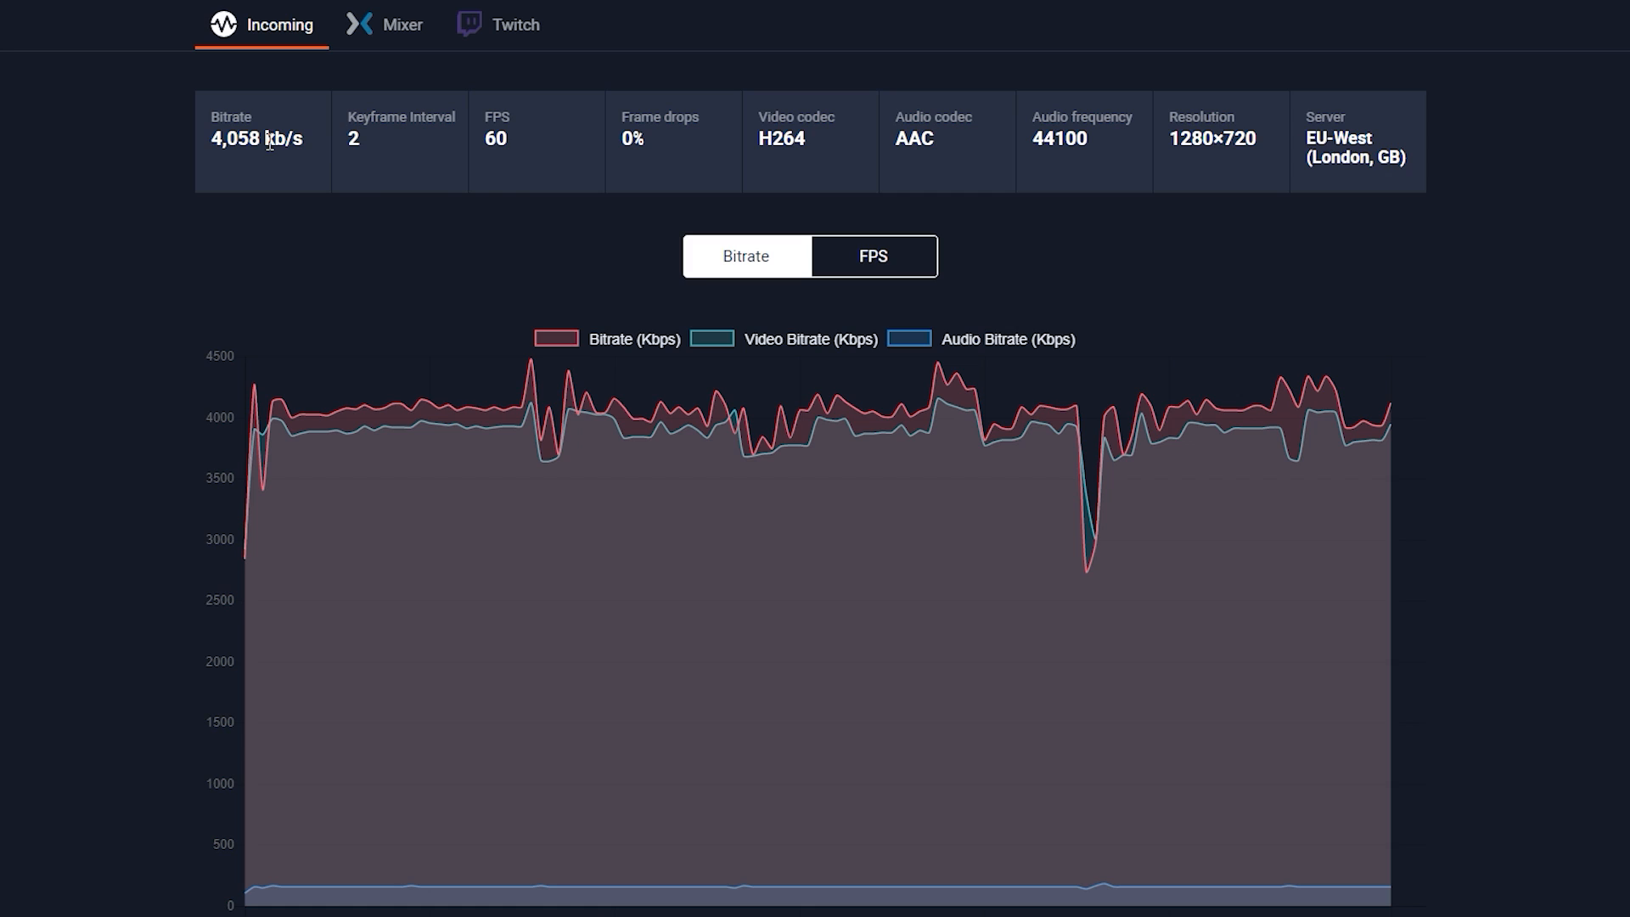
mouse_move(640, 256)
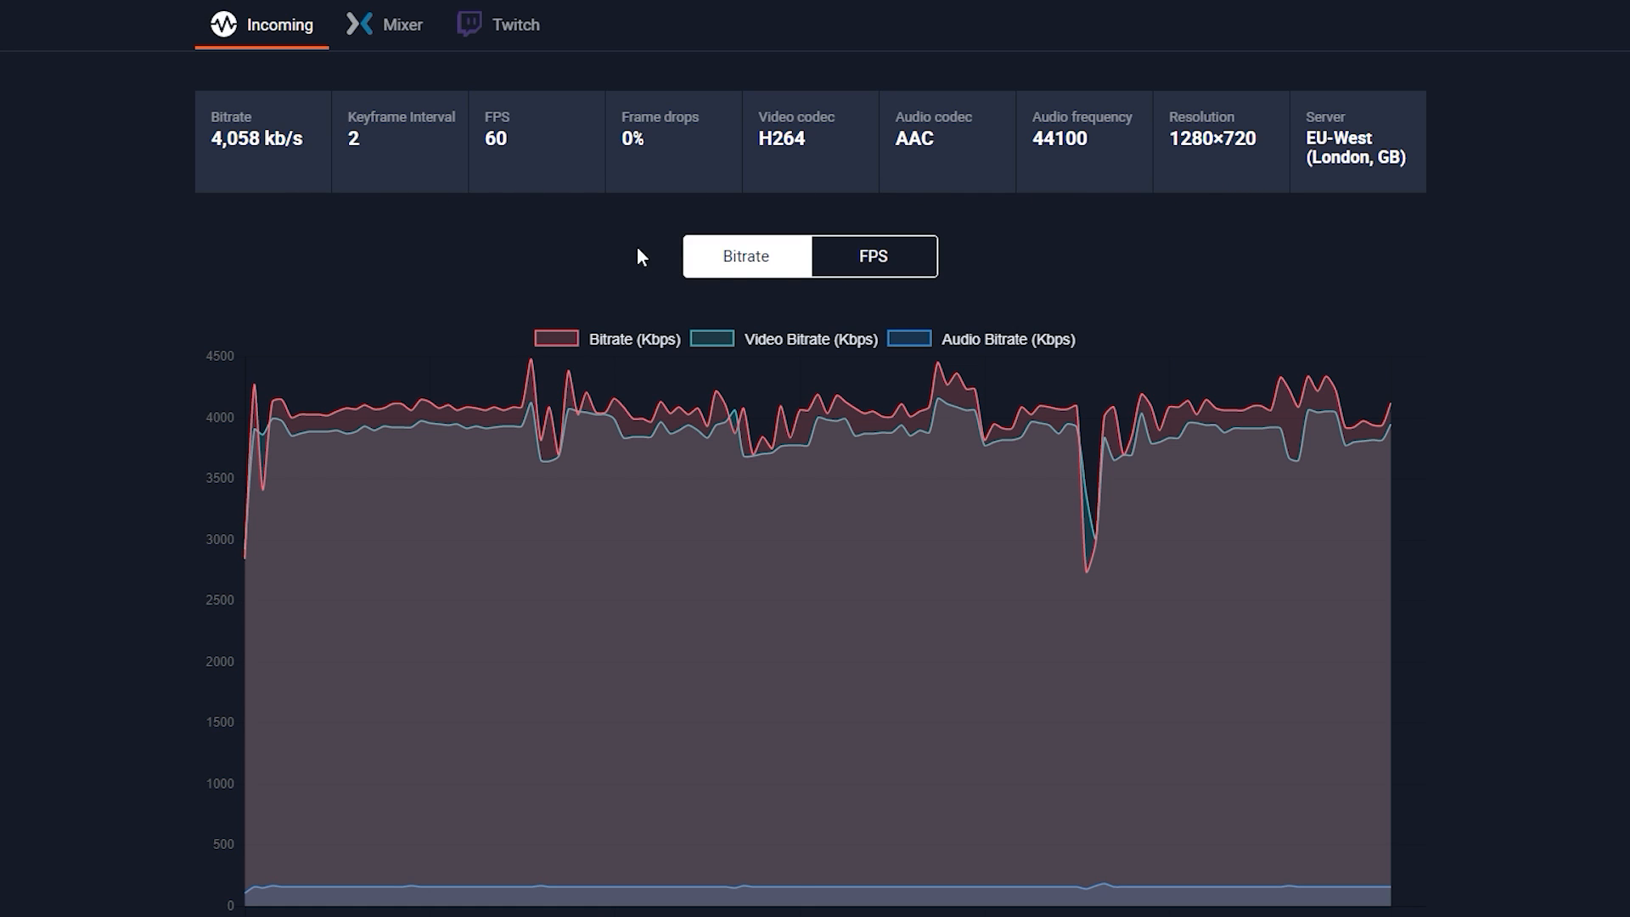
mouse_move(526, 170)
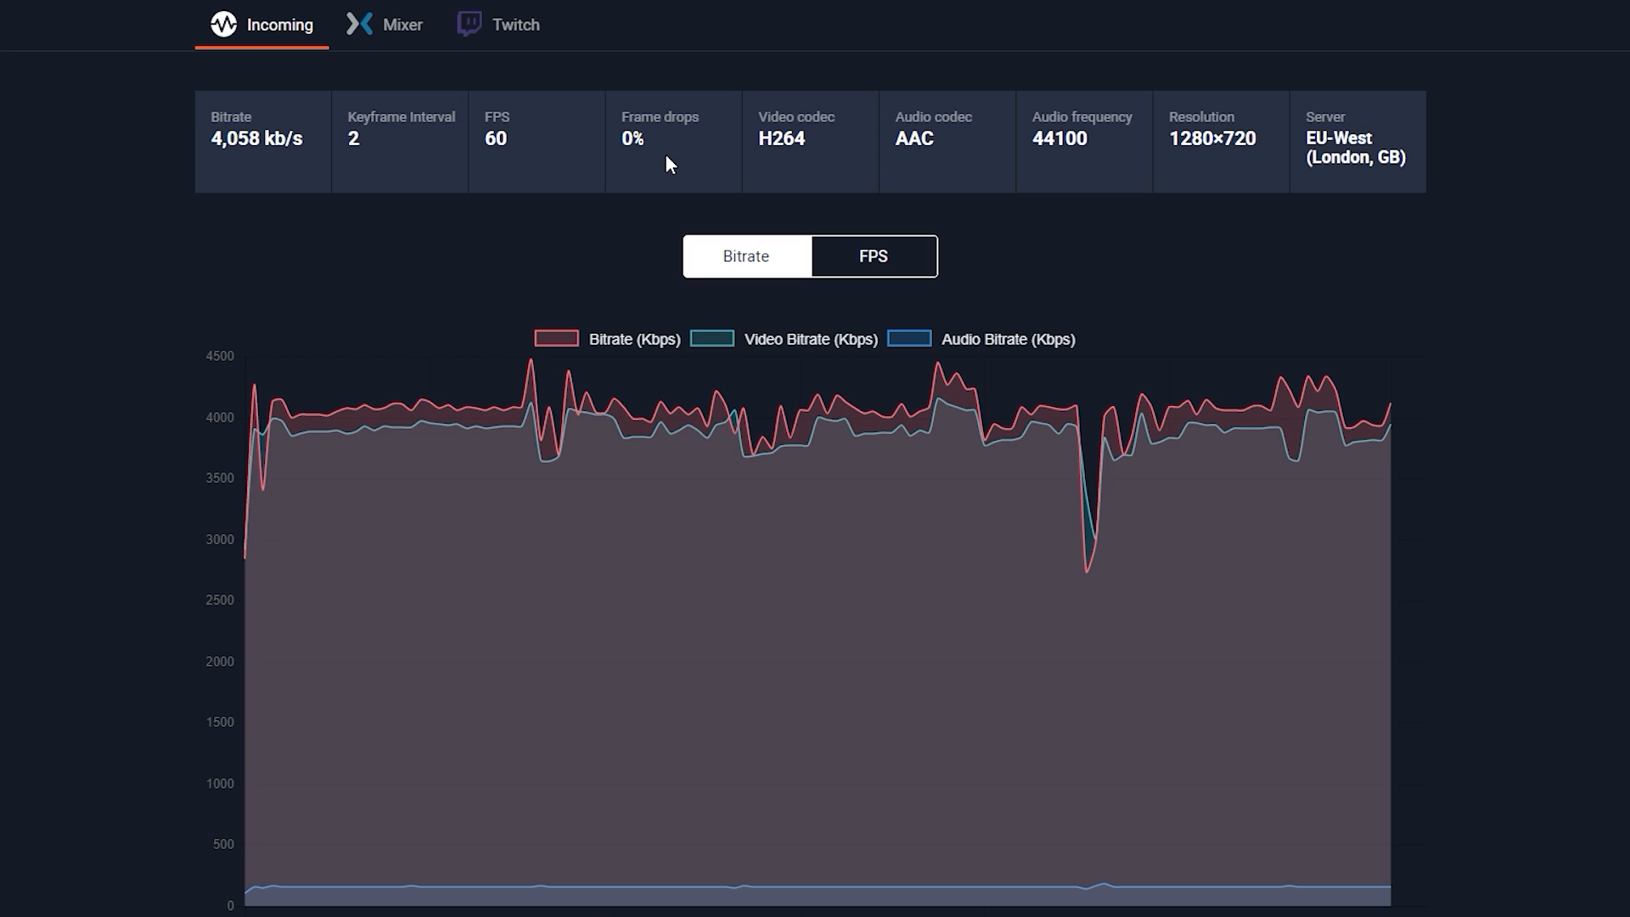
mouse_move(331, 458)
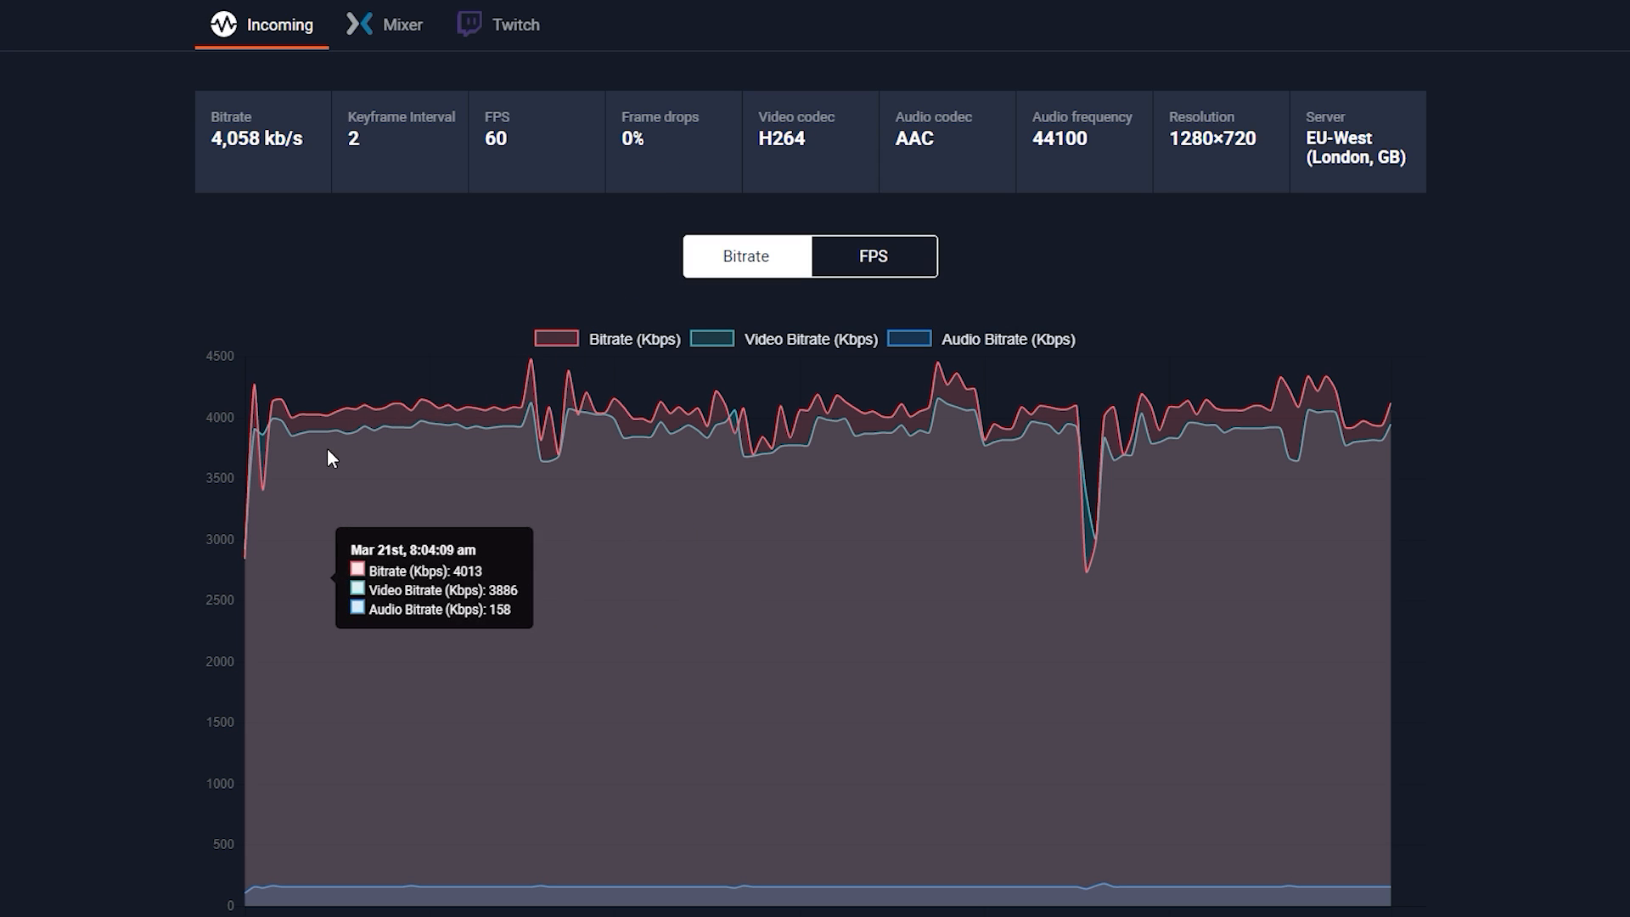
mouse_move(1036, 258)
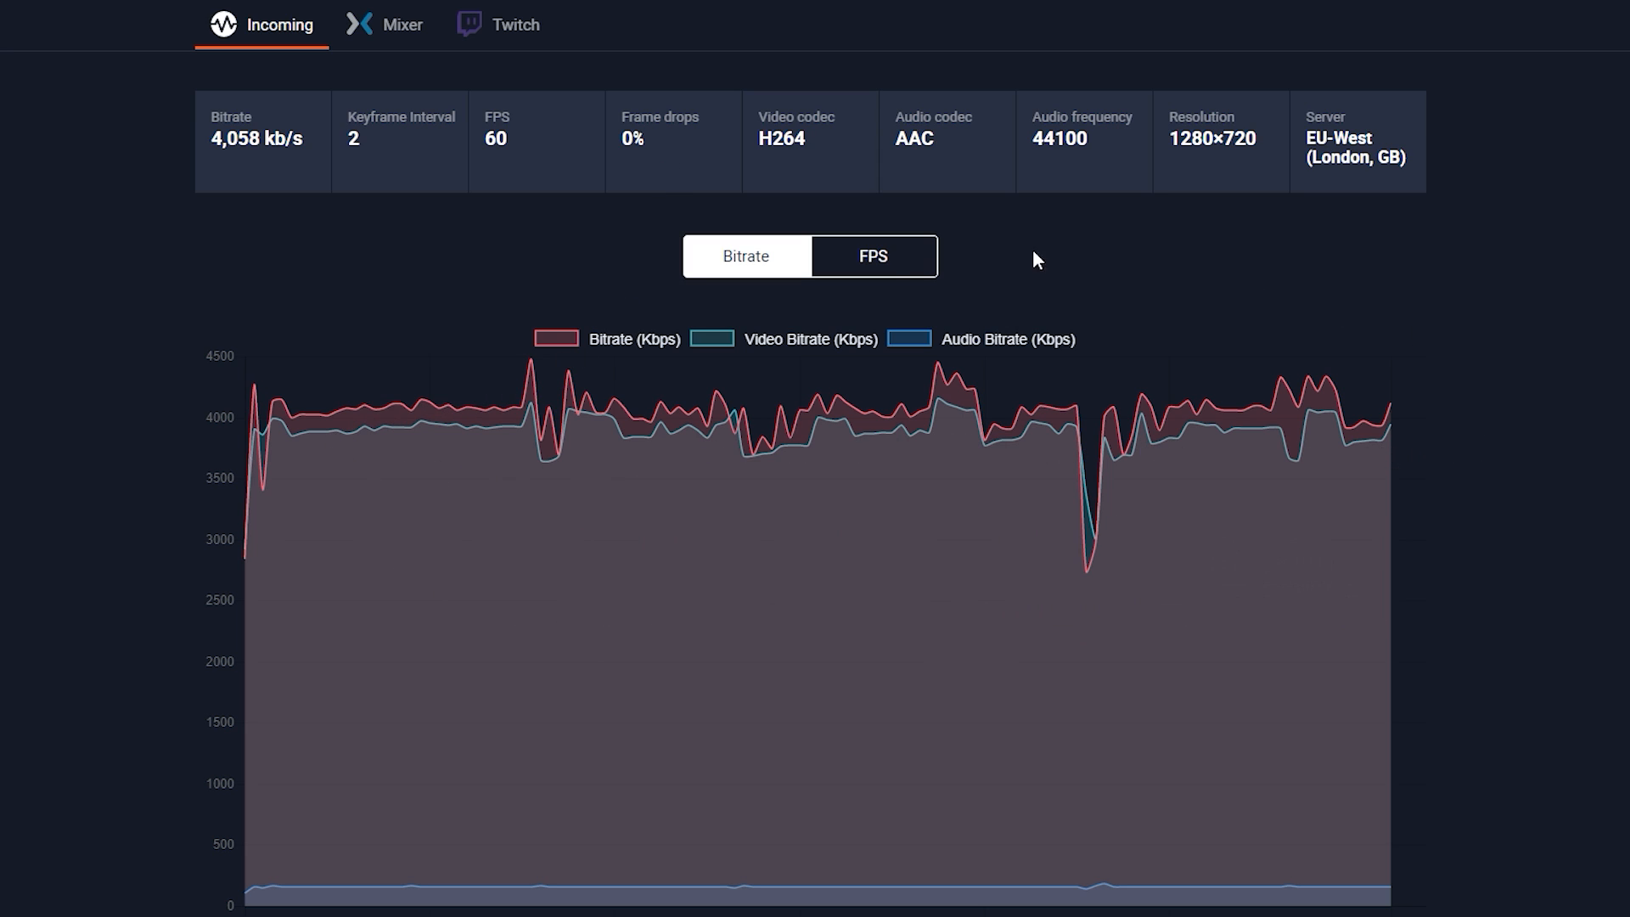
left_click(873, 257)
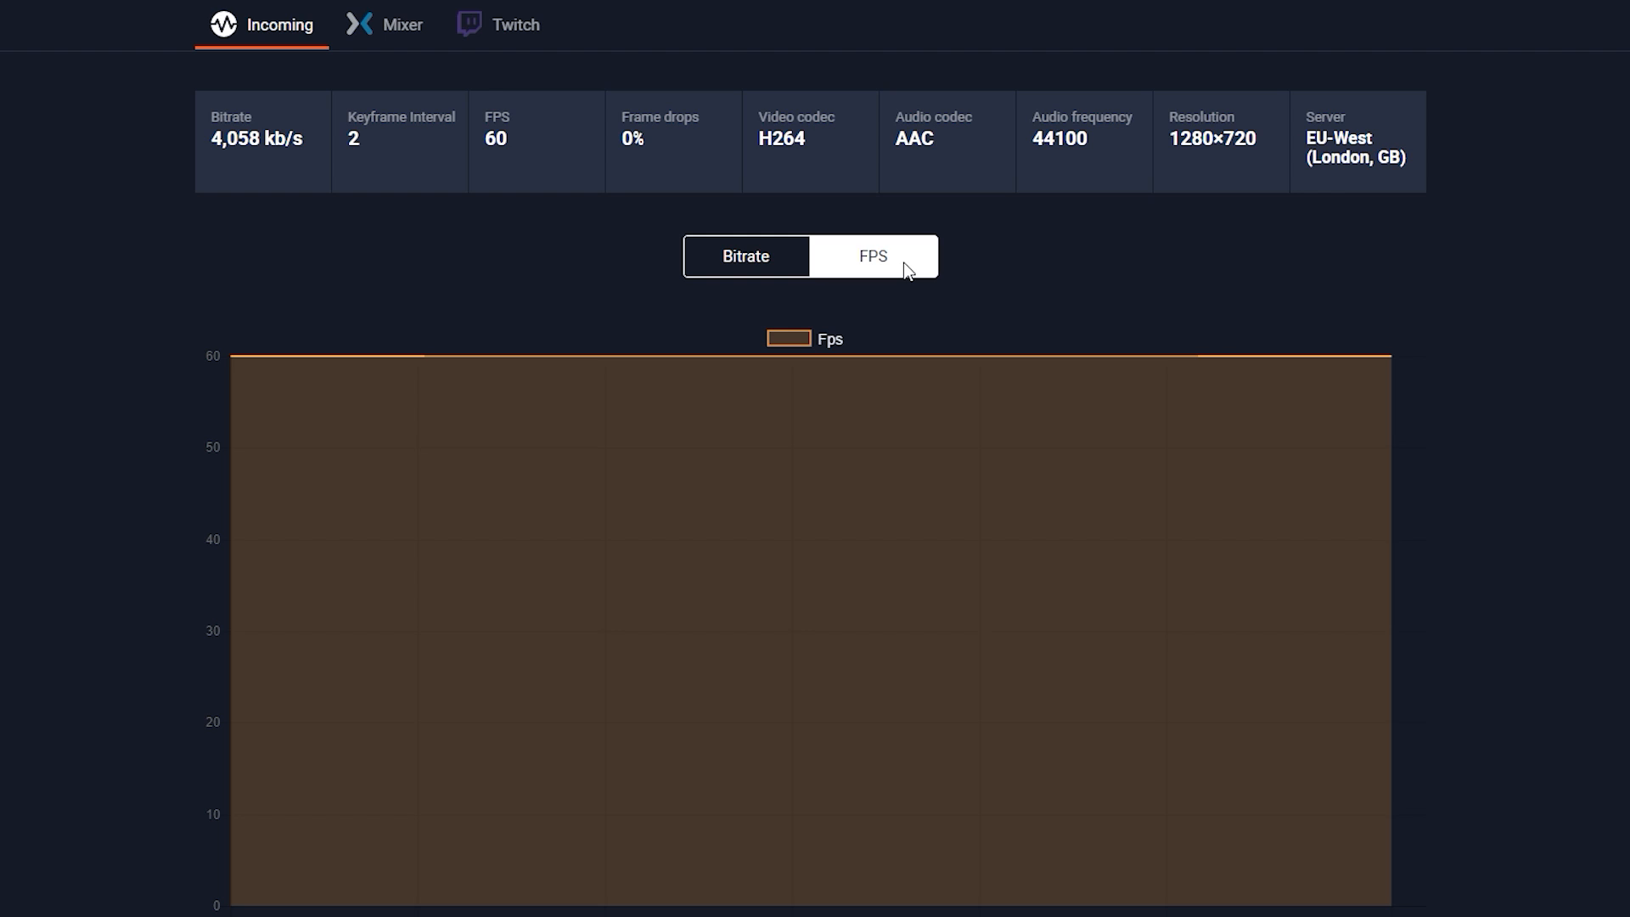
left_click(745, 256)
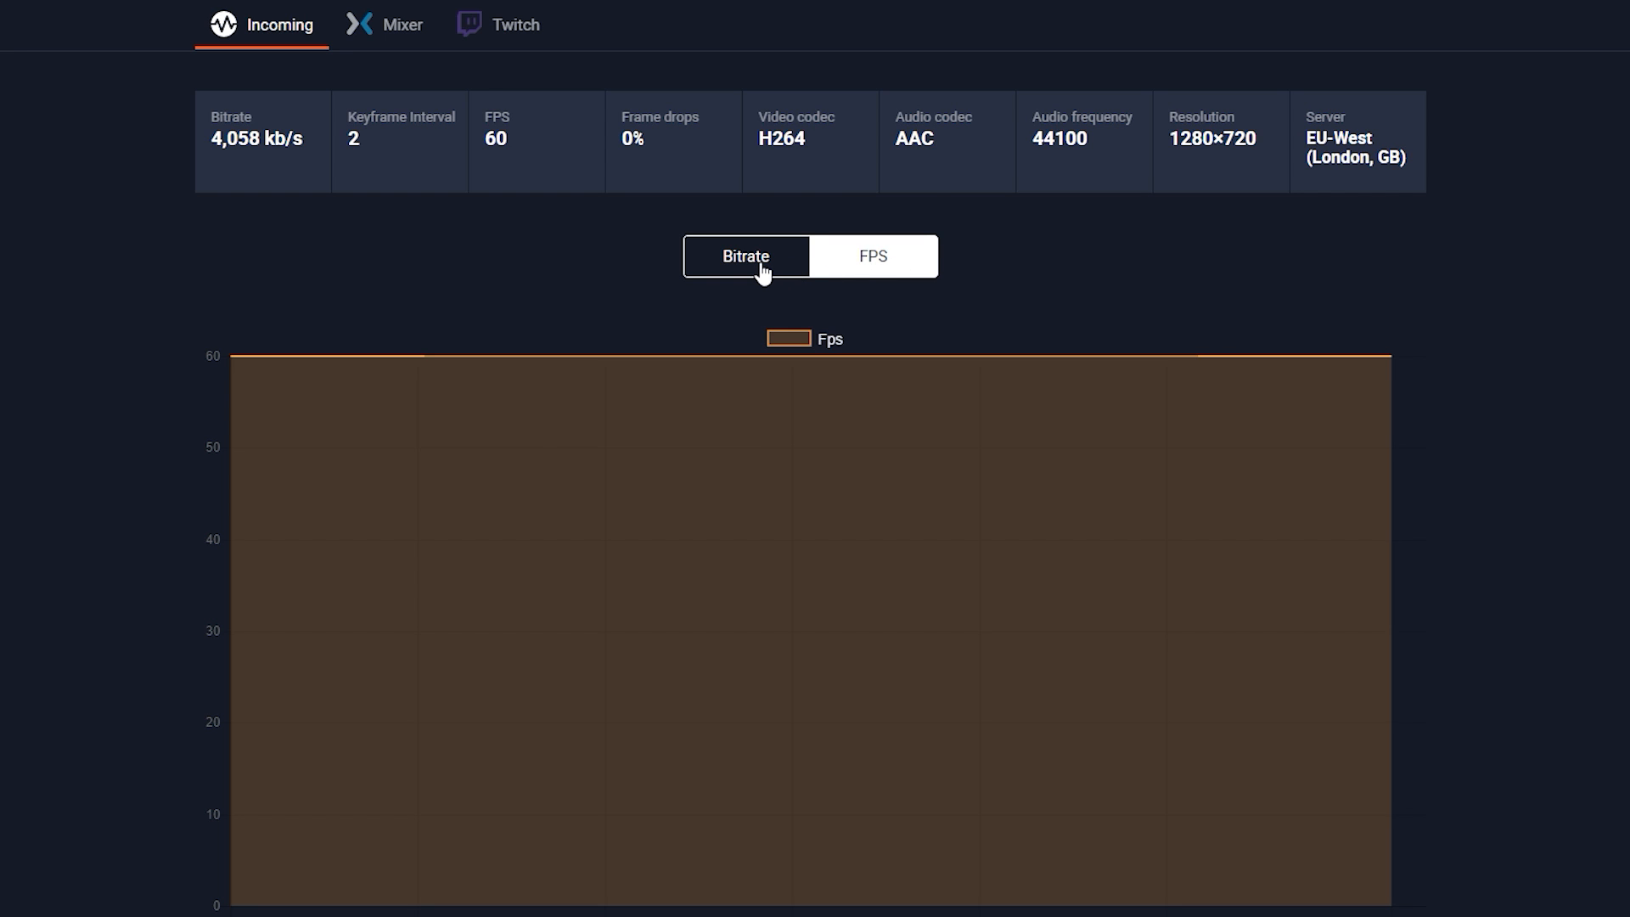
left_click(872, 256)
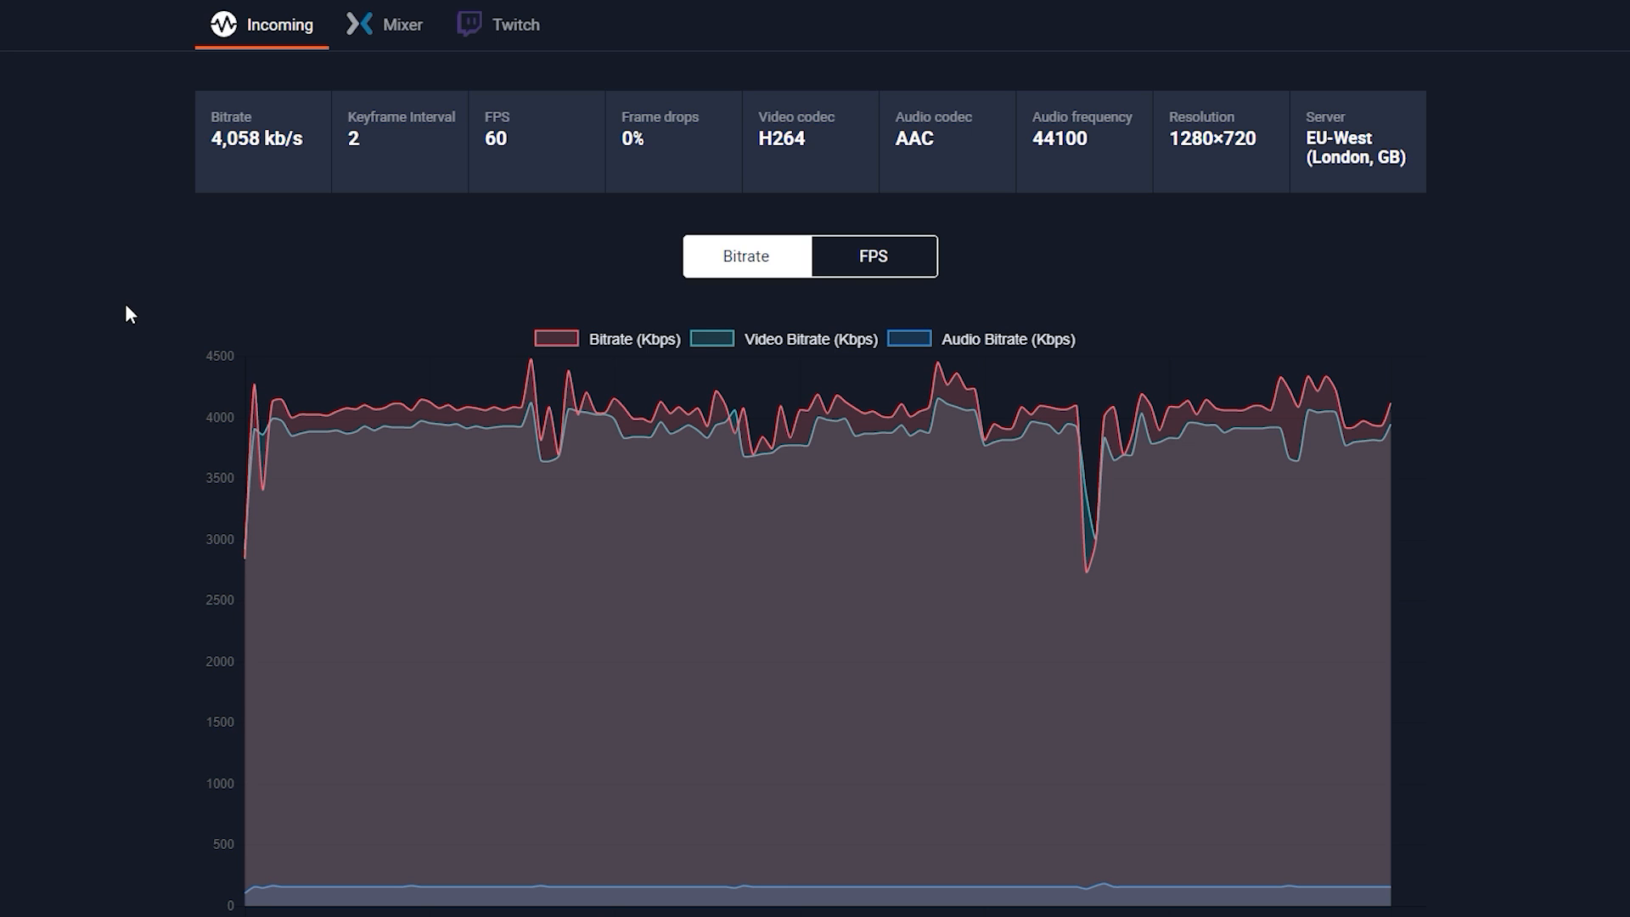
Compare the Mixer (4,034 kb/s) and Twitch (4,036 kb/s) output statistics, both with zero restarts.
left_click(400, 23)
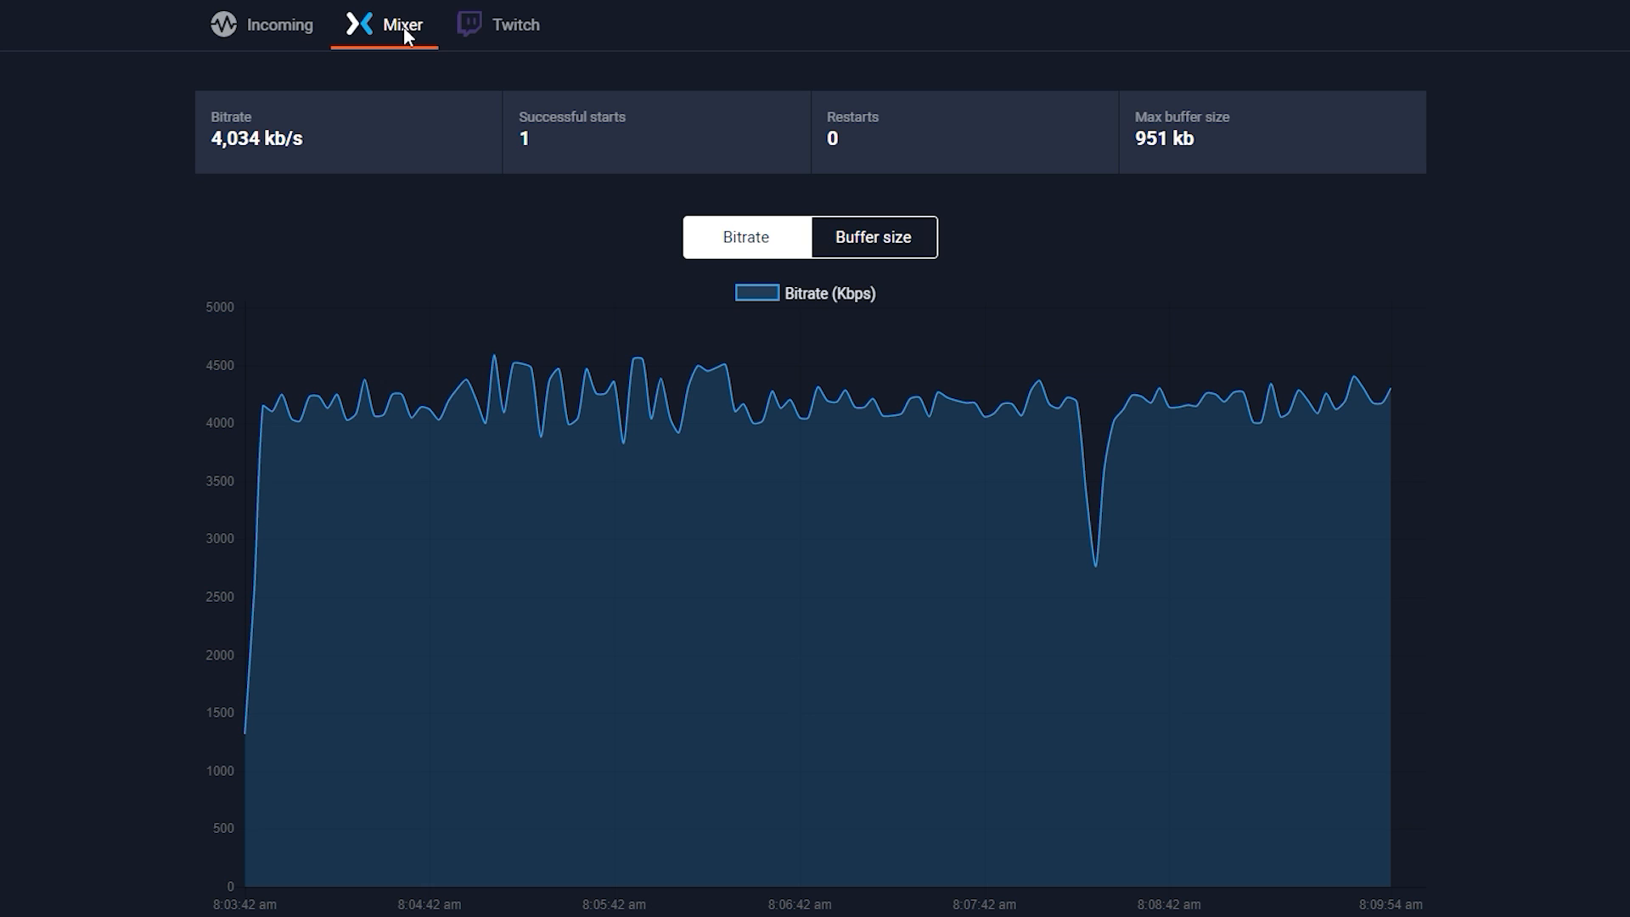
left_click(514, 26)
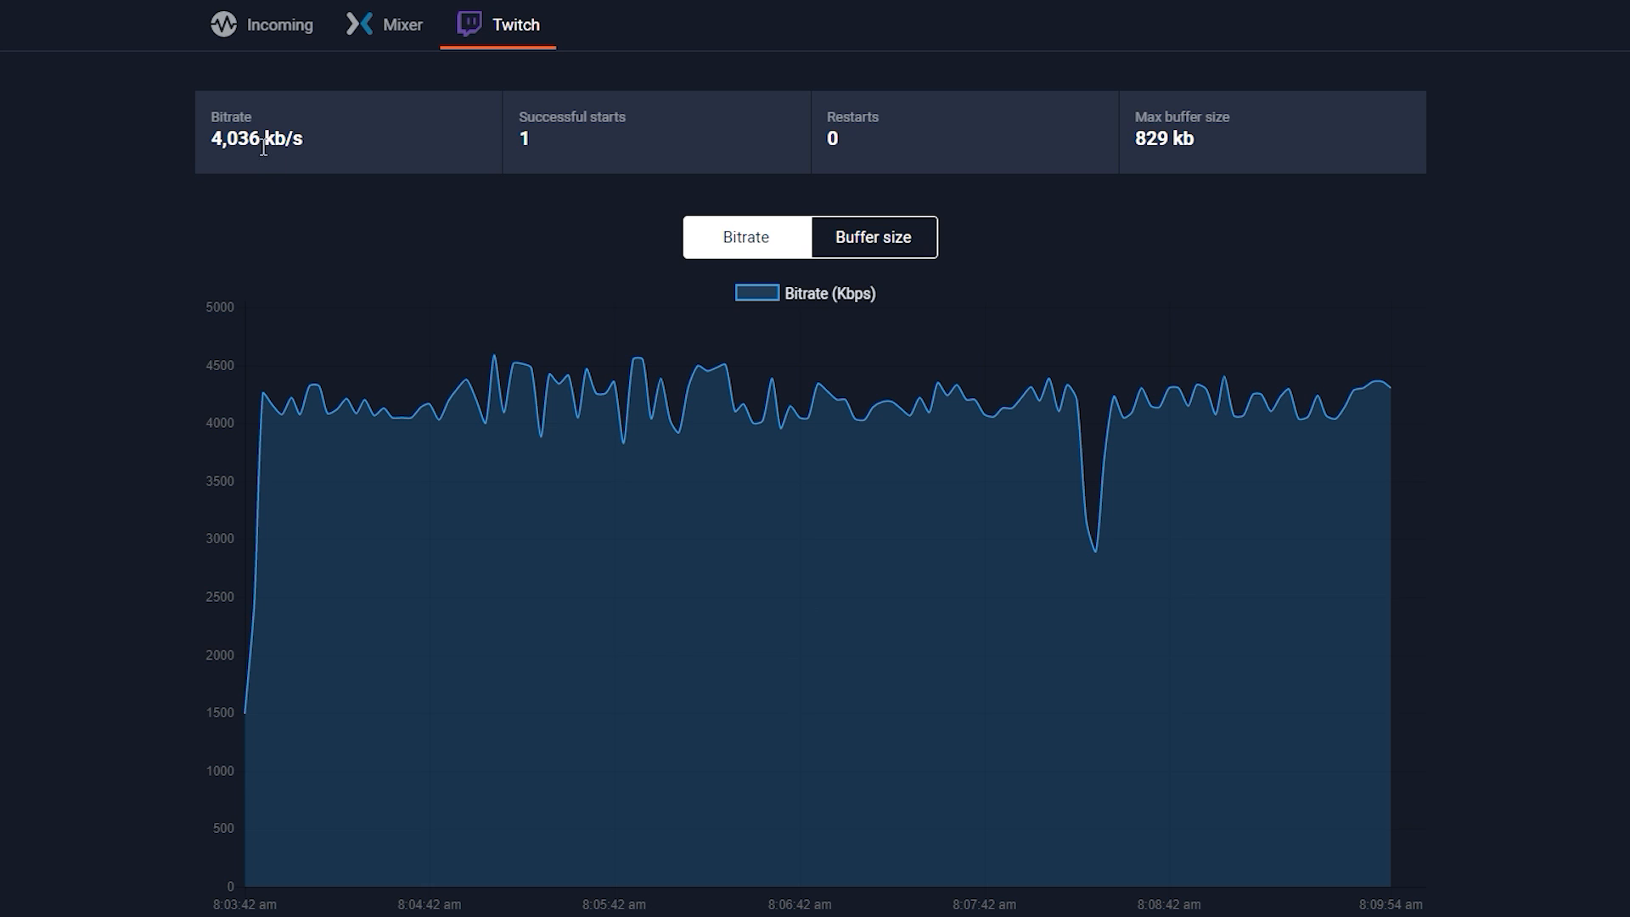
mouse_move(862, 160)
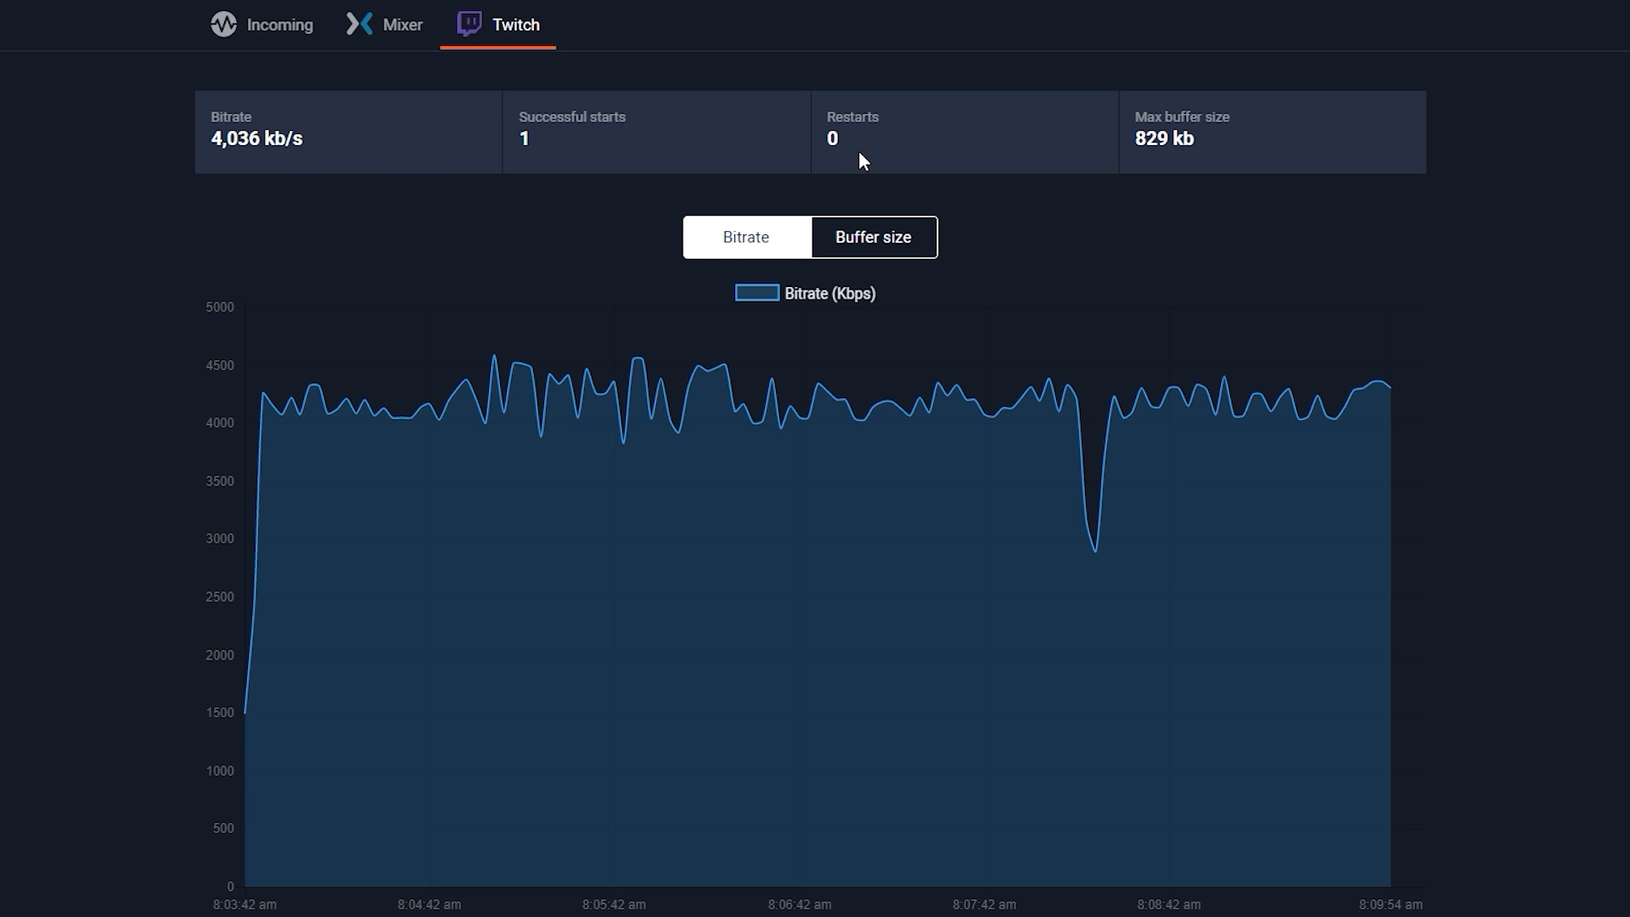
mouse_move(853, 155)
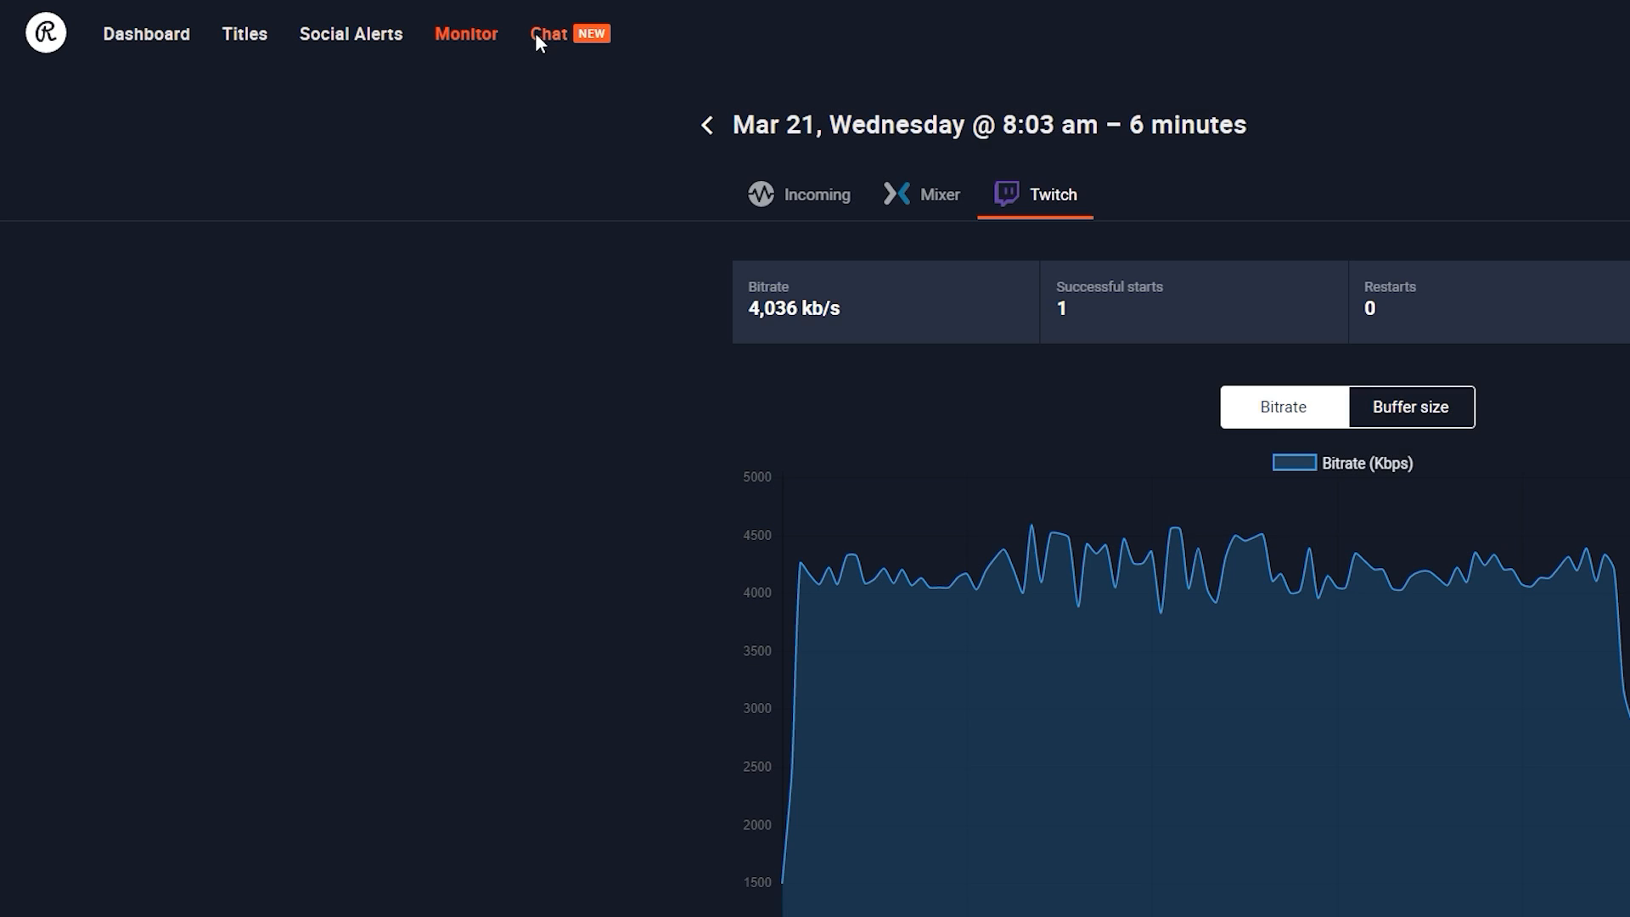
Go to the Chat page introducing Restream's multichat integration.
left_click(548, 34)
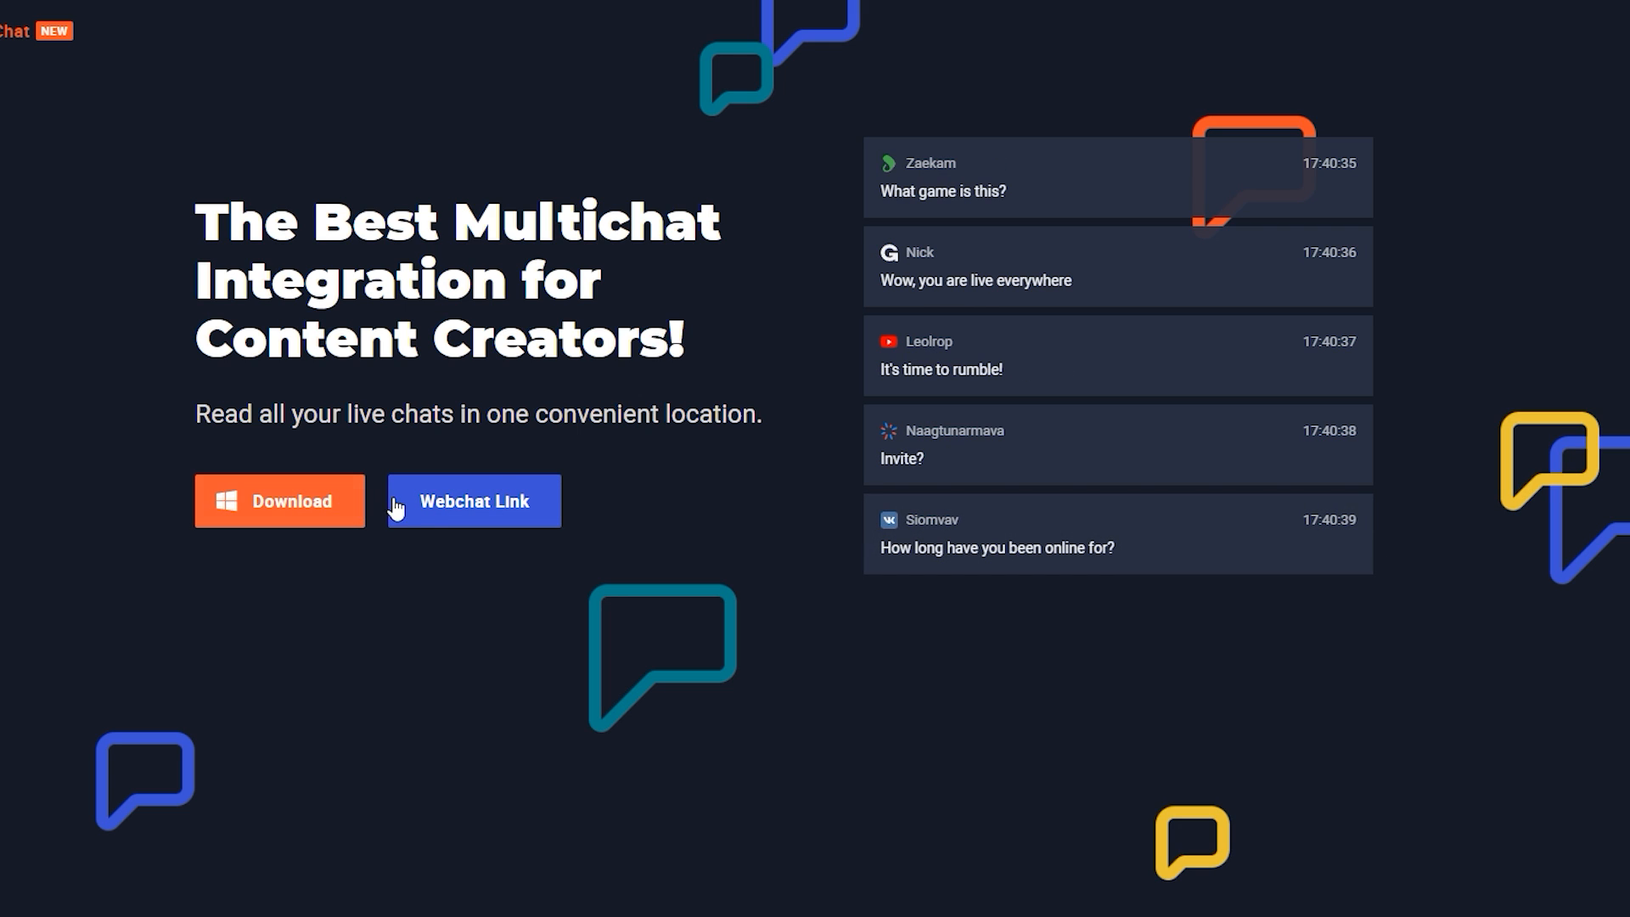
In Webchat settings, try the Compact and Boxed themes and top alignment, returning to Default and bottom.
left_click(473, 501)
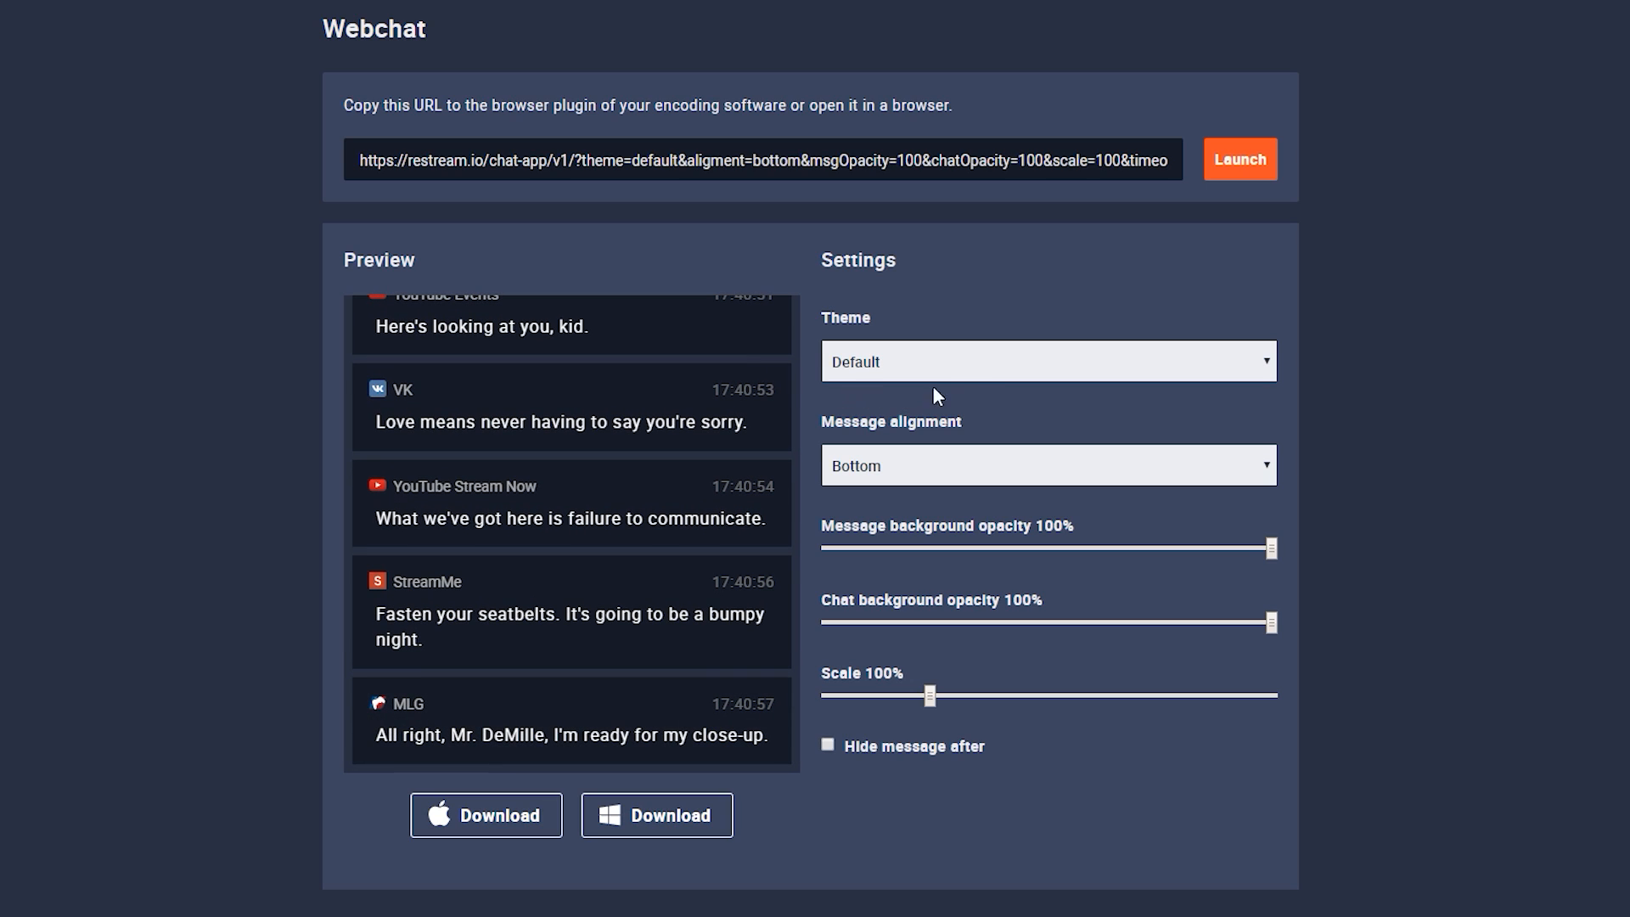
left_click(1046, 360)
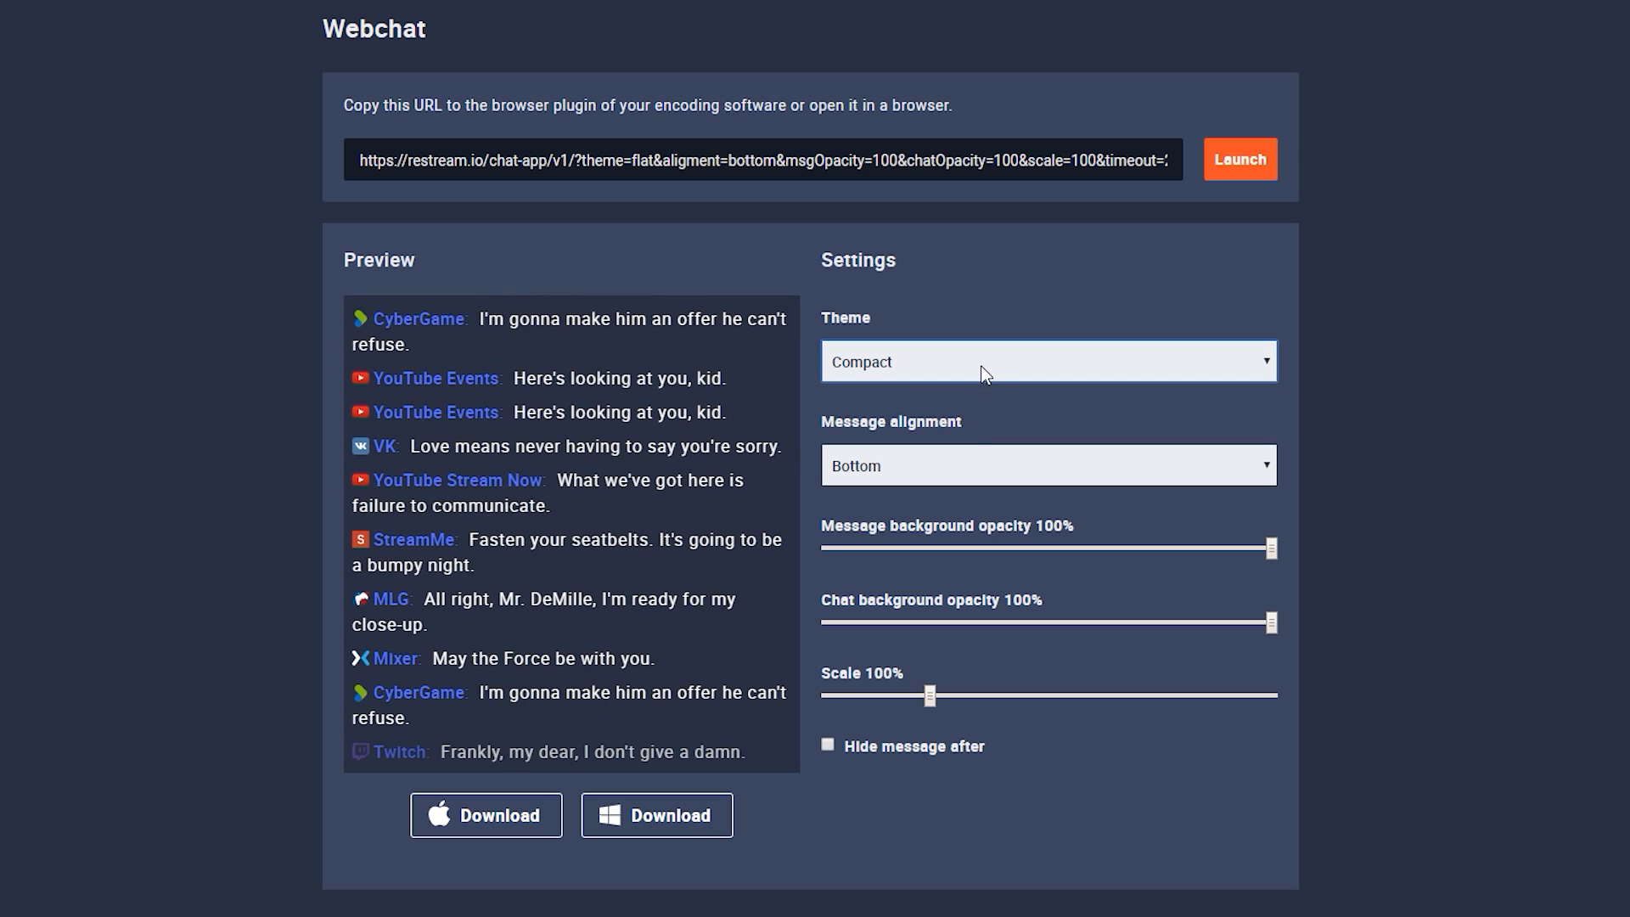
left_click(1047, 360)
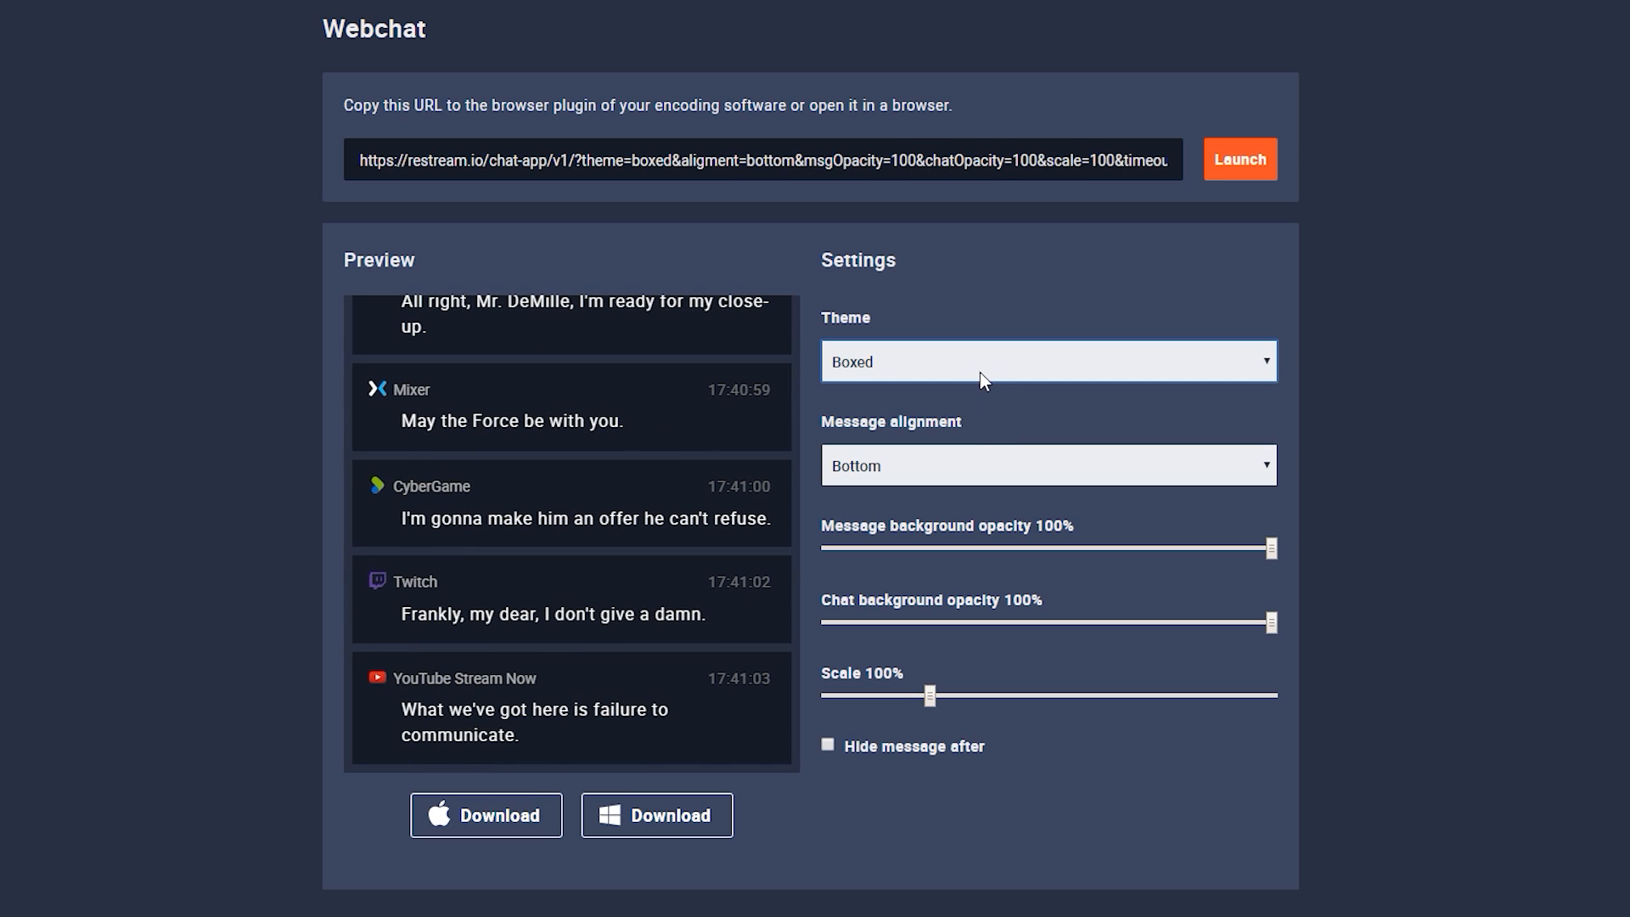
left_click(1047, 360)
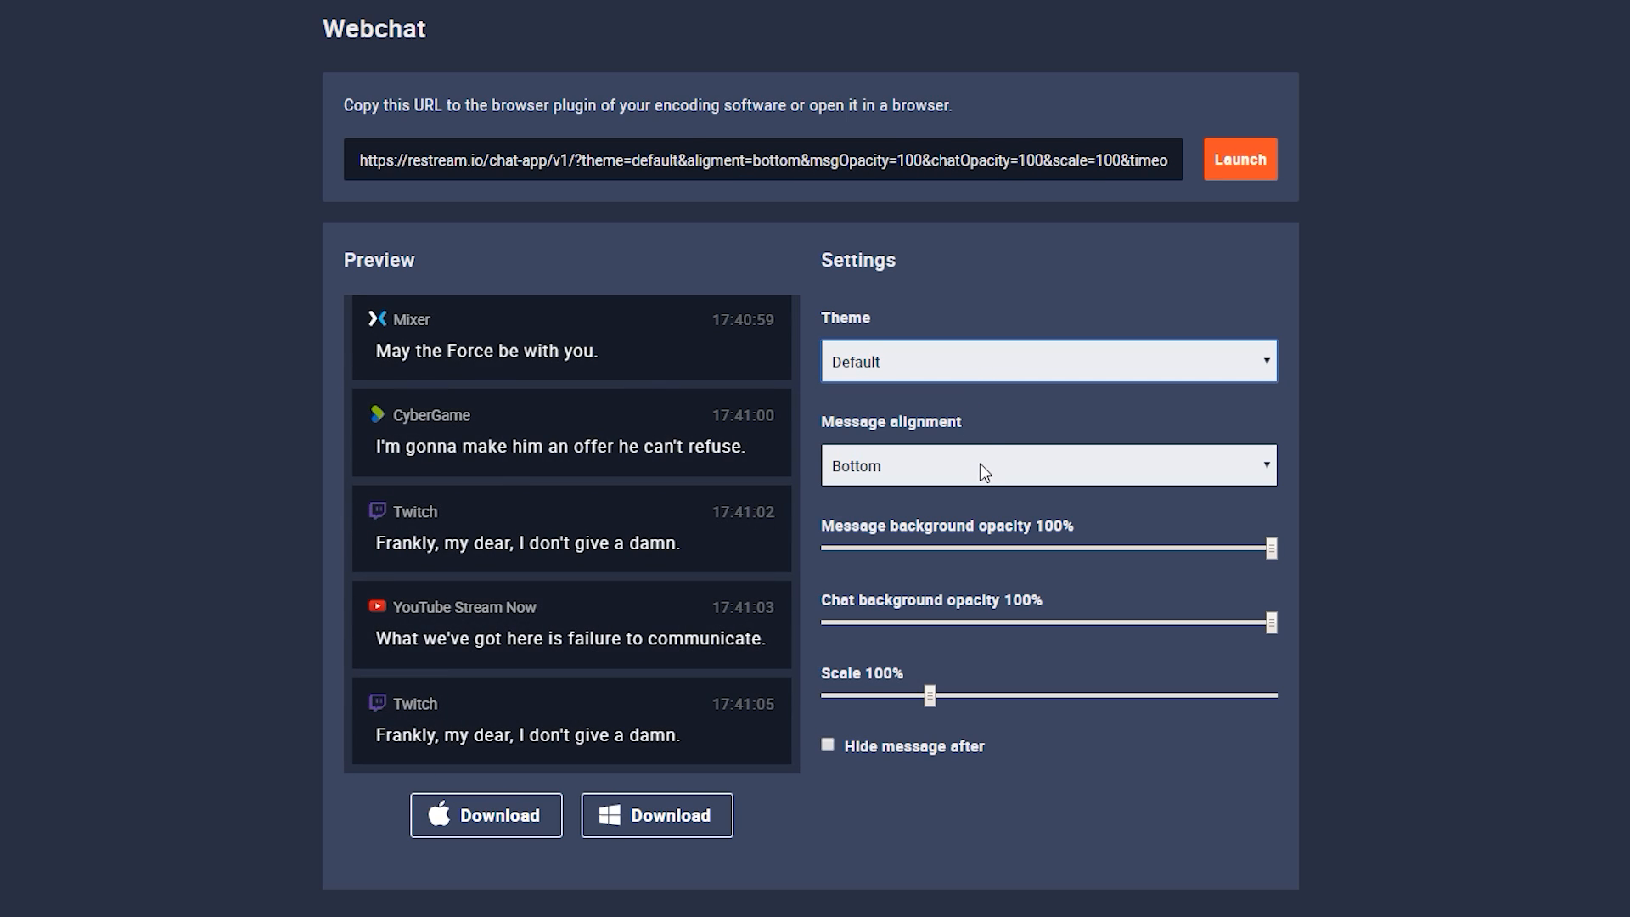
left_click(1045, 465)
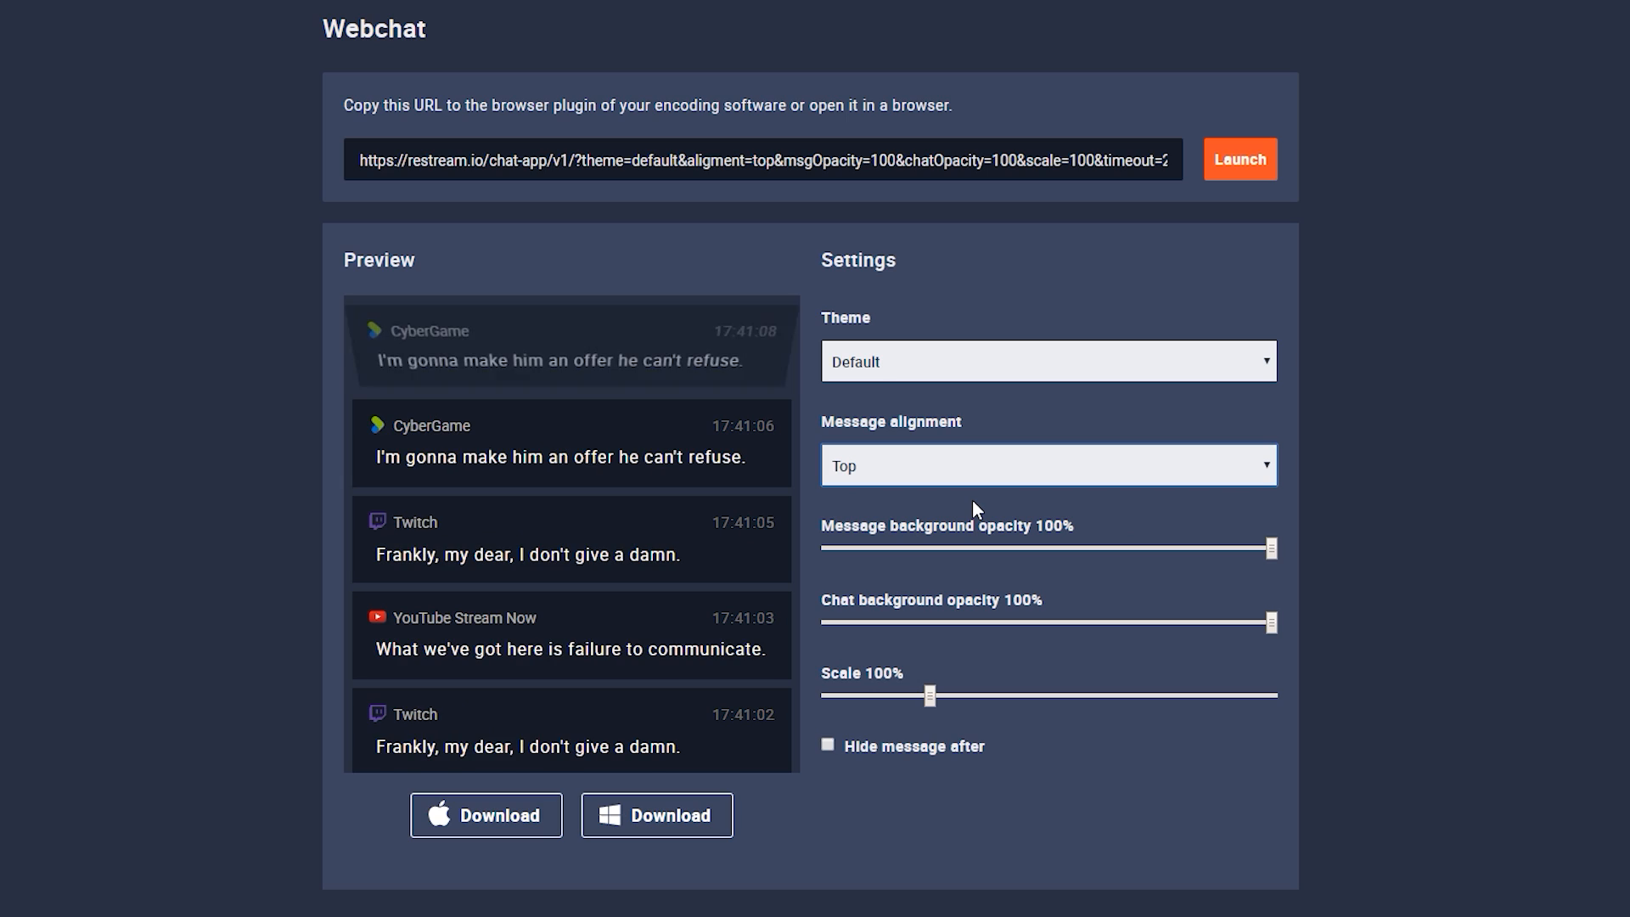
left_click(1048, 465)
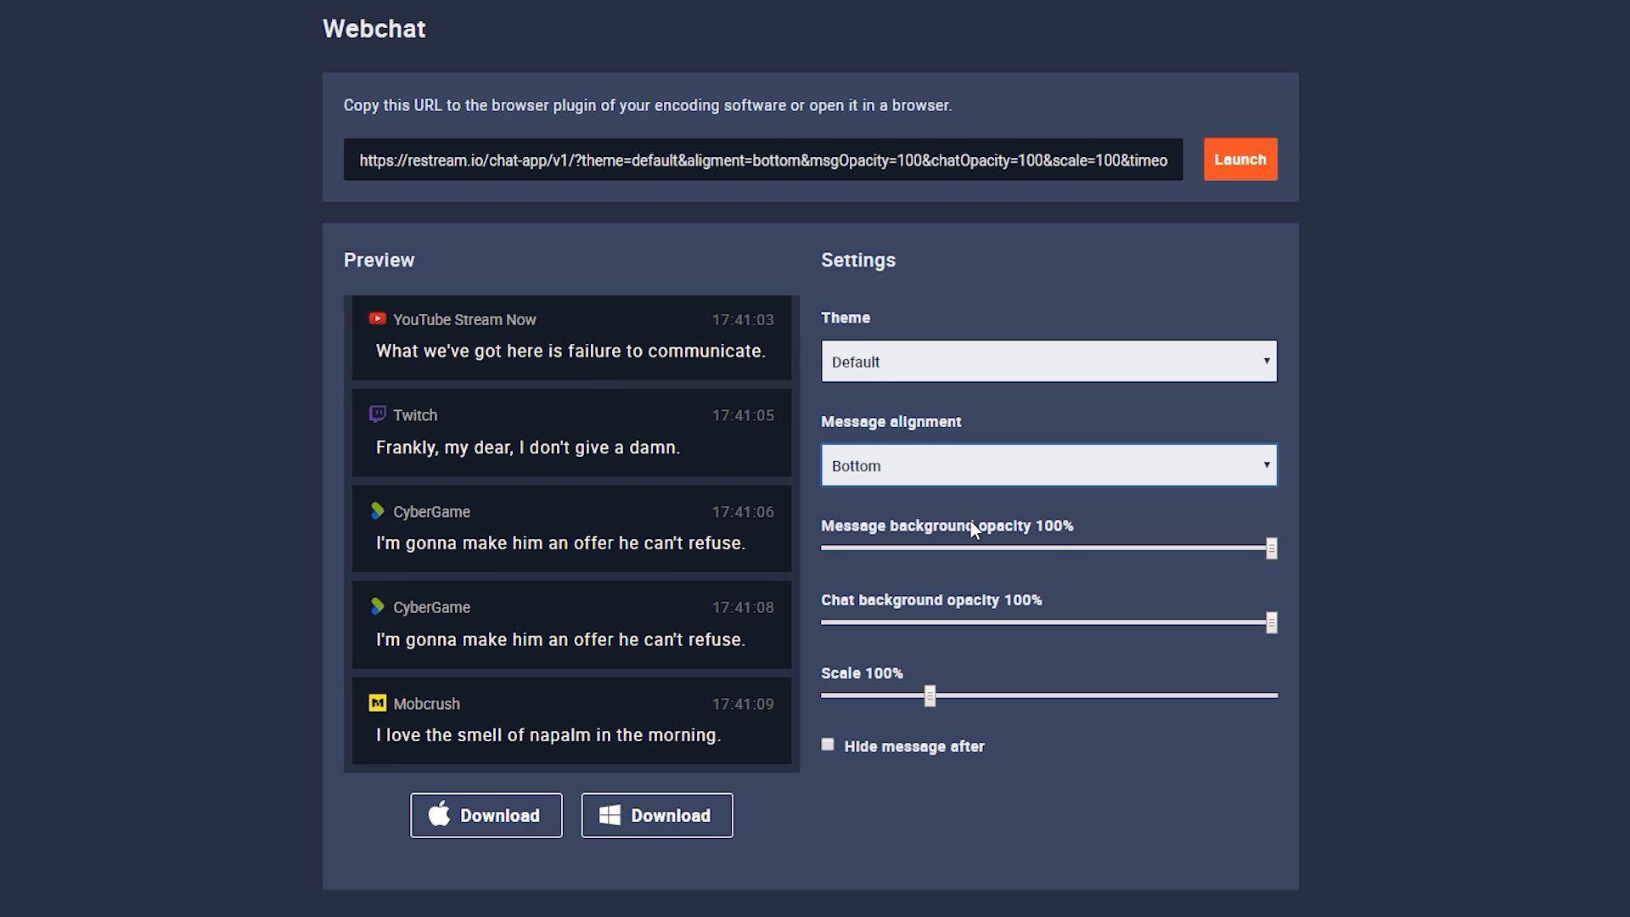
Try near-transparent background opacity and 160/80 percent scale, restoring full opacity and 100 percent.
left_click_drag(1269, 545, 901, 549)
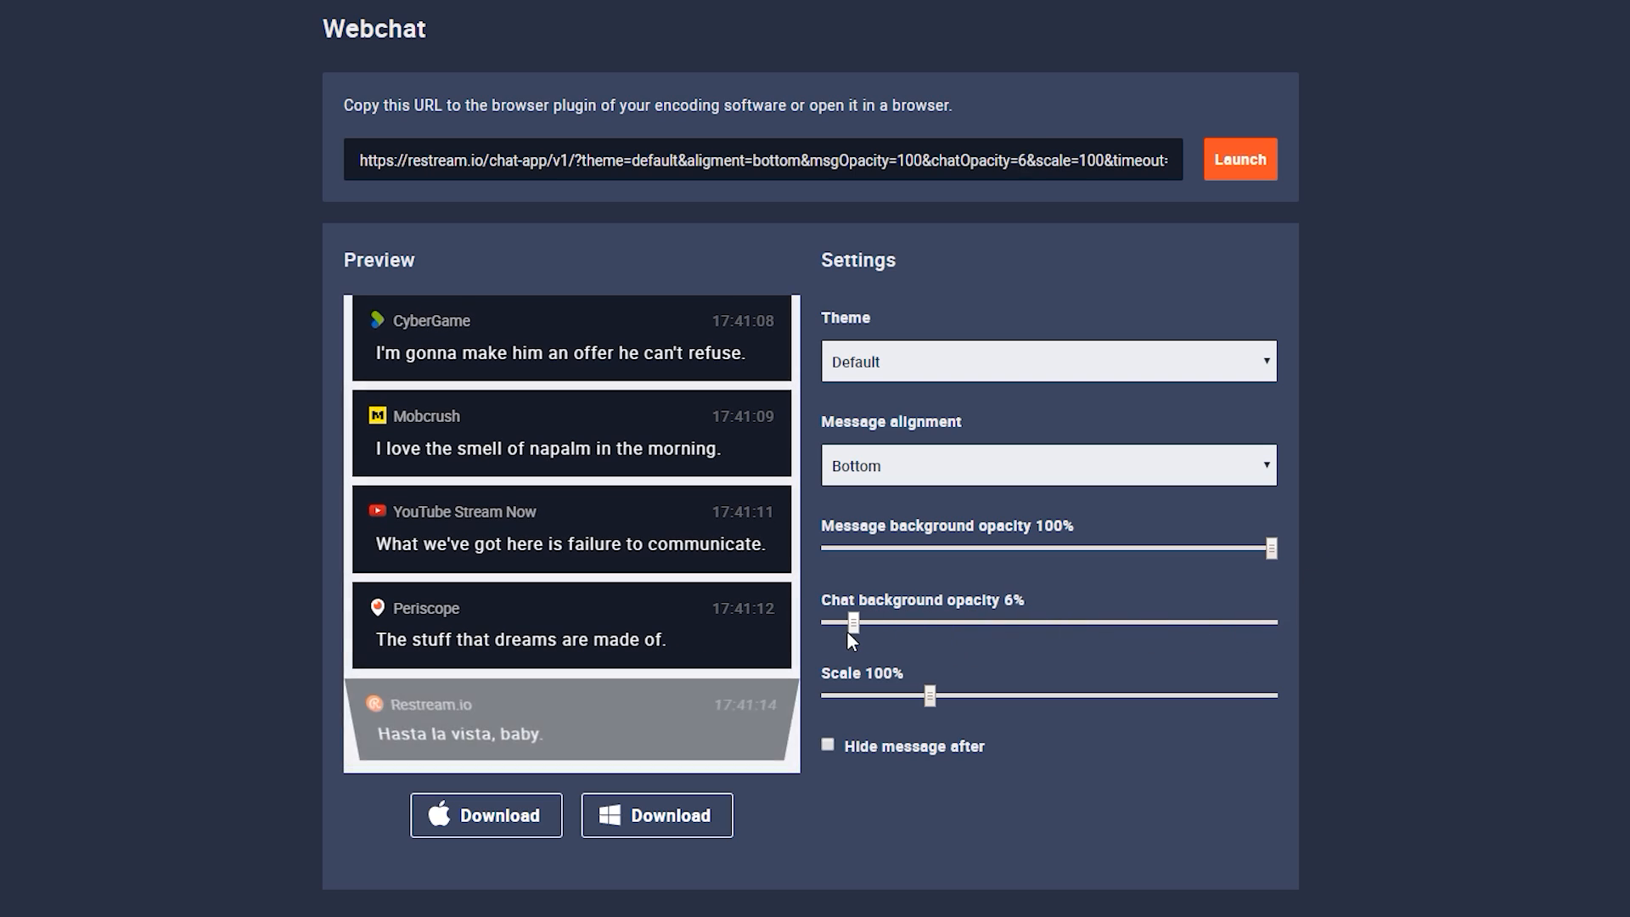
left_click_drag(851, 623, 1272, 623)
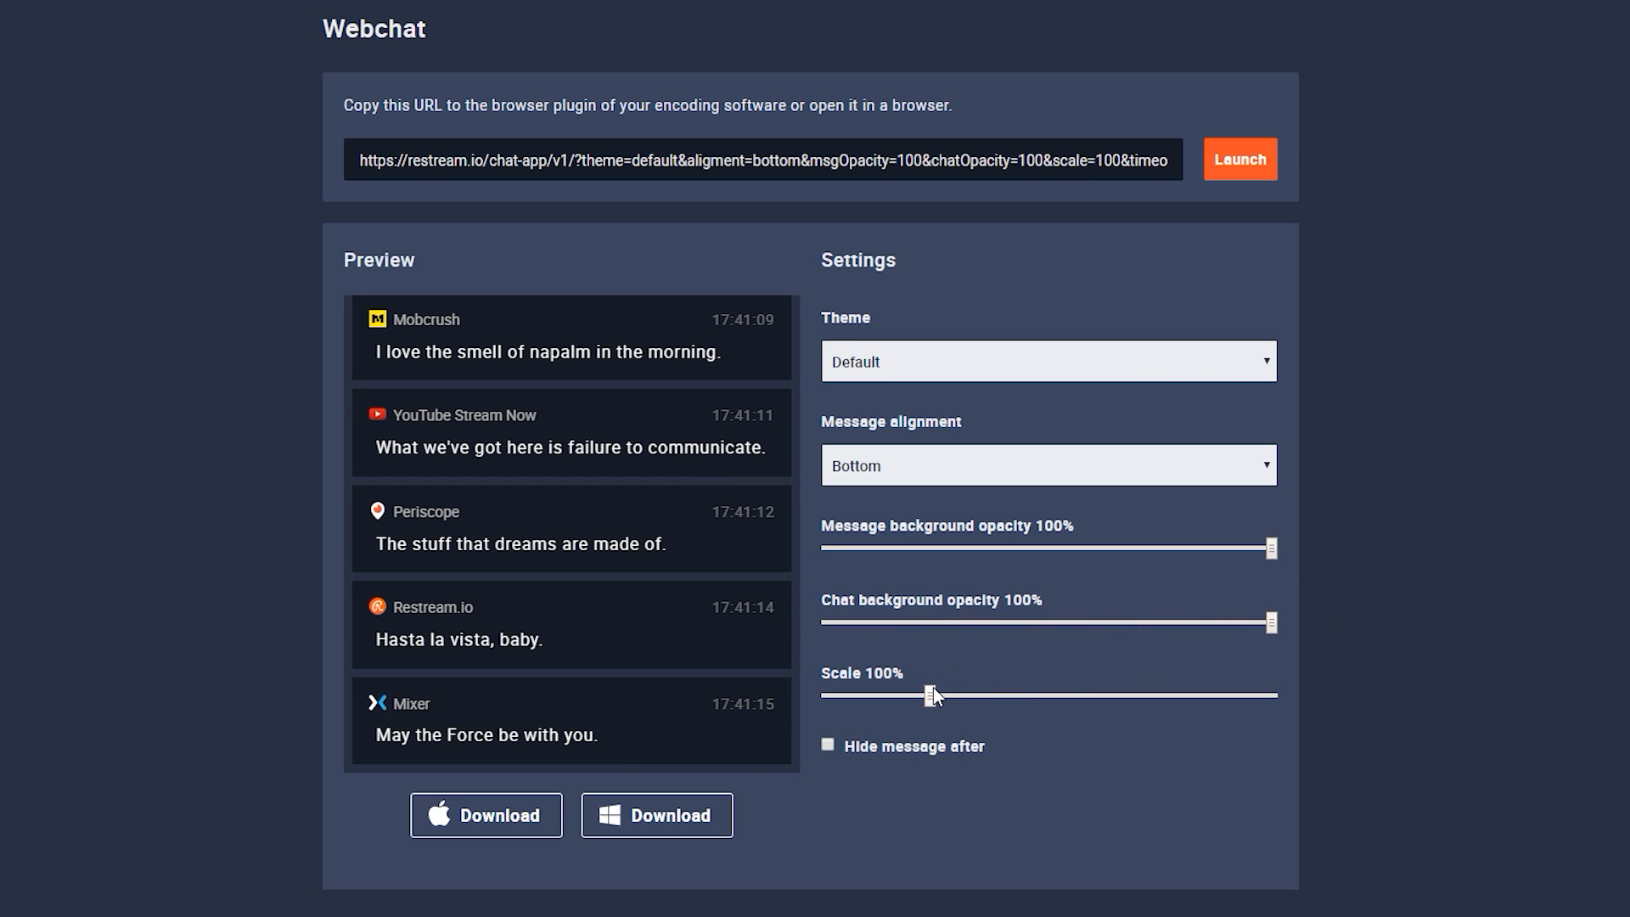
left_click_drag(923, 694, 995, 694)
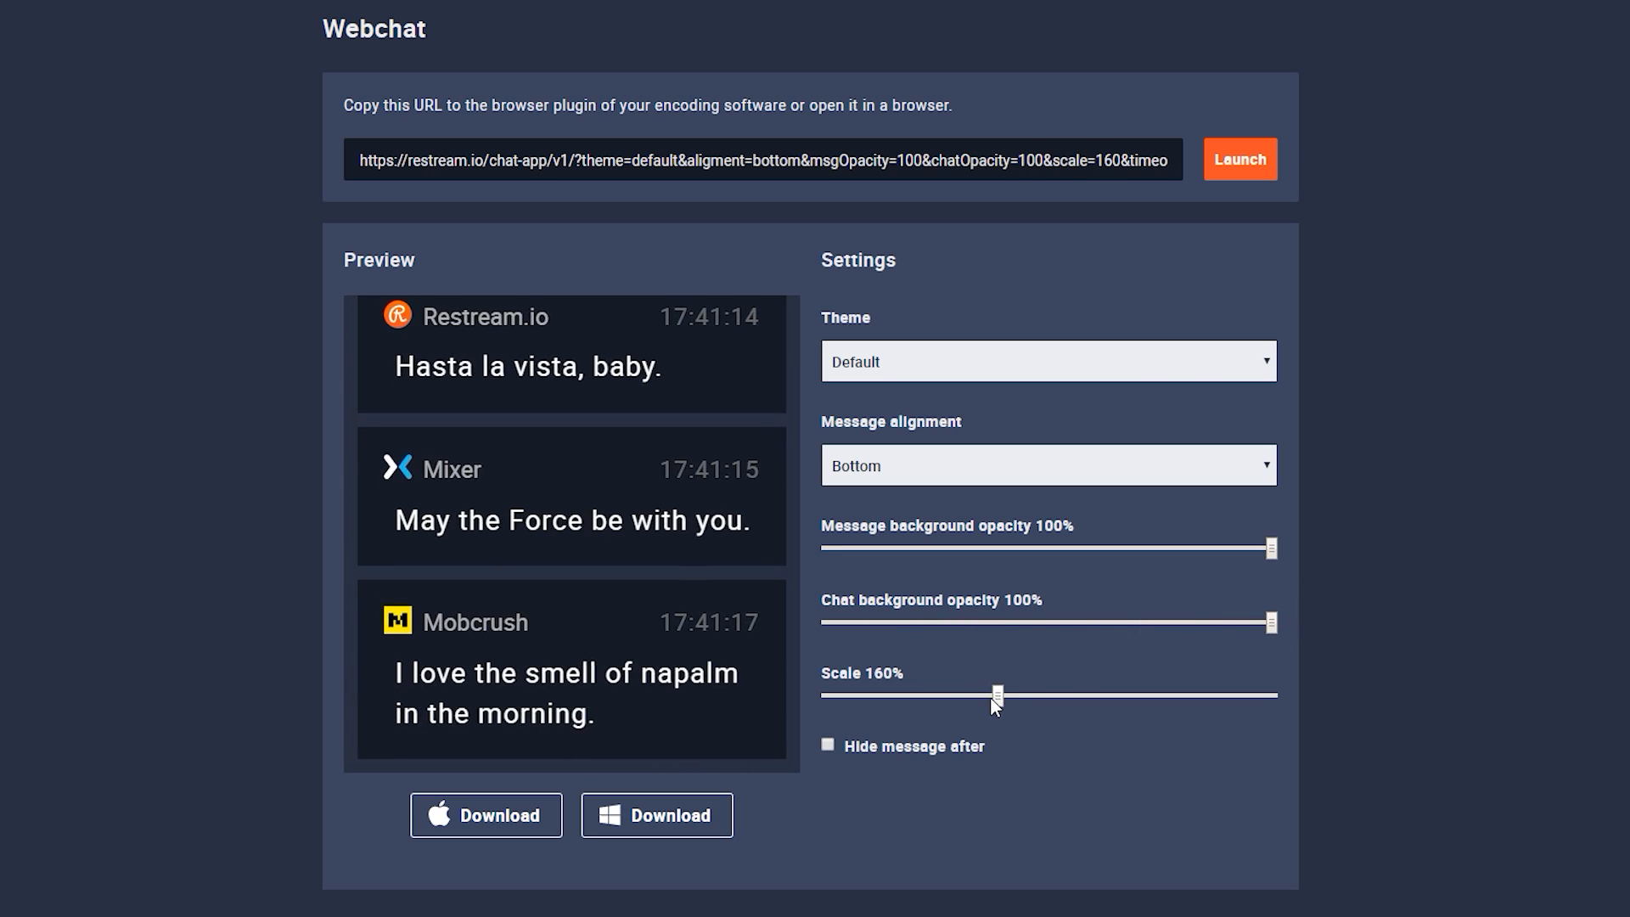
left_click_drag(995, 694, 902, 694)
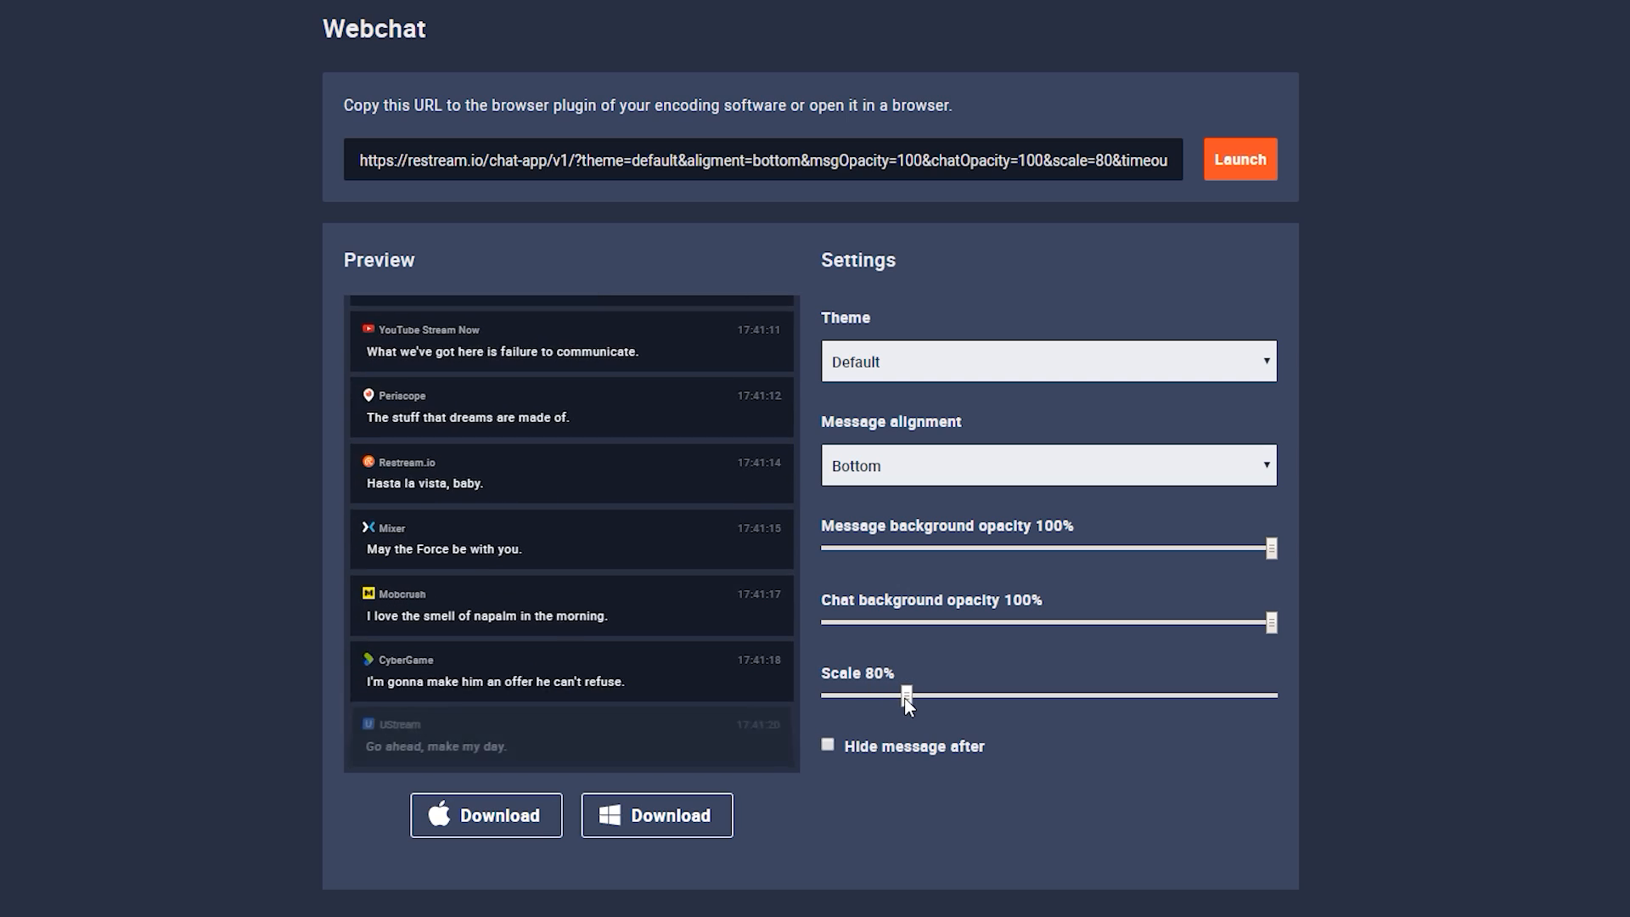
left_click_drag(901, 694, 928, 694)
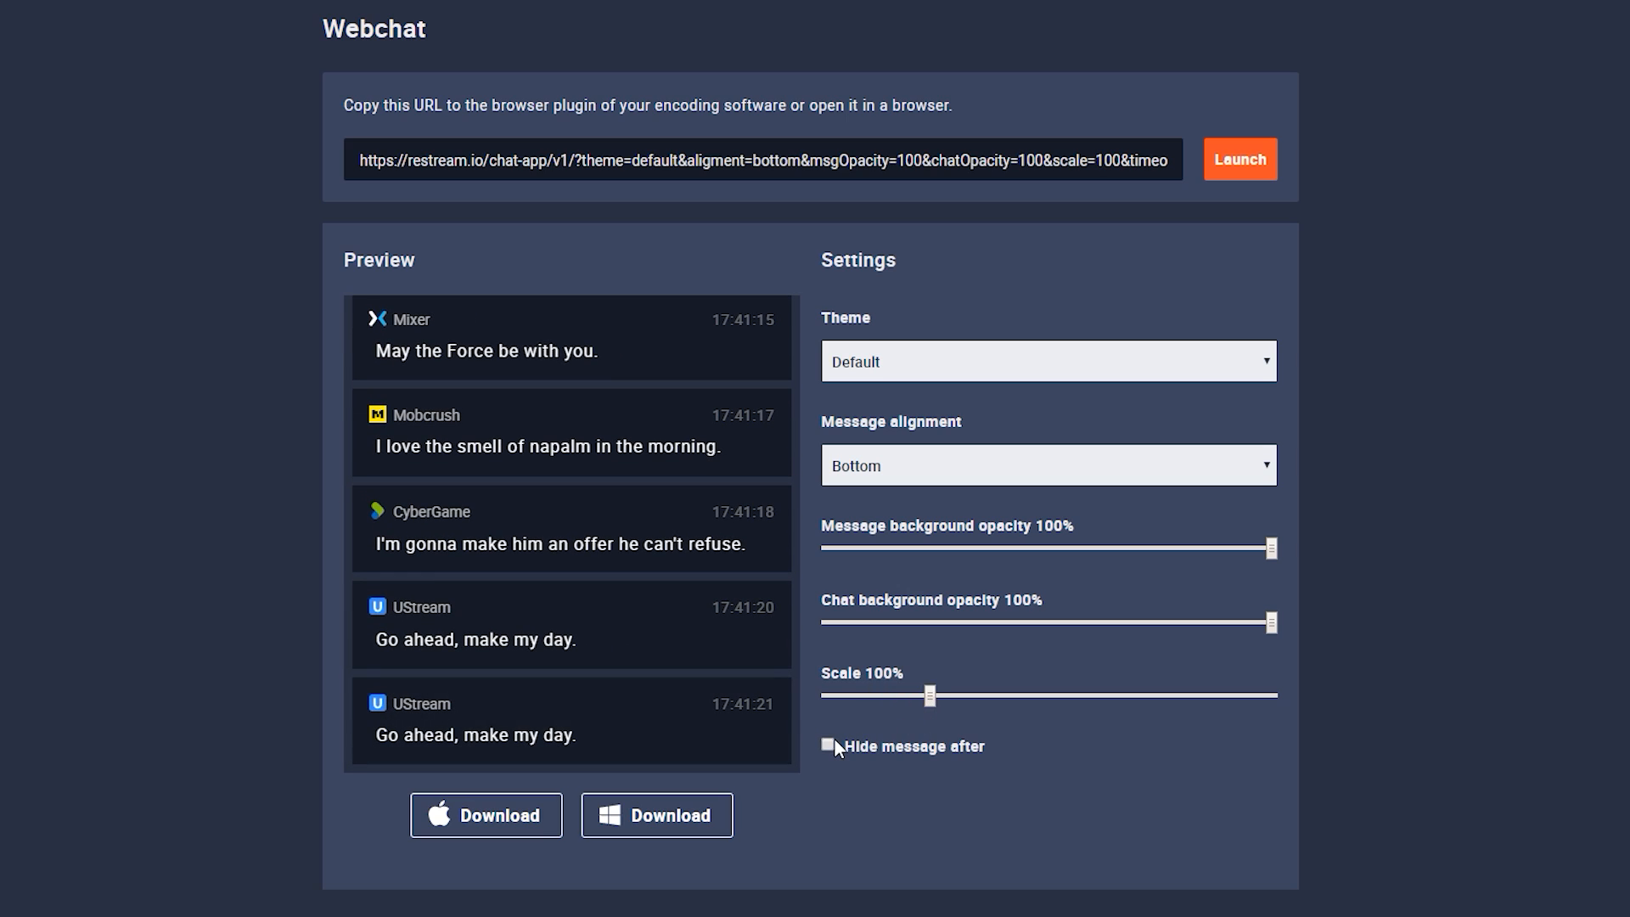
Try auto-hiding messages after 10, 4 and 2 seconds, then switch message hiding off again.
left_click(828, 745)
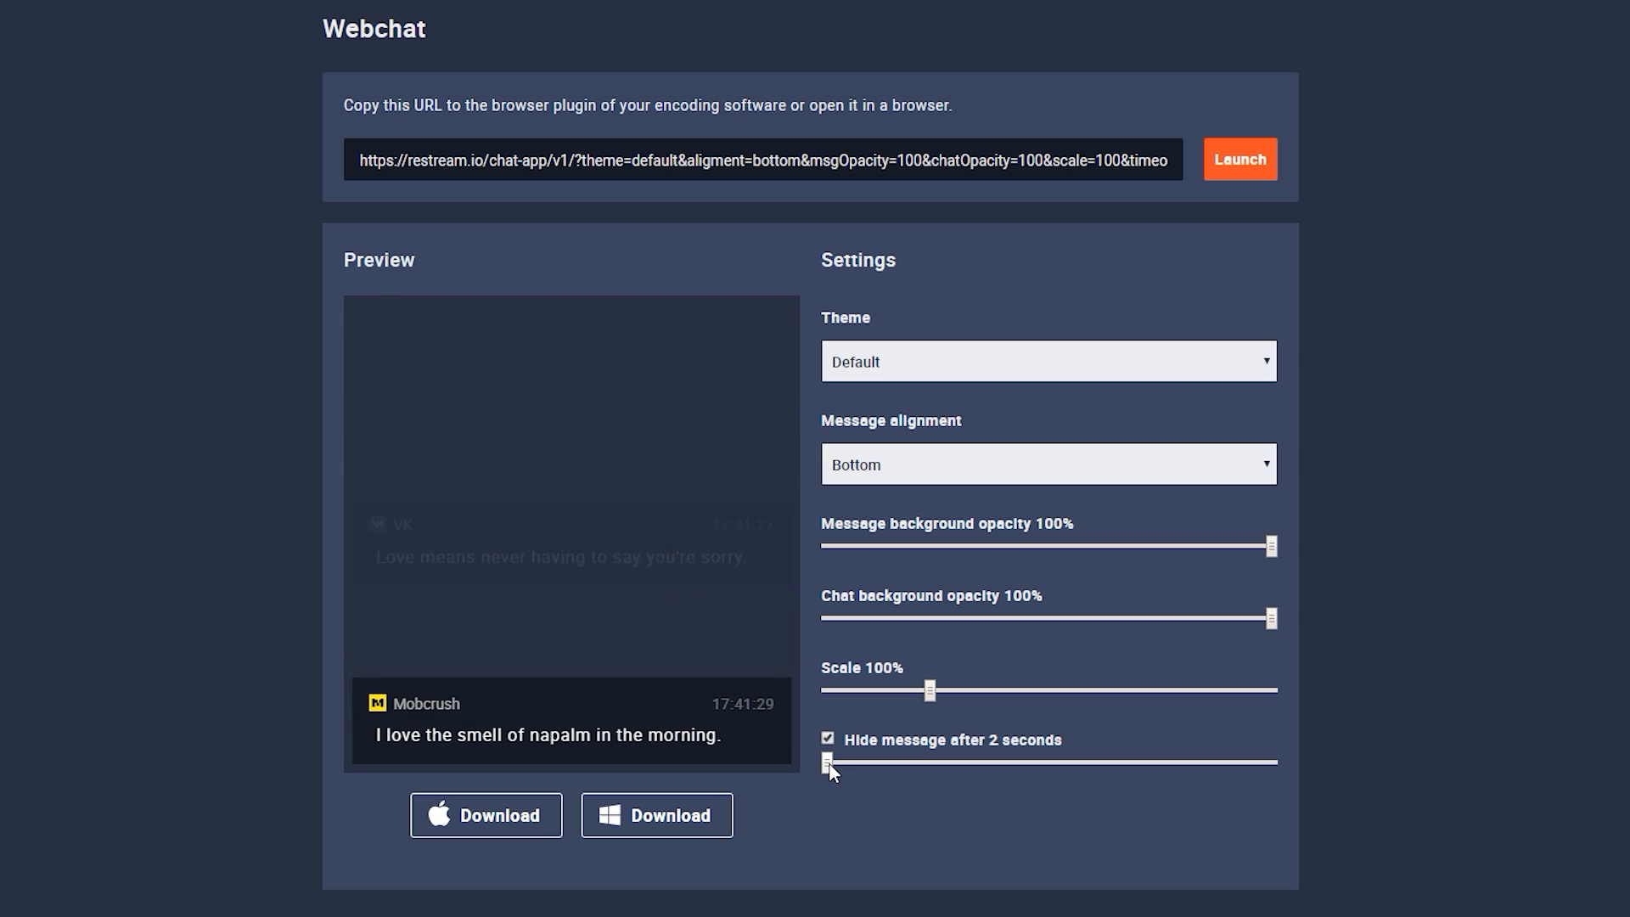
left_click_drag(829, 767, 848, 768)
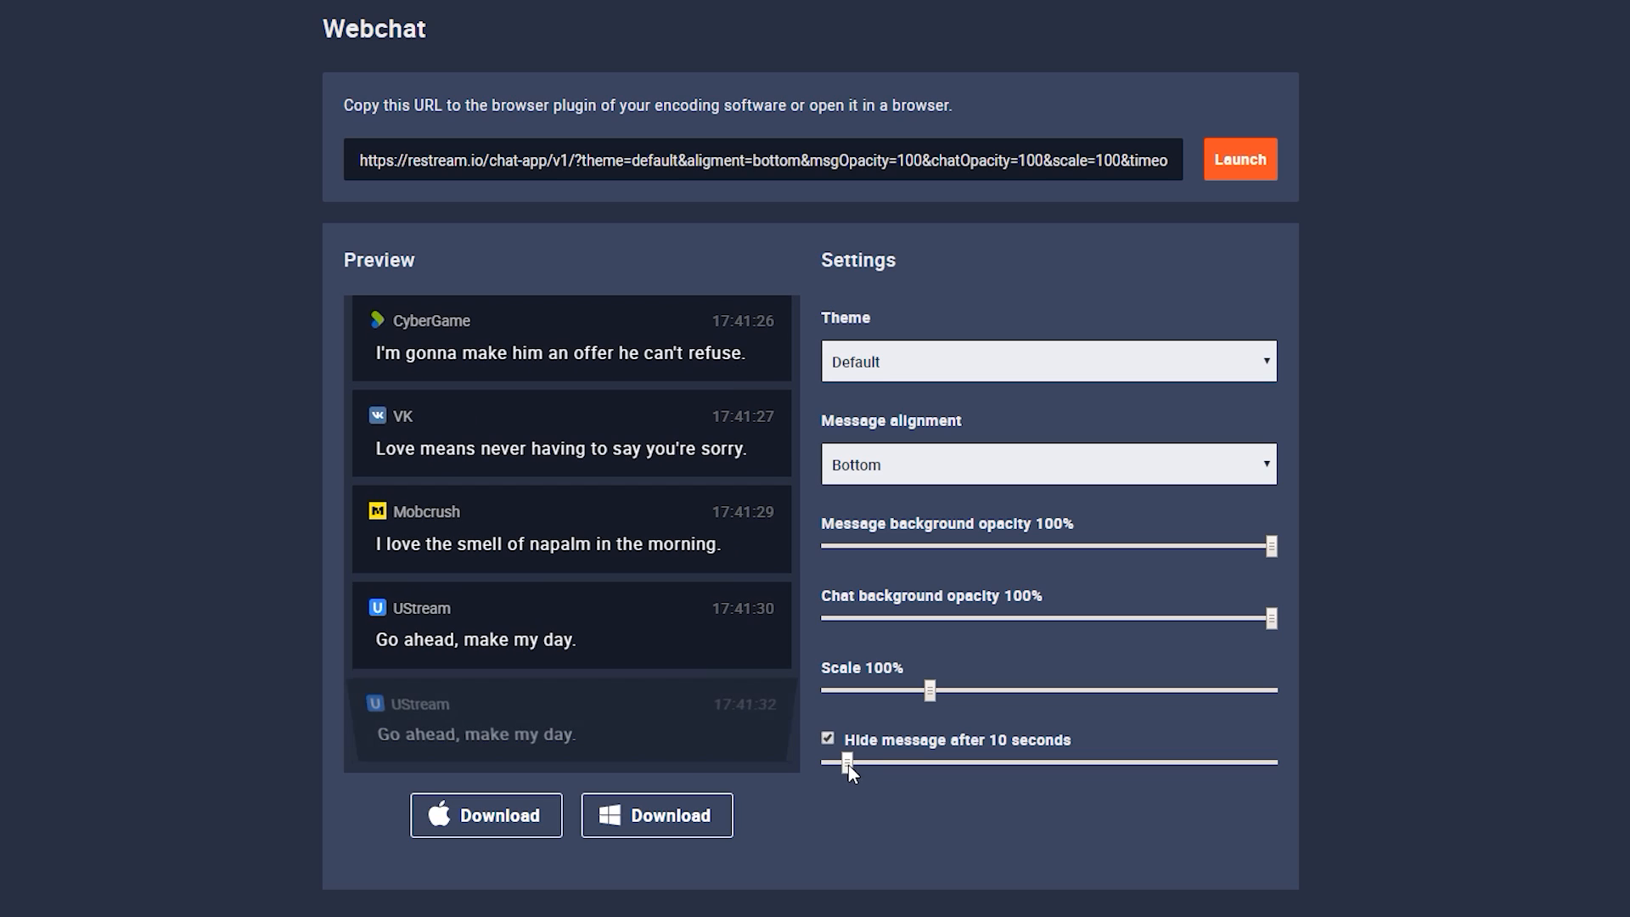
left_click_drag(849, 763, 836, 762)
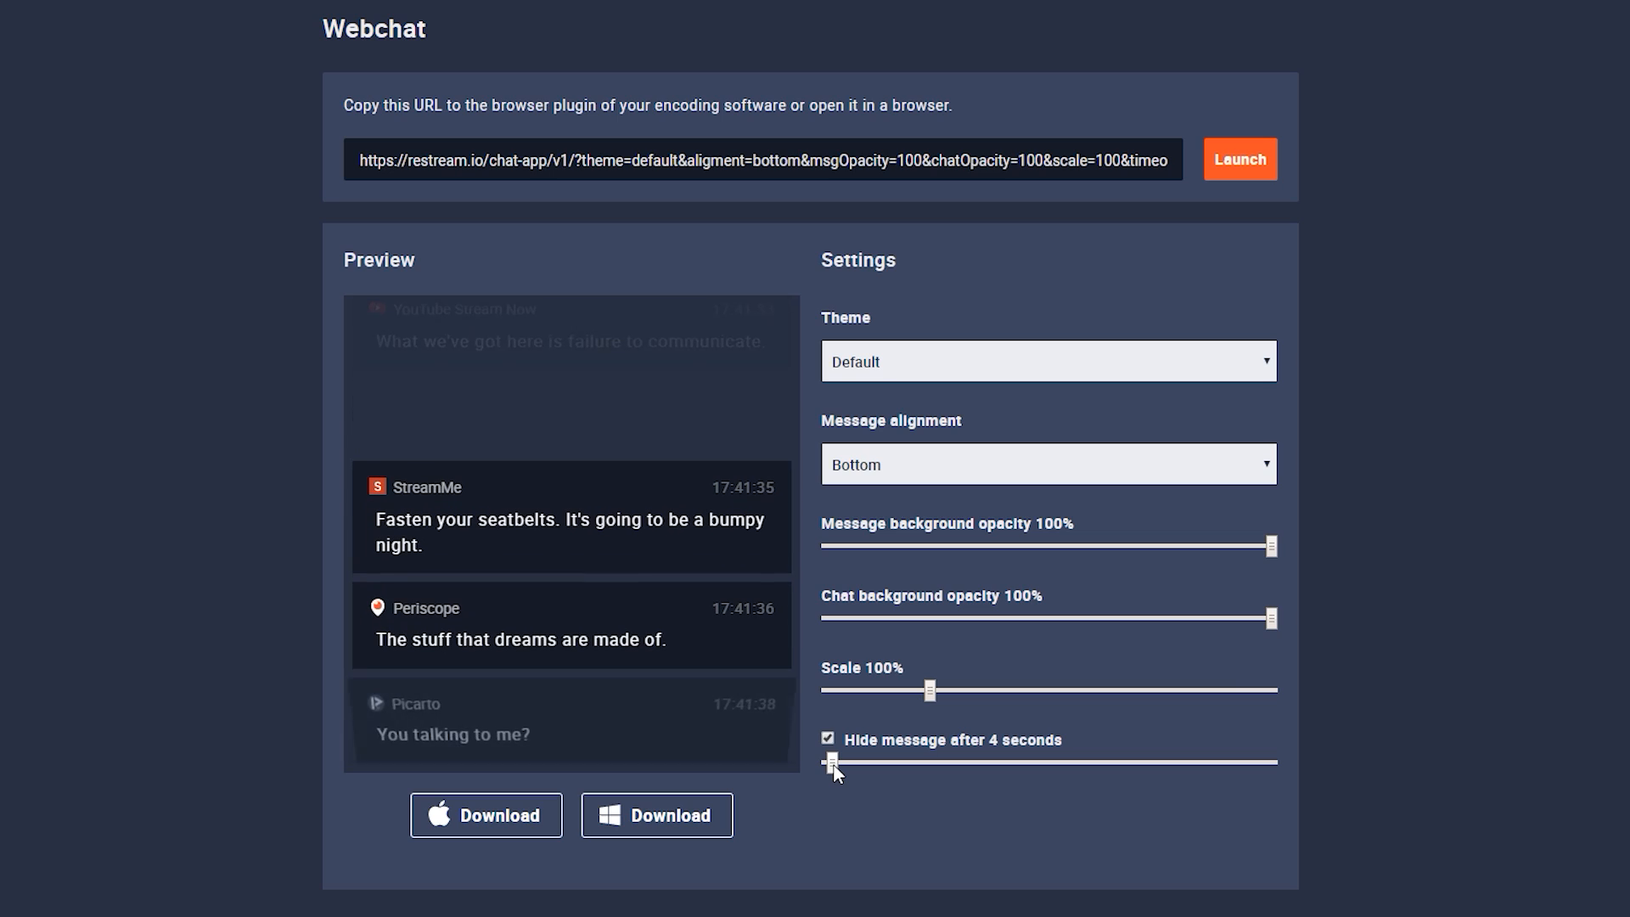
left_click_drag(837, 764, 827, 764)
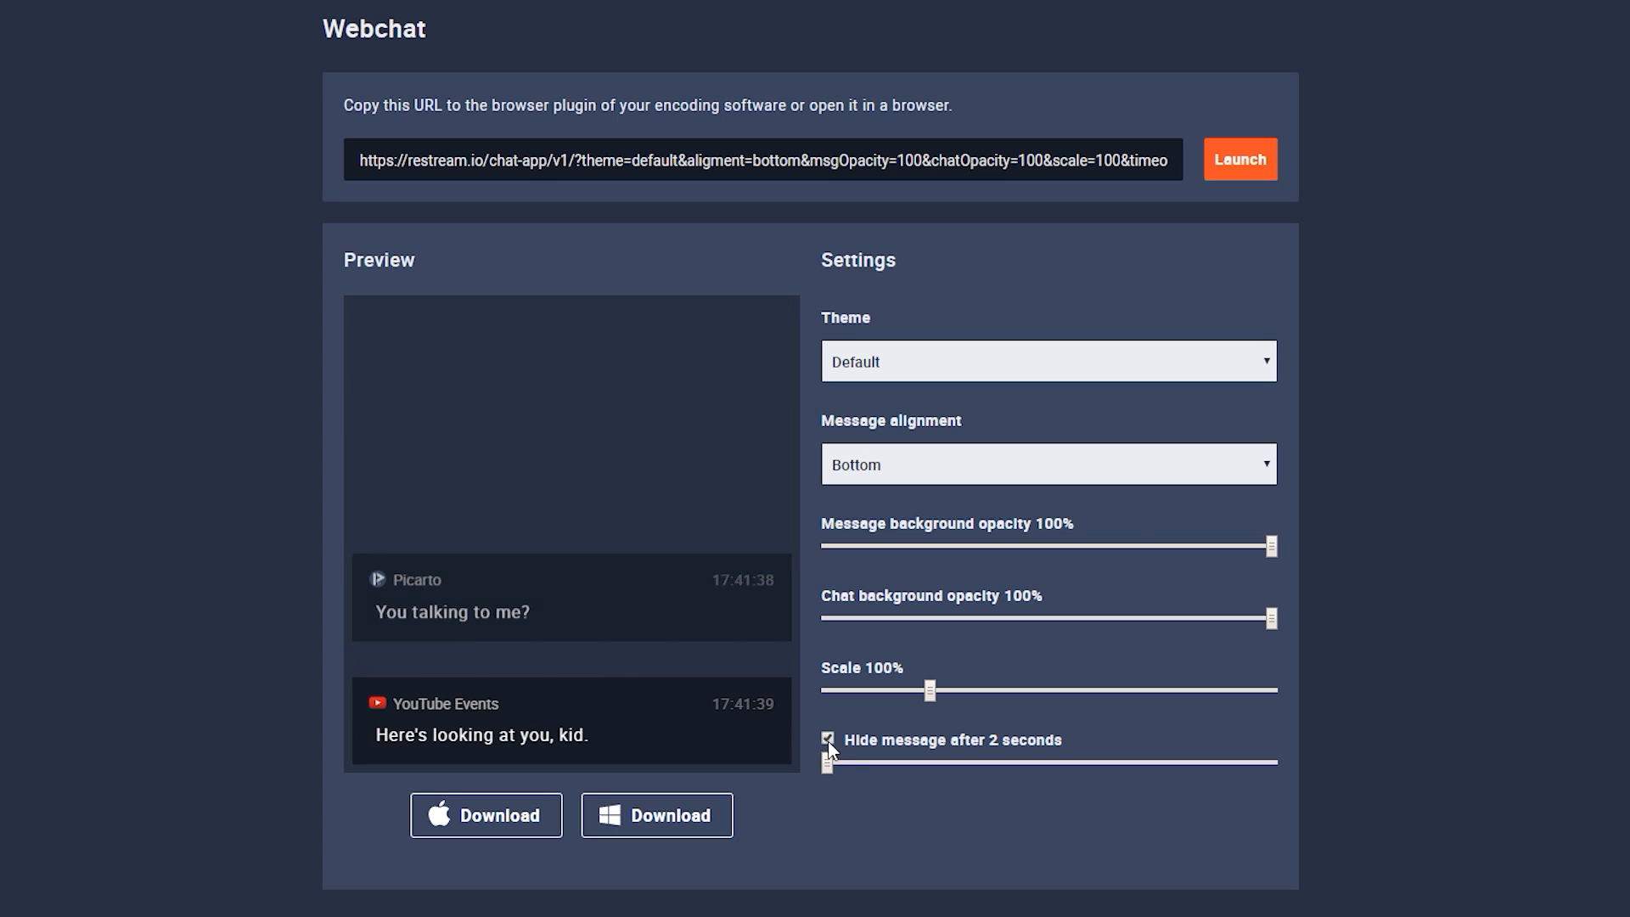
left_click(828, 747)
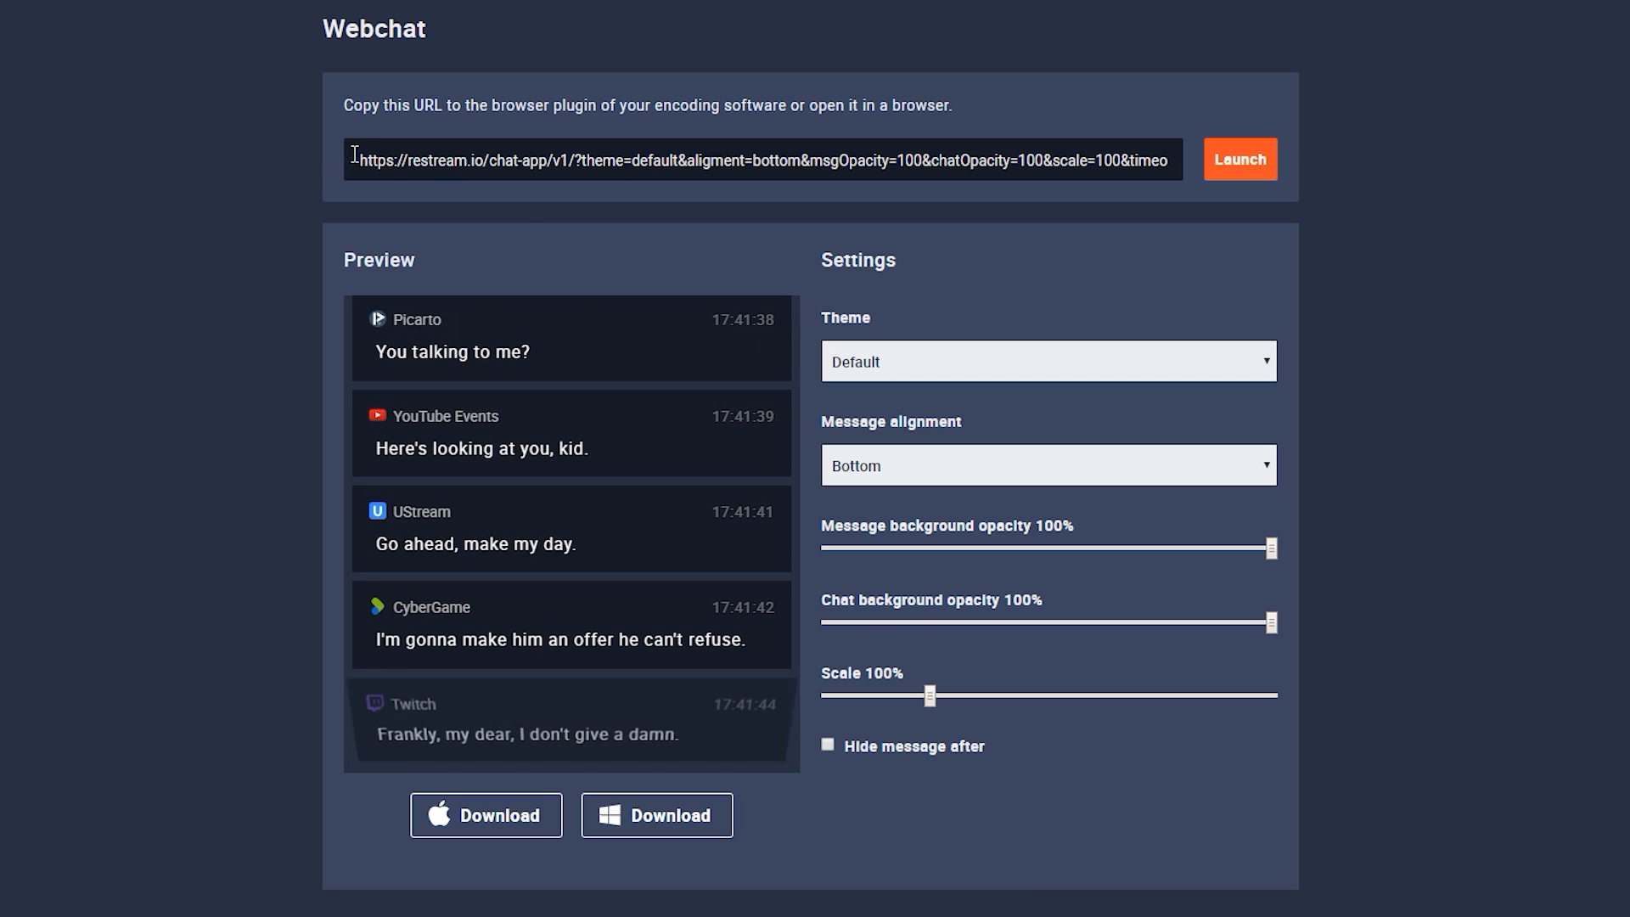
Select the webchat overlay URL, then download and launch the Restream Chat installer.
triple_click(729, 160)
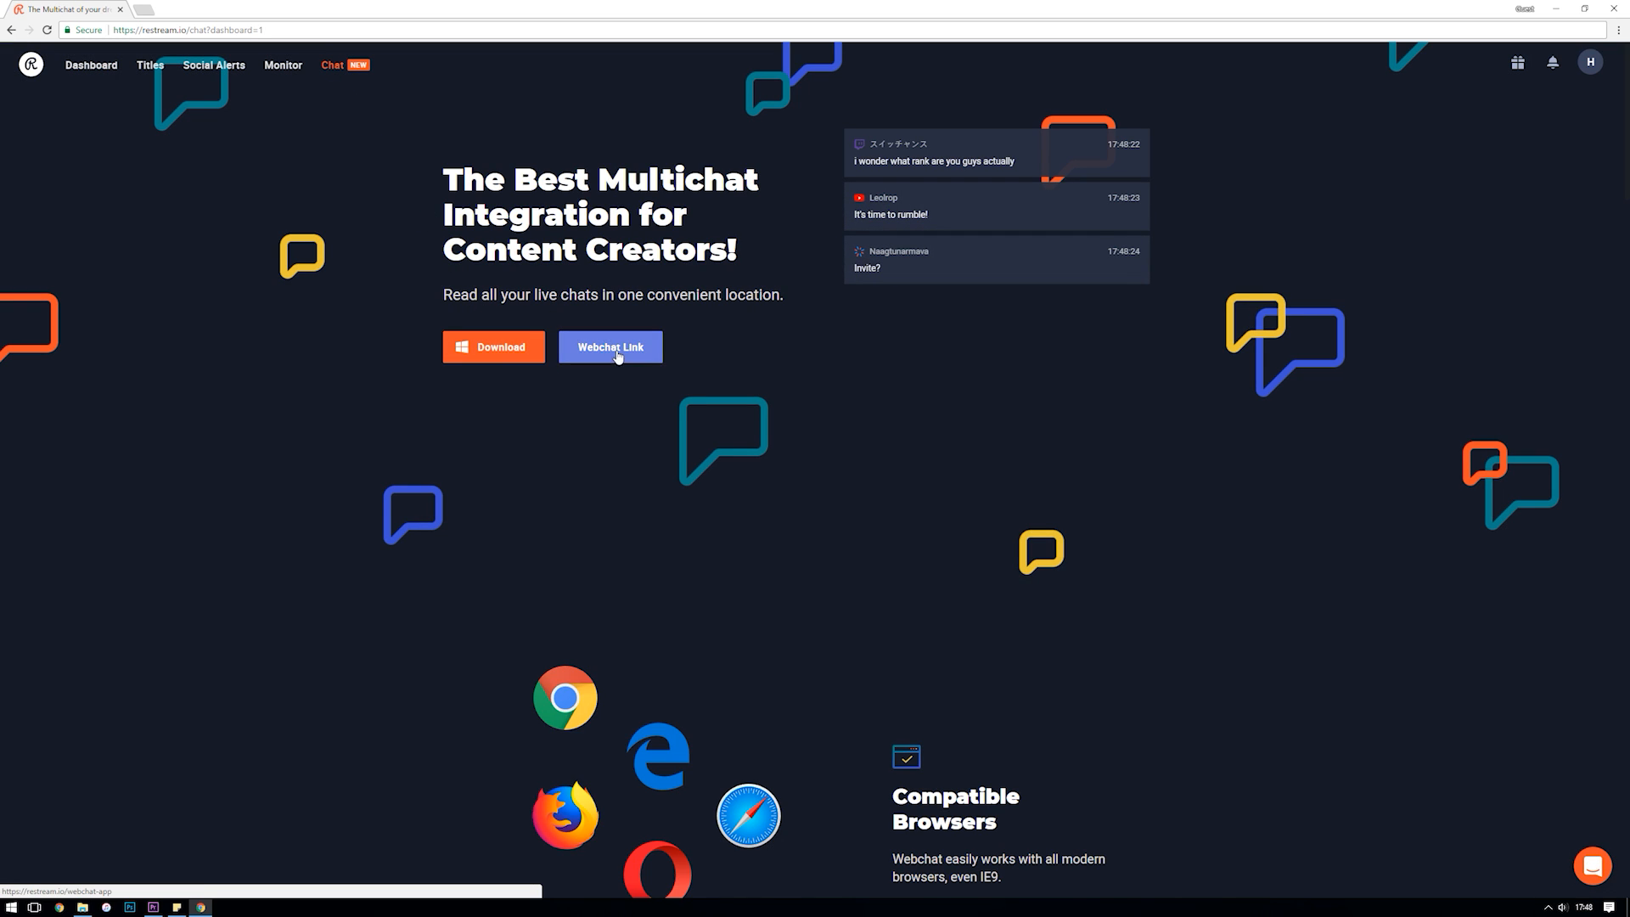
mouse_move(499, 347)
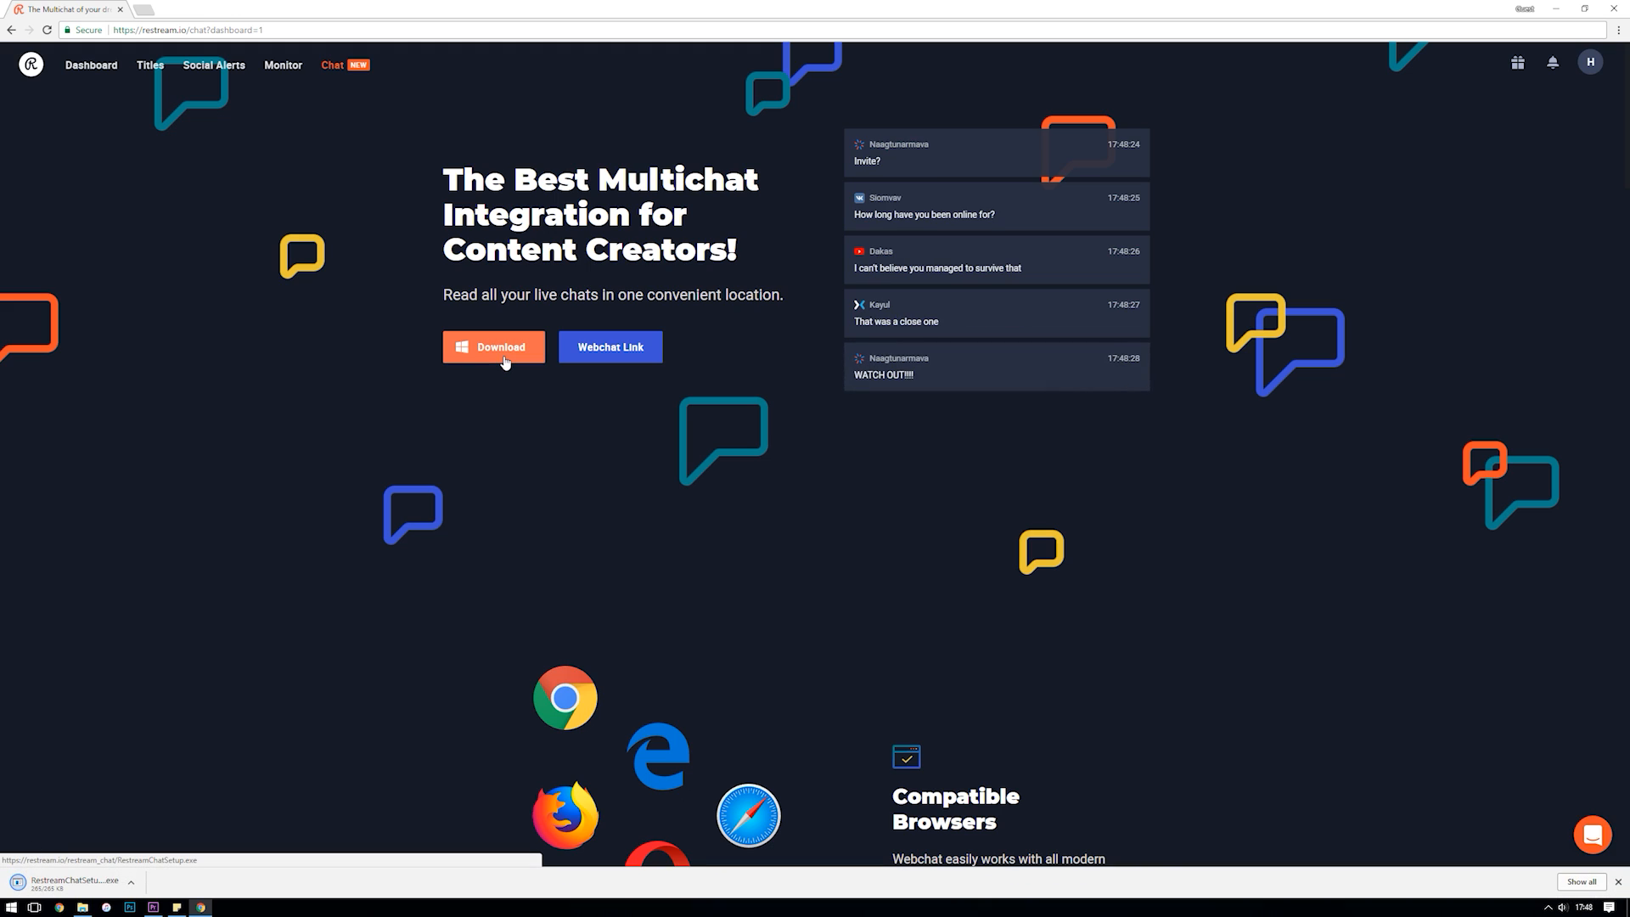
left_click(68, 881)
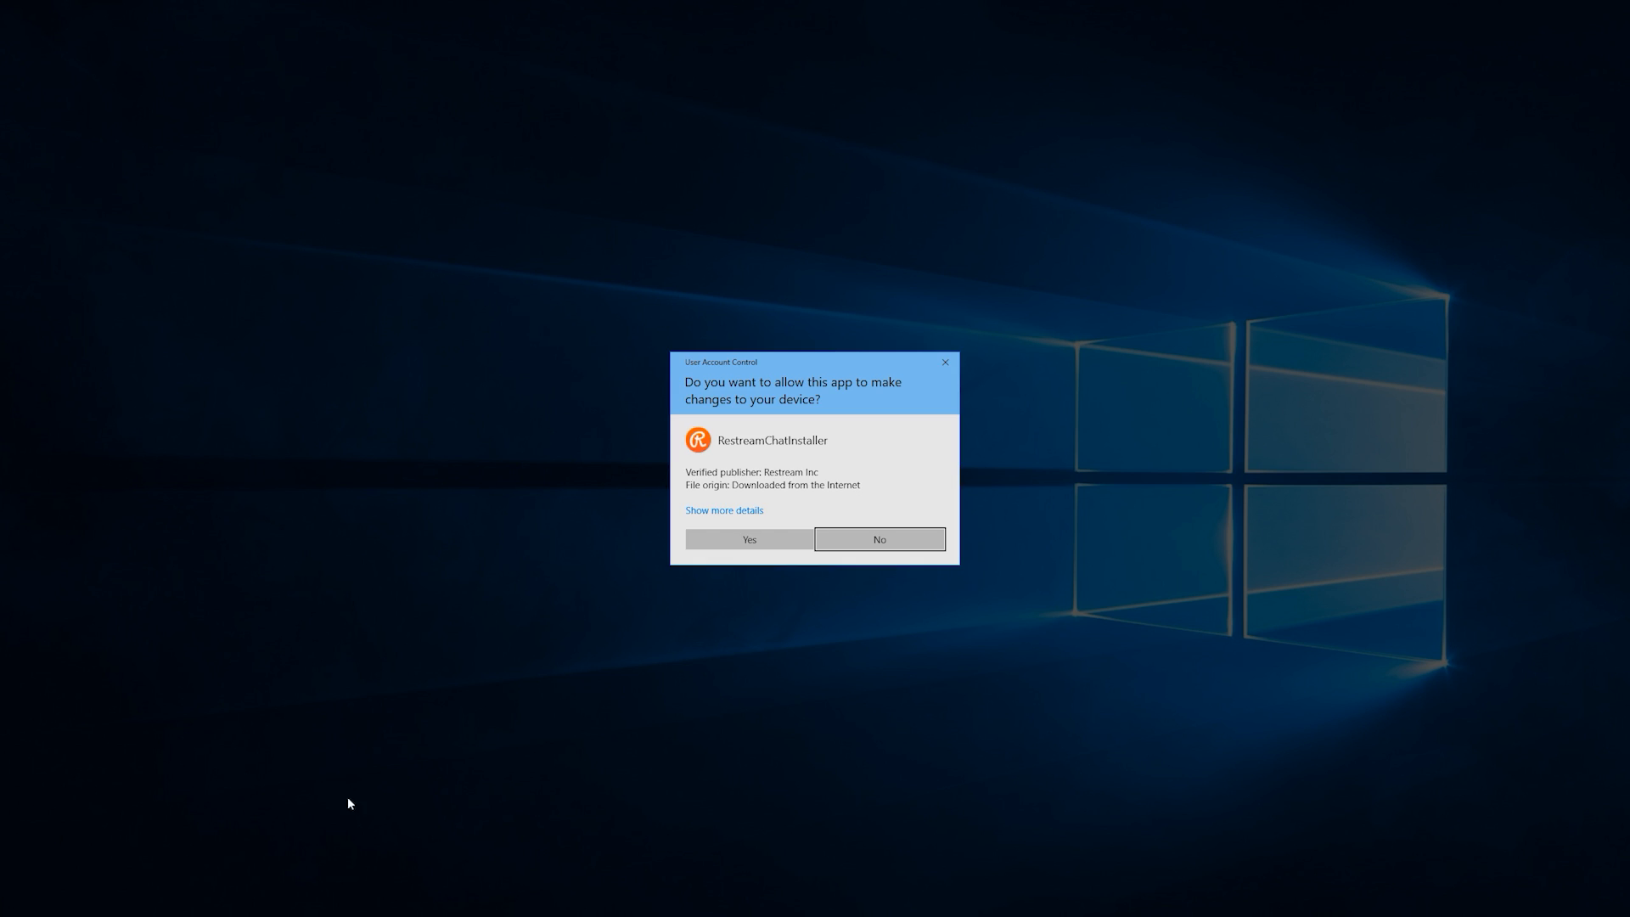
Allow RestreamChatInstaller in the UAC prompt so Restream Chat installs and launches with Twitch and Mixer logged in.
left_click(749, 538)
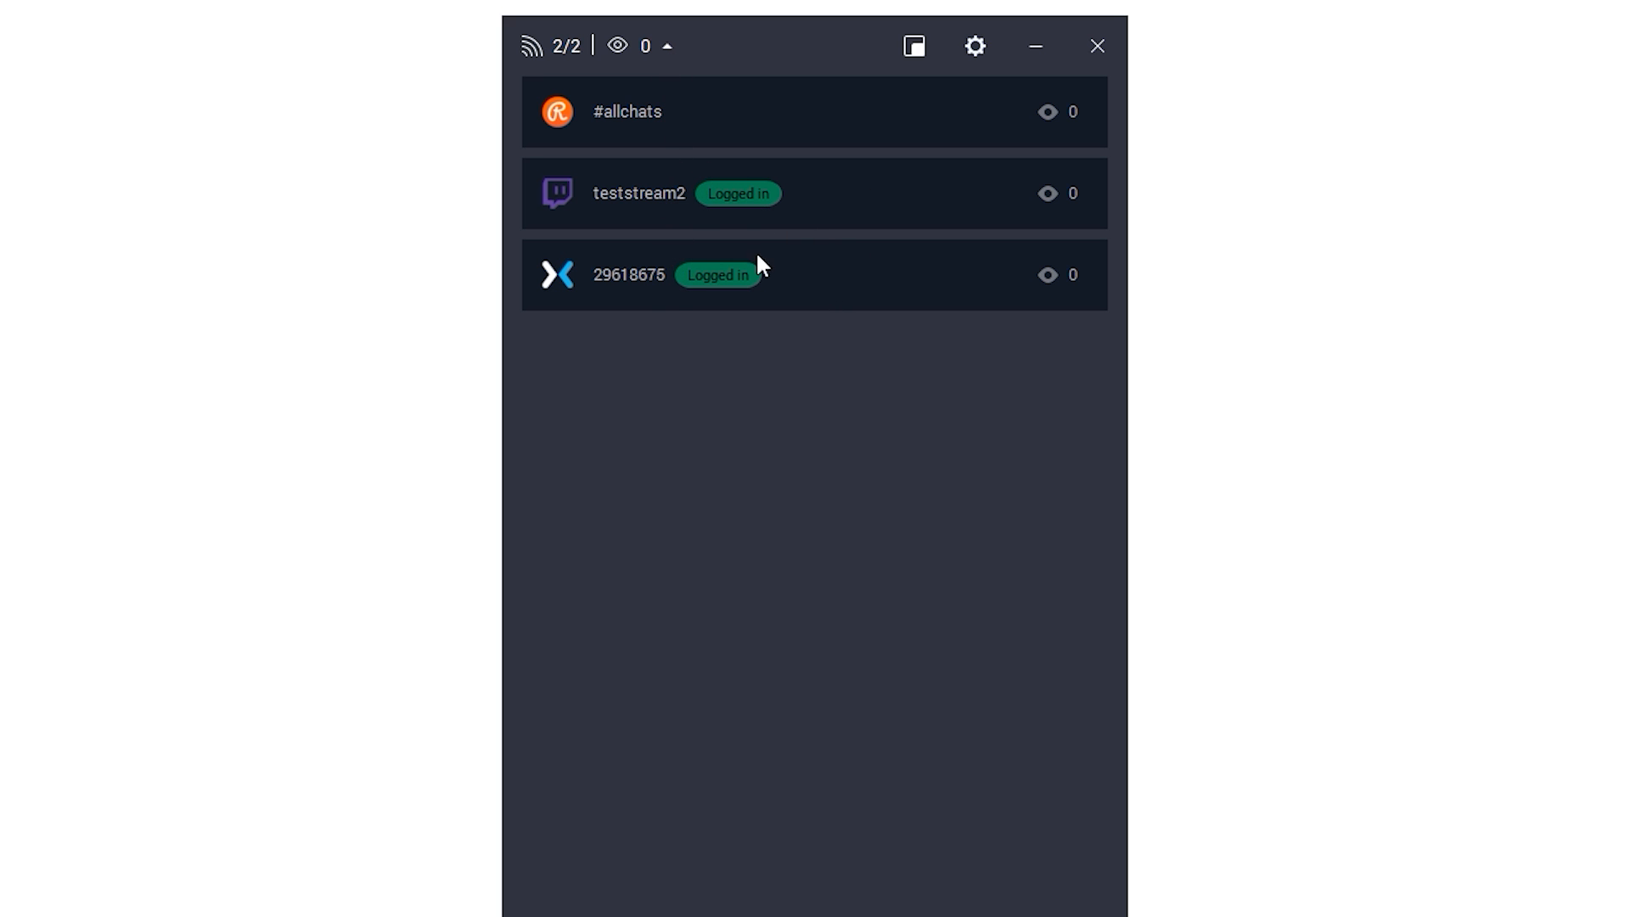
mouse_move(1036, 251)
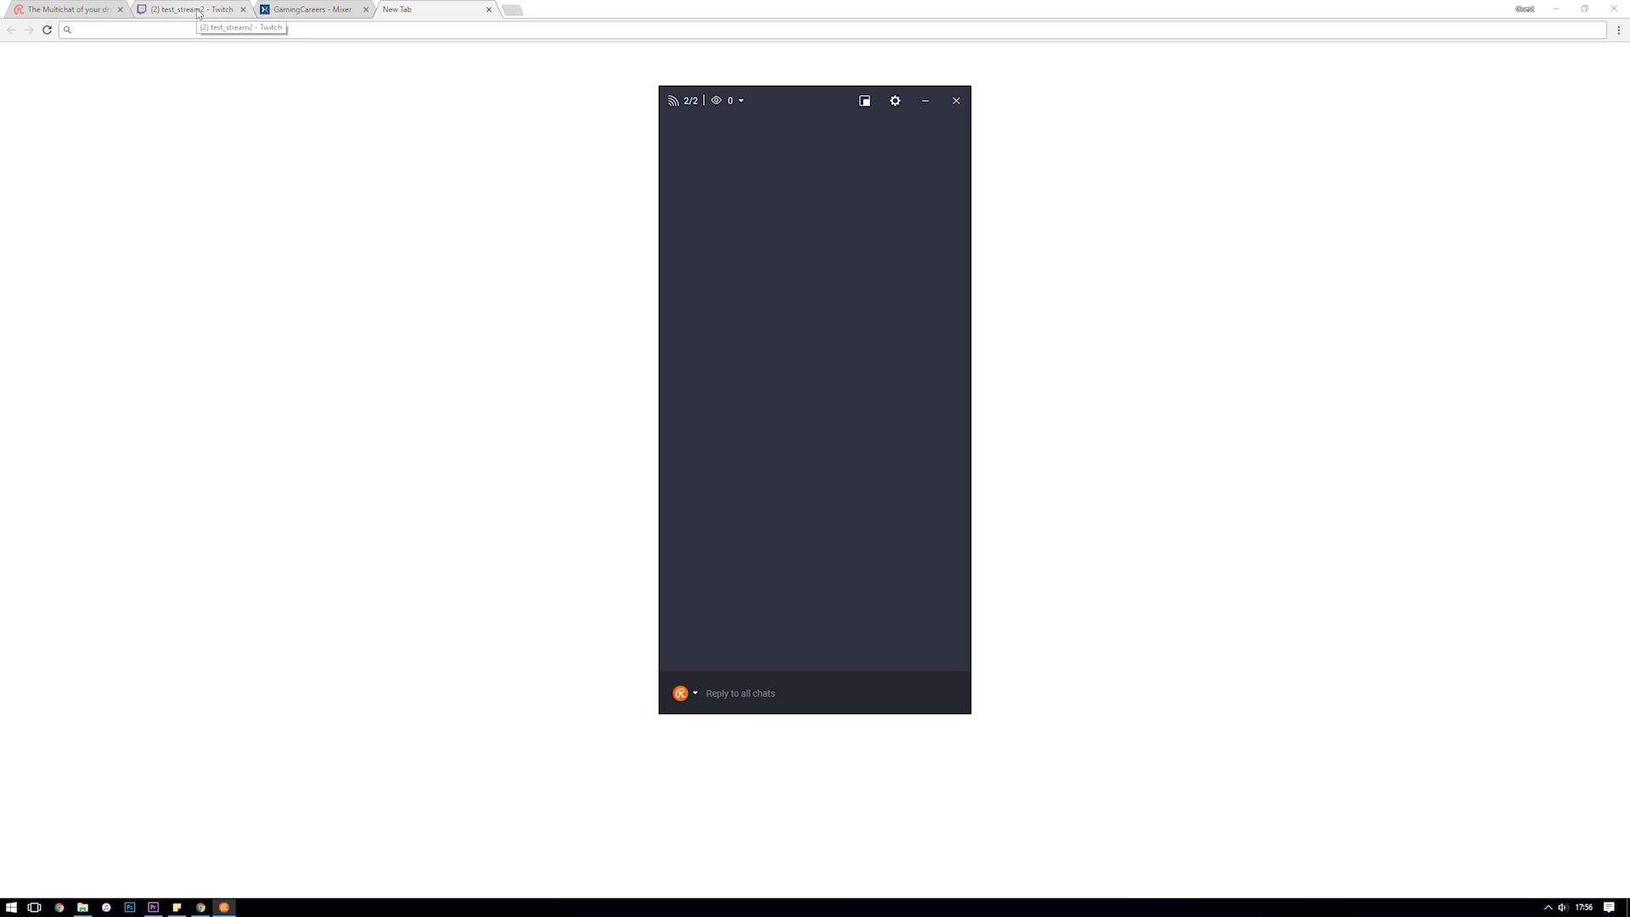
Send 'hello from twitch' style test messages so they arrive in Restream Chat, then bring up its Settings.
type("hello from twi")
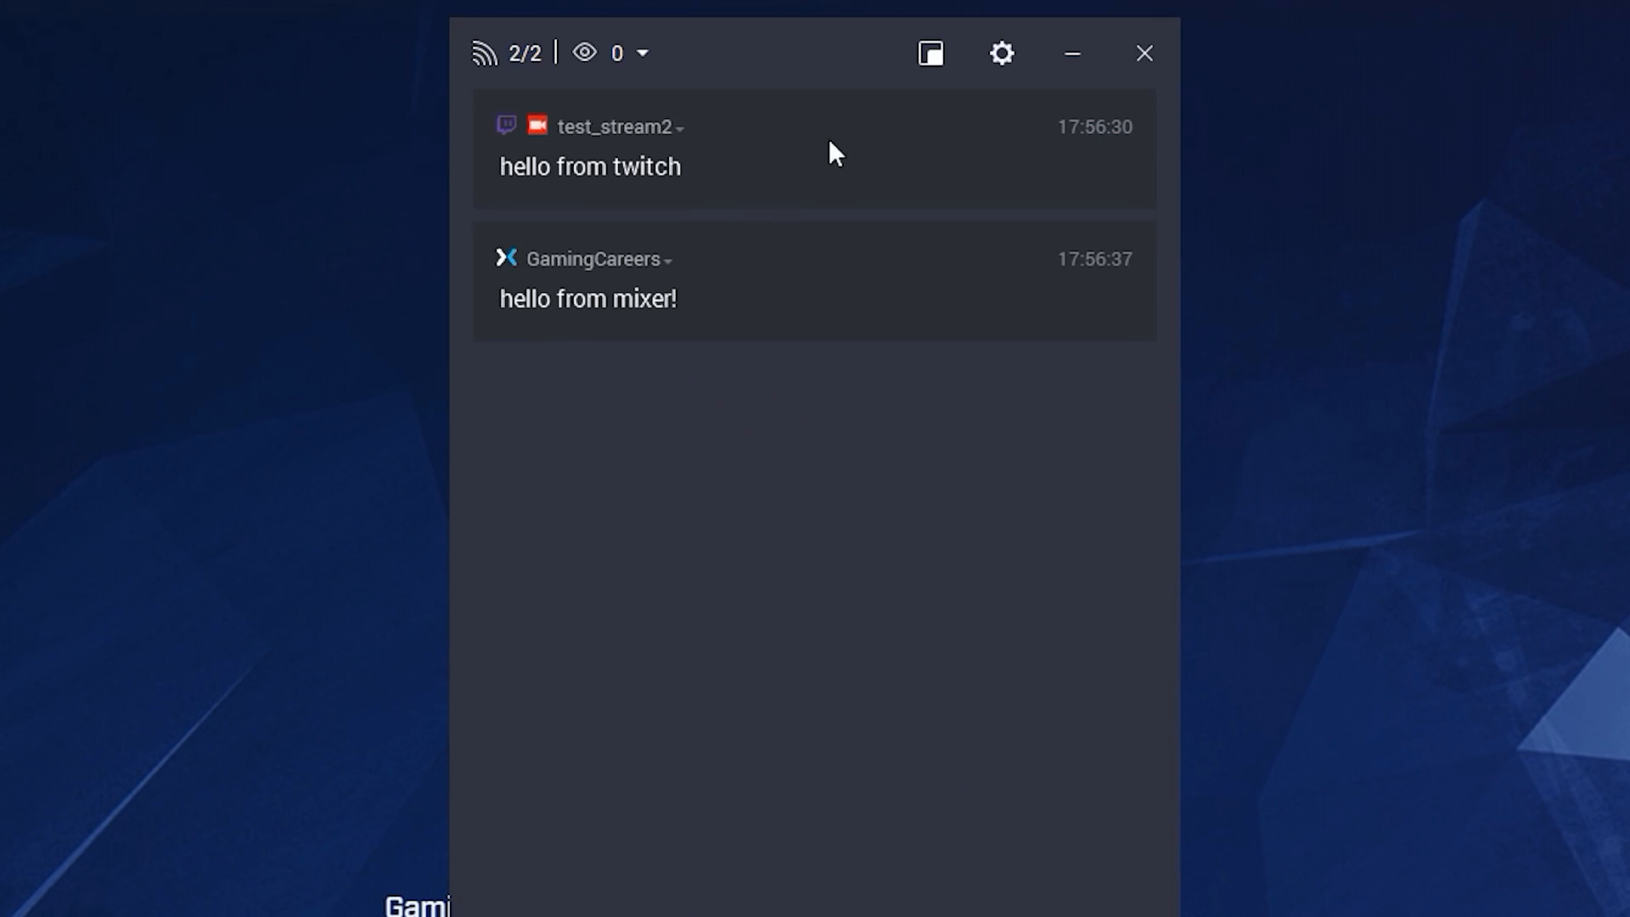
mouse_move(869, 315)
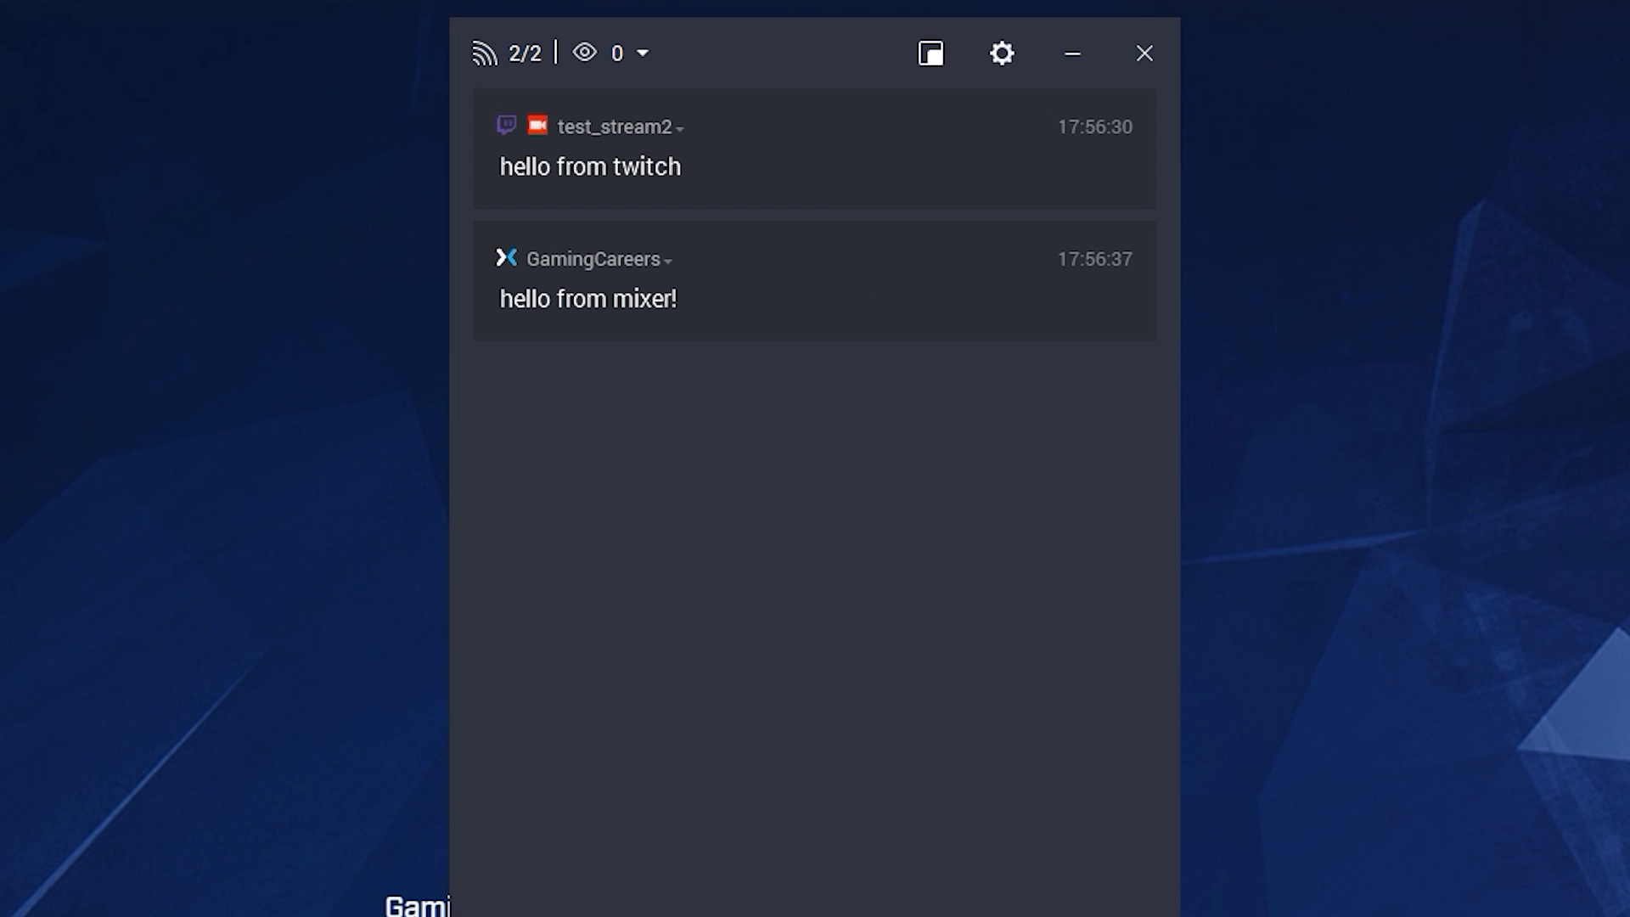
left_click(1000, 53)
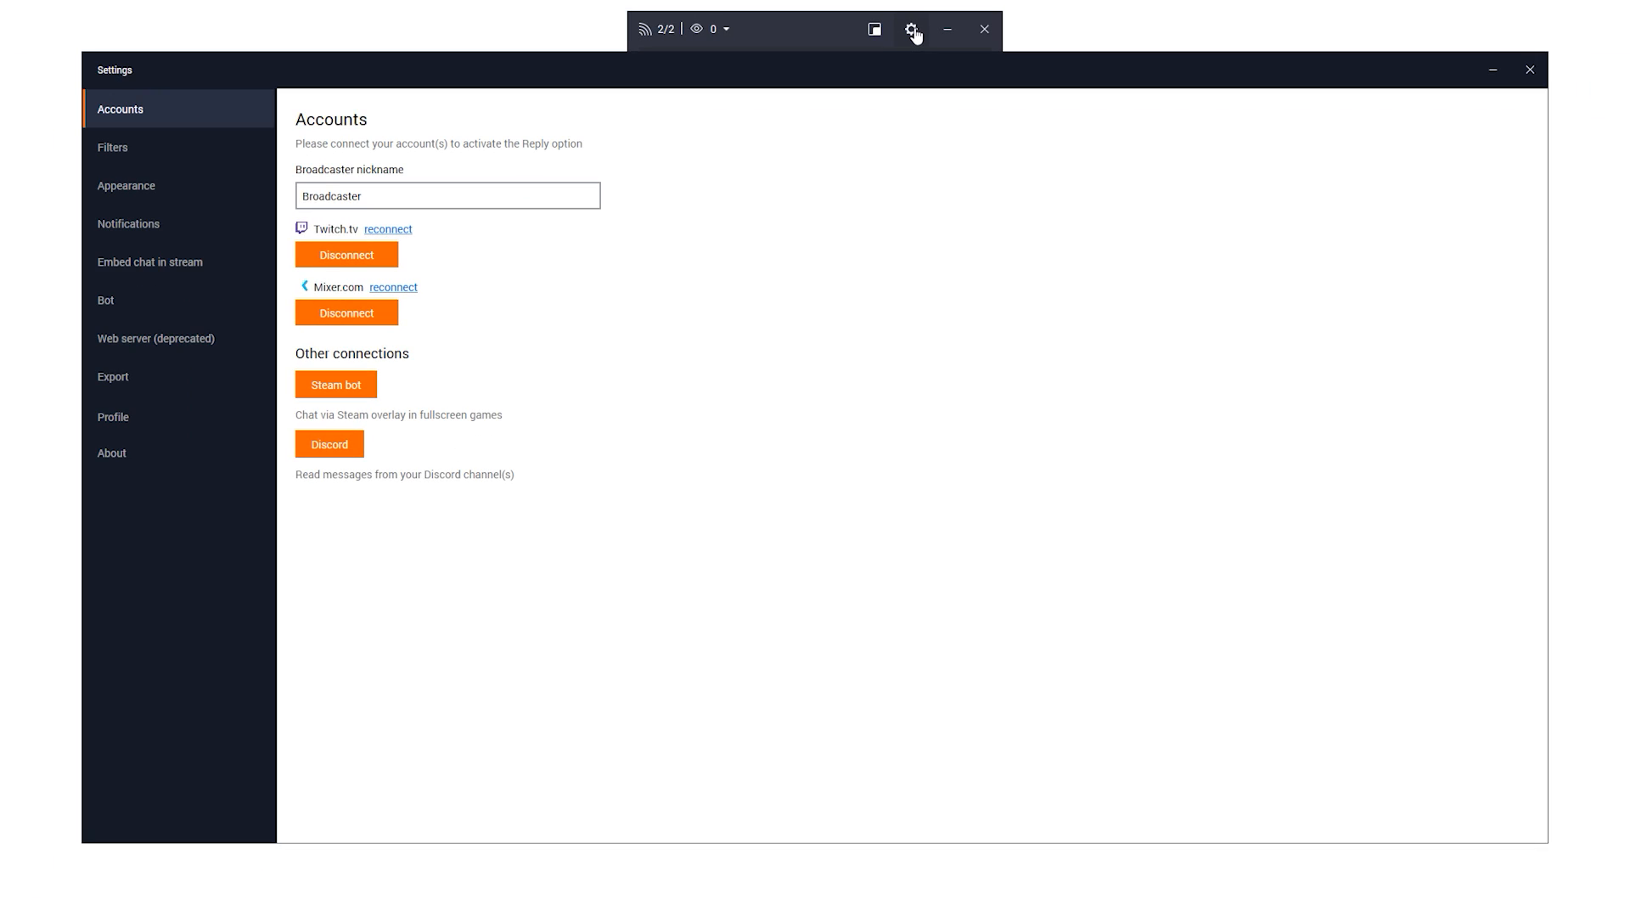
mouse_move(229, 146)
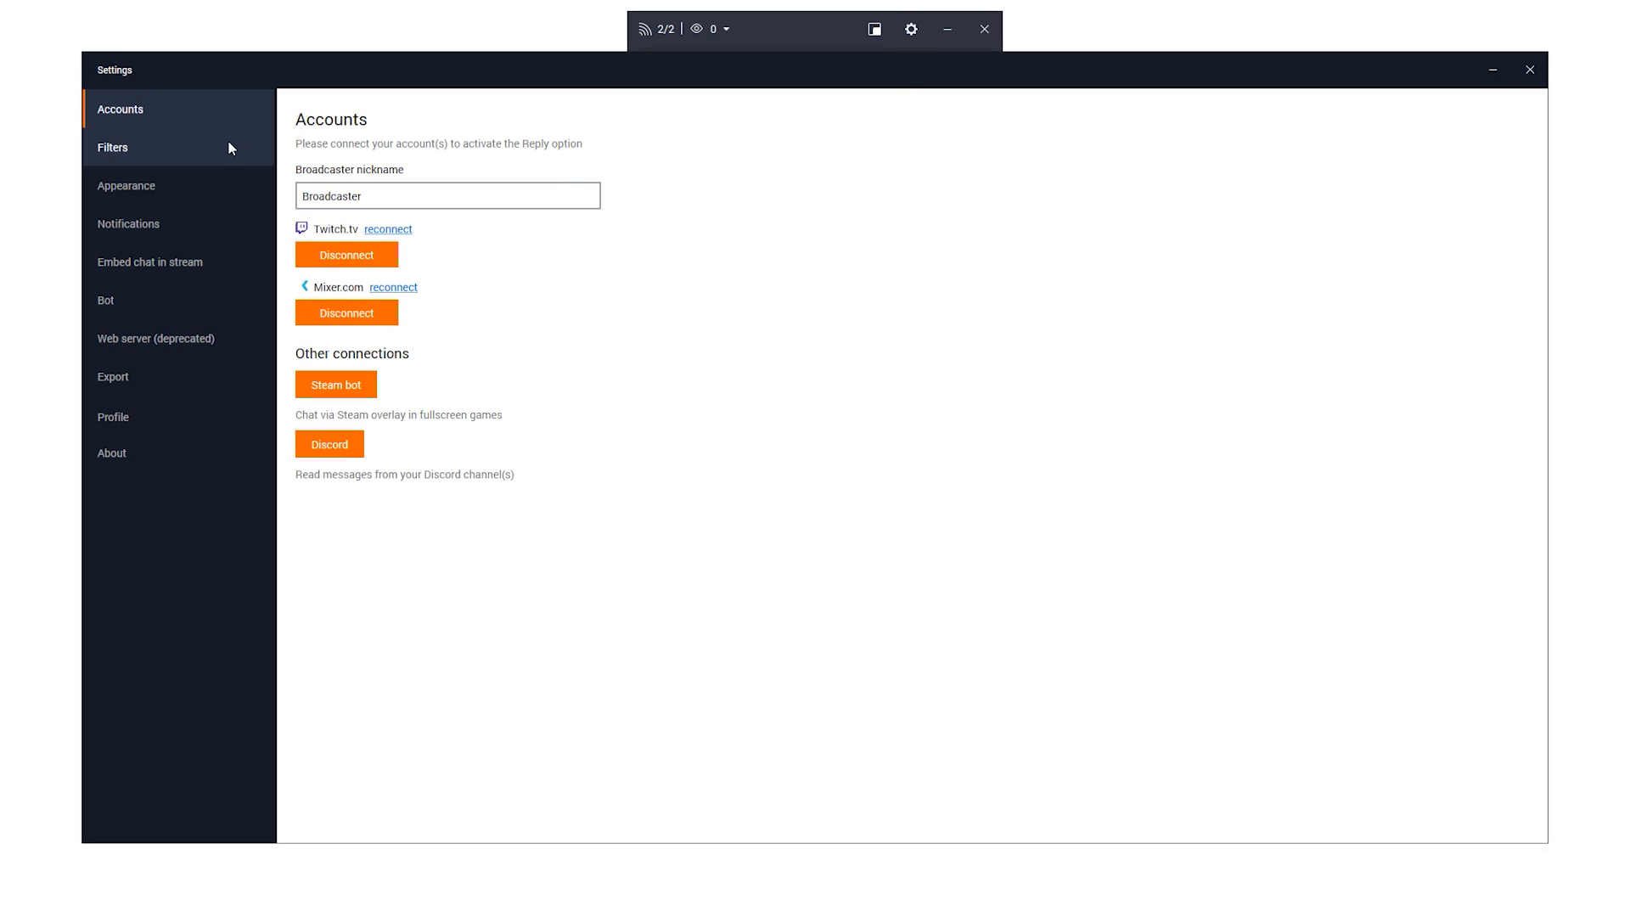
Browse the Filters, Appearance, Notifications, Bot and Export settings, then select Embed chat in stream.
left_click(112, 146)
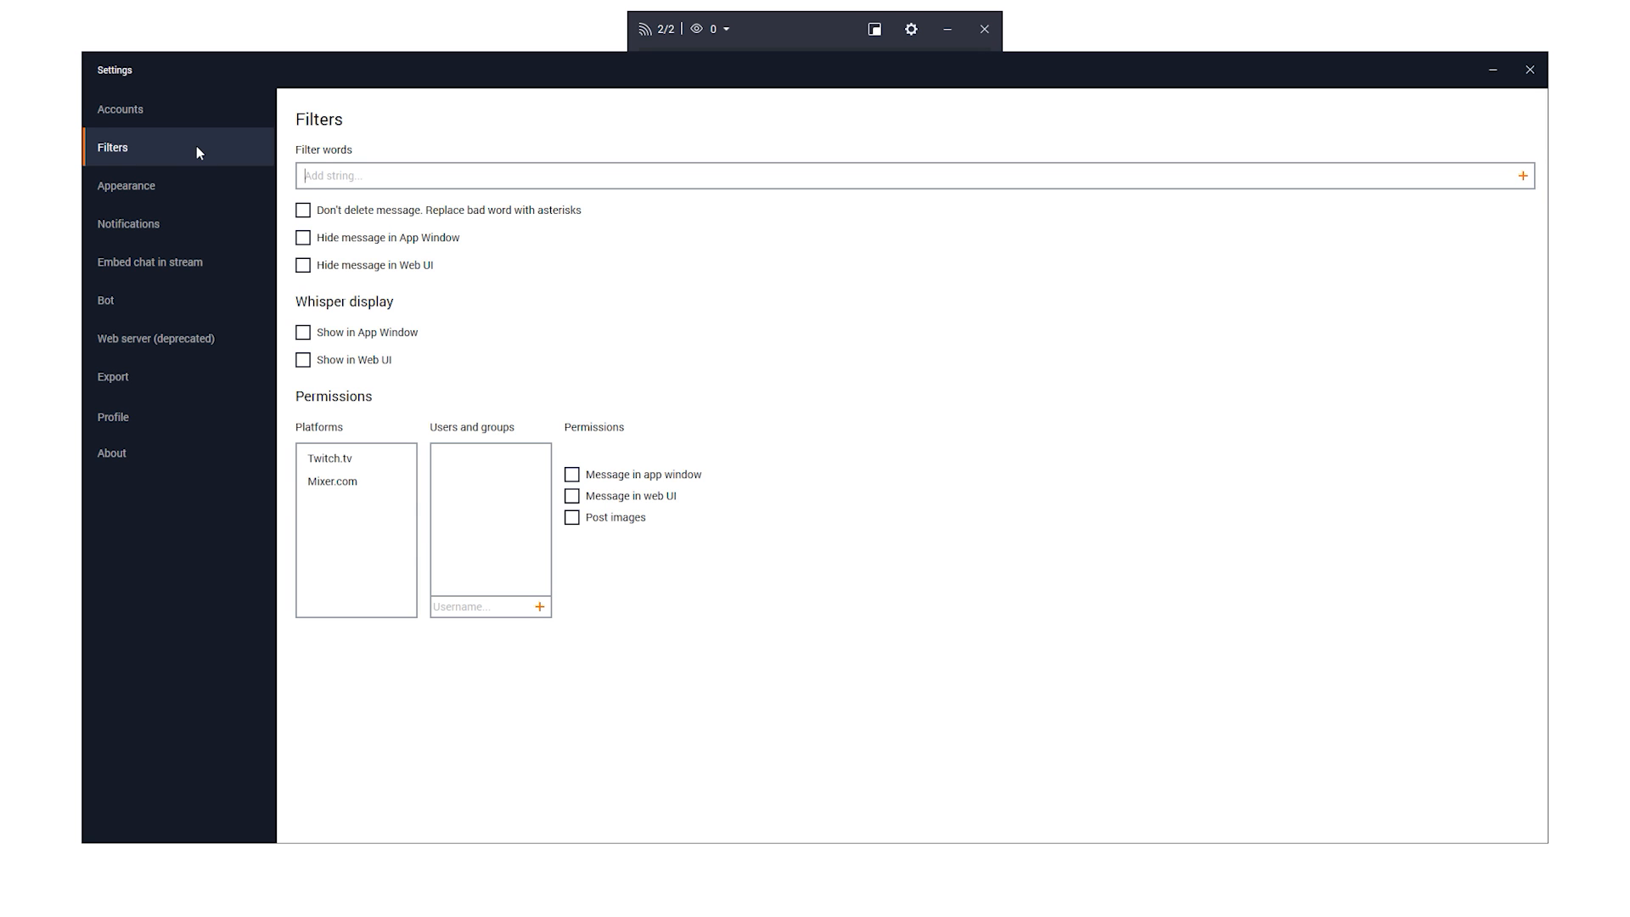
left_click(302, 265)
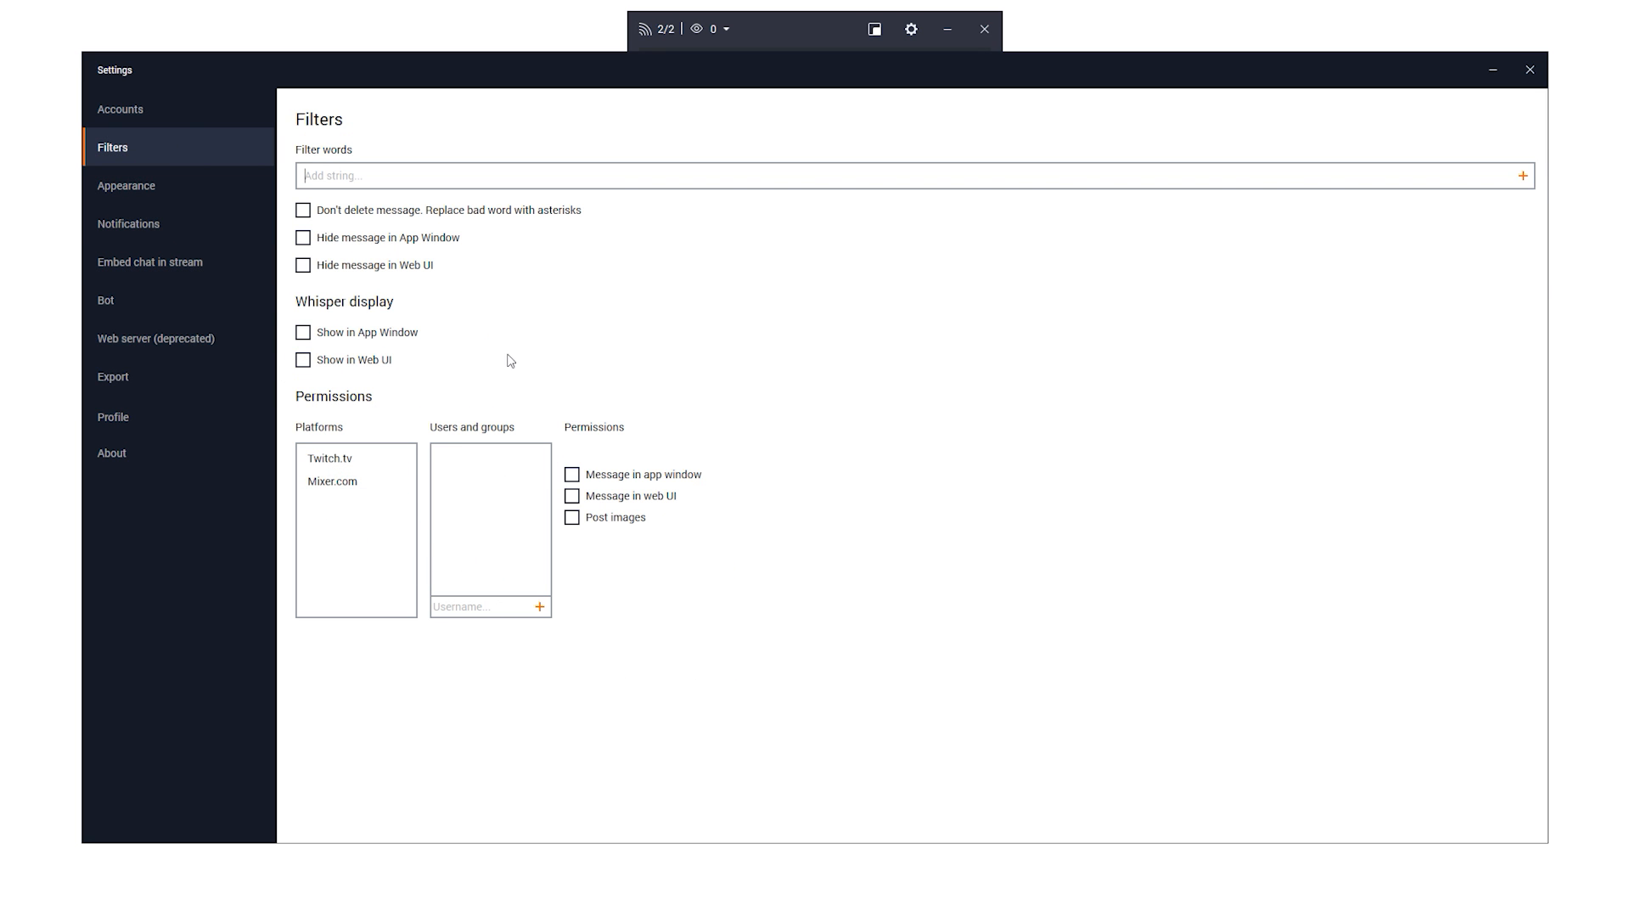
mouse_move(173, 188)
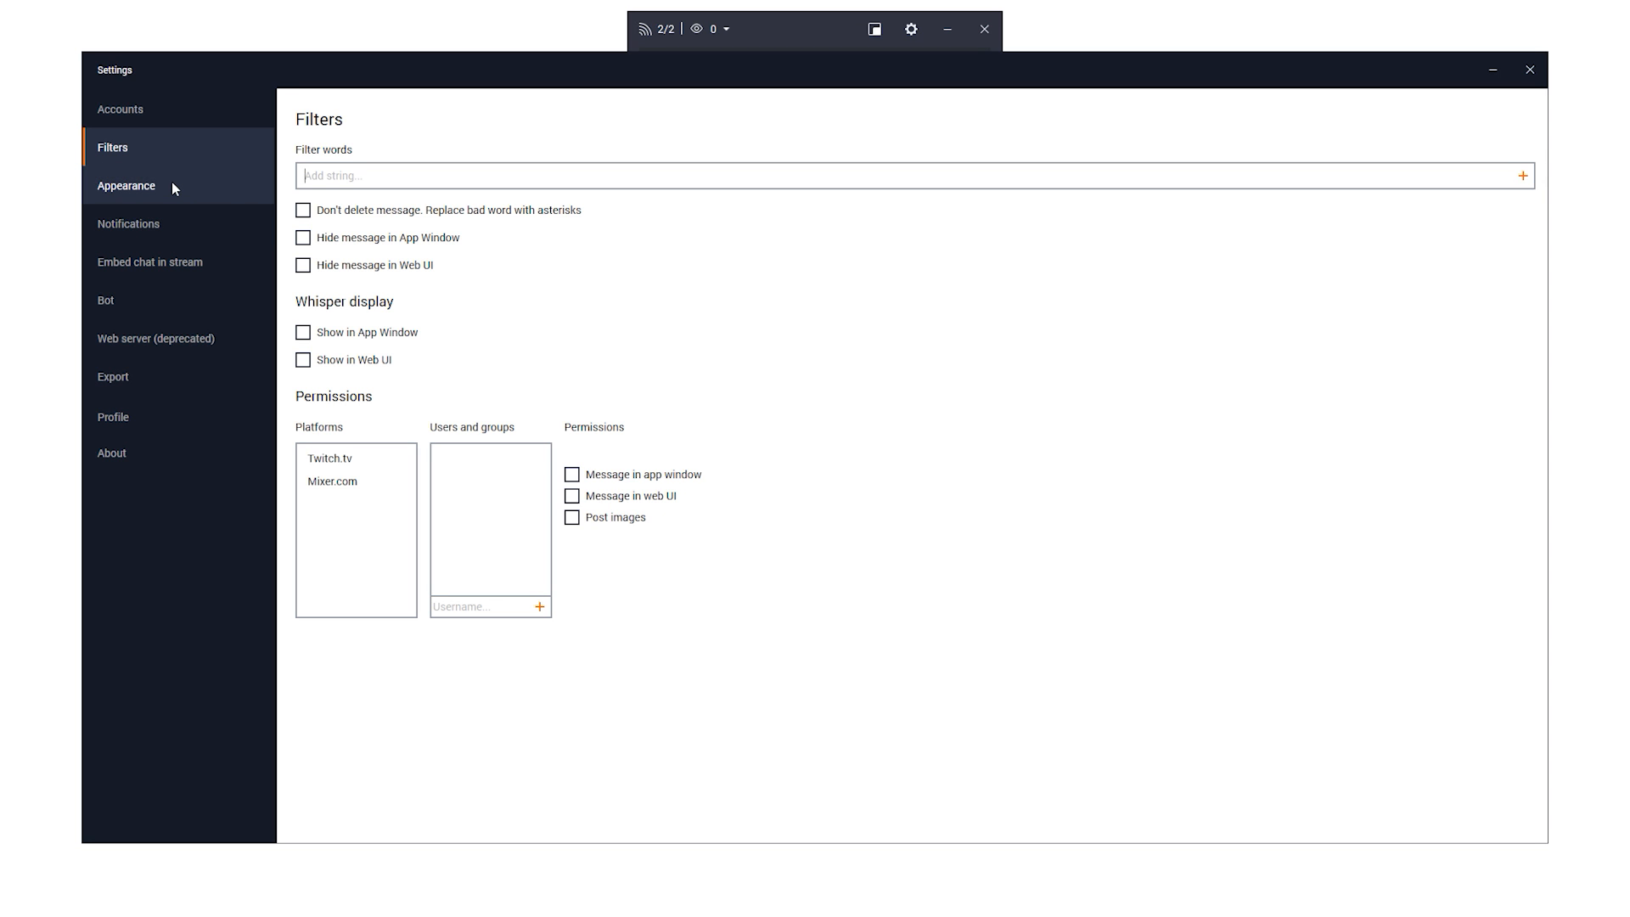
left_click(125, 185)
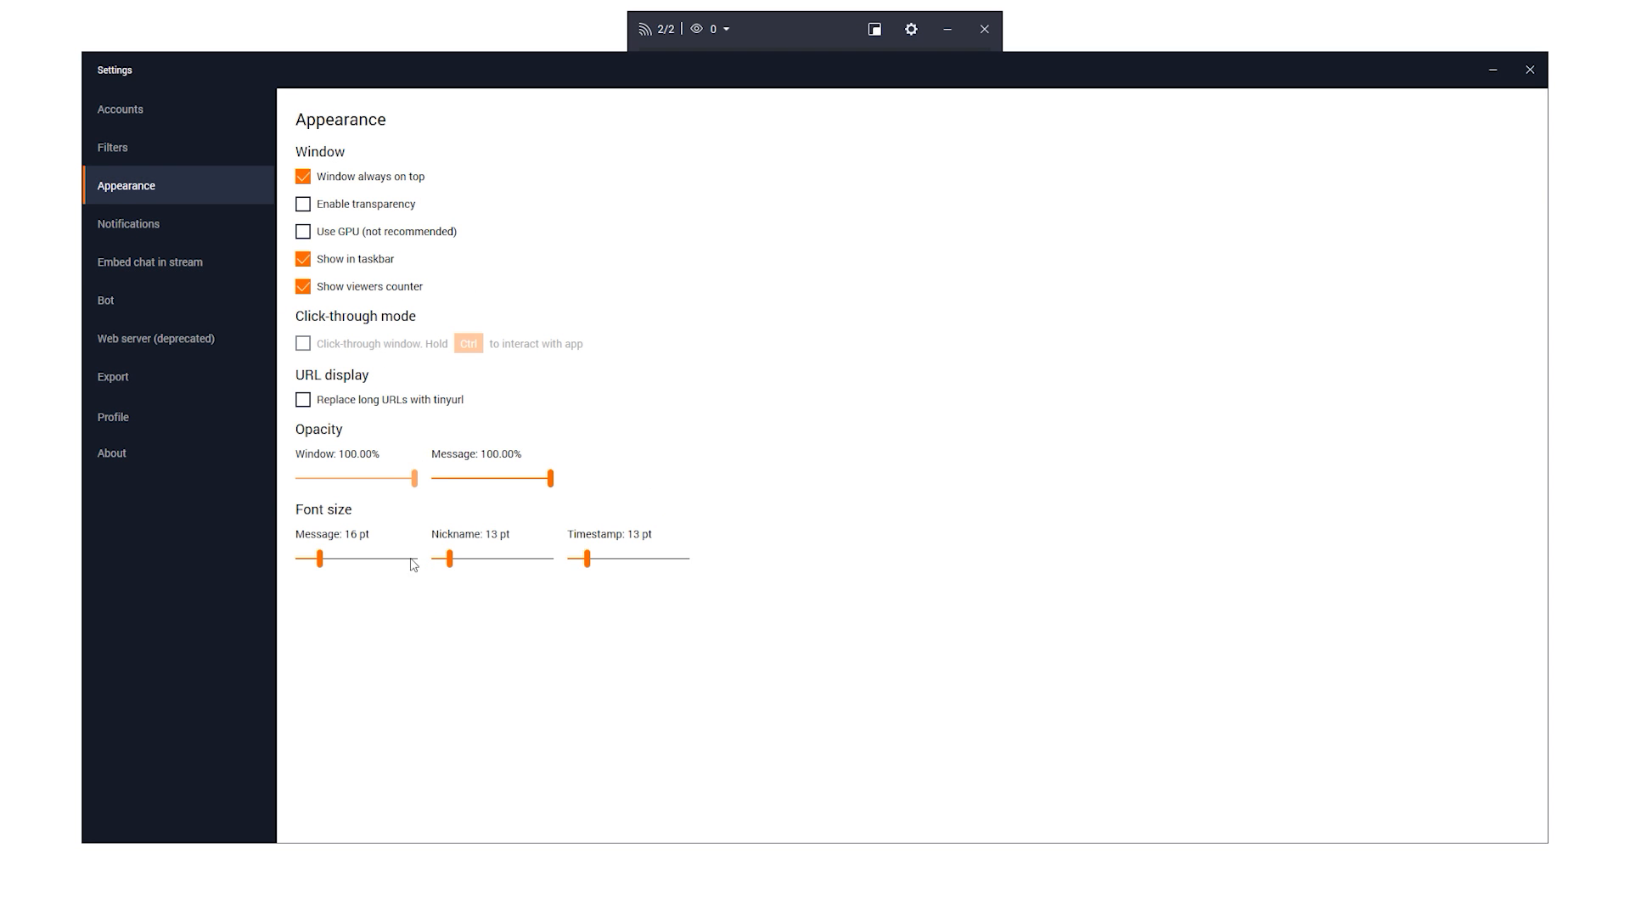
mouse_move(613, 551)
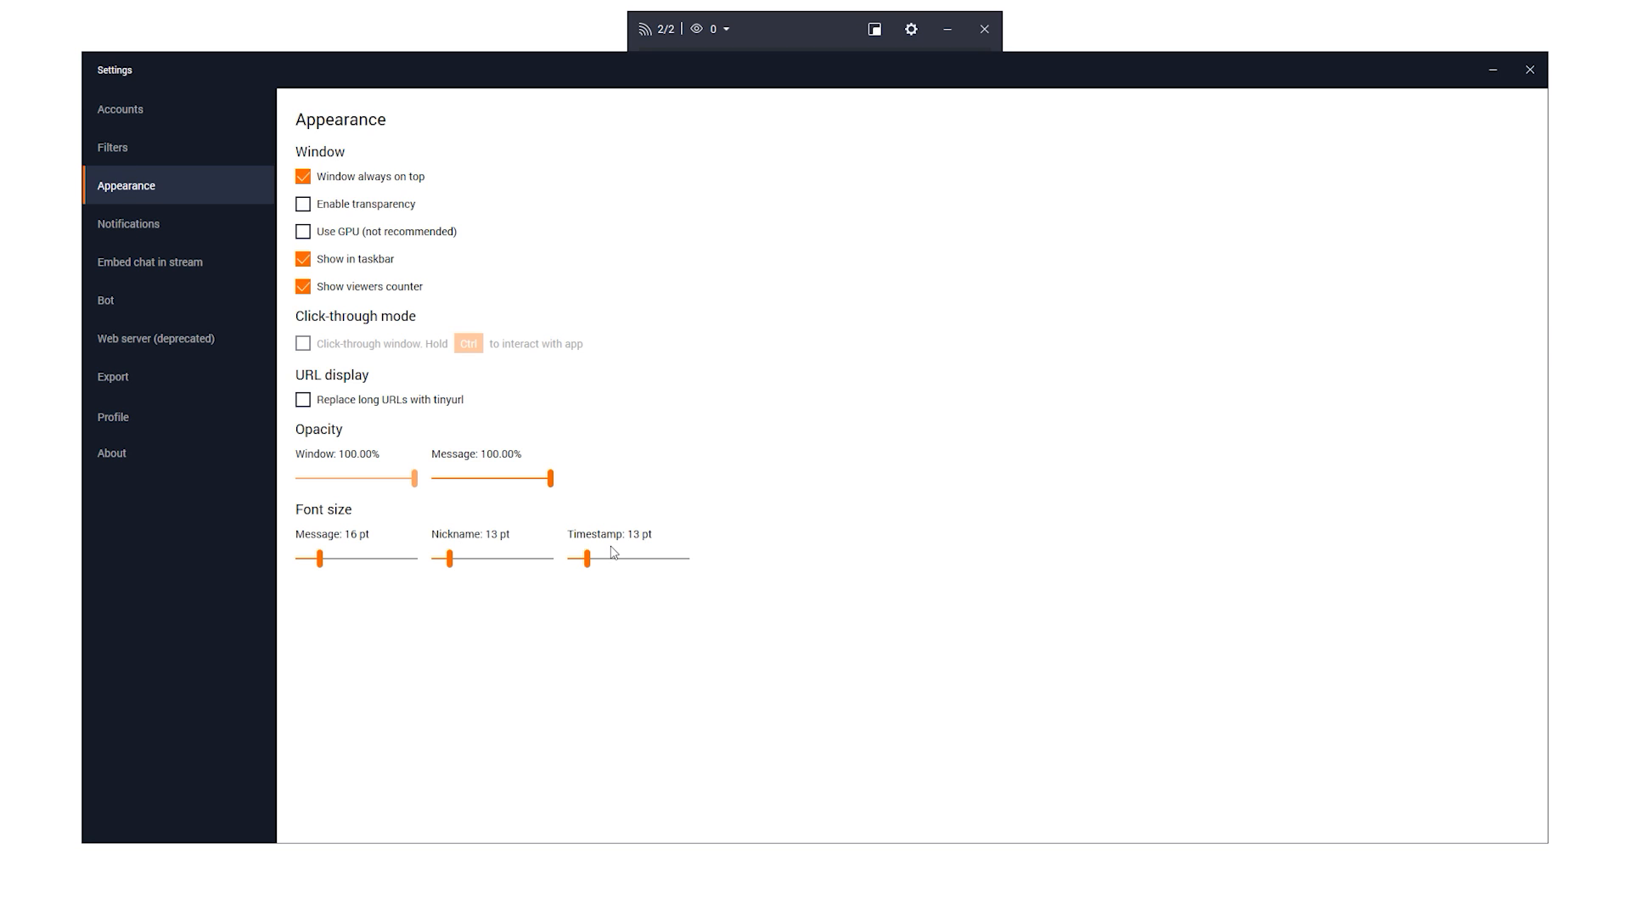
left_click(127, 224)
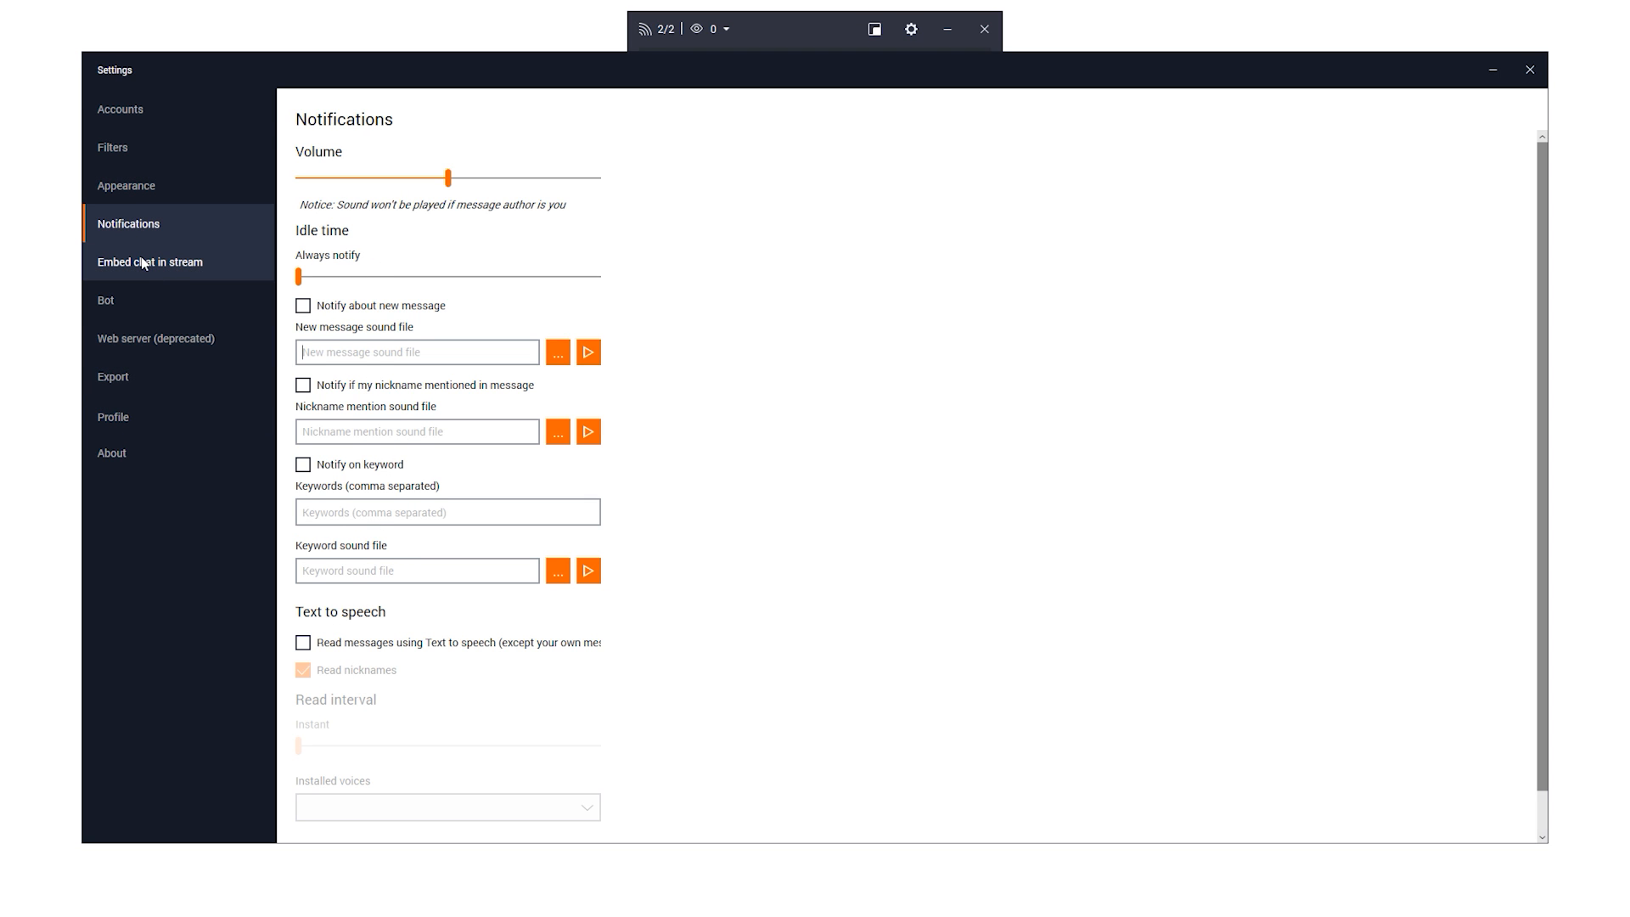
left_click(106, 301)
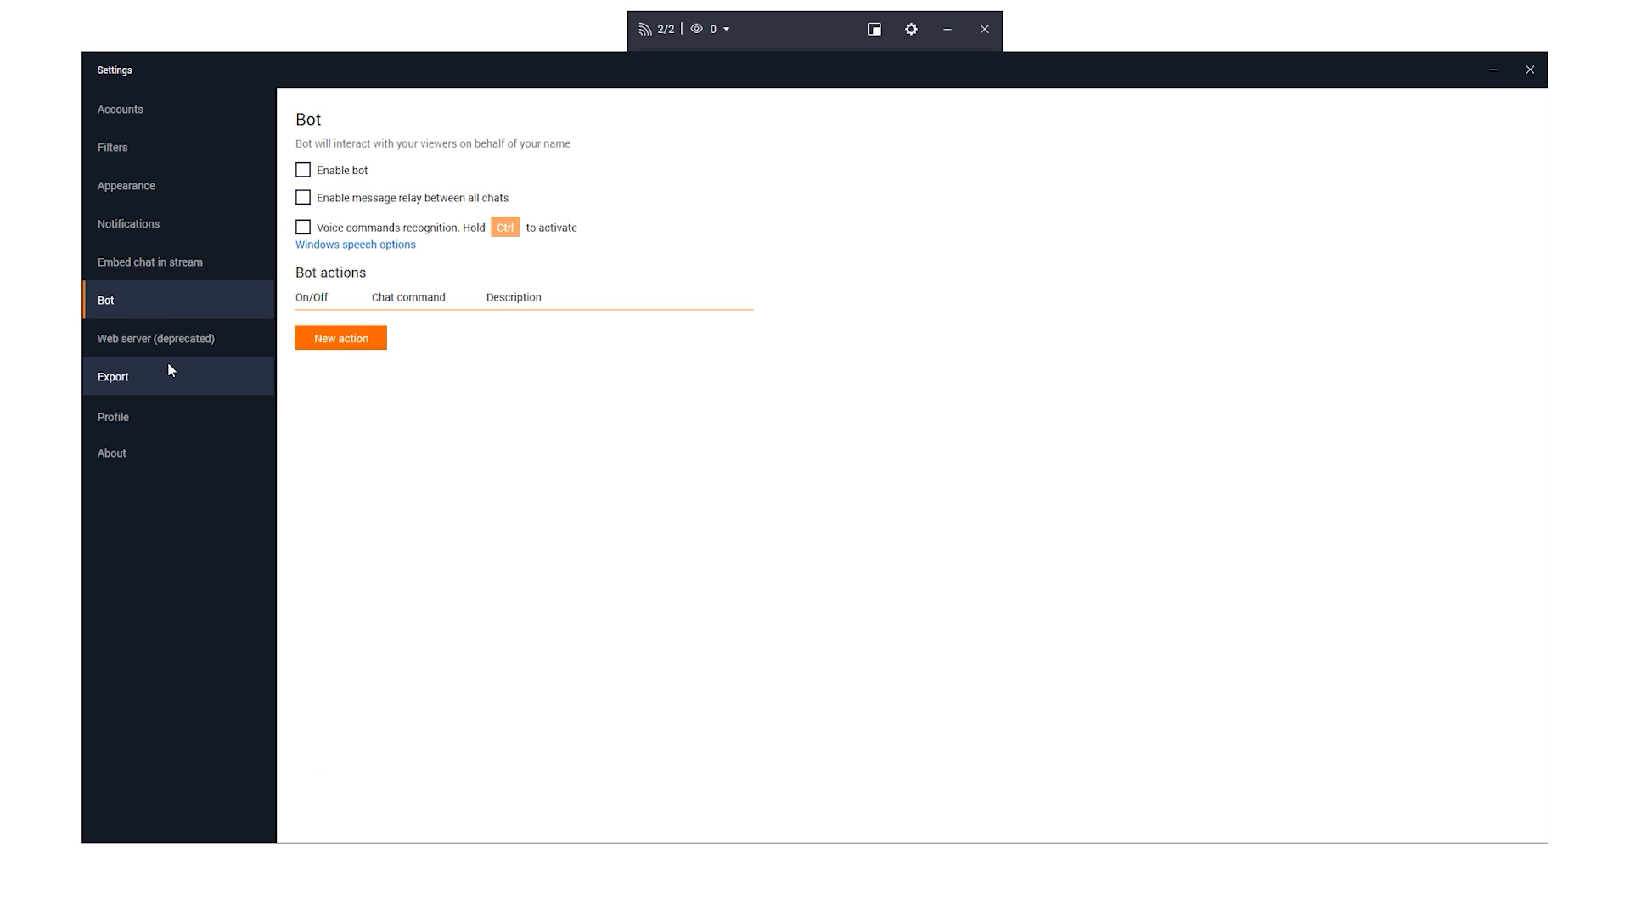
left_click(112, 377)
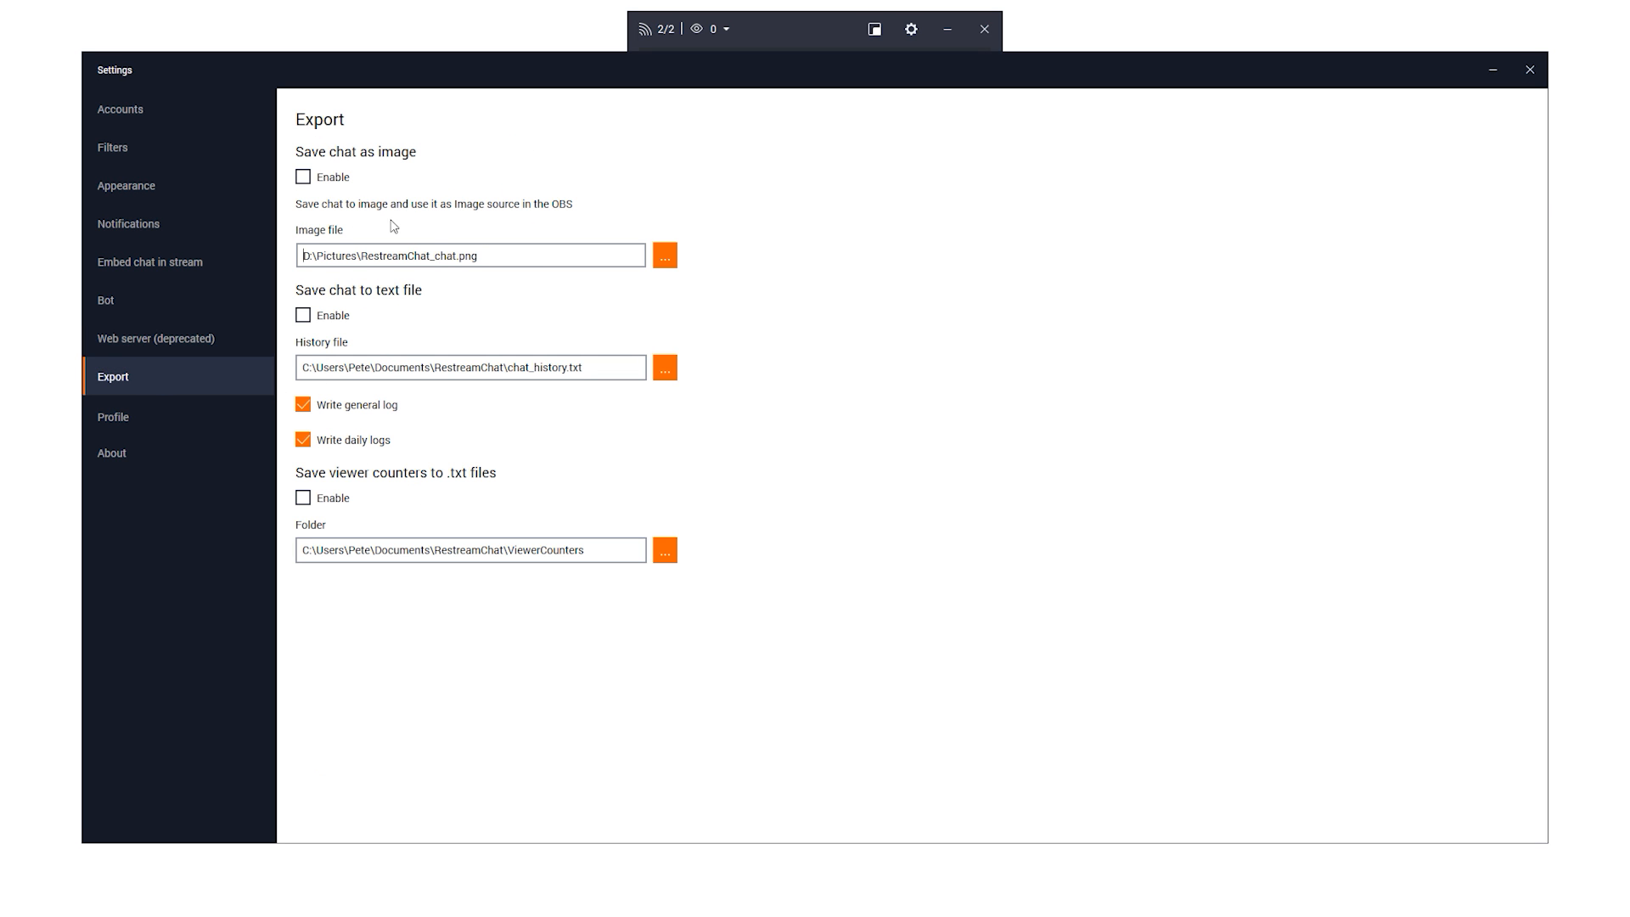
mouse_move(368, 493)
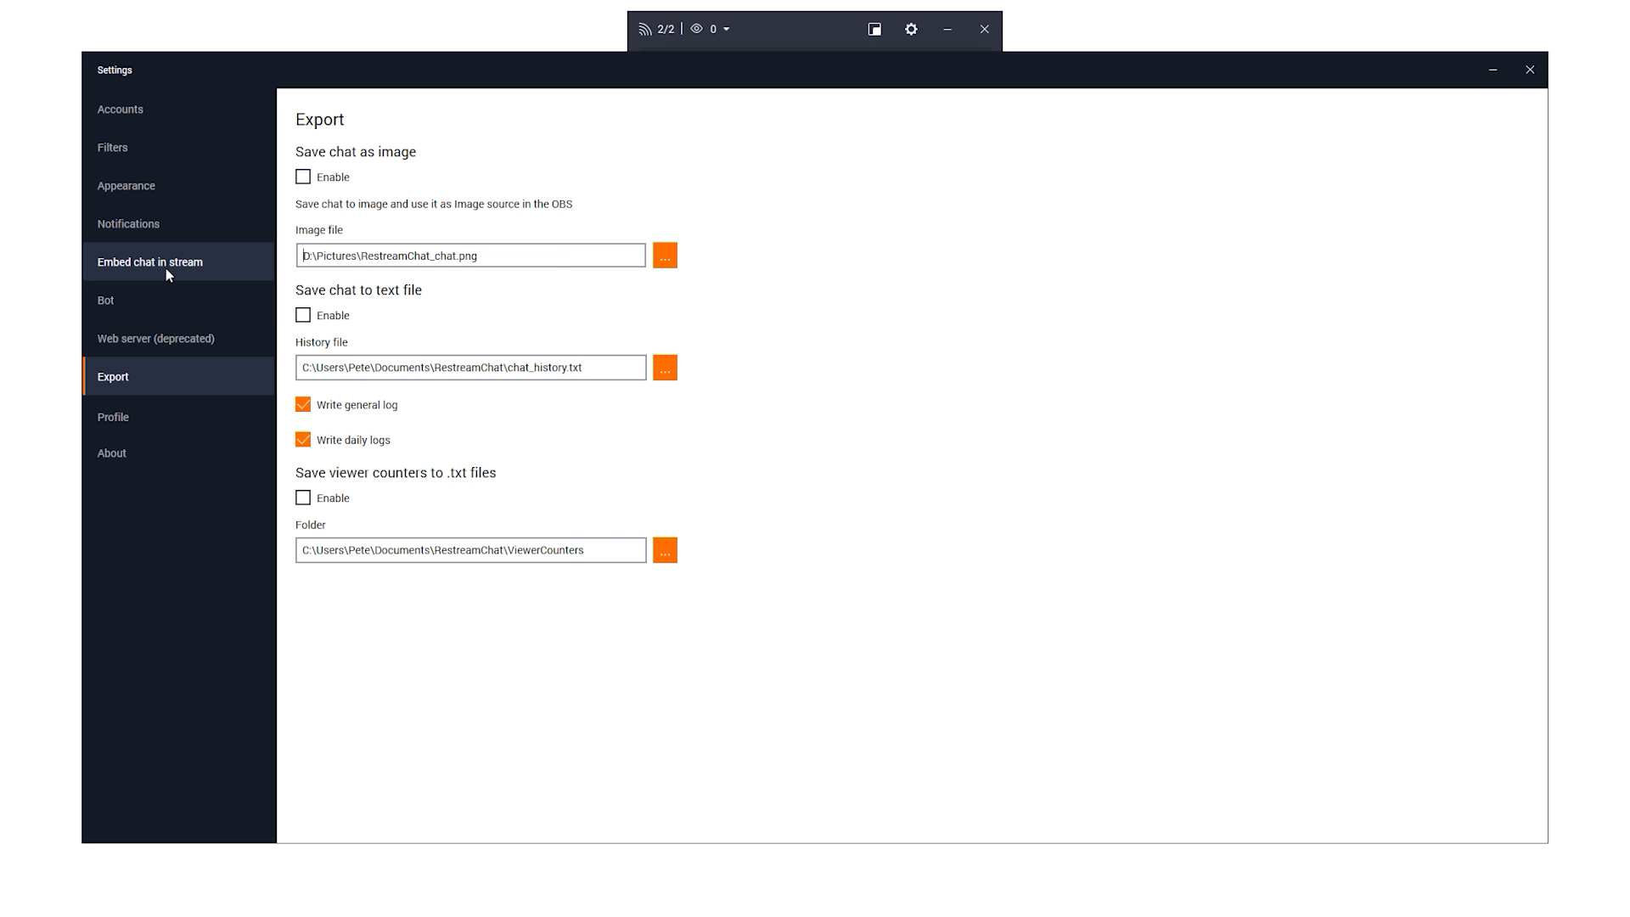
left_click(149, 262)
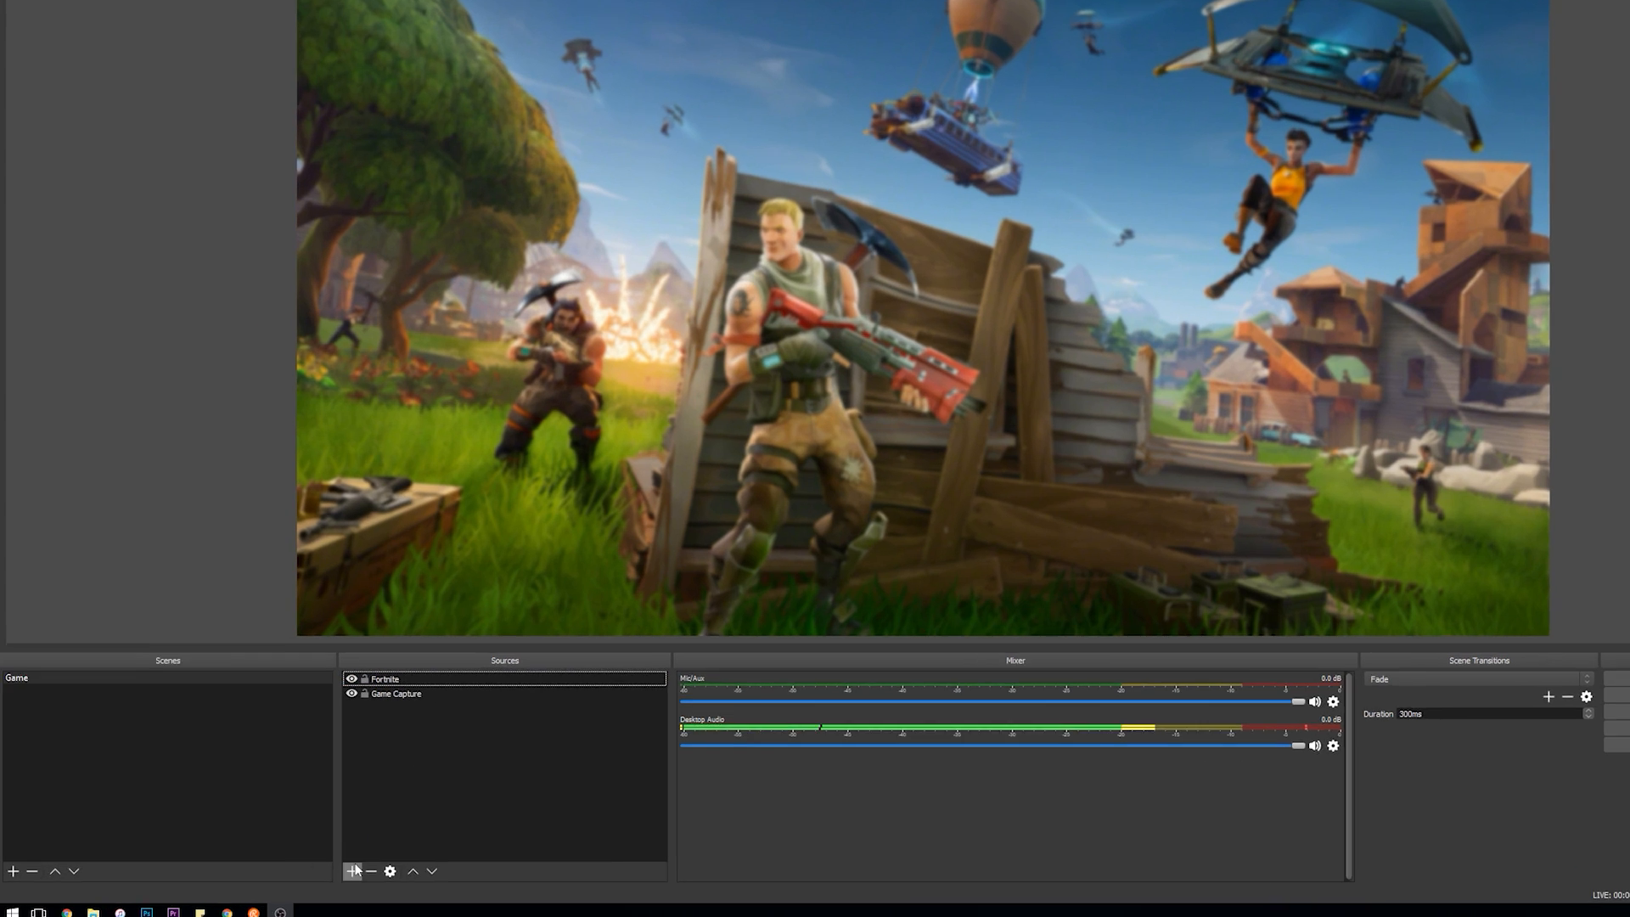
Add a Browser source with the Restream embed-chat URL at 800x600 to the Game scene.
left_click(353, 871)
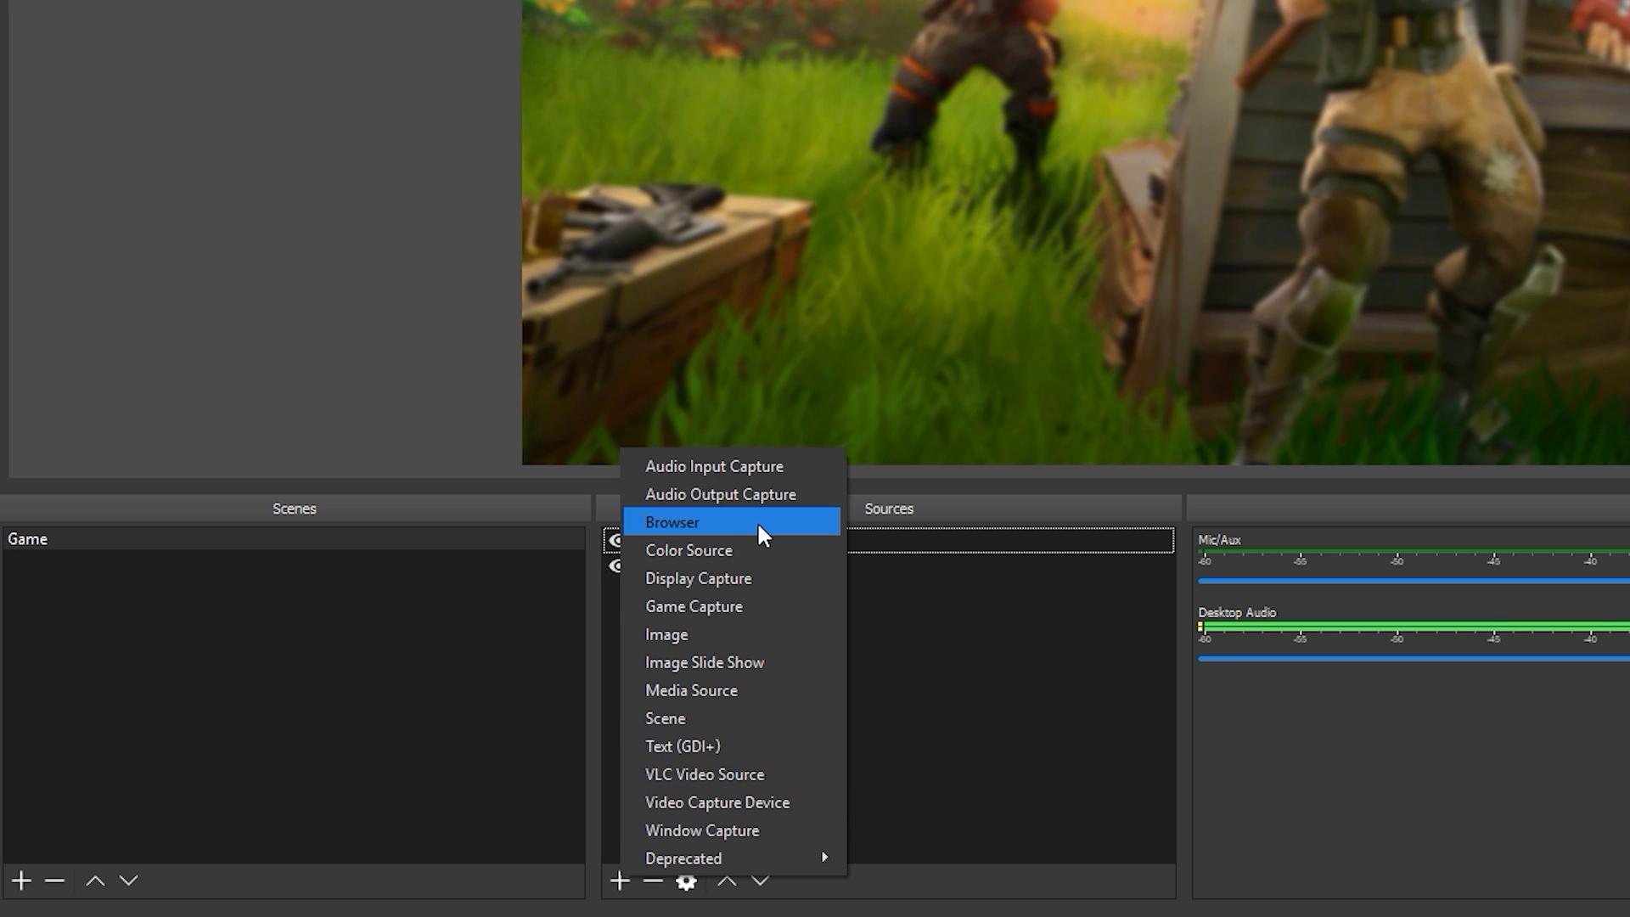
left_click(673, 521)
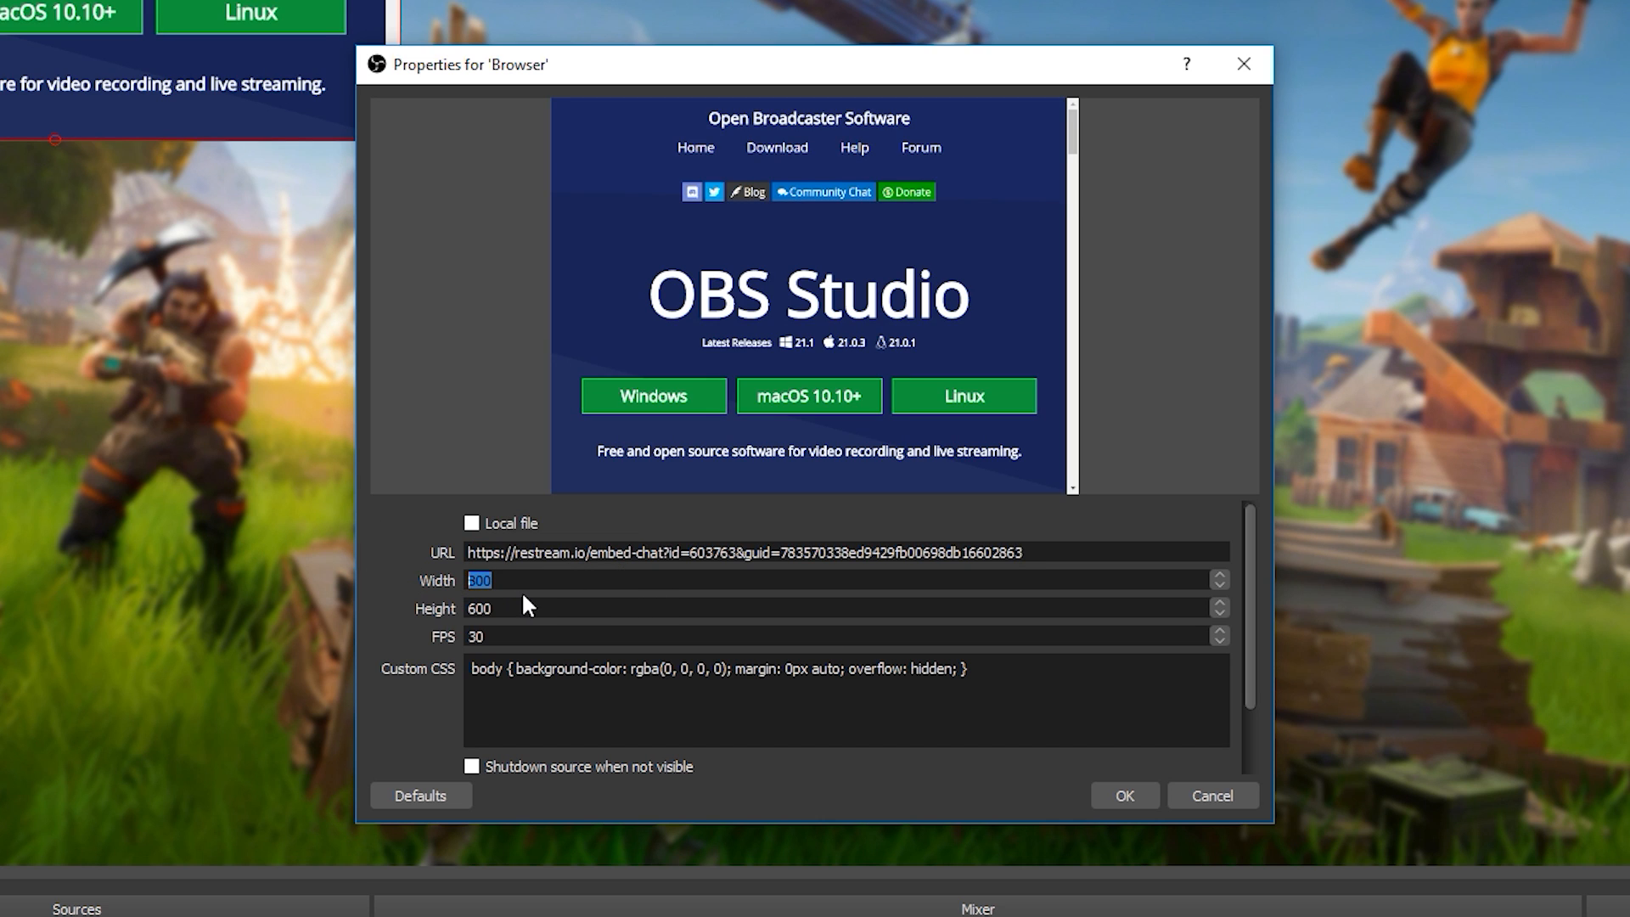
left_click(1122, 794)
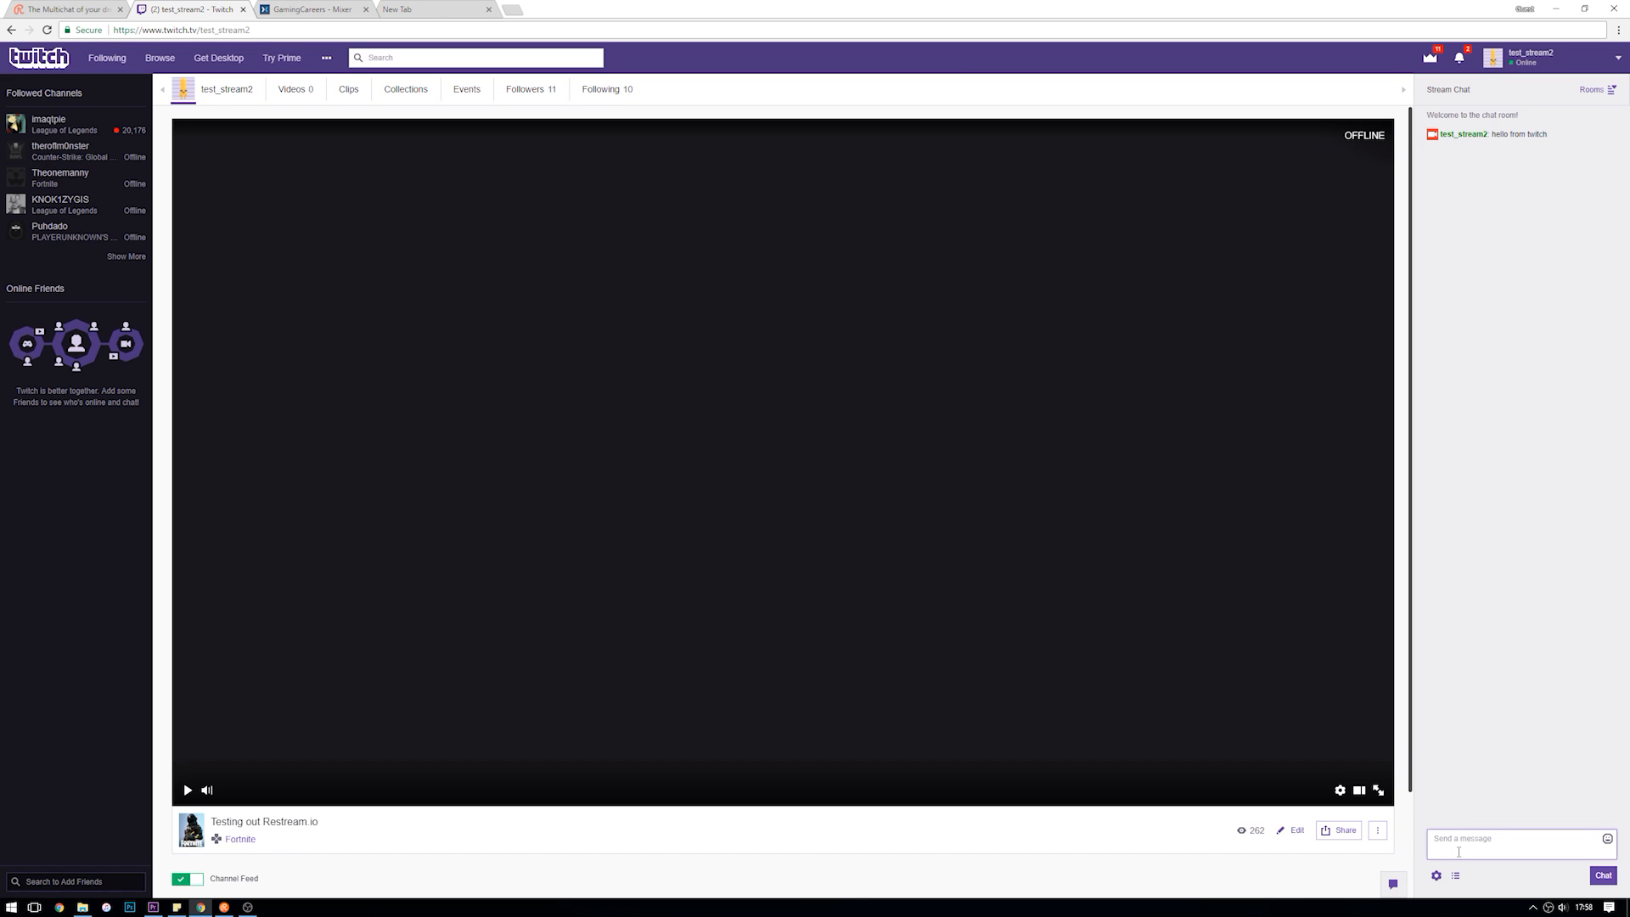
Send 'hello again!' in Twitch chat and check it appears in the OBS chat overlay.
type("hello agai")
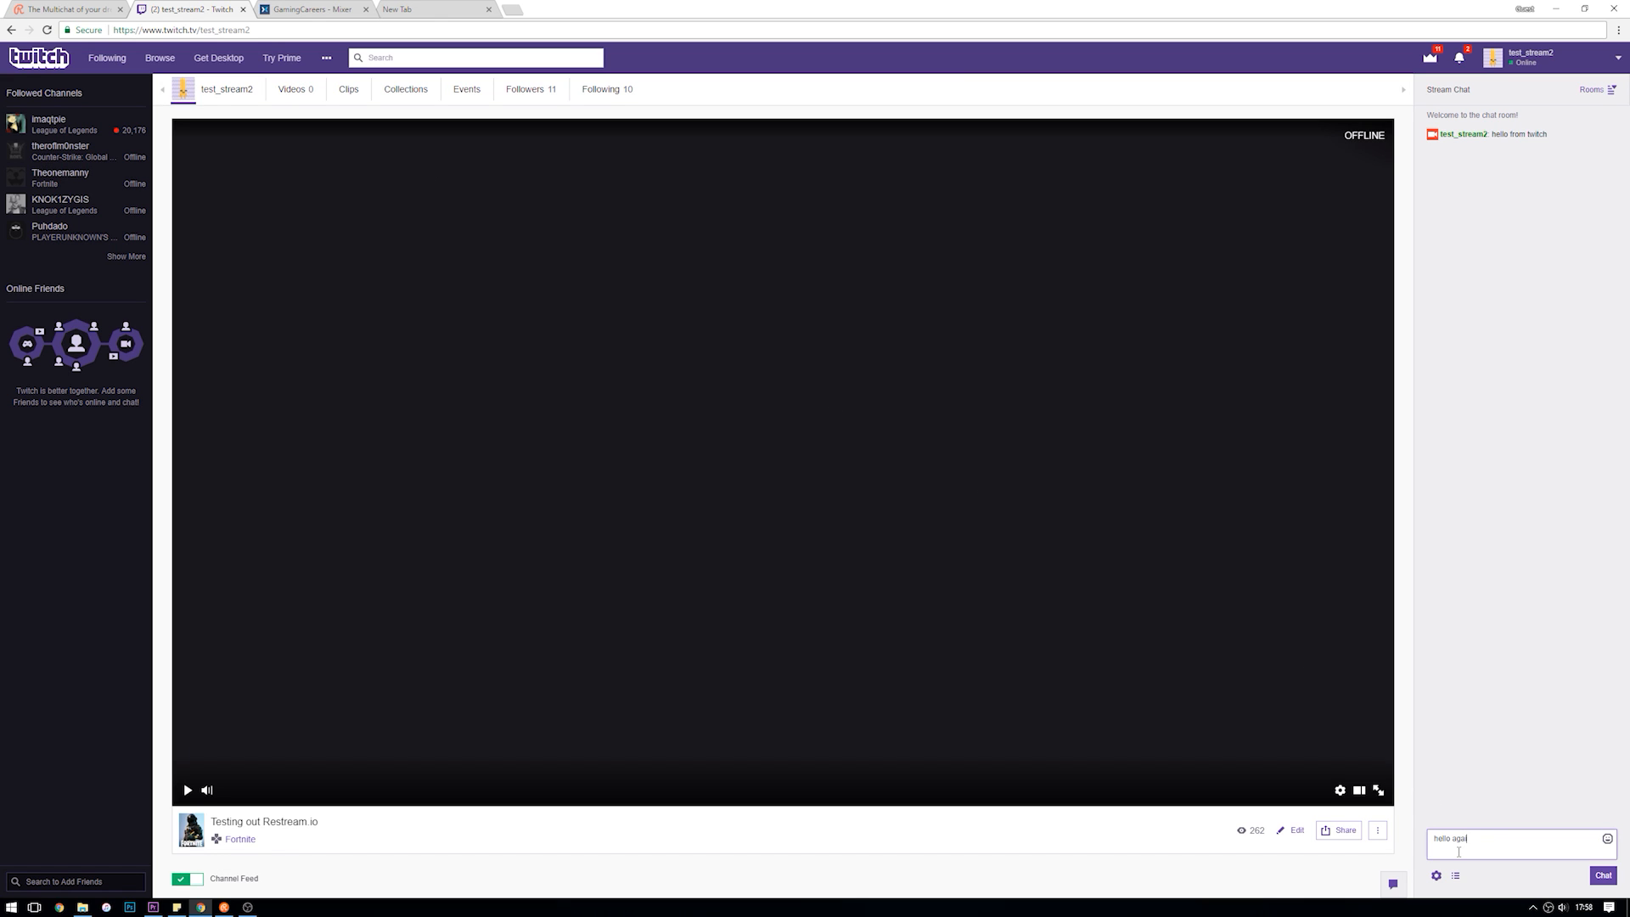
left_click(312, 10)
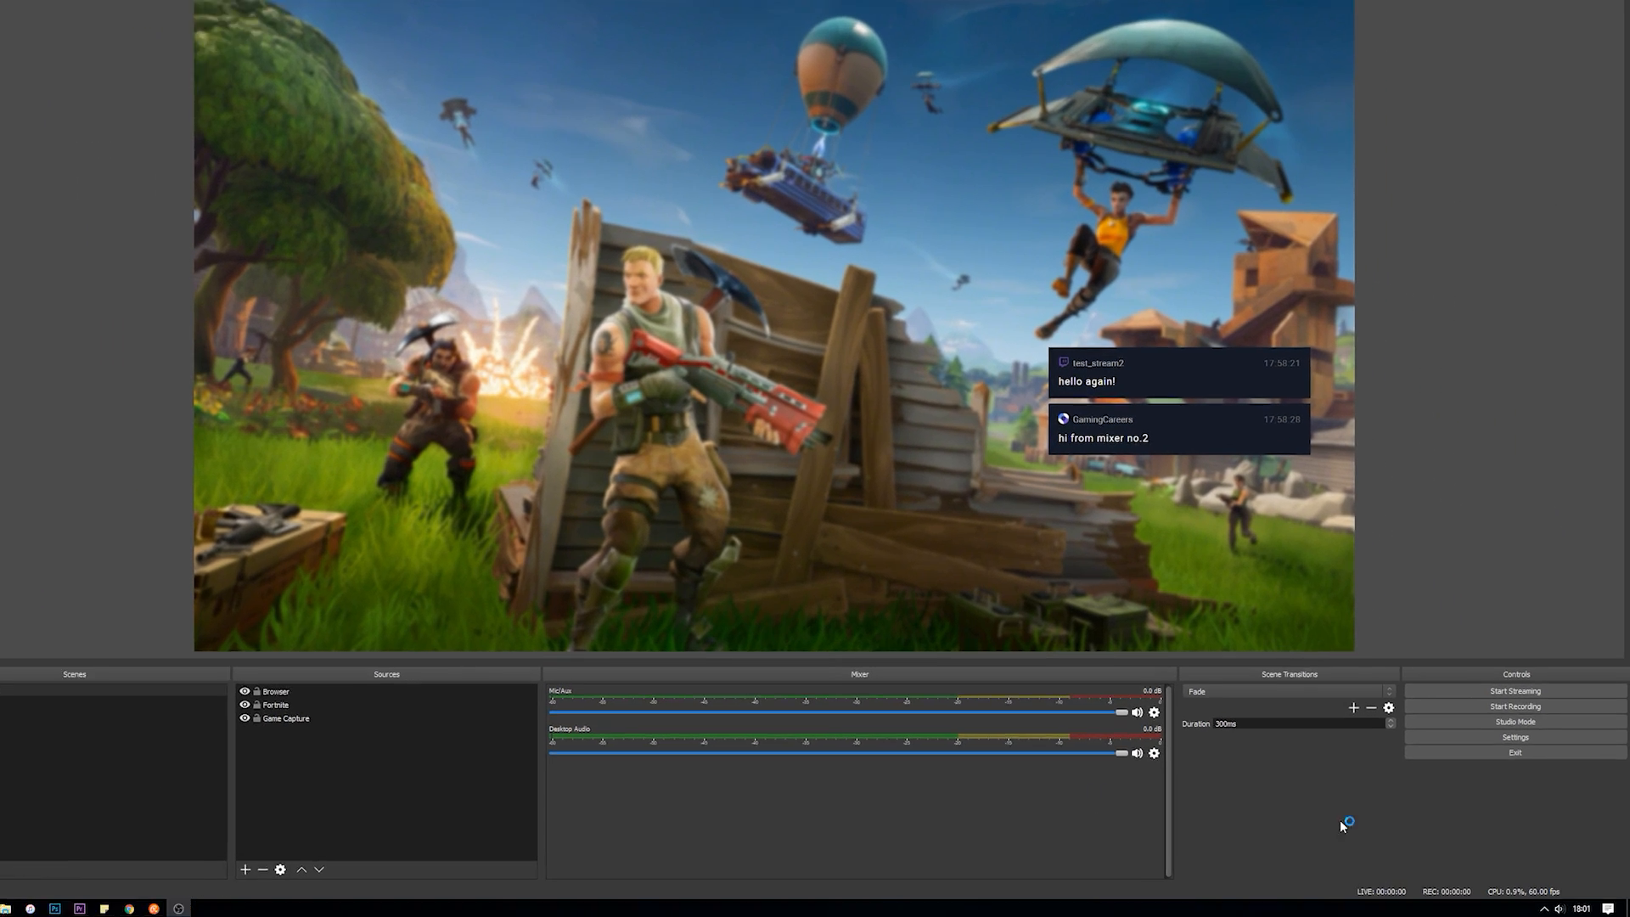
left_click(1513, 691)
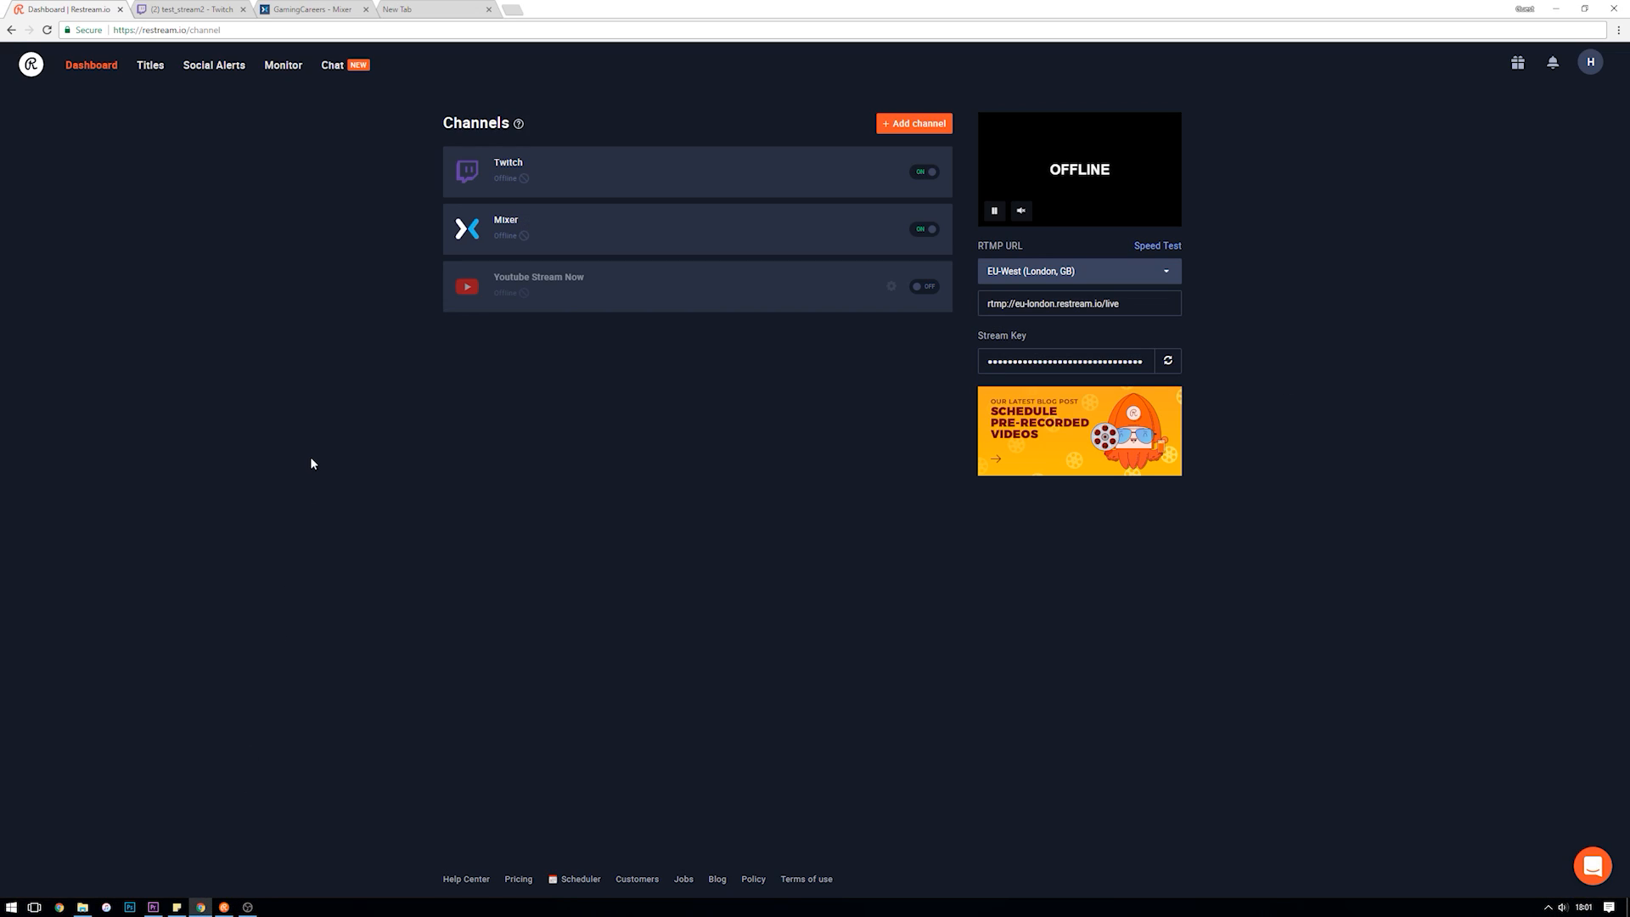
Start streaming so Twitch and Mixer go Online, verify both channel pages, and return to the dashboard.
key("ctrl+plus")
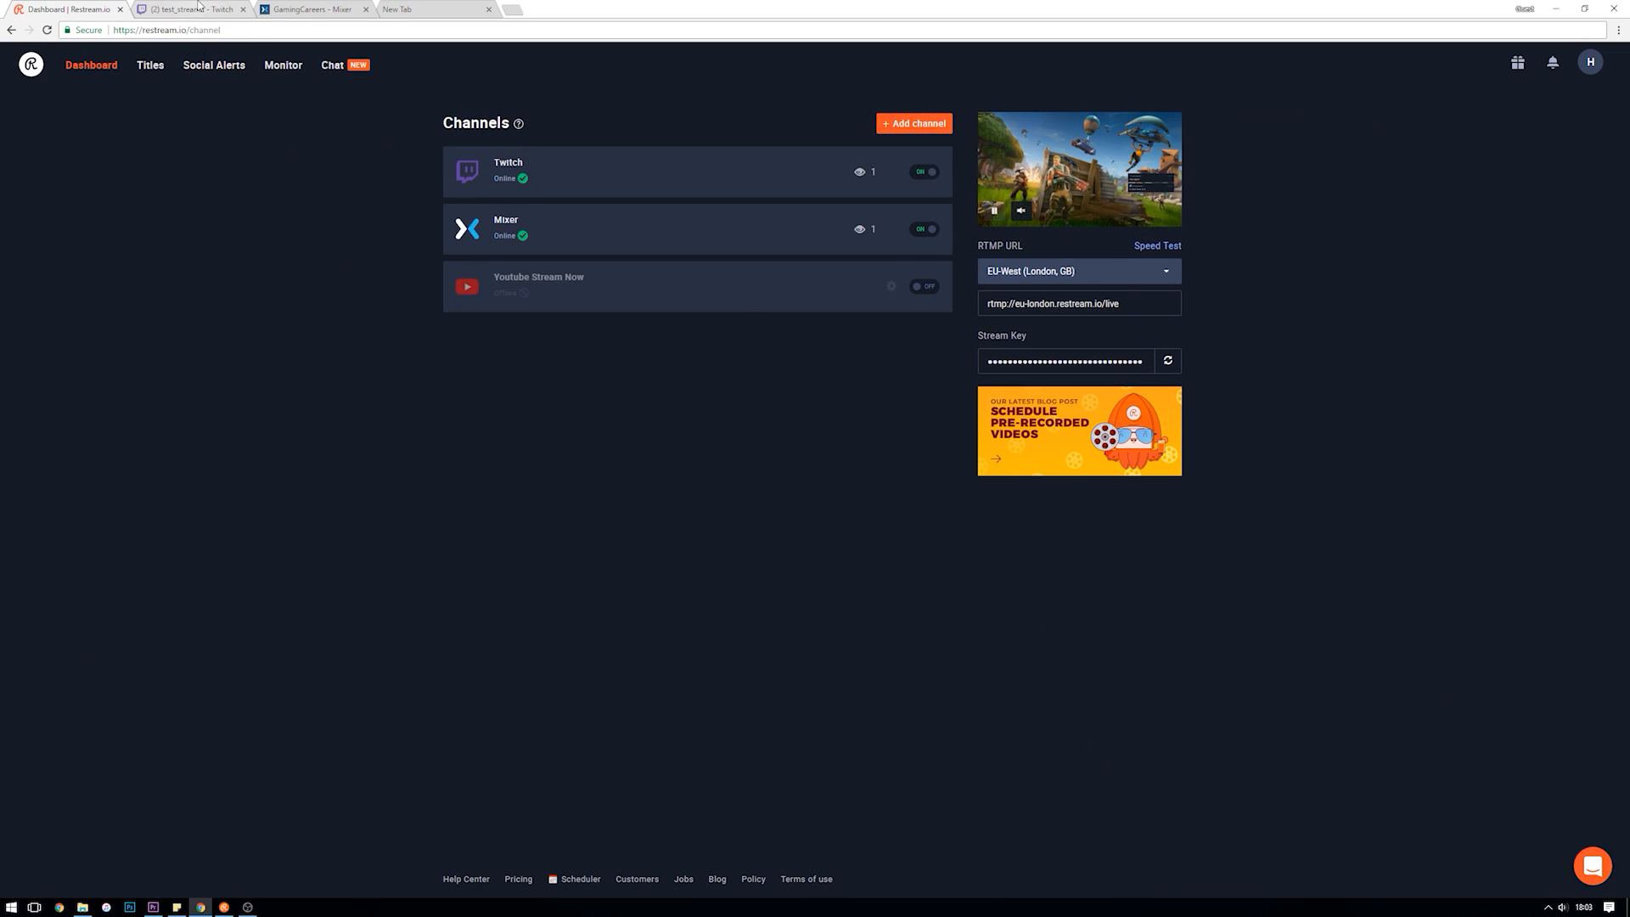
left_click(192, 11)
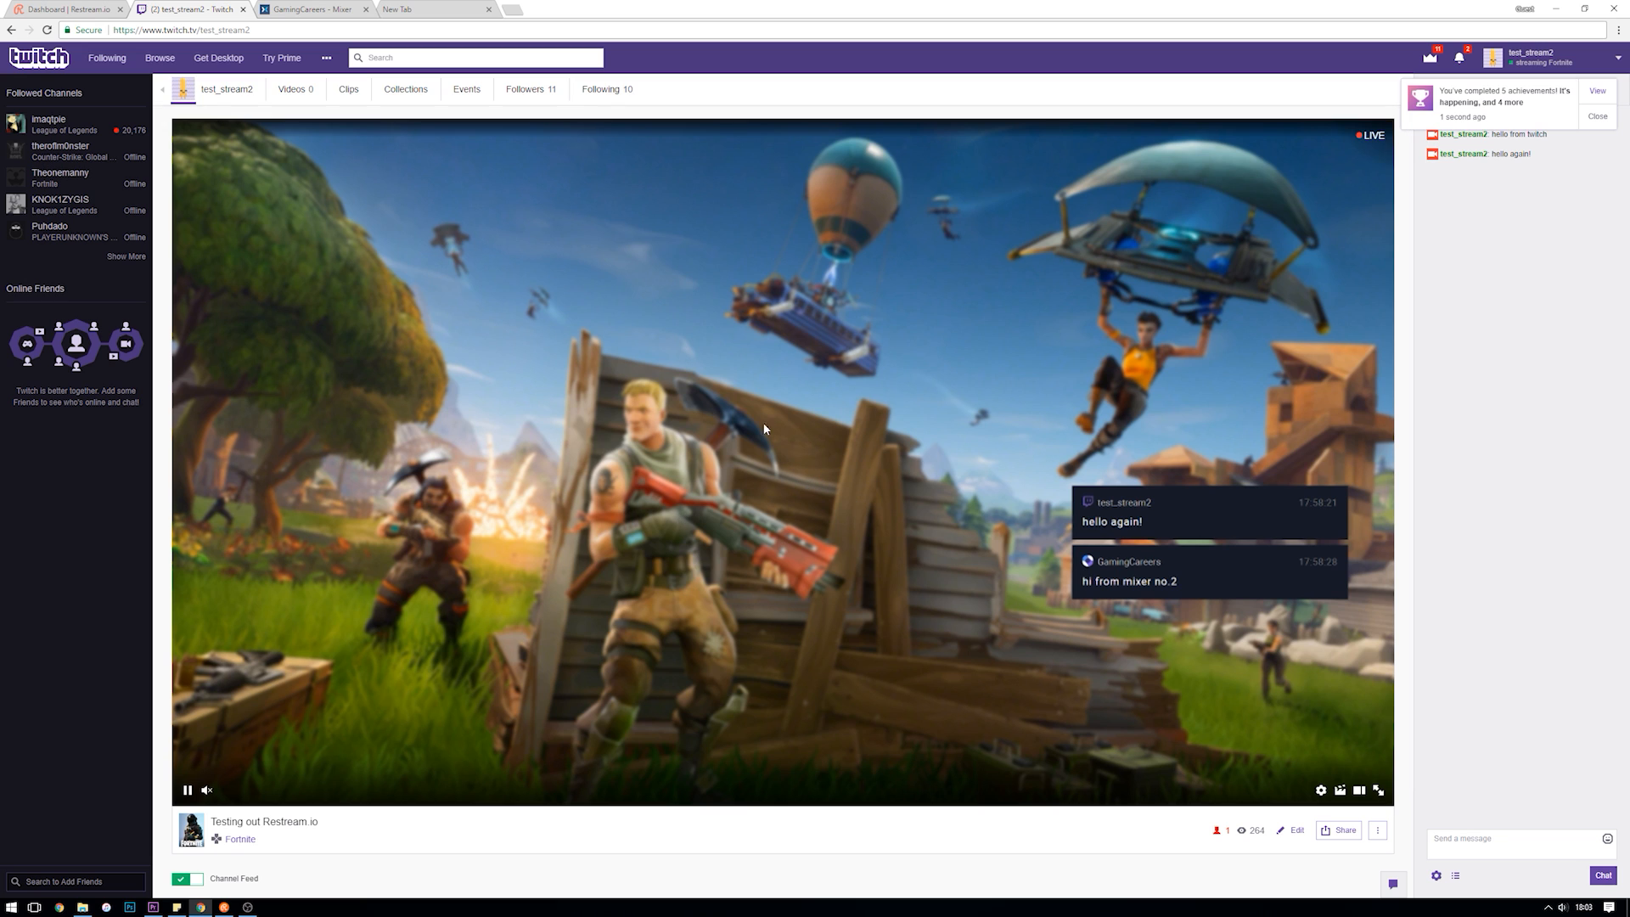
left_click(312, 9)
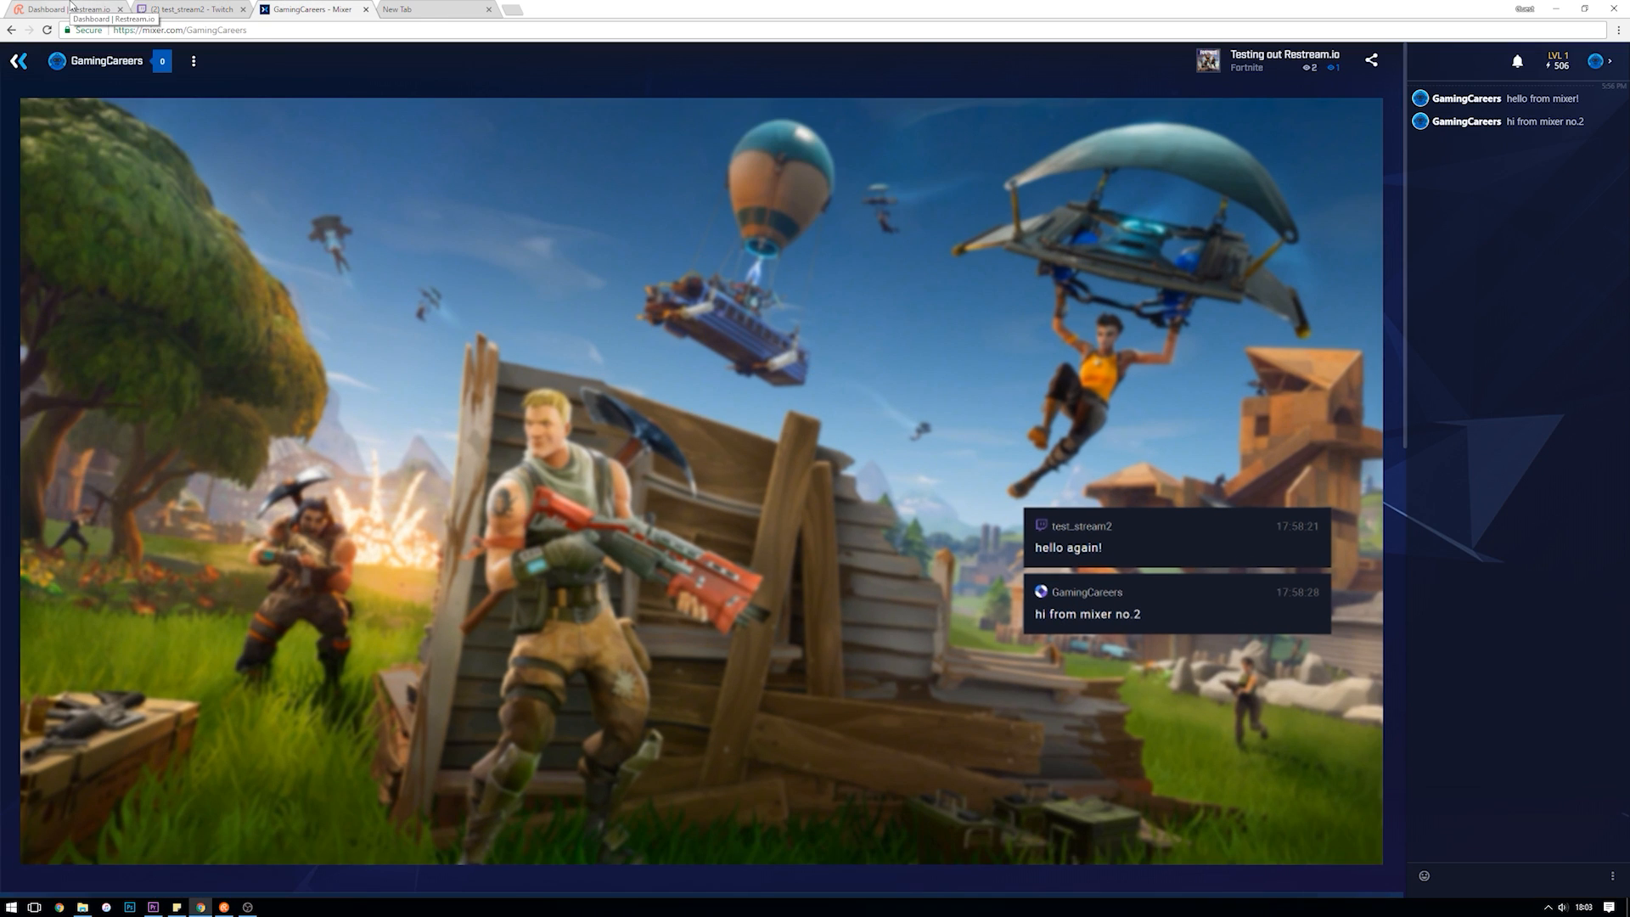
left_click(63, 10)
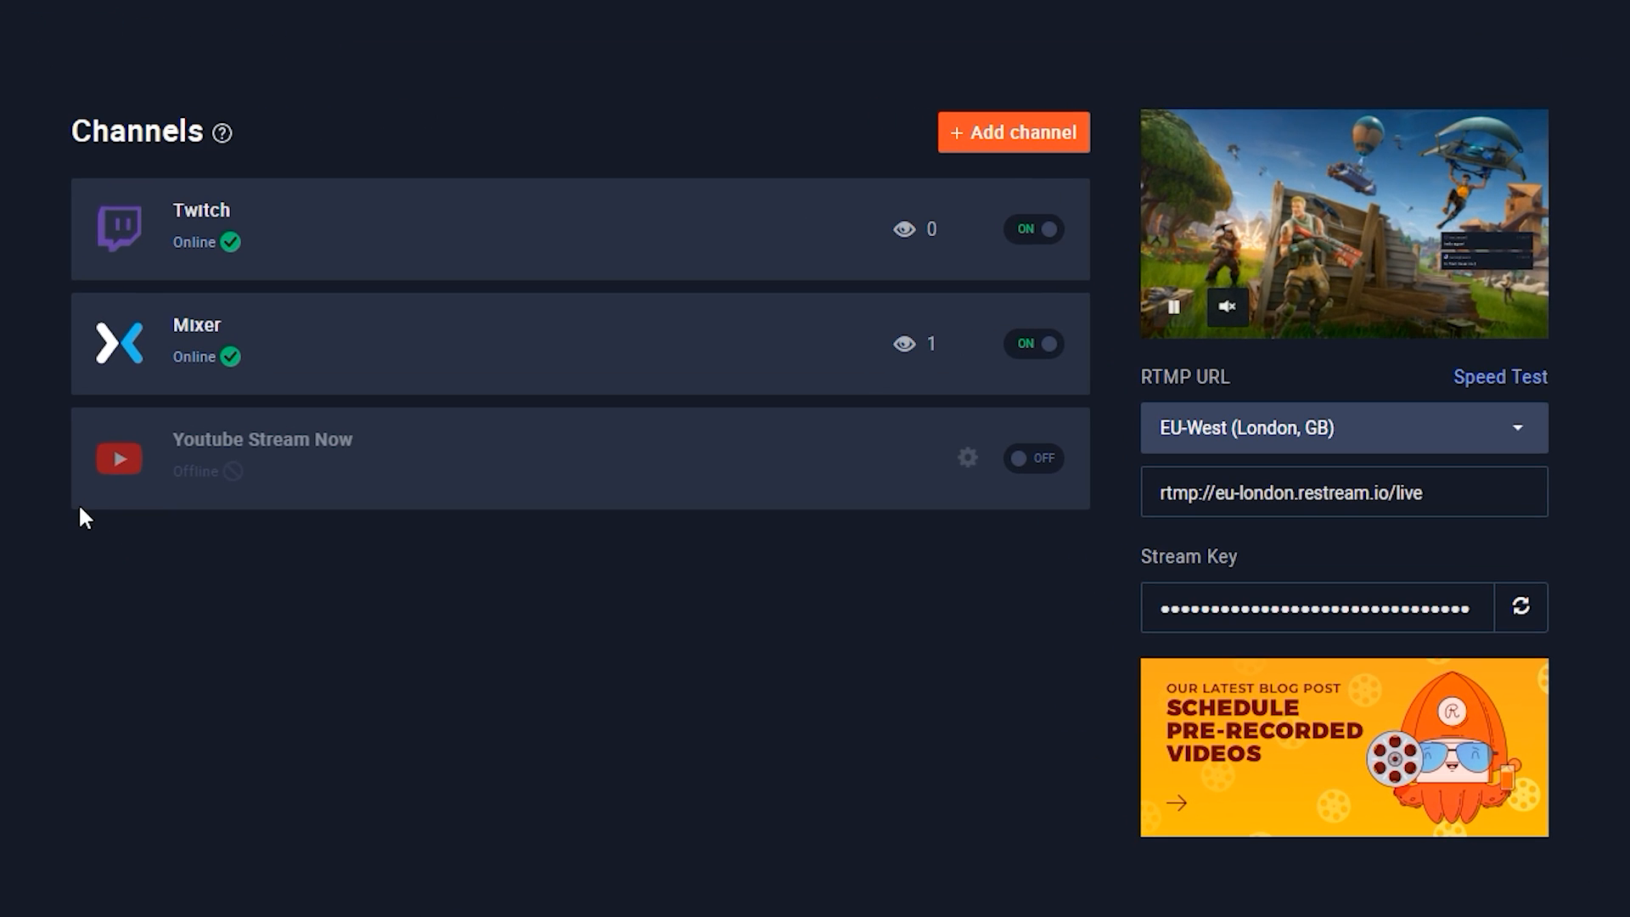
mouse_move(60, 516)
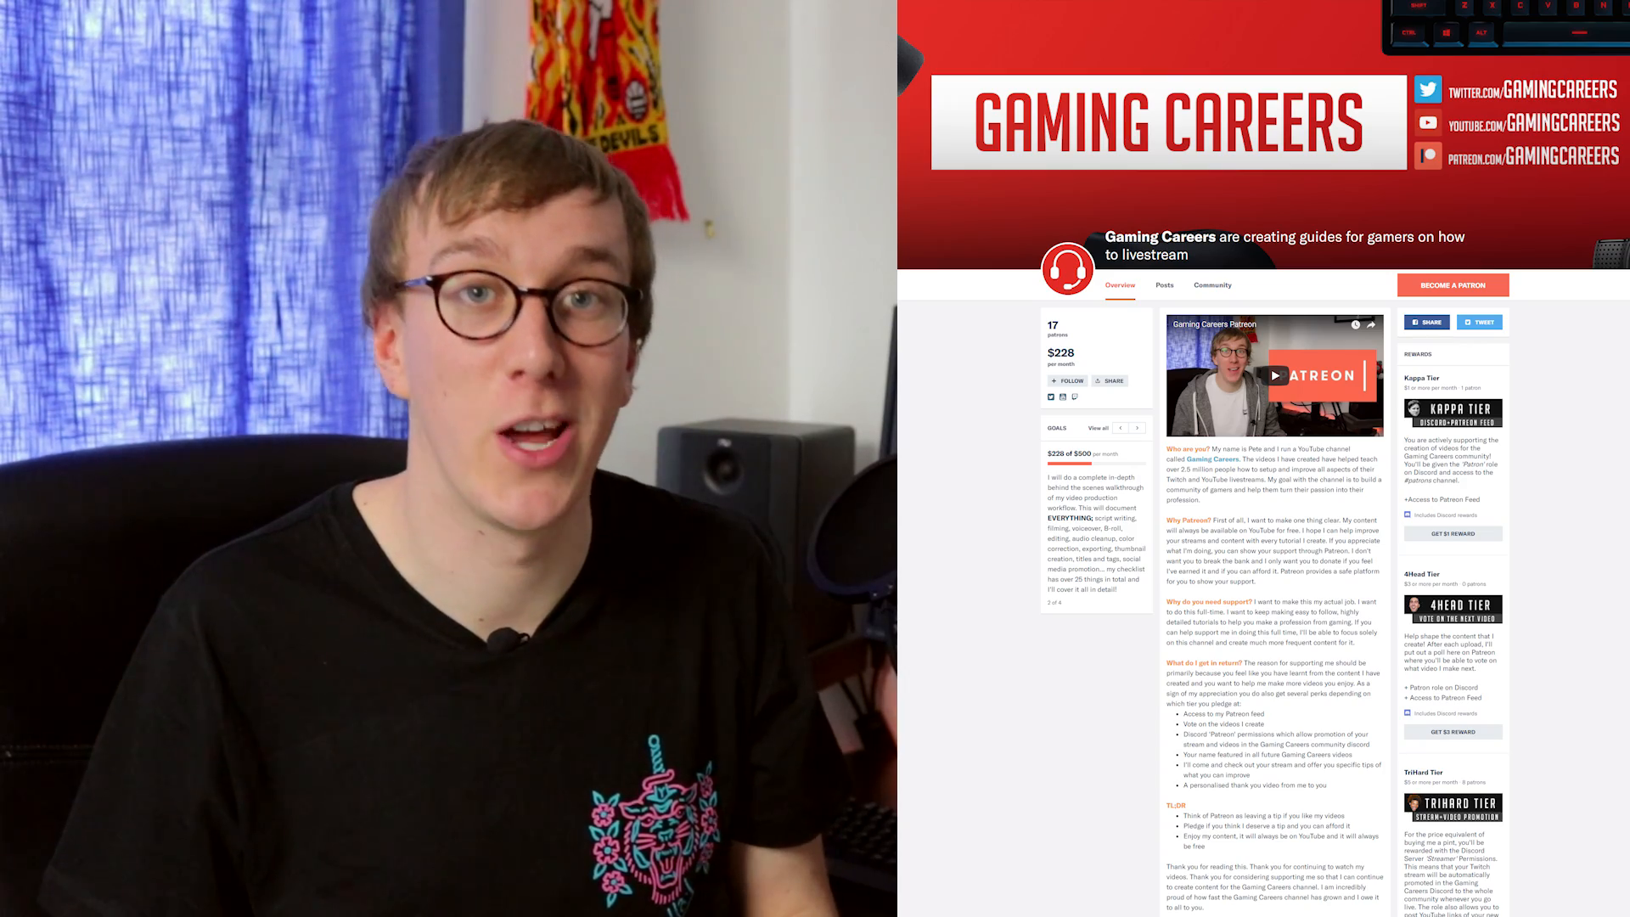
scroll("down", 3)
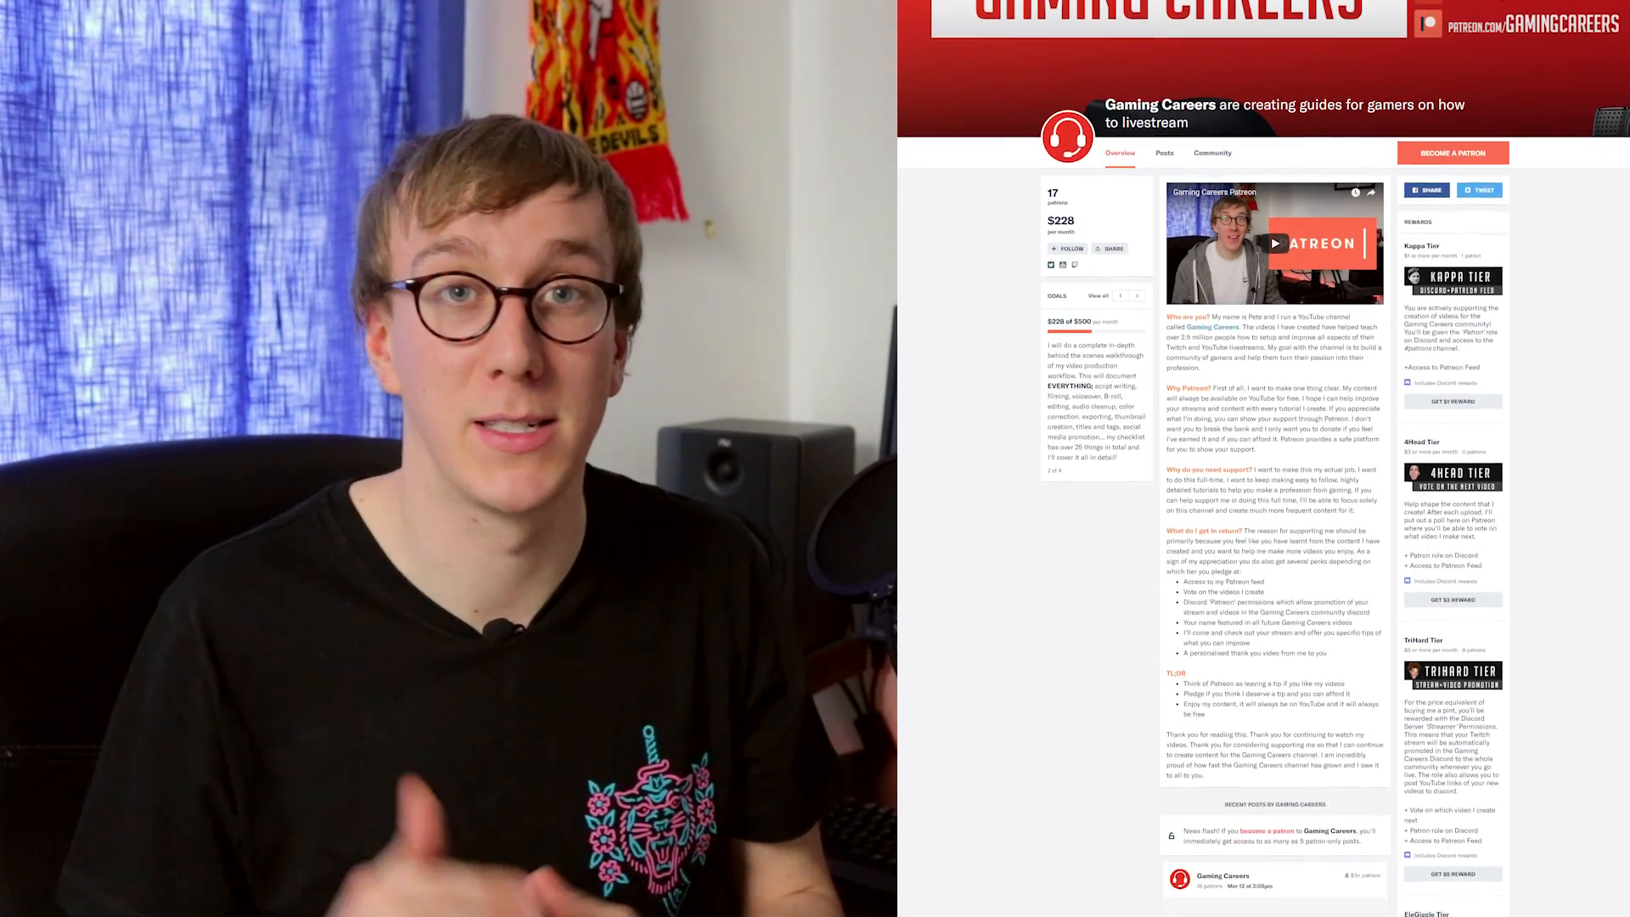
scroll("down", 3)
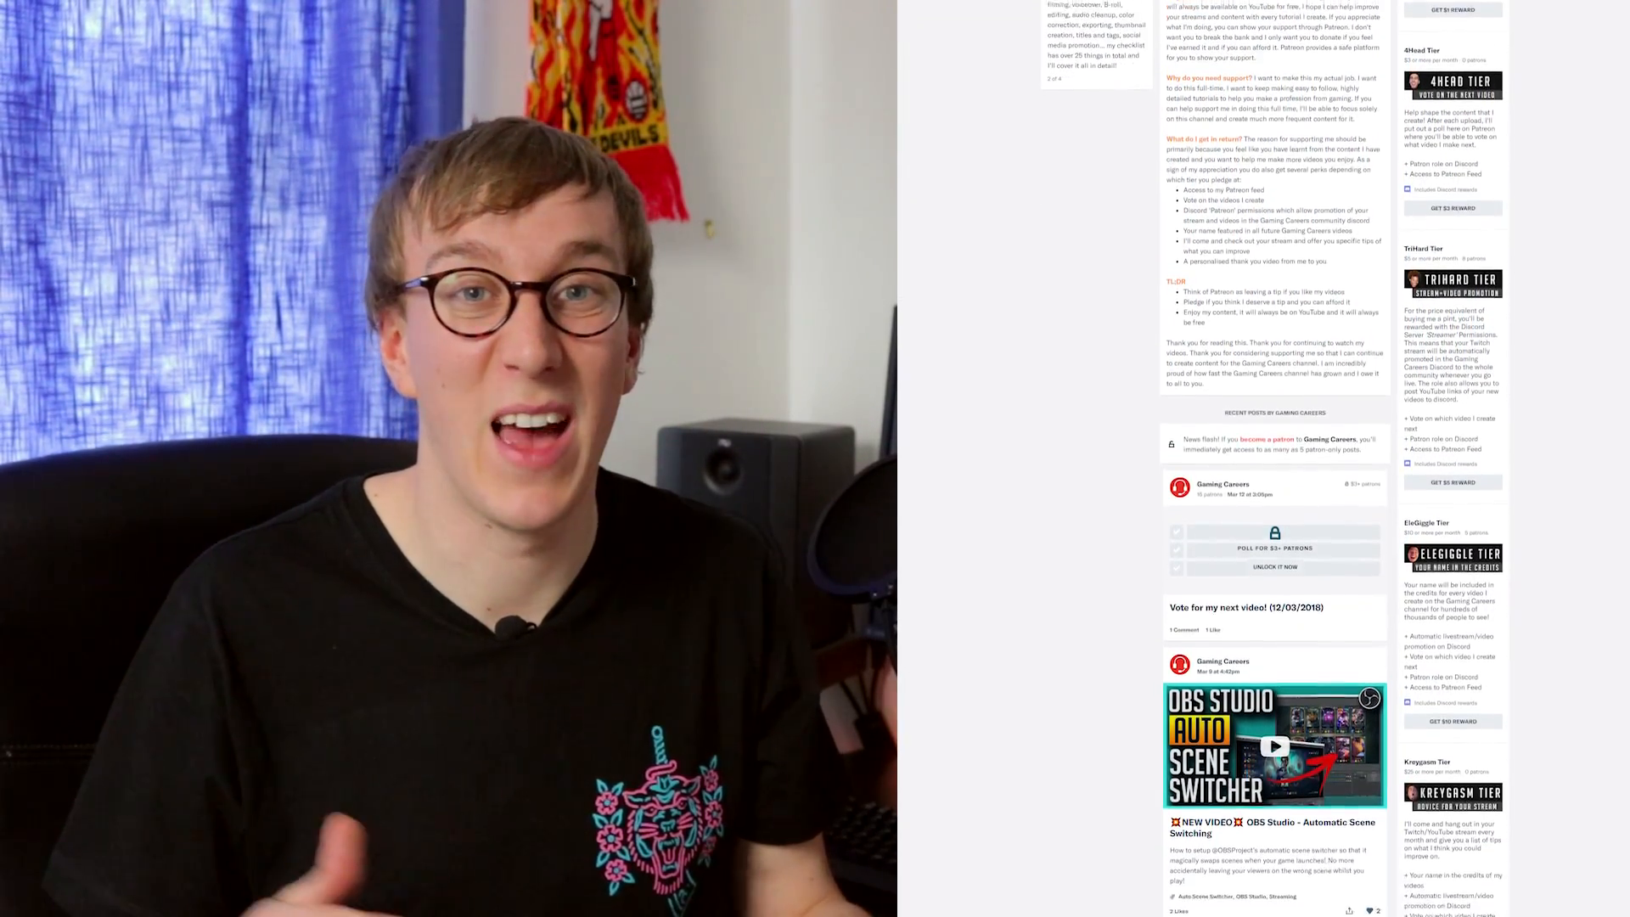